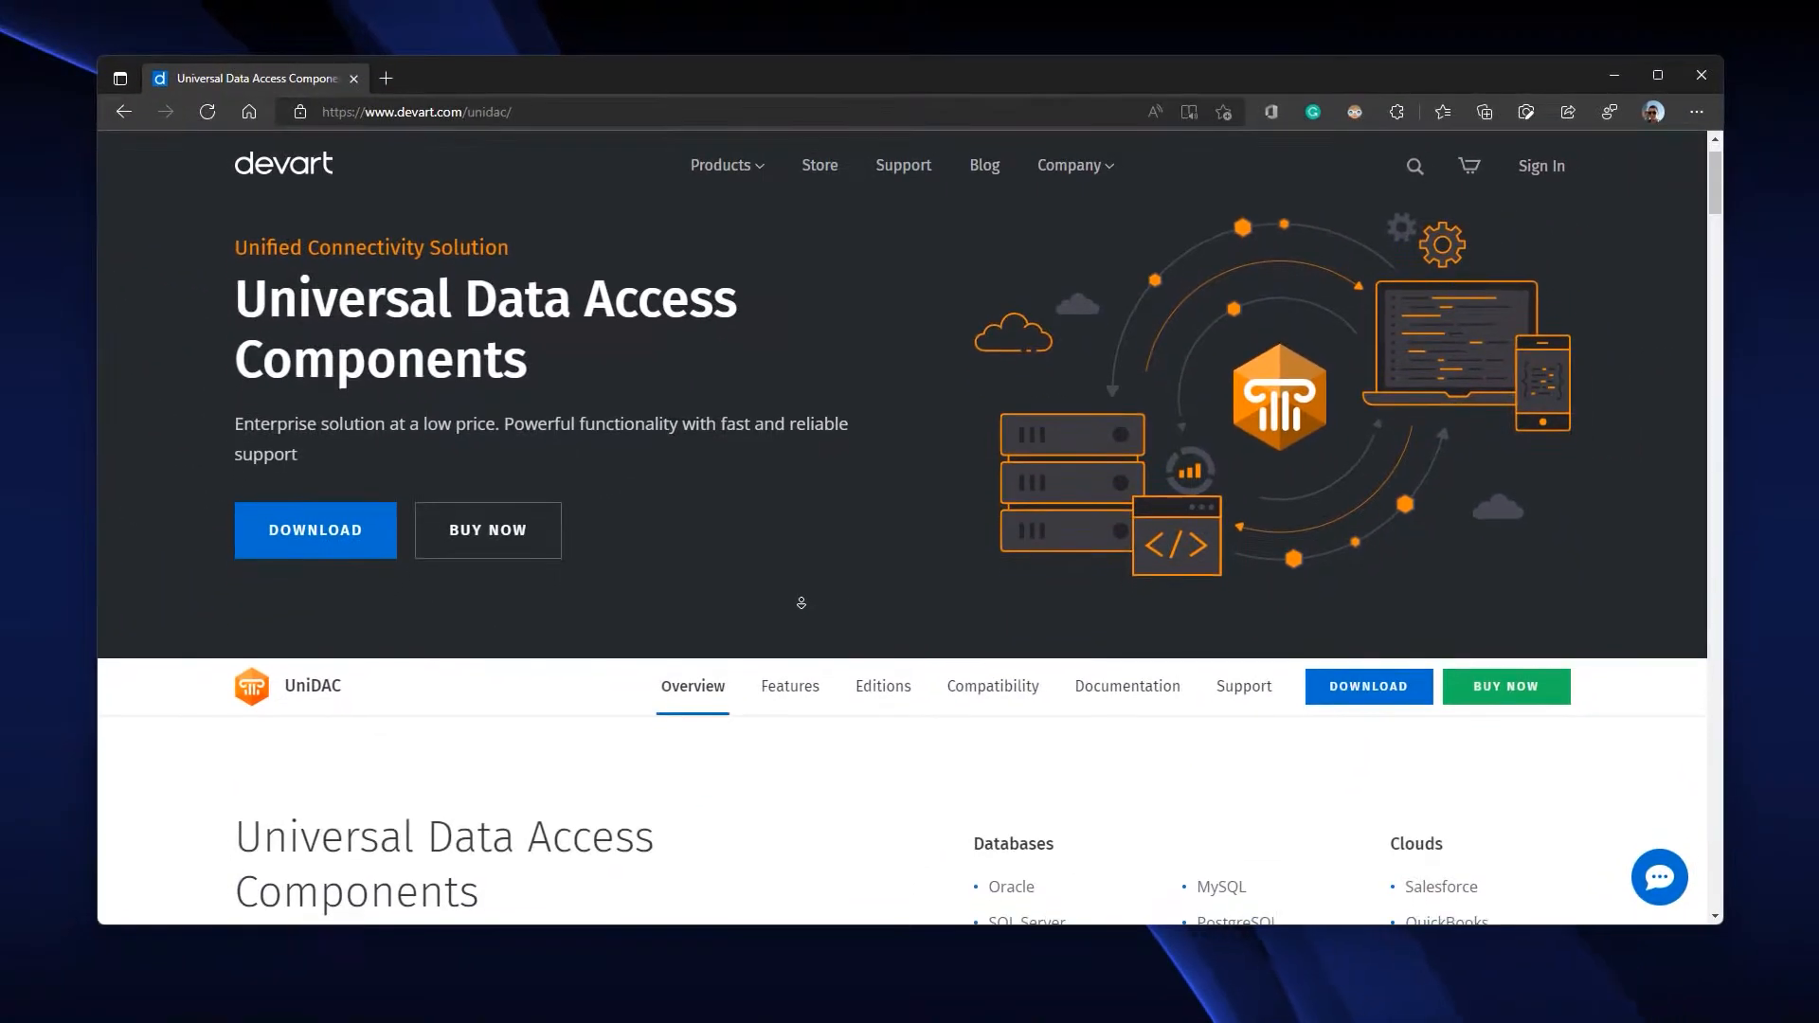
- Scroll past the hero banner to the UniDAC introduction and Databases/Clouds lists
scroll(down, 3)
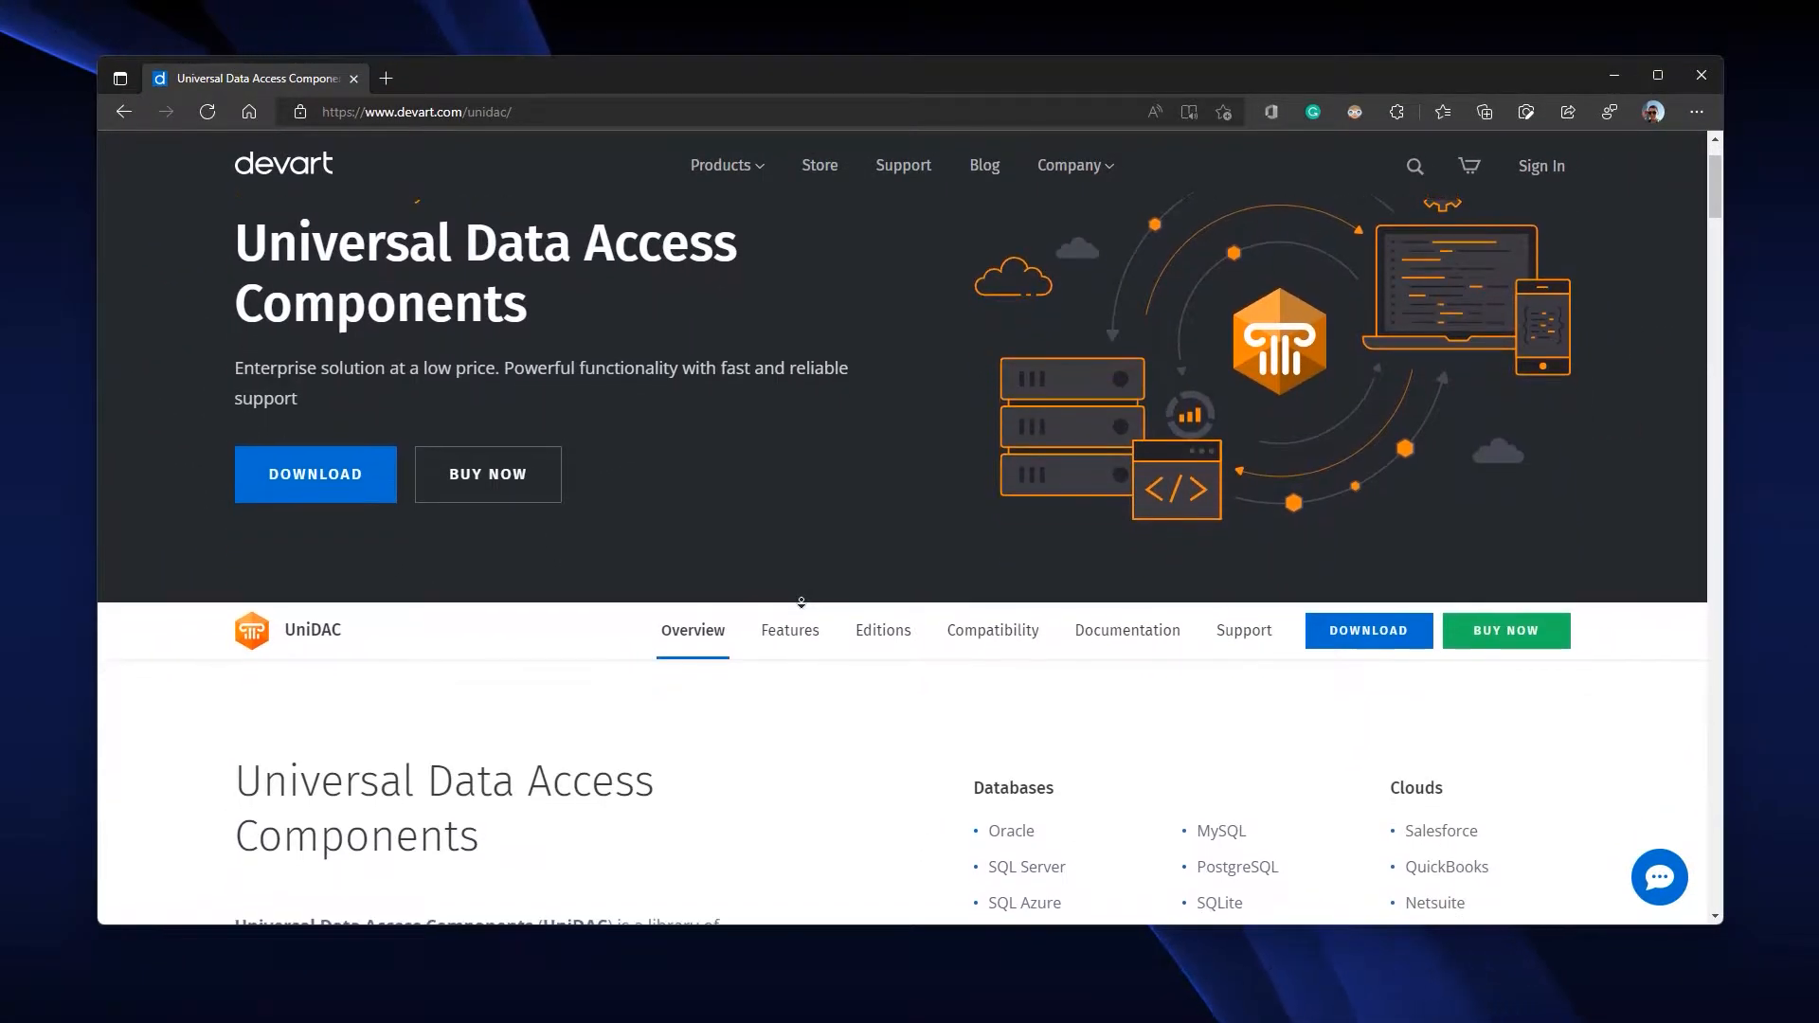
scroll(down, 3)
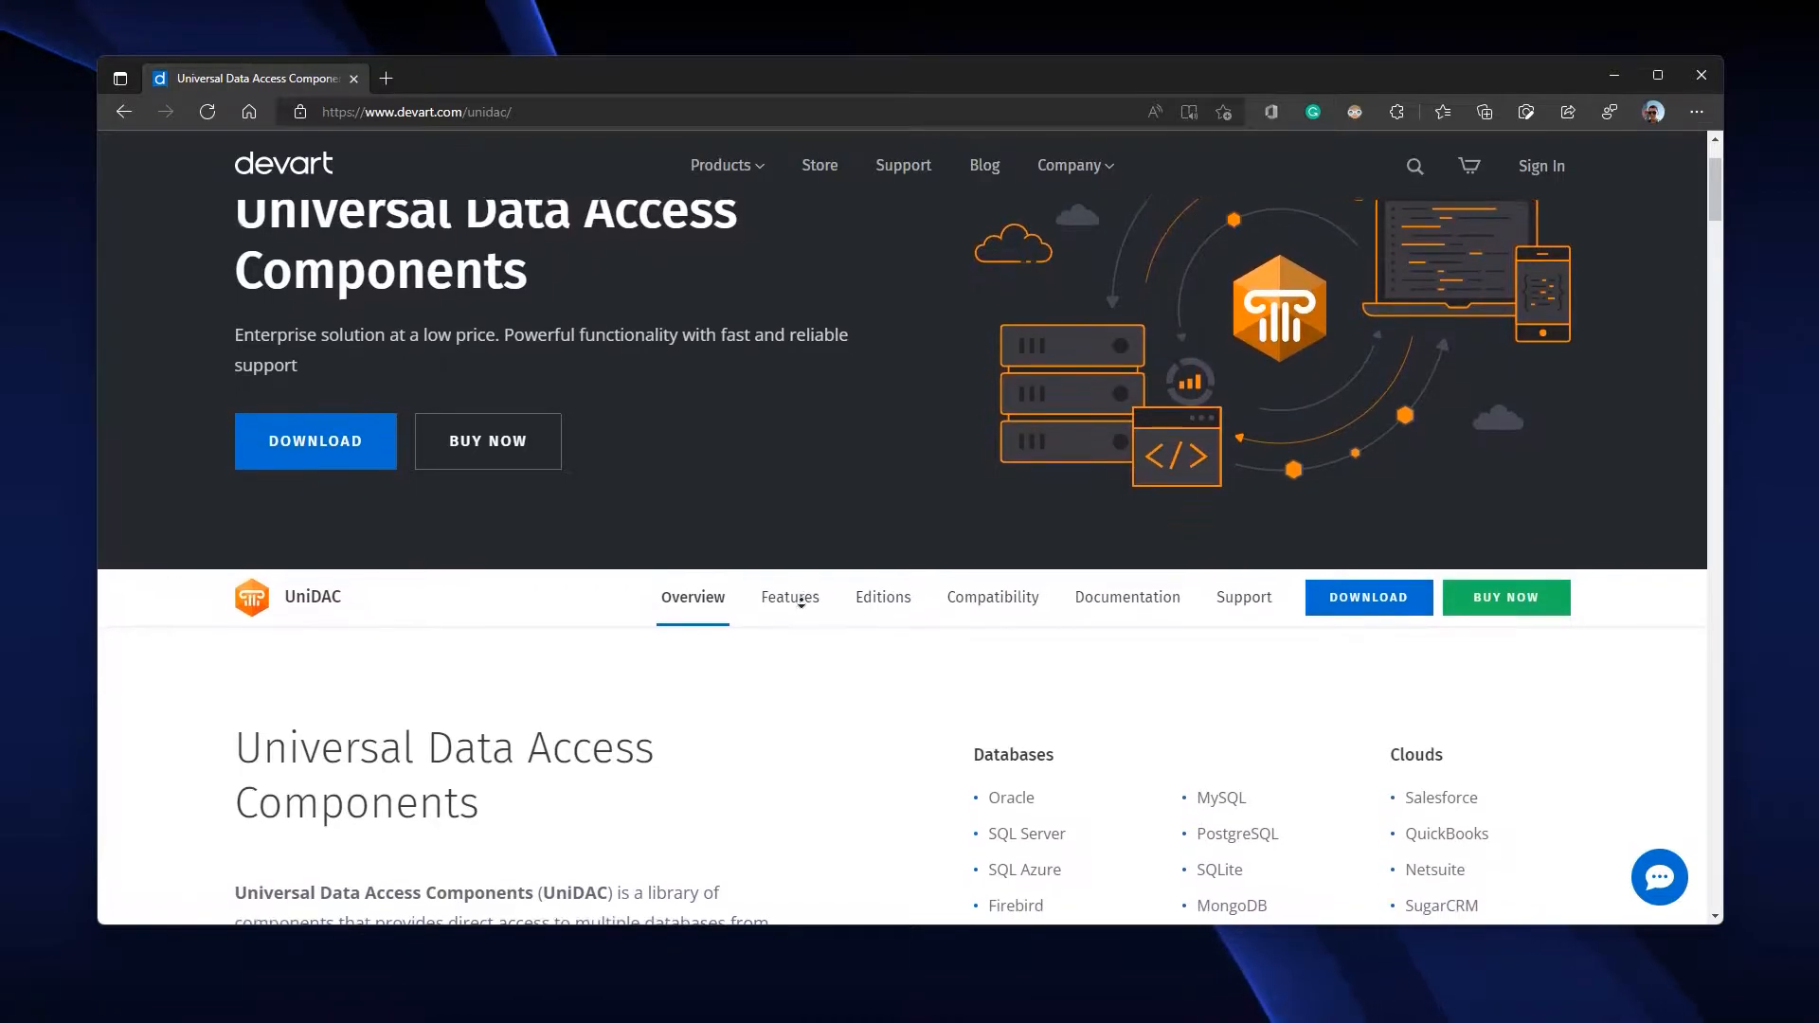
scroll(down, 3)
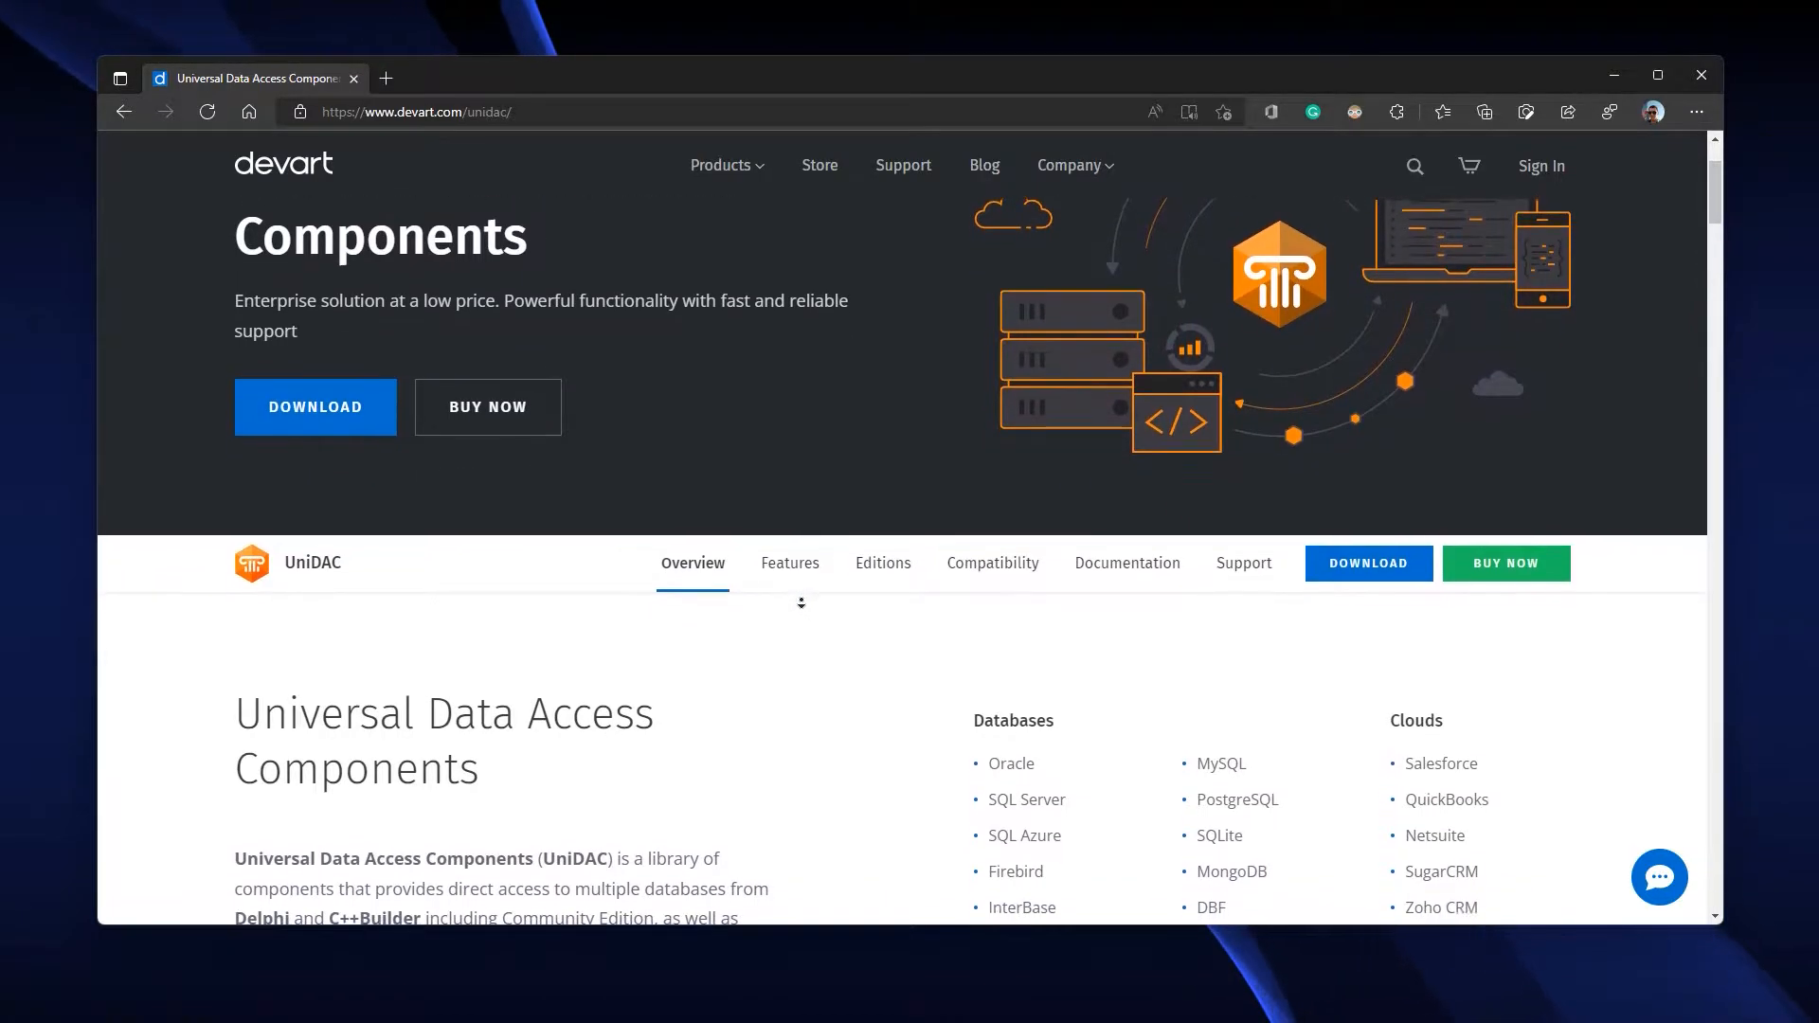
scroll(down, 3)
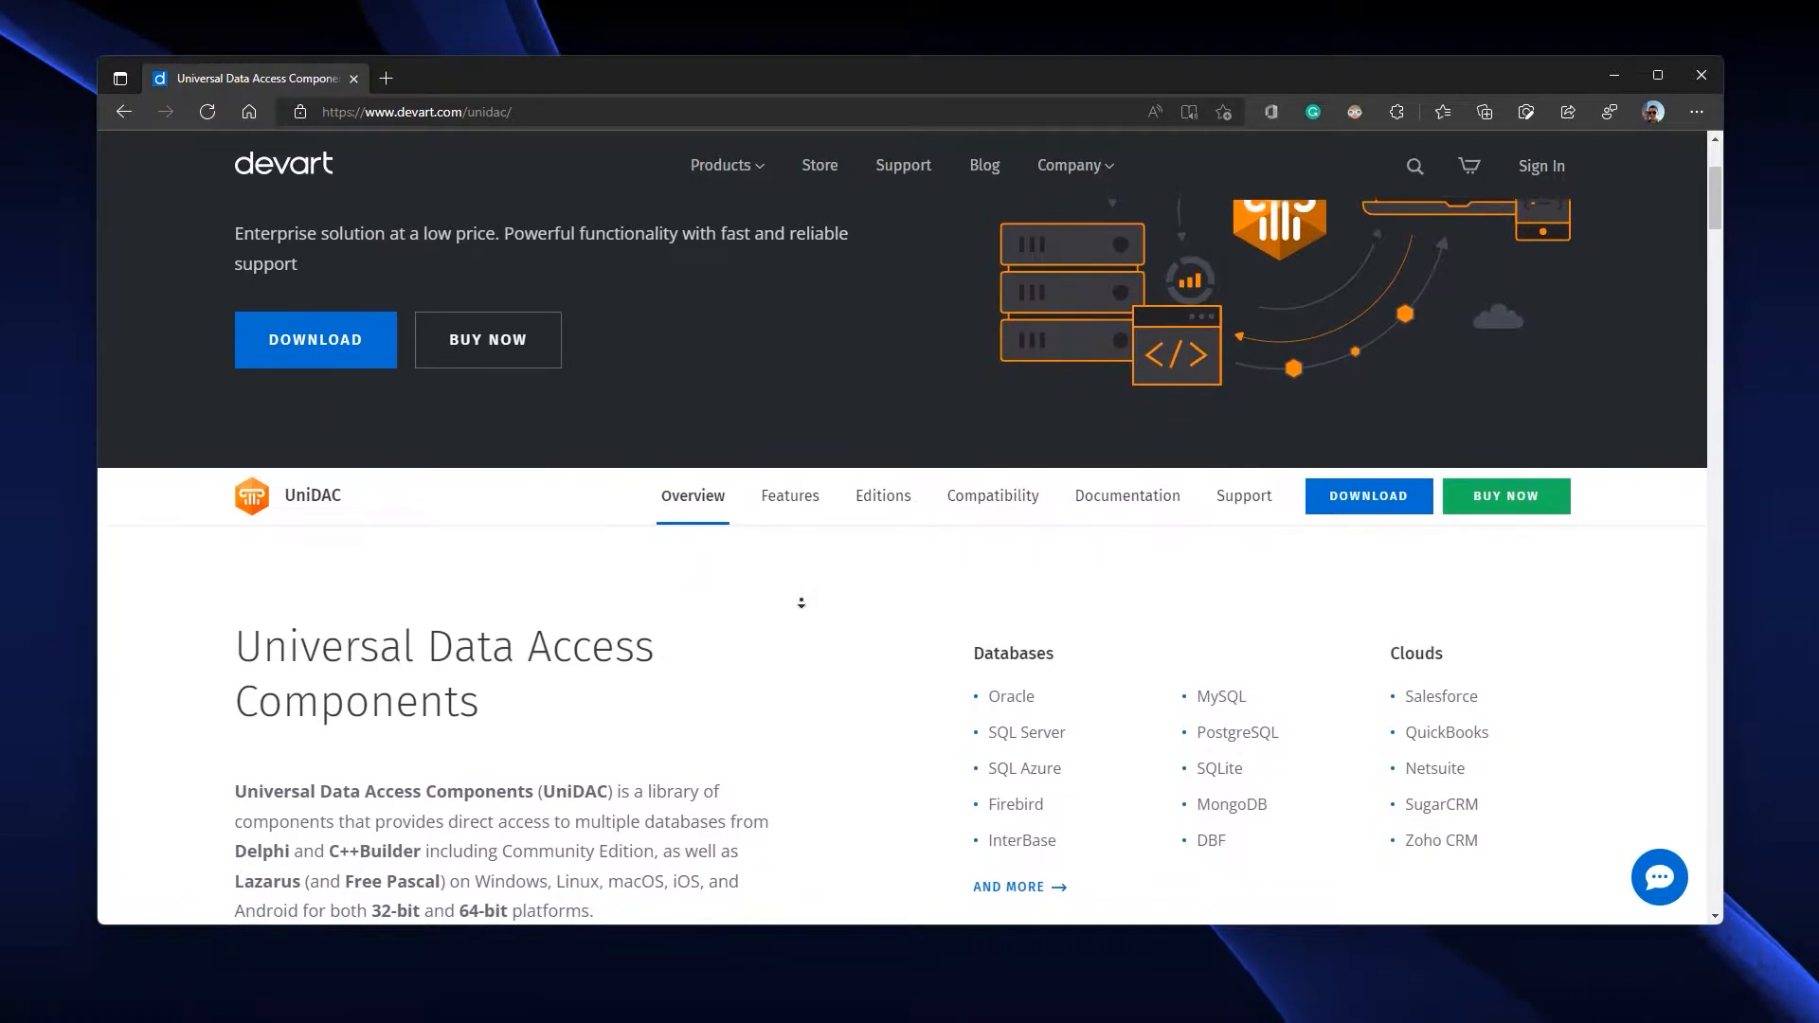
scroll(down, 3)
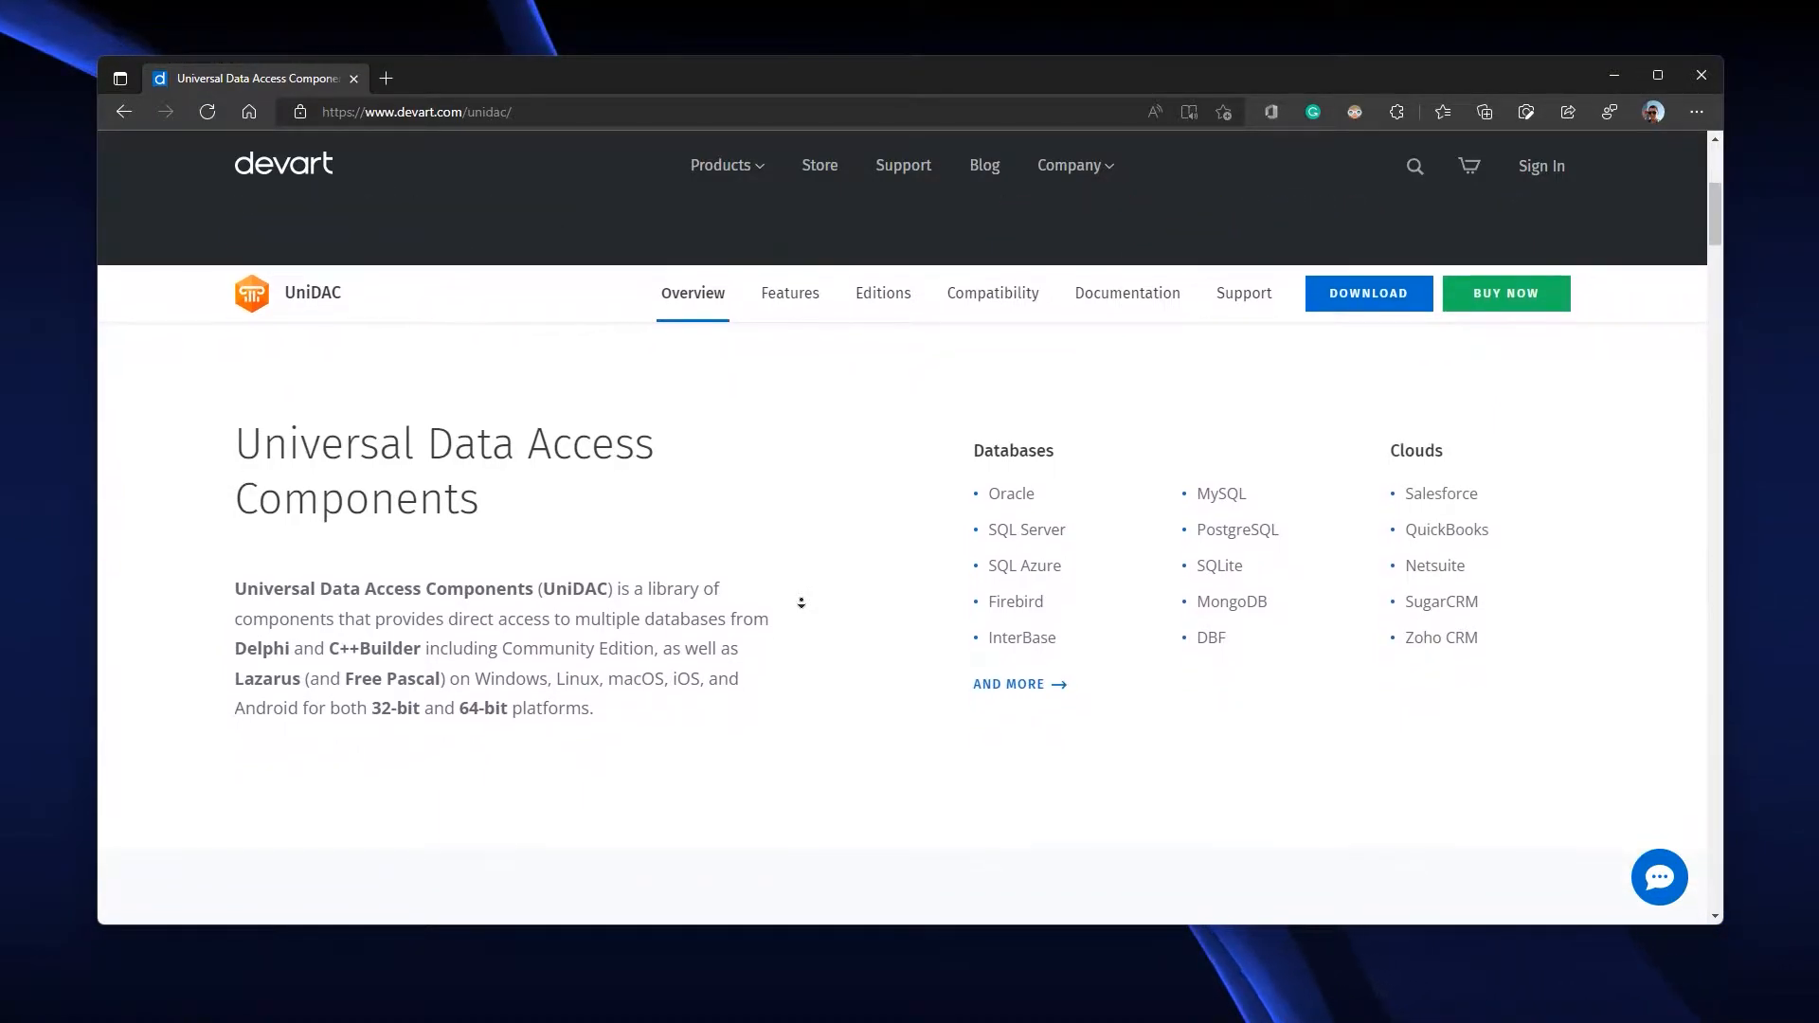
- Scroll through the Unified Connectivity Solution diagram down to Server-Aware Providers
scroll(down, 3)
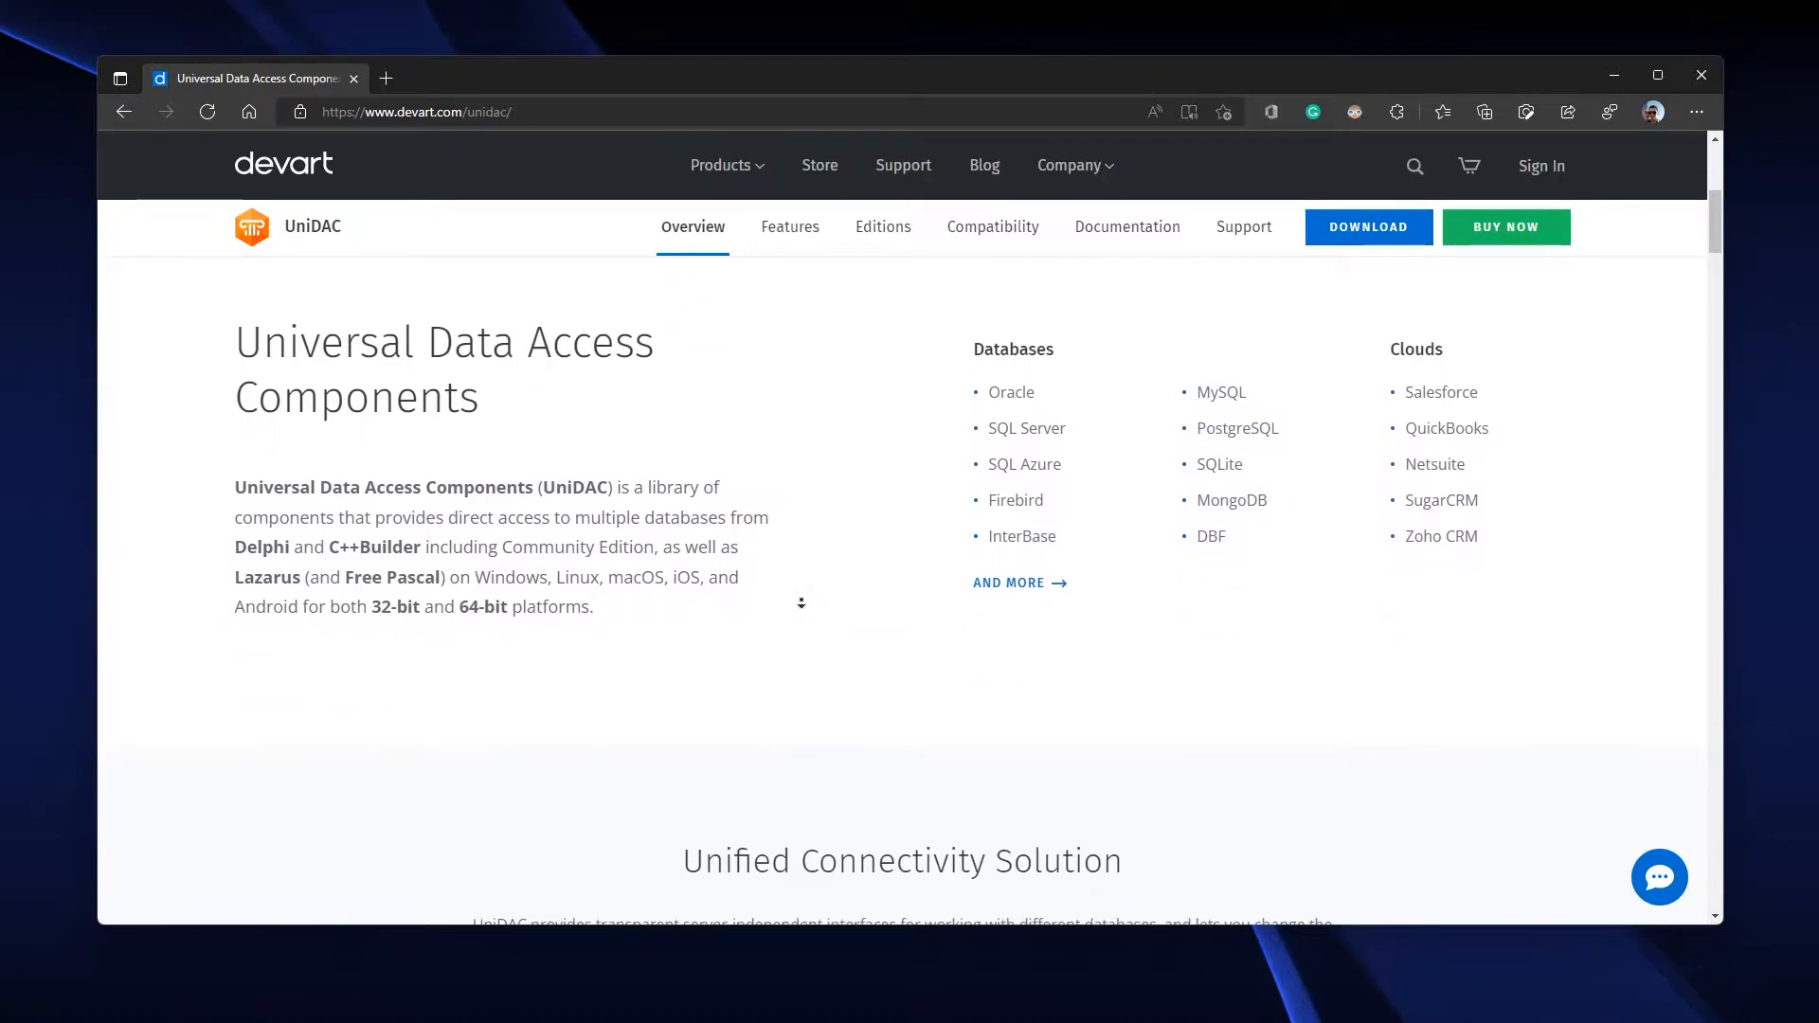
scroll(down, 3)
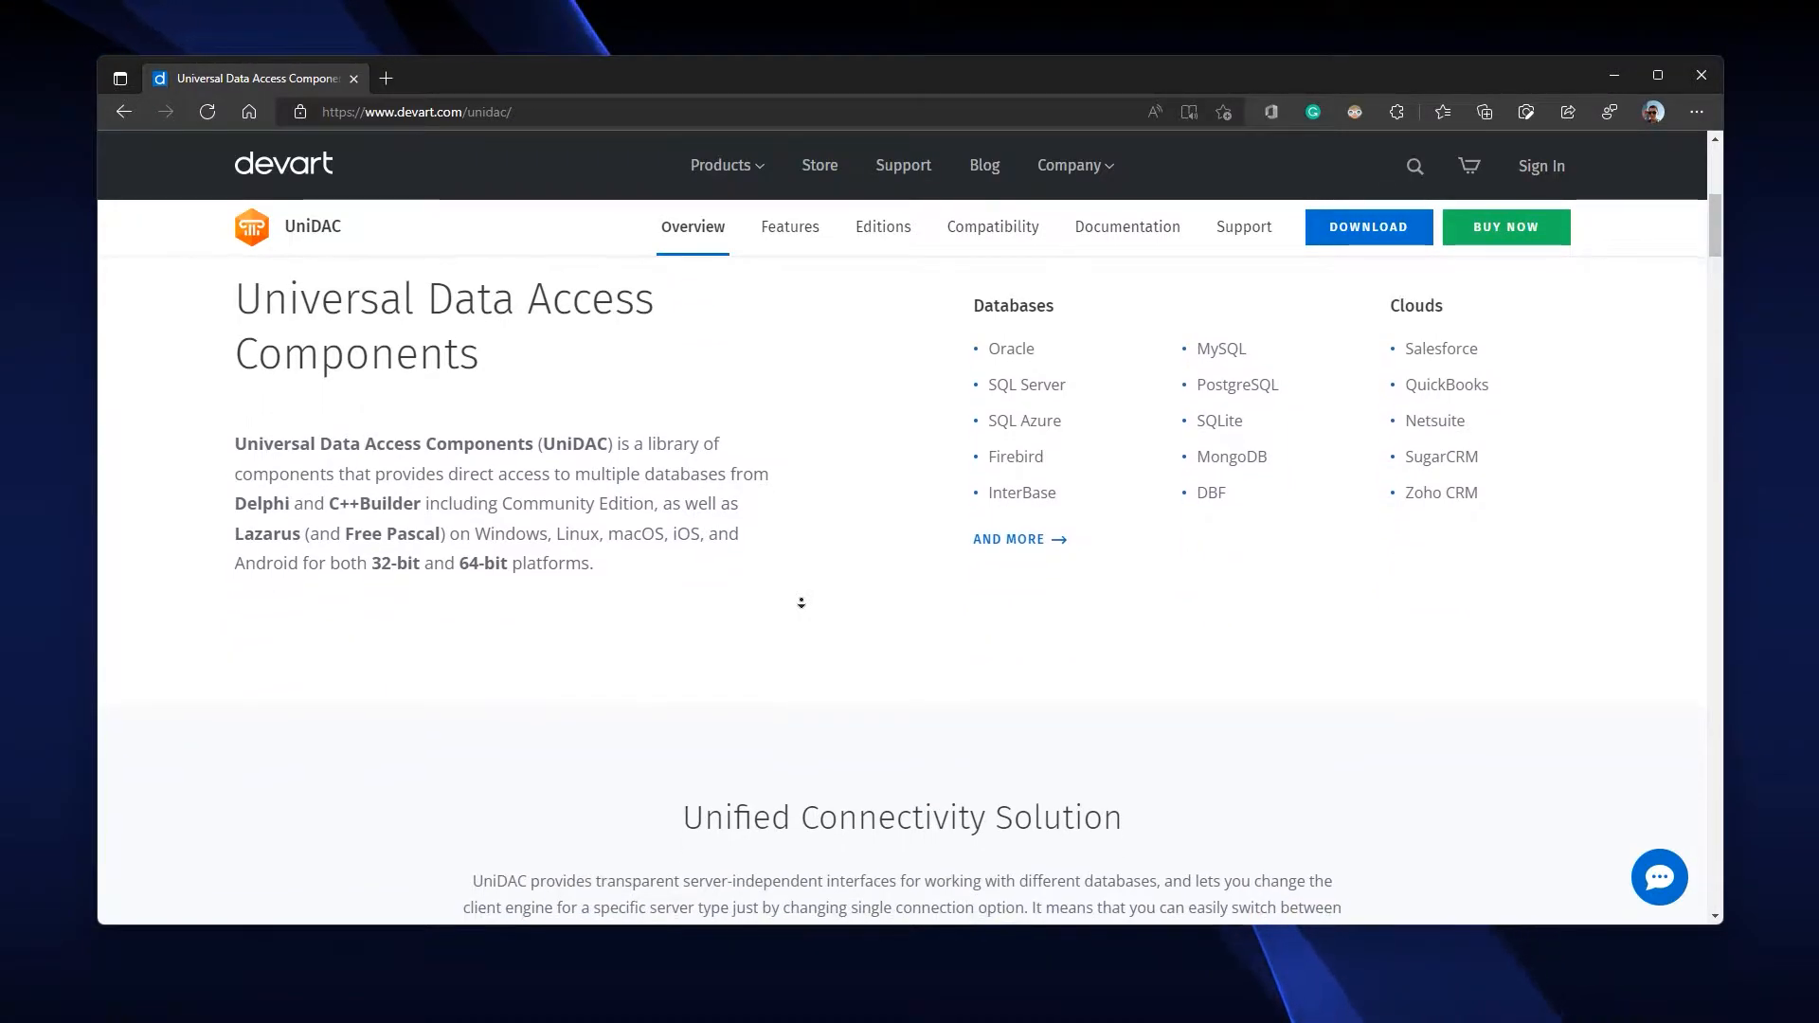
scroll(down, 3)
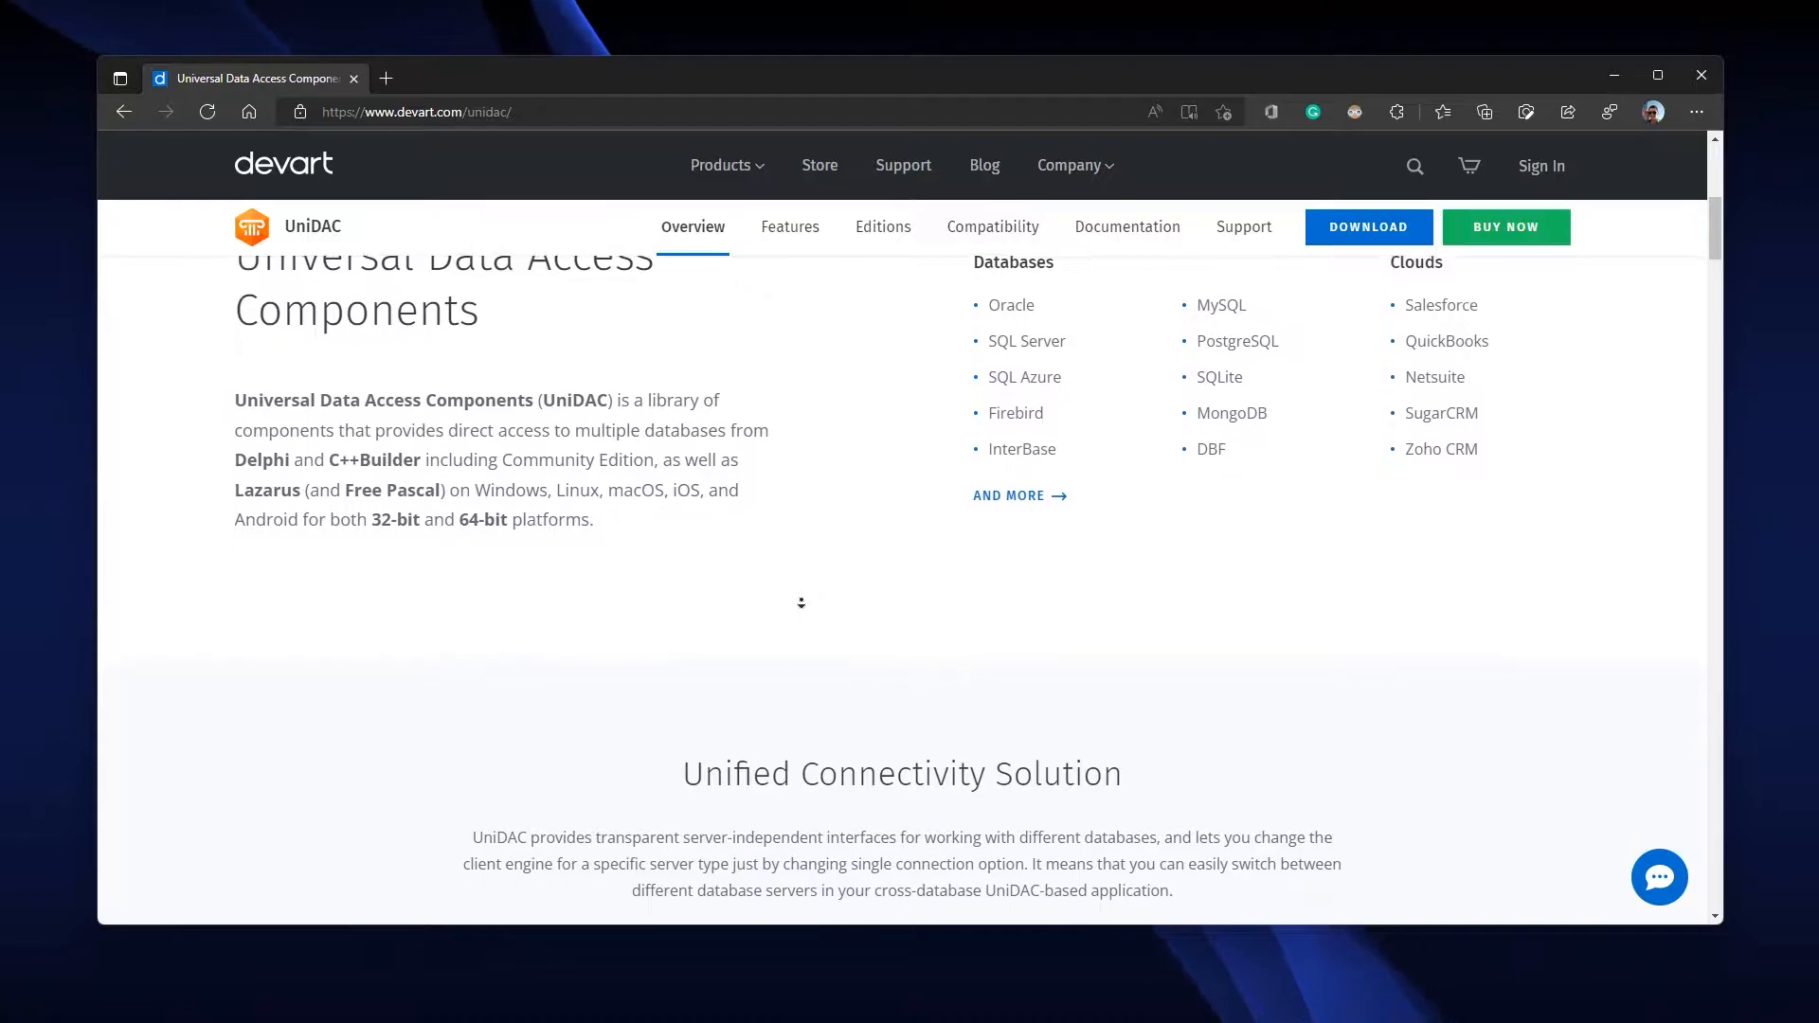
scroll(down, 3)
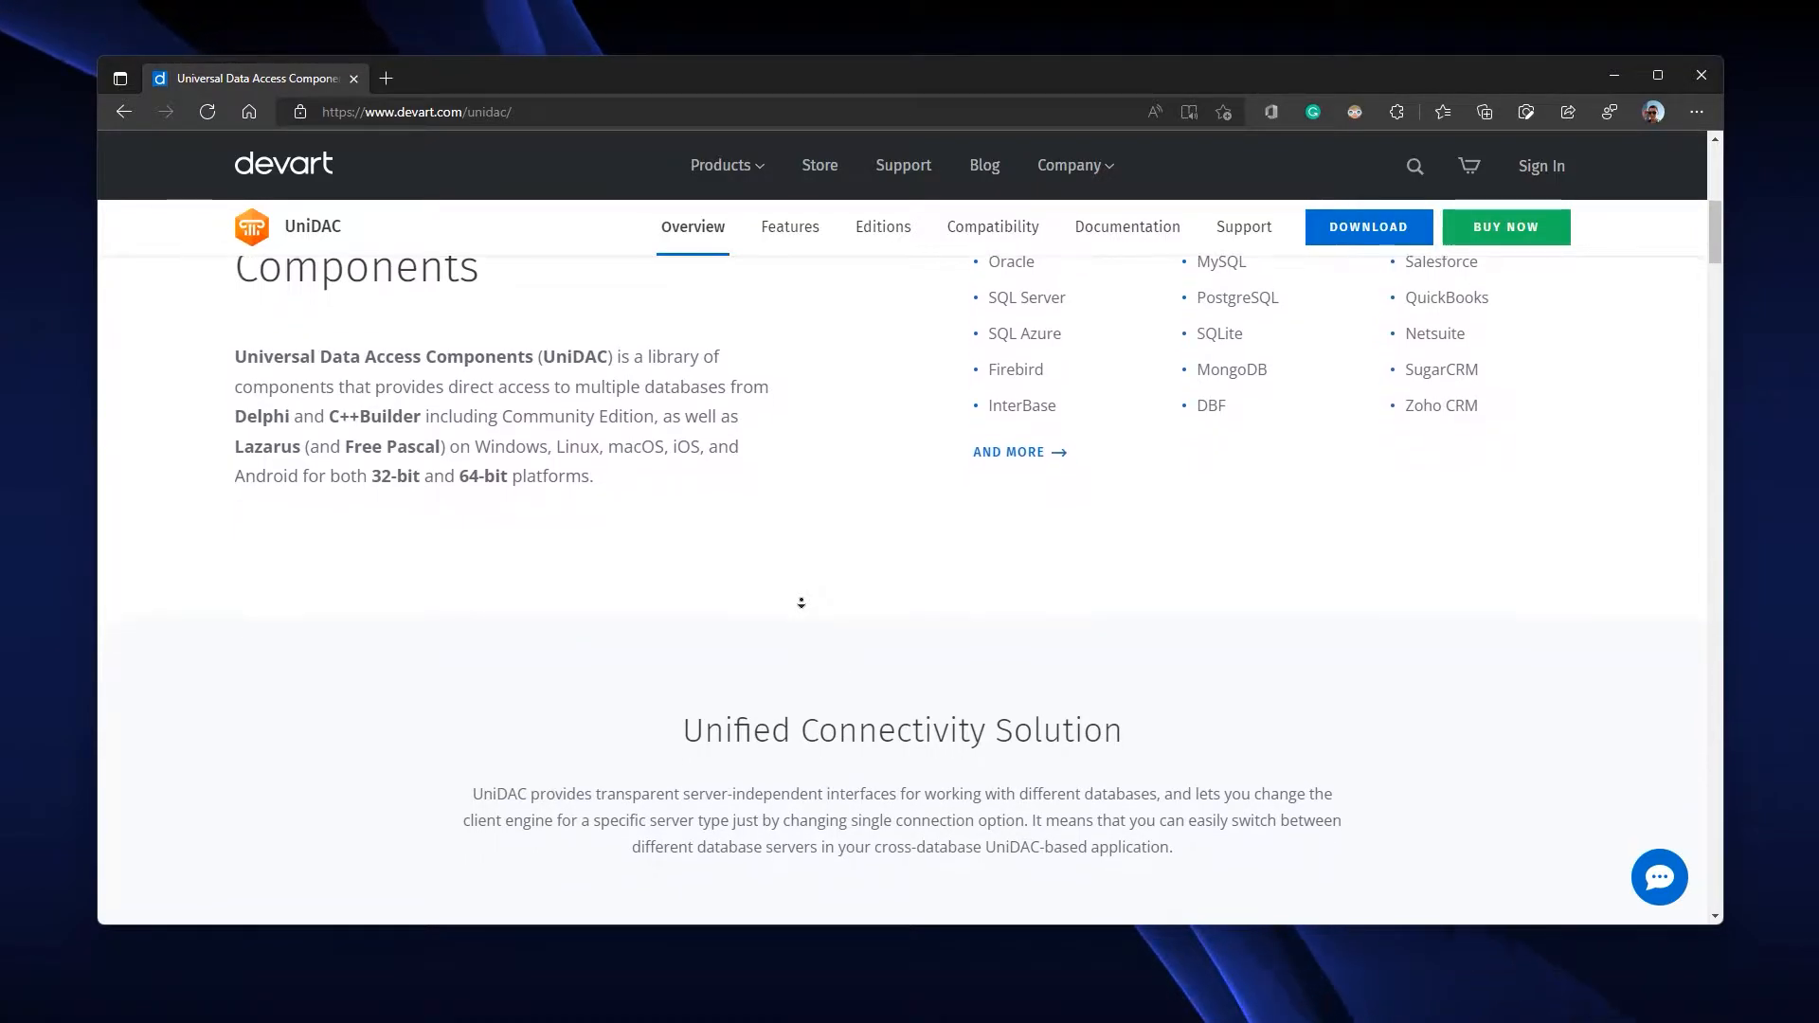
scroll(down, 3)
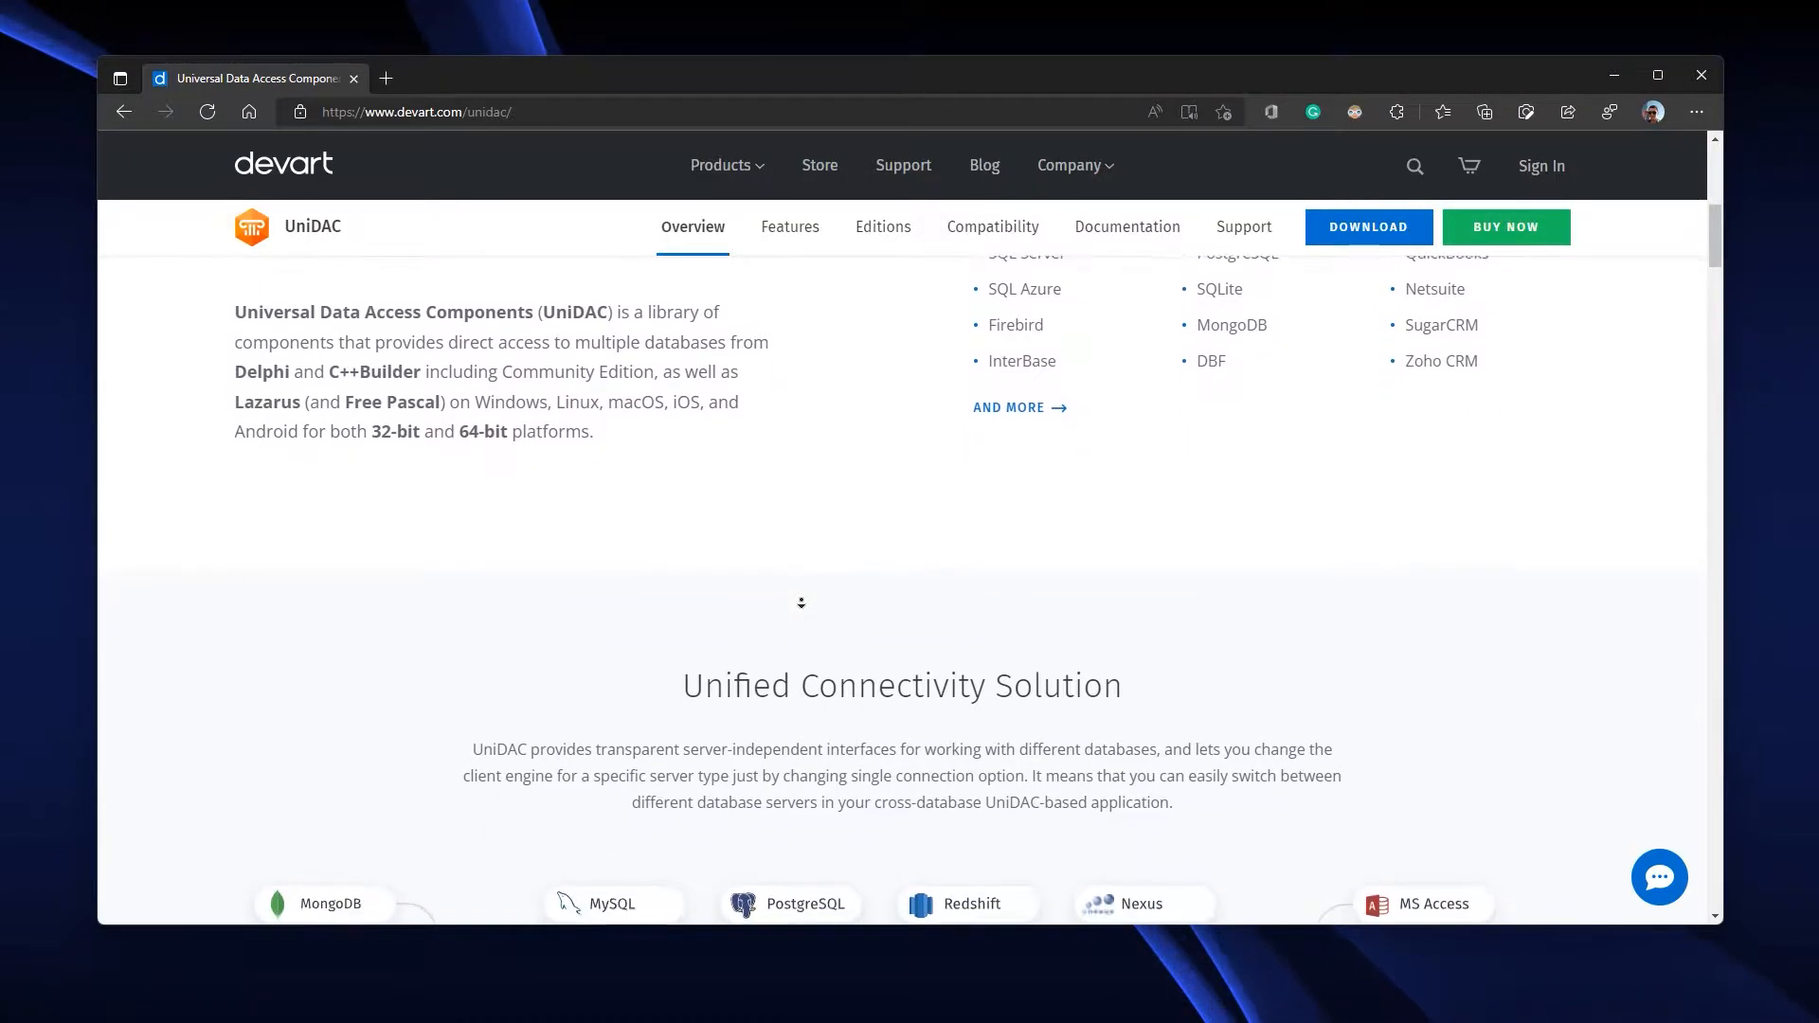
scroll(down, 3)
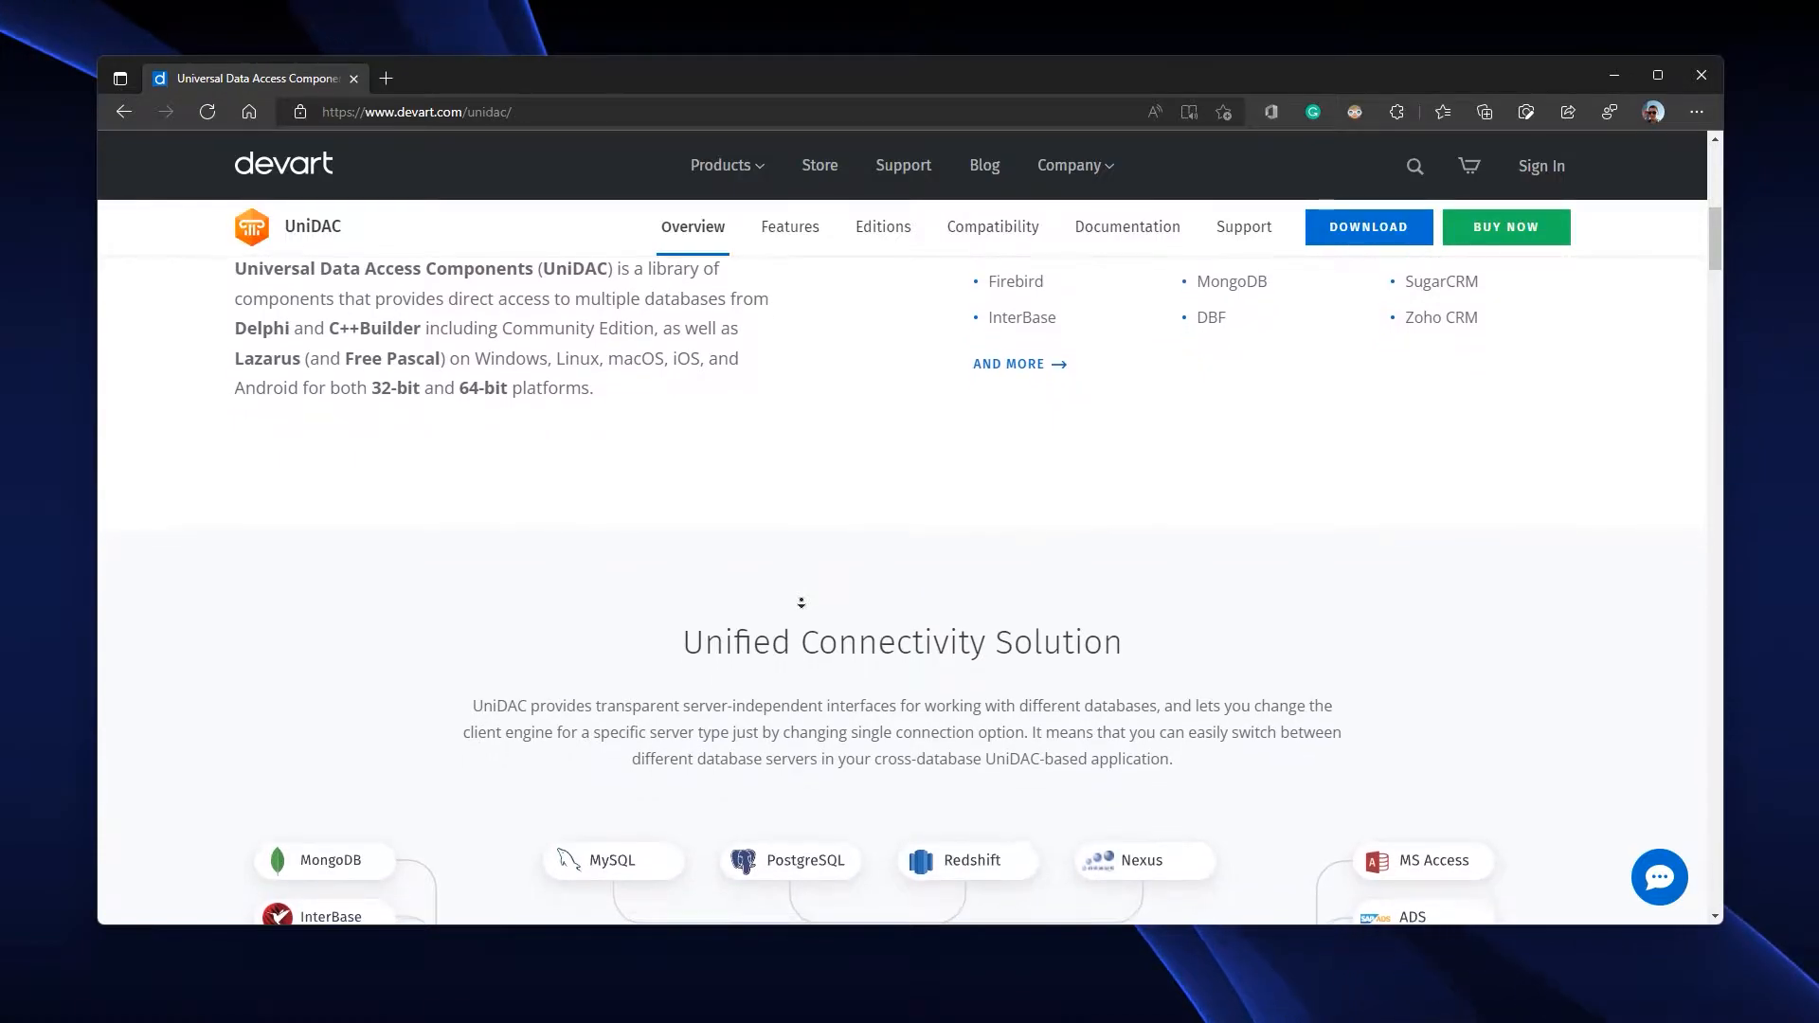
scroll(down, 3)
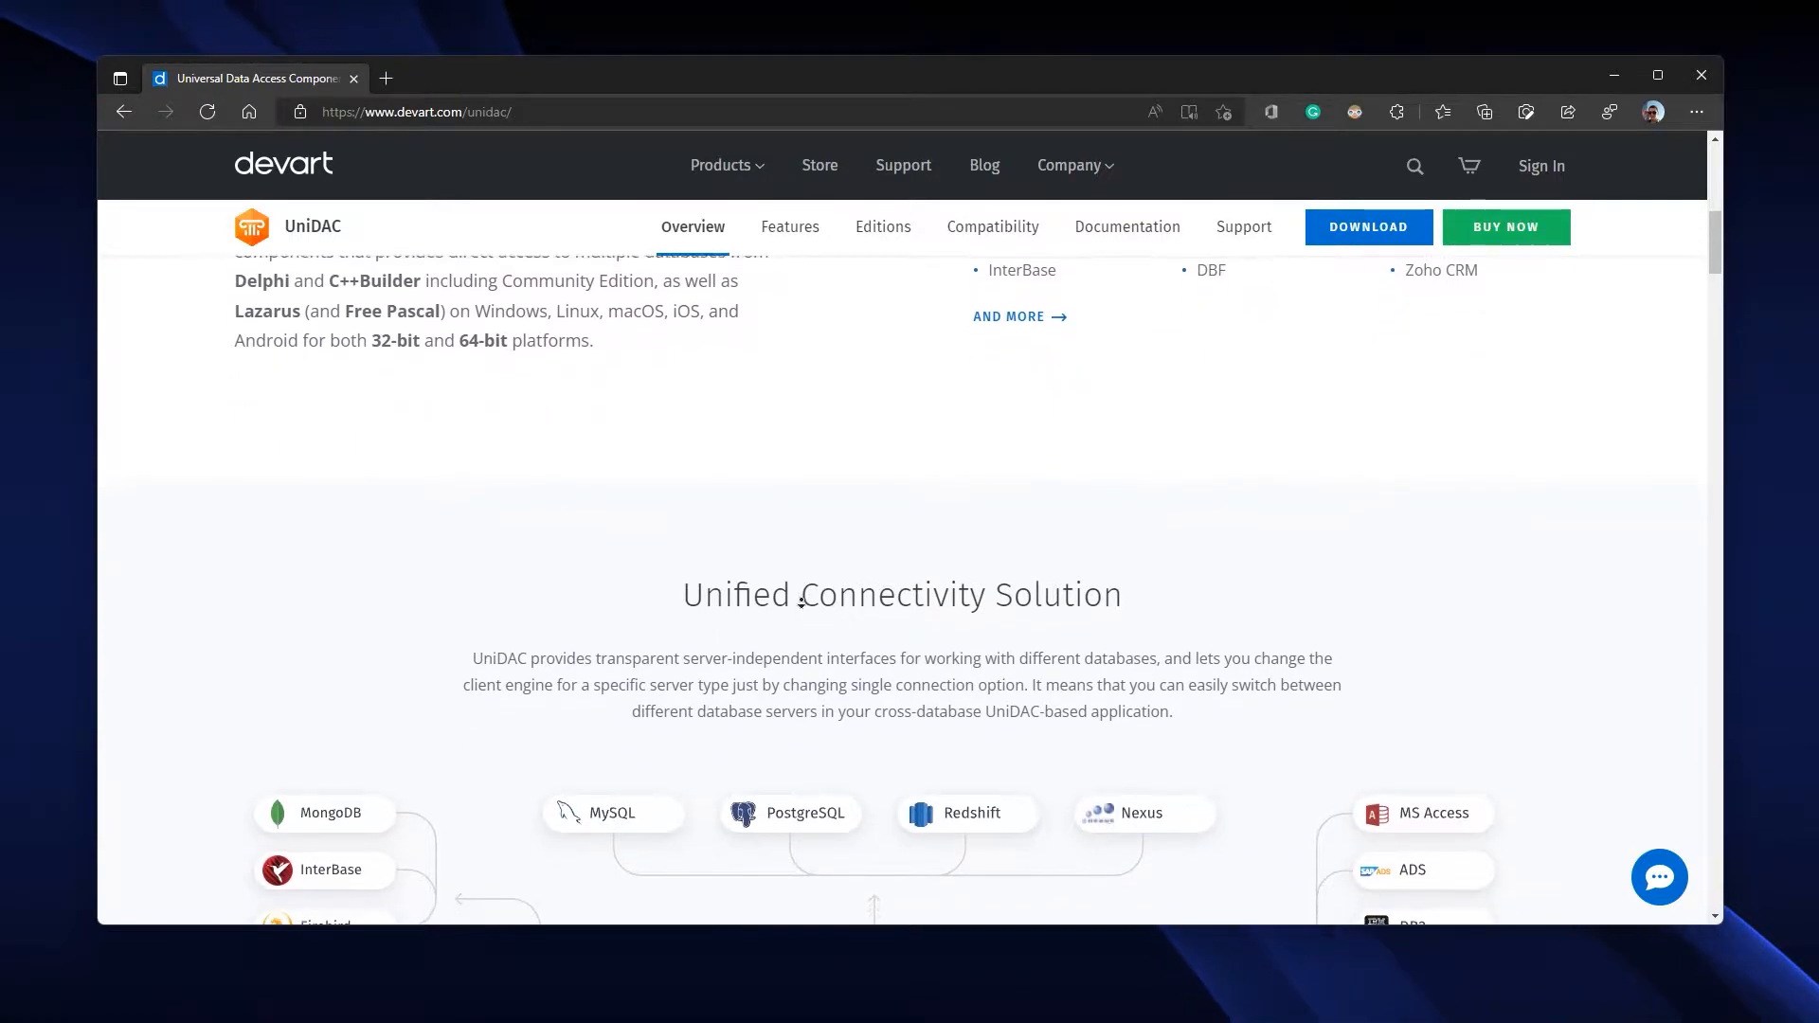
scroll(down, 3)
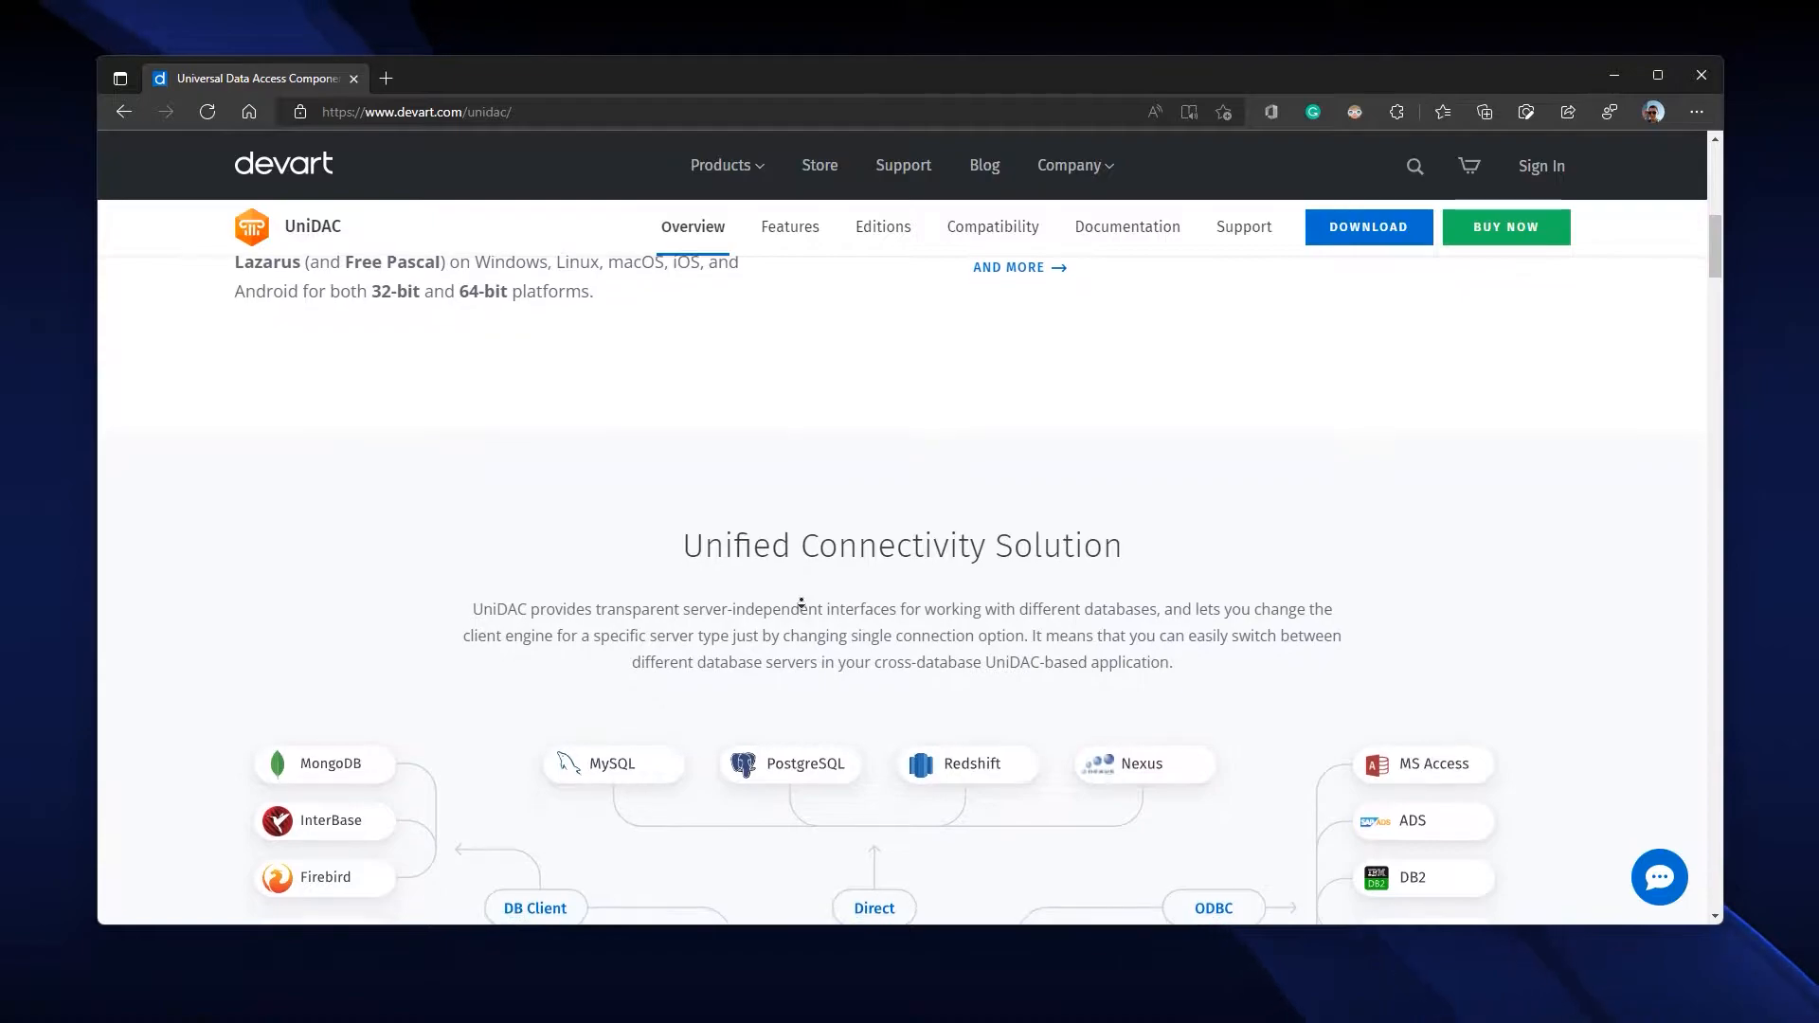
scroll(down, 3)
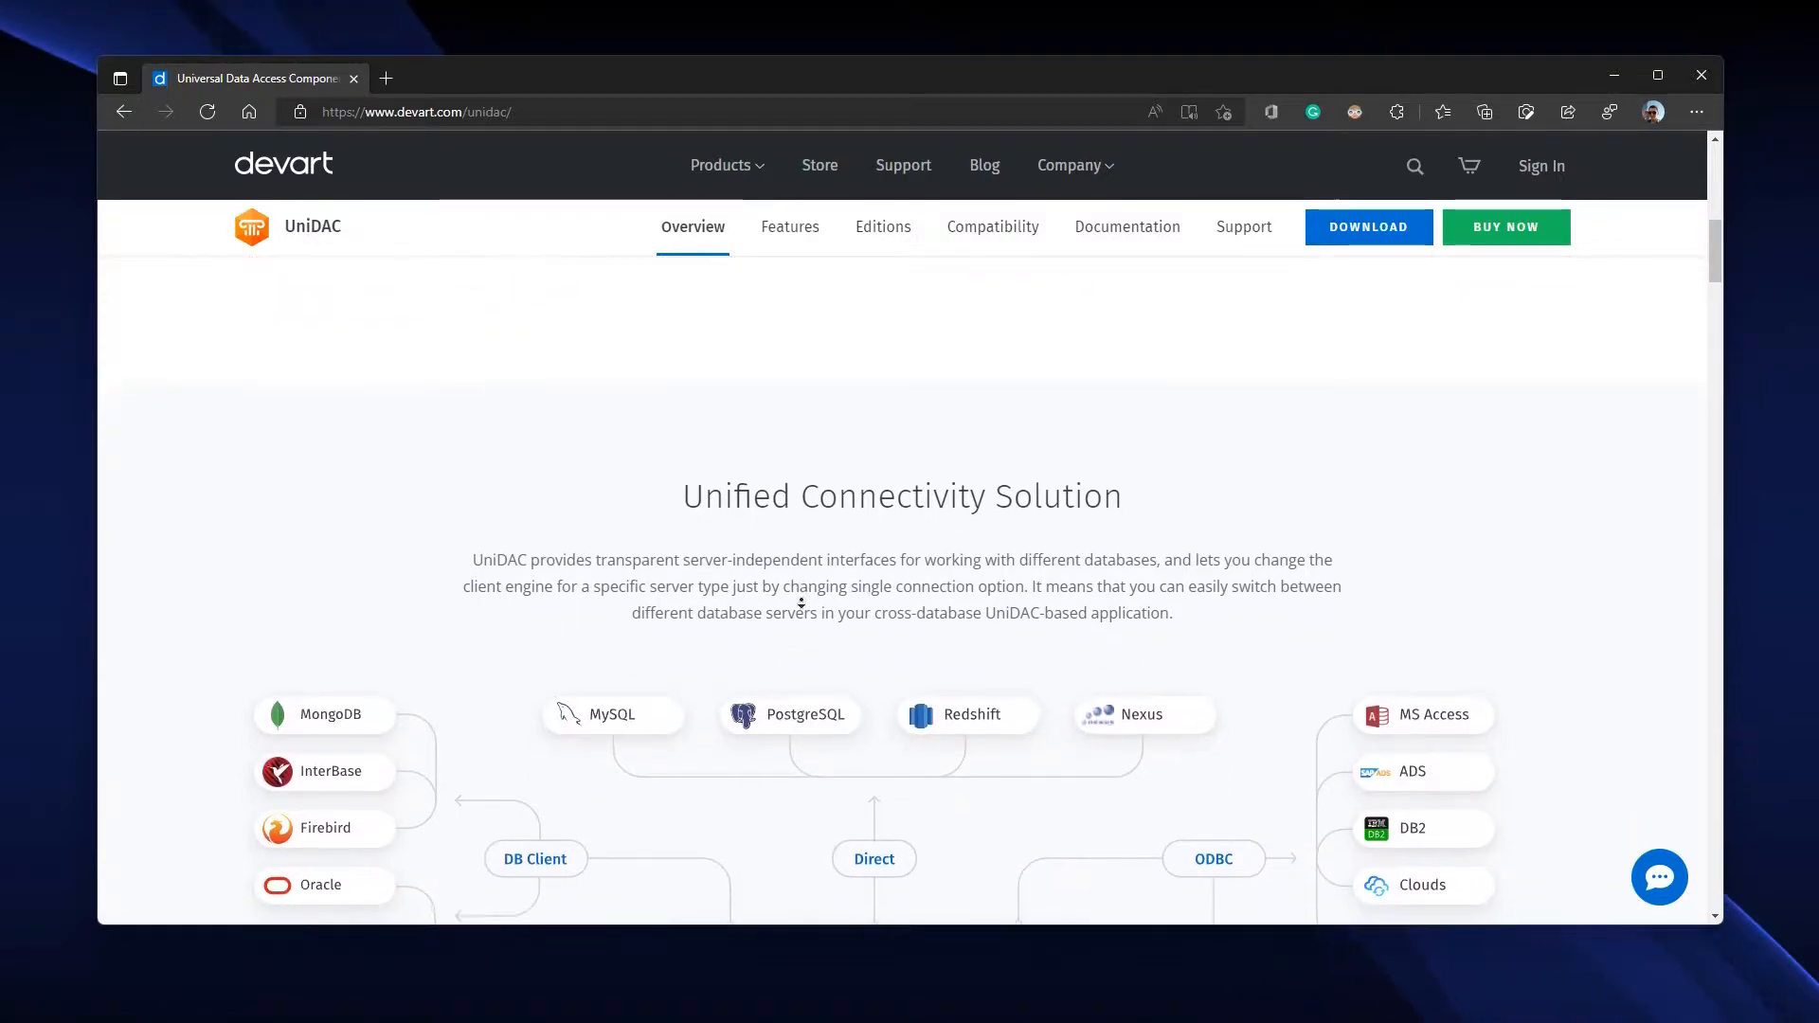
scroll(down, 3)
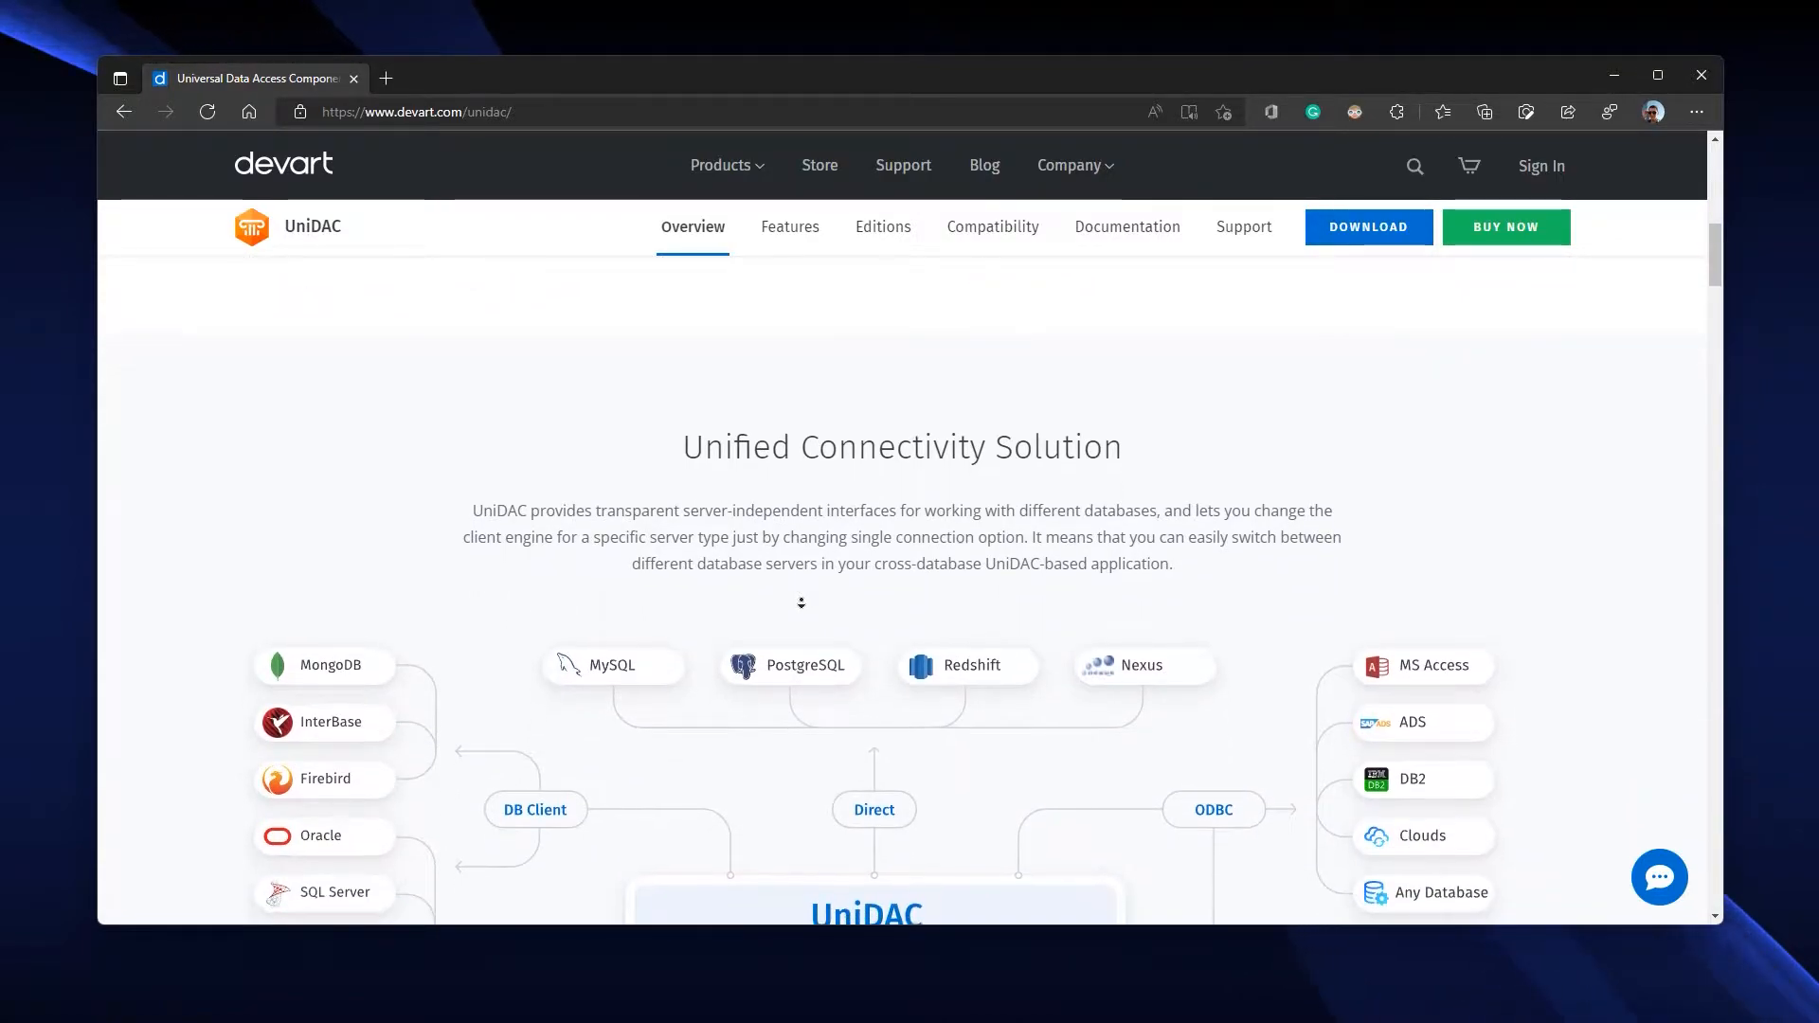
scroll(down, 3)
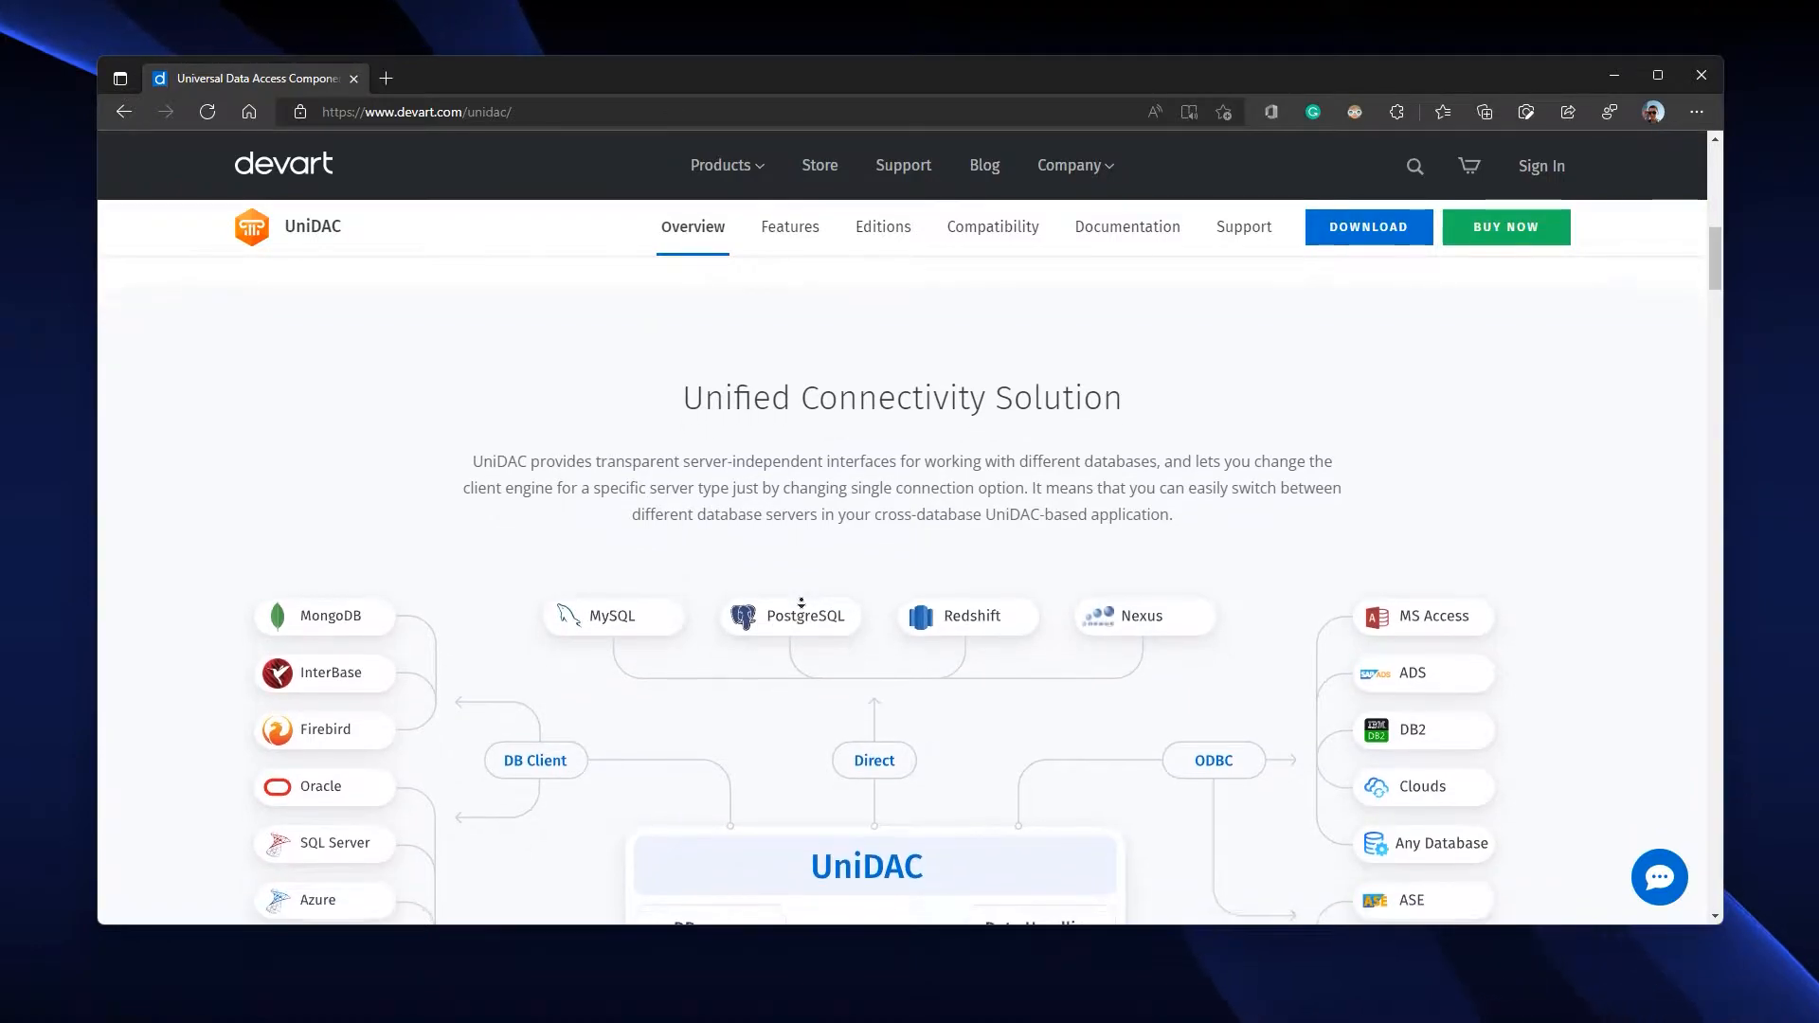
scroll(down, 3)
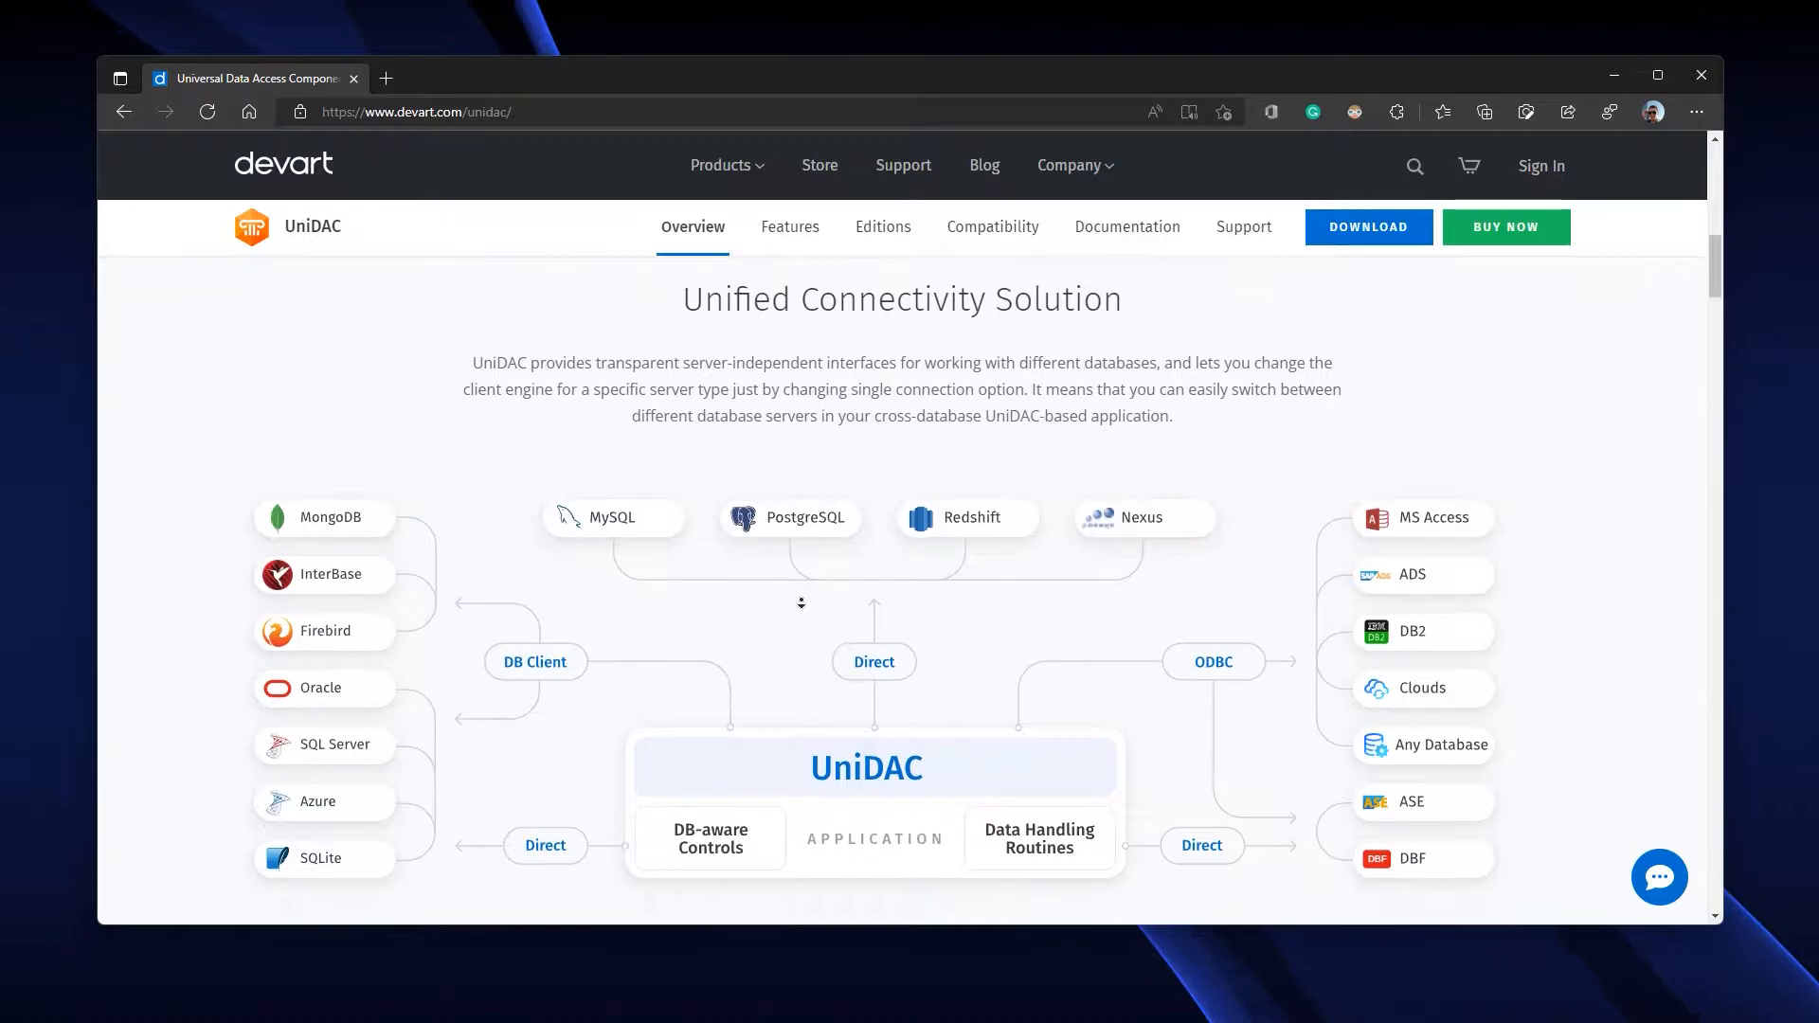
scroll(down, 3)
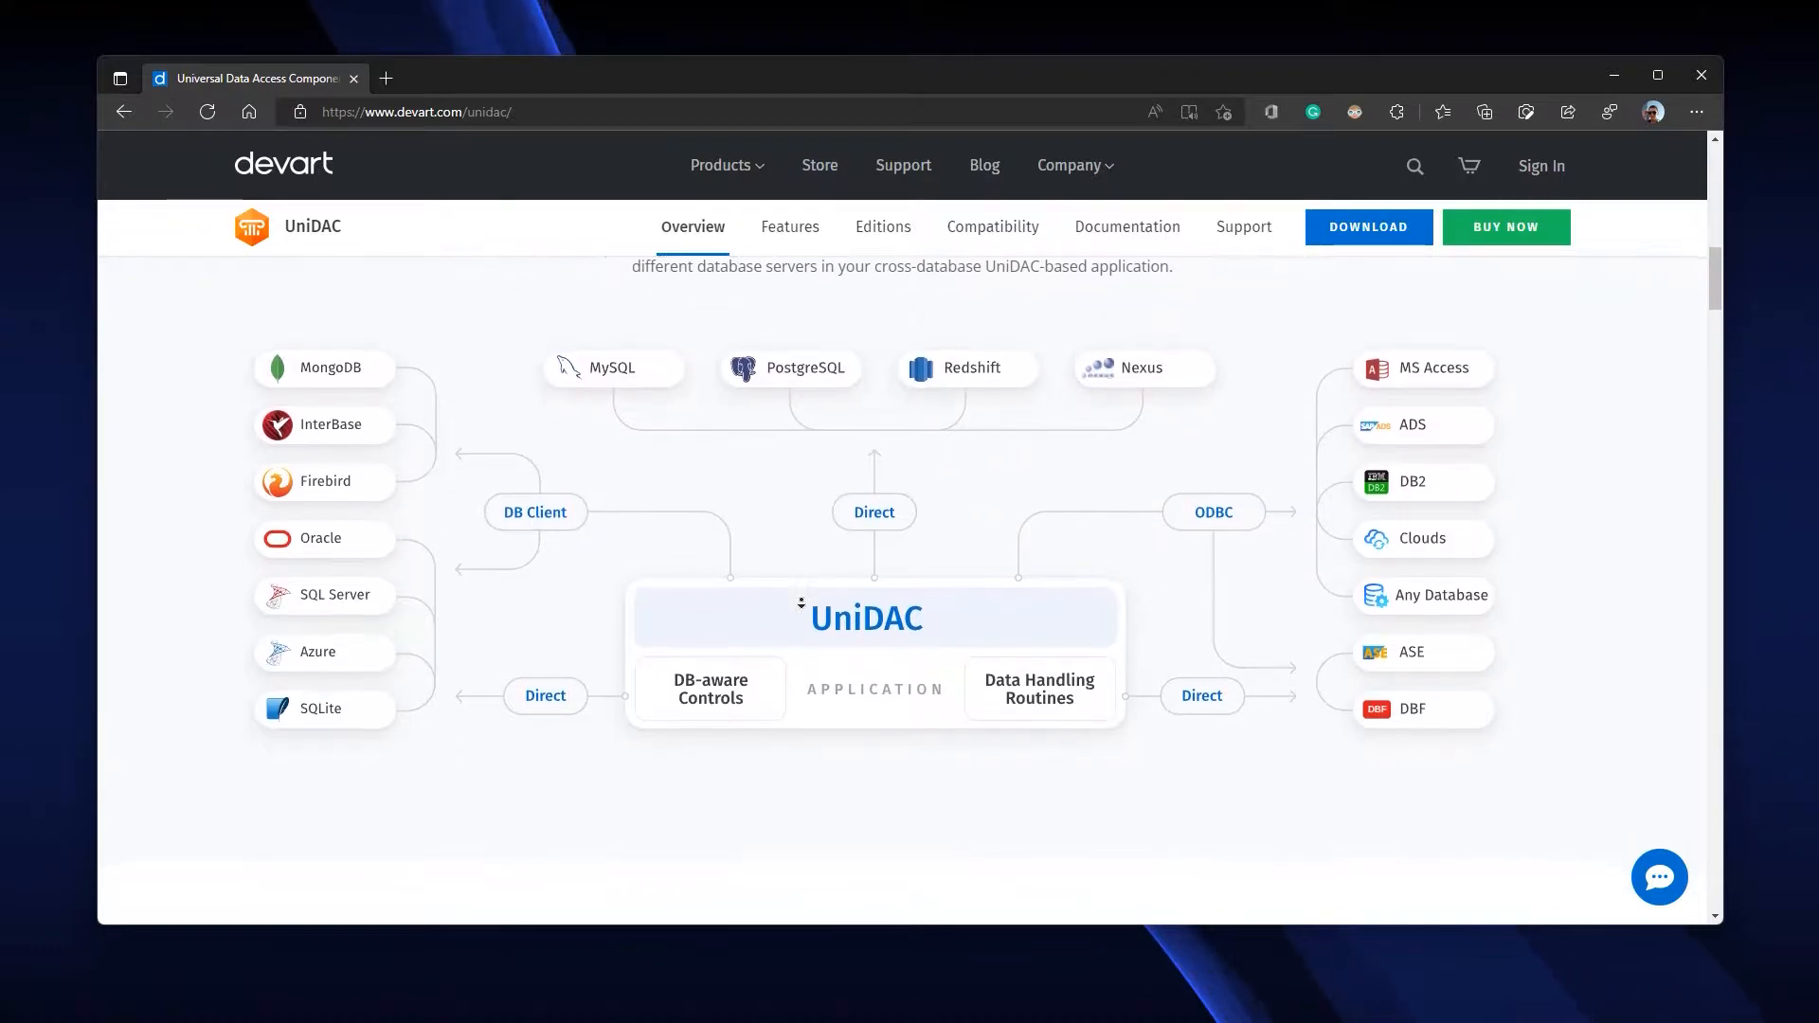
scroll(down, 3)
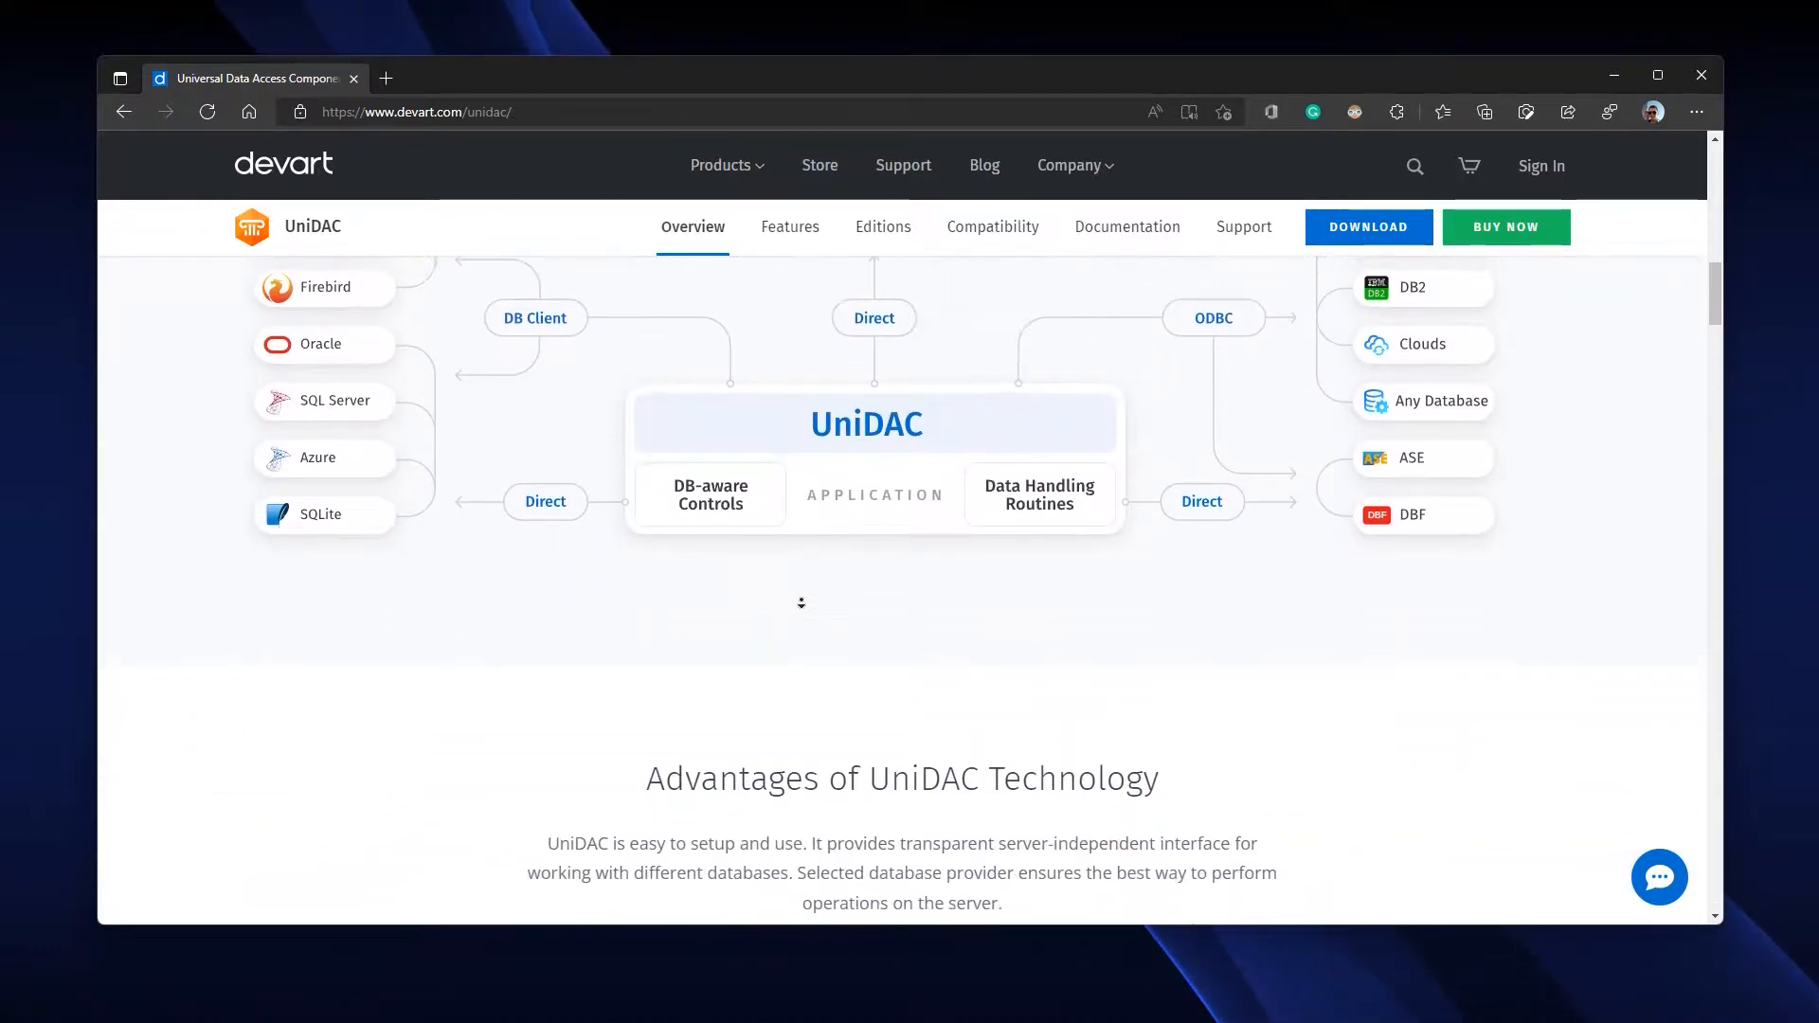
scroll(down, 3)
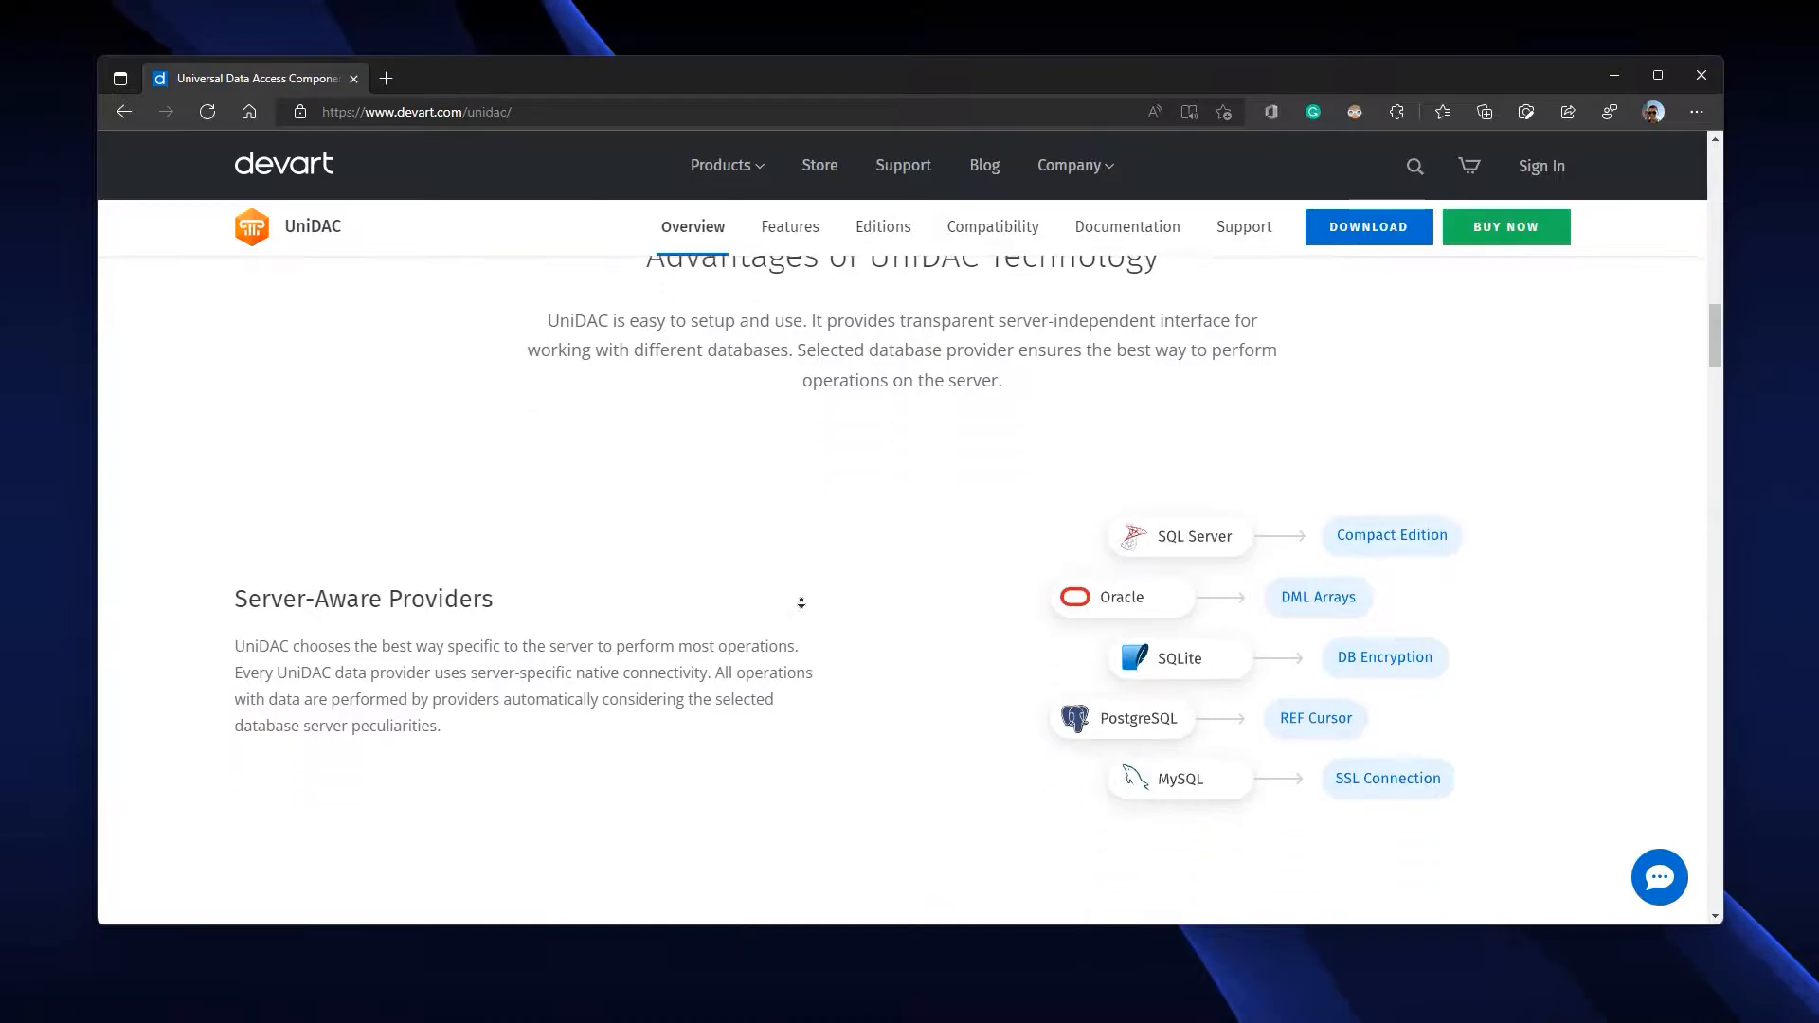
- Scroll to the Cross-Platform Solution section for Delphi, C++Builder and Lazarus
scroll(down, 3)
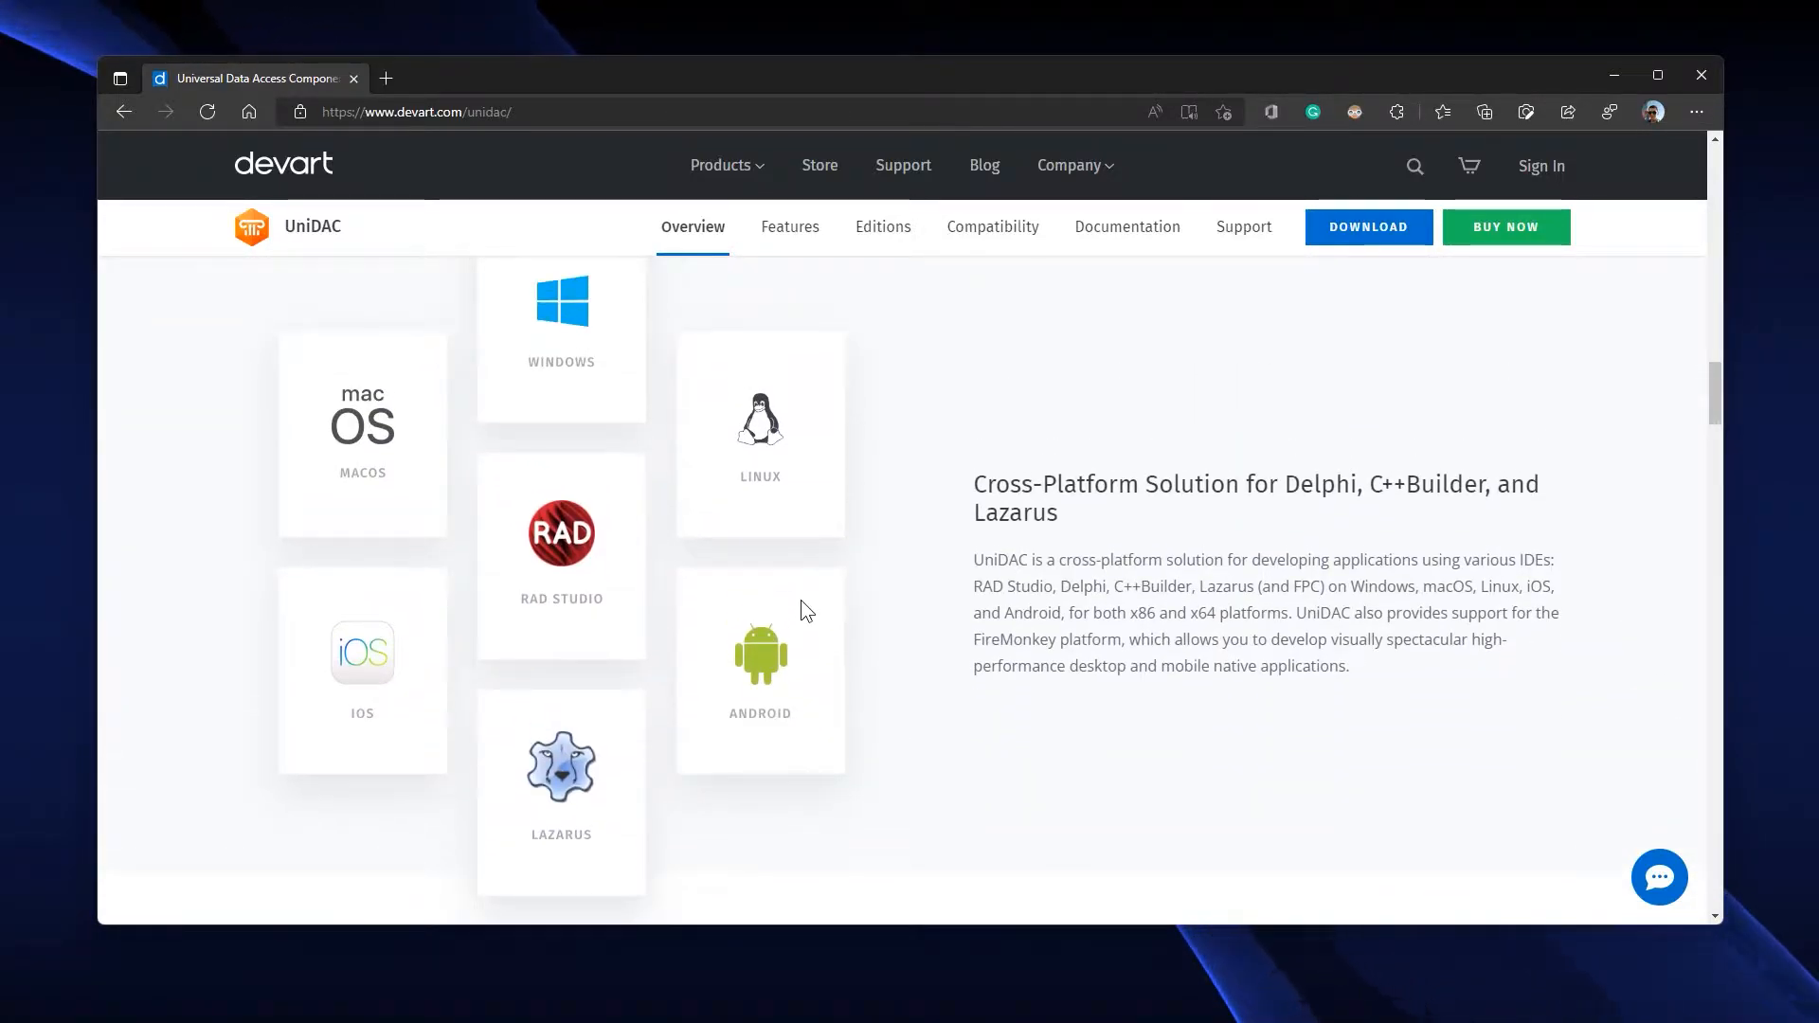
mouse_move(711, 612)
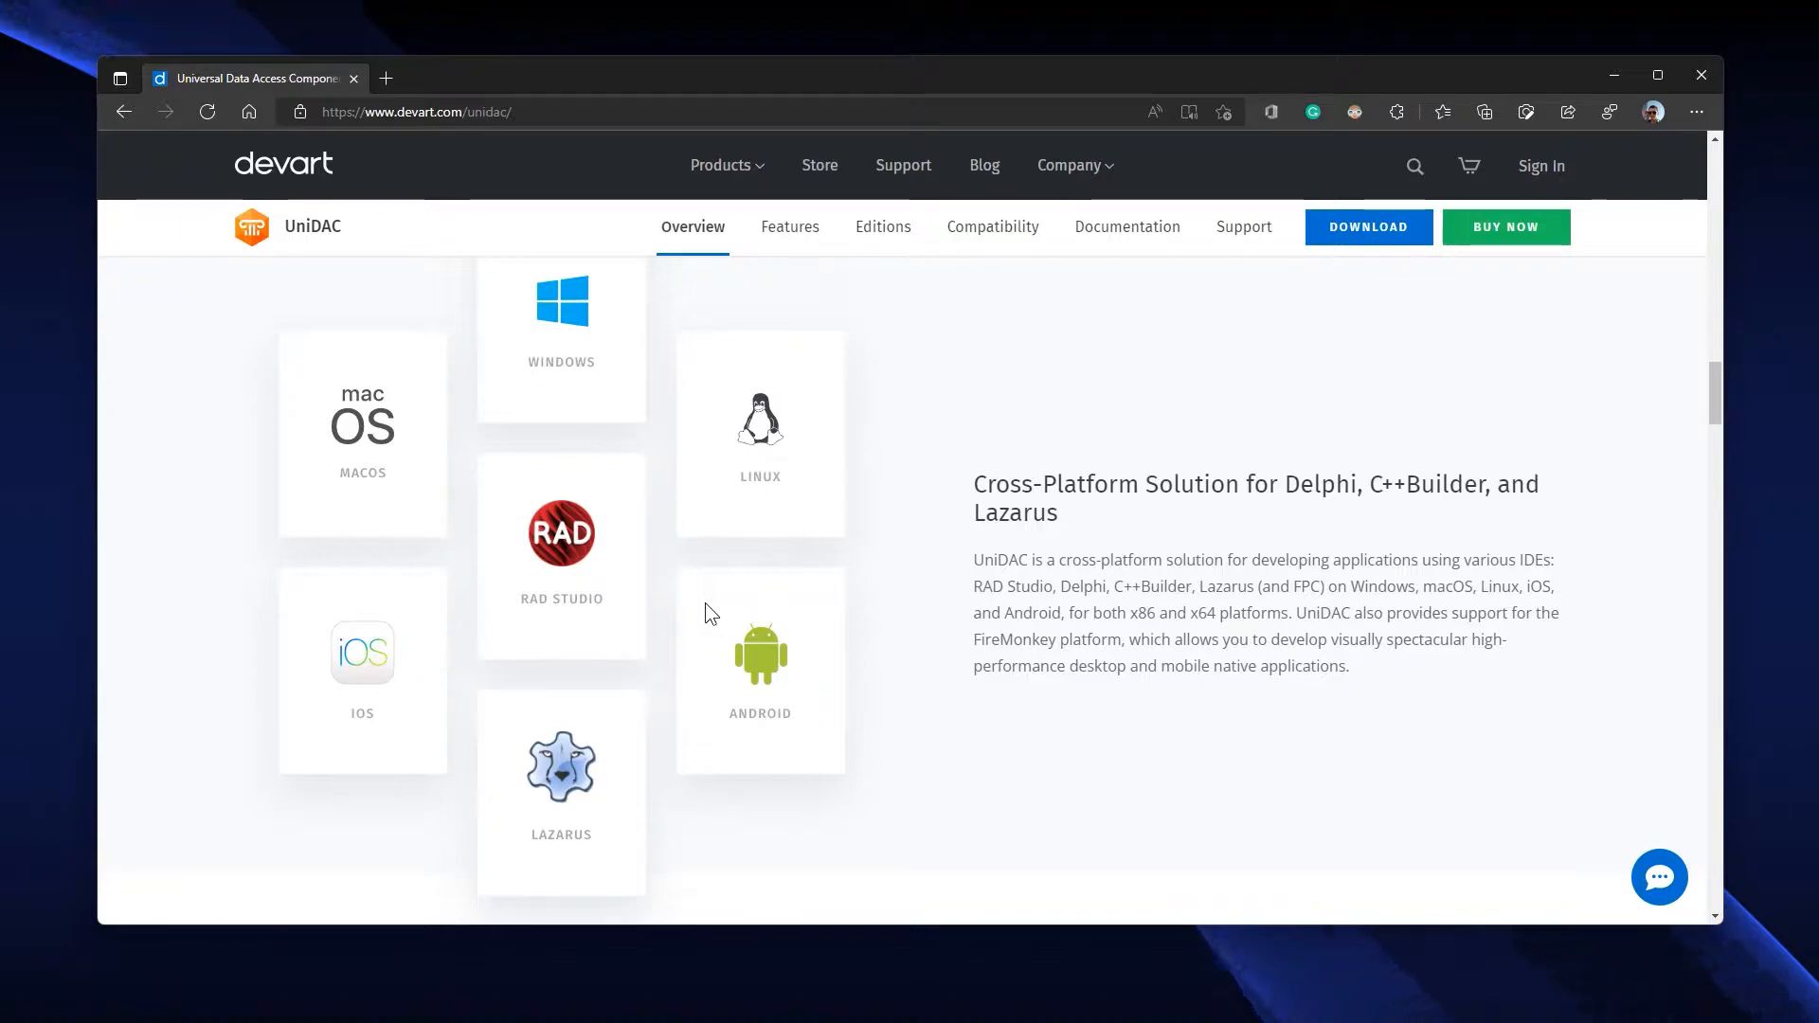
mouse_move(1205, 674)
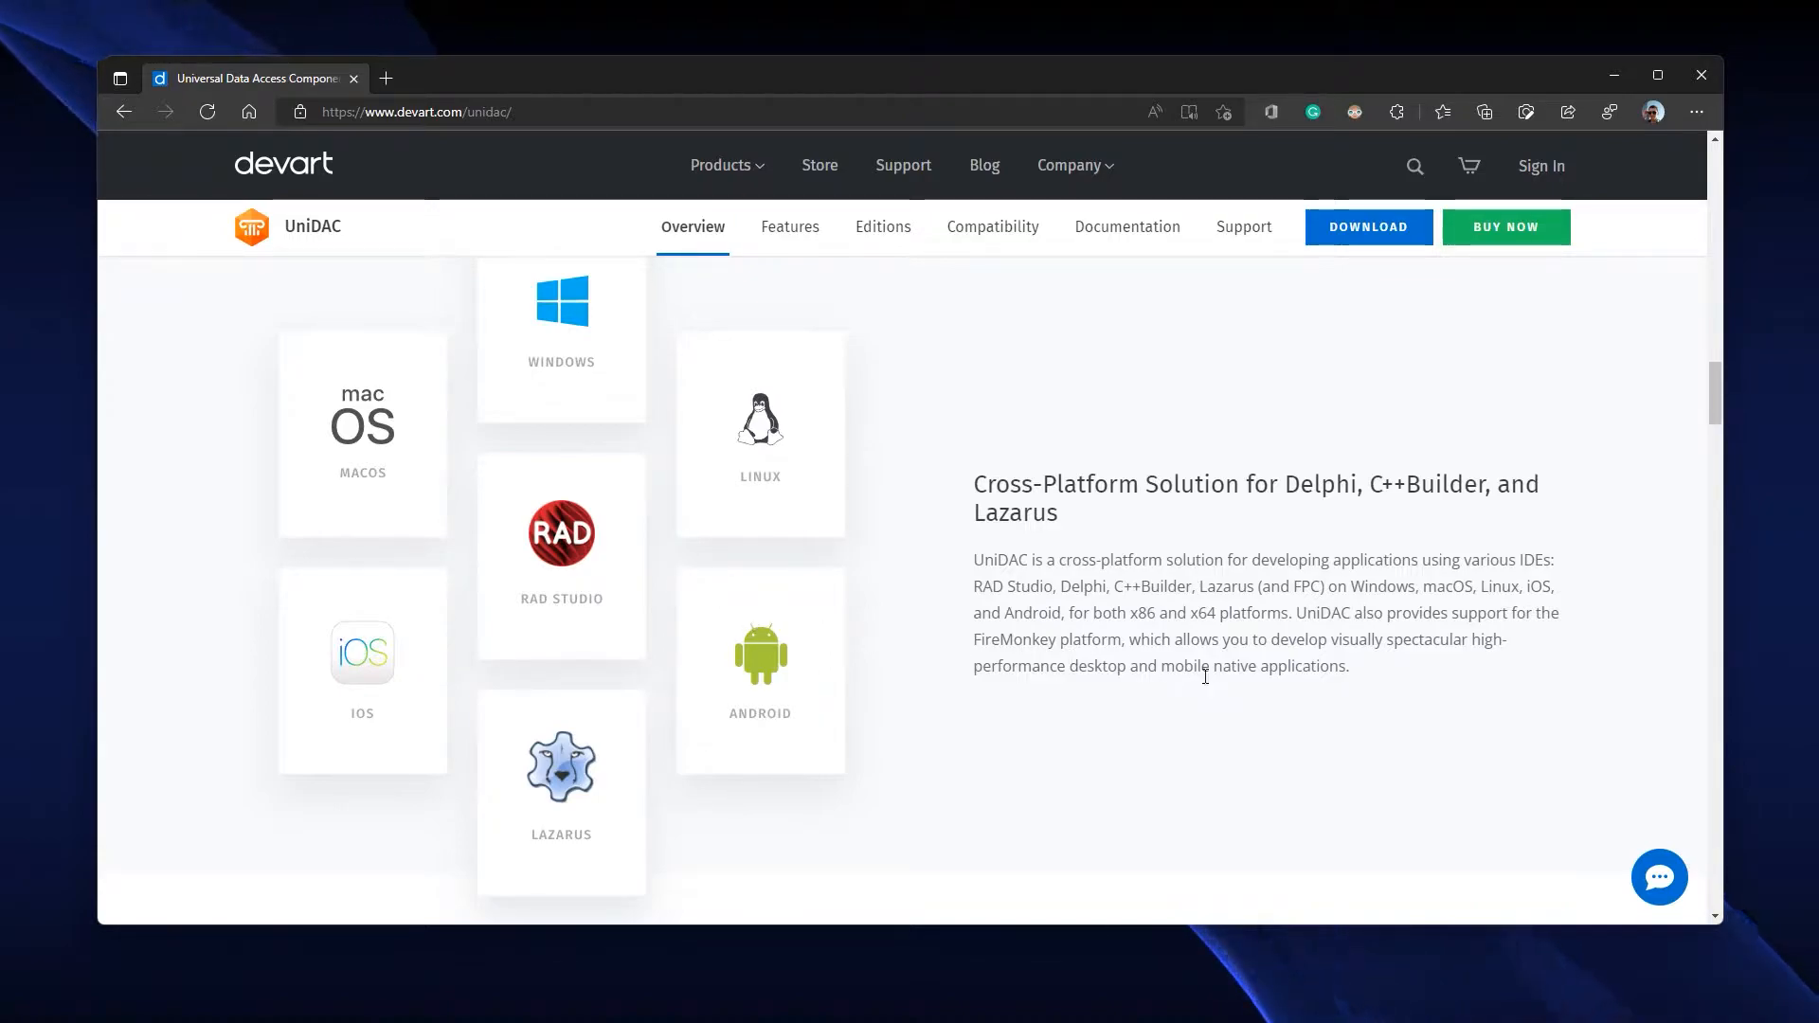
mouse_move(1232, 696)
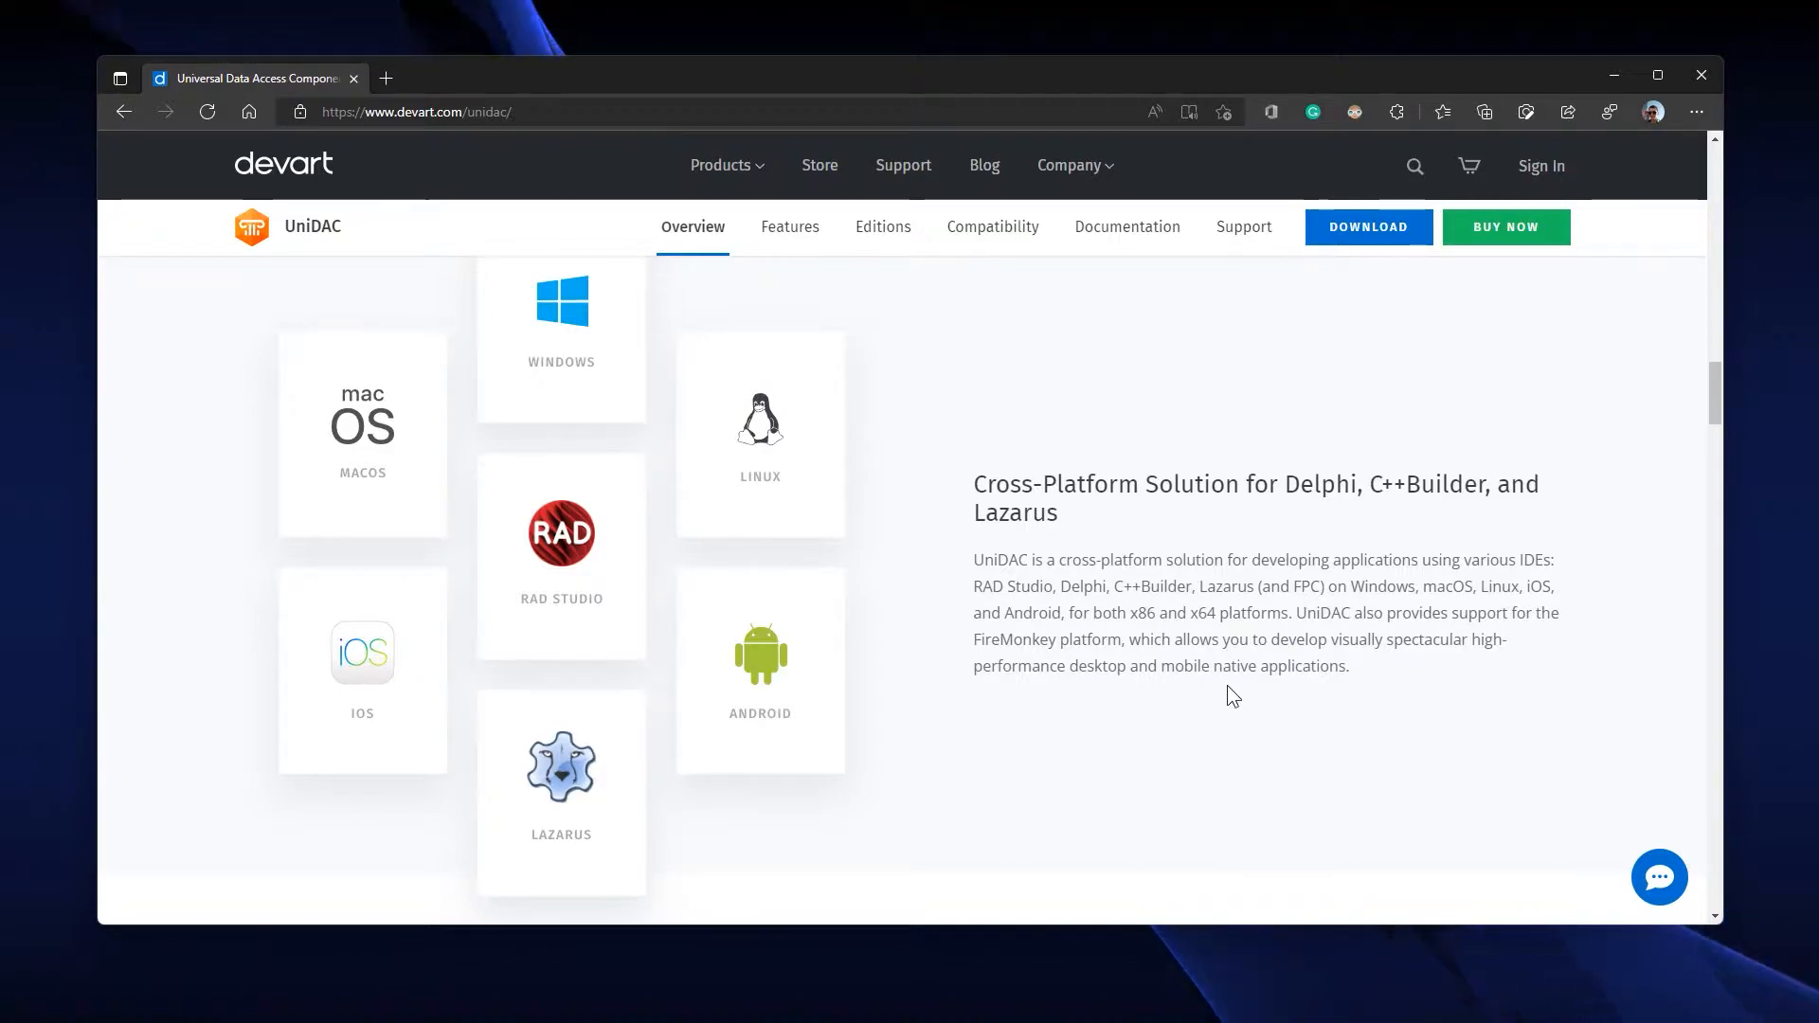
mouse_move(1227, 686)
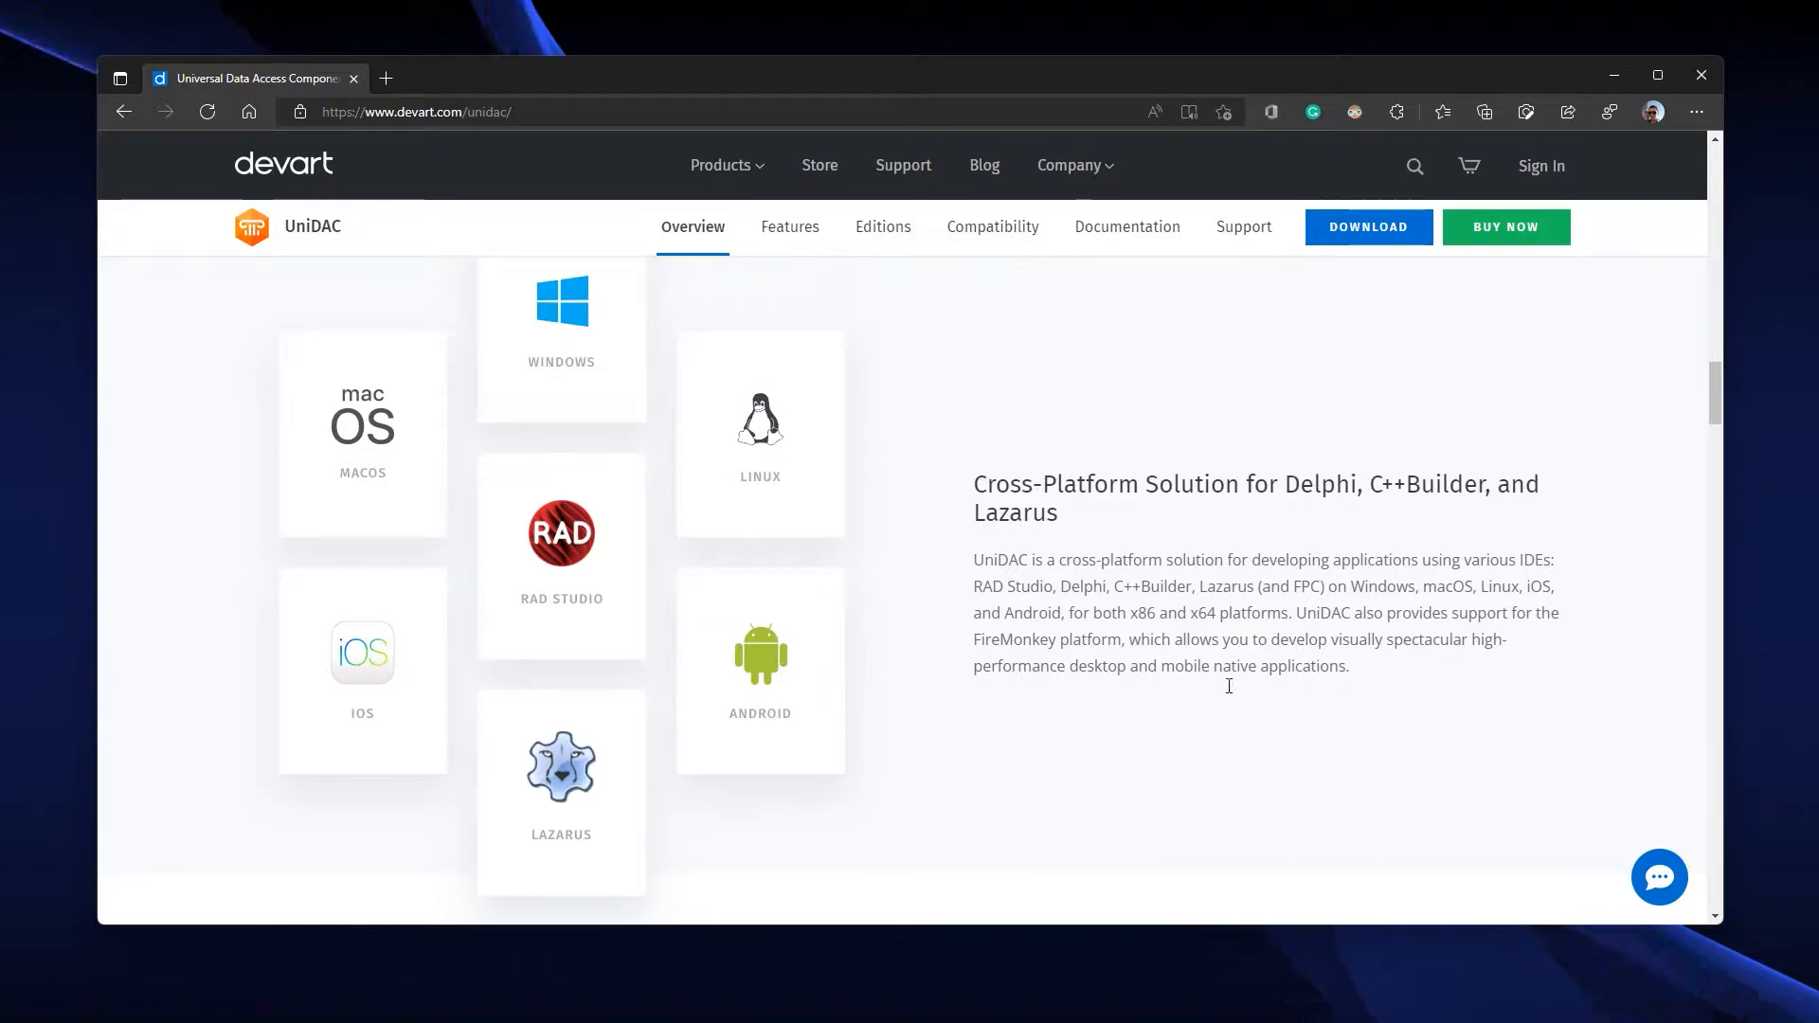
mouse_move(790, 225)
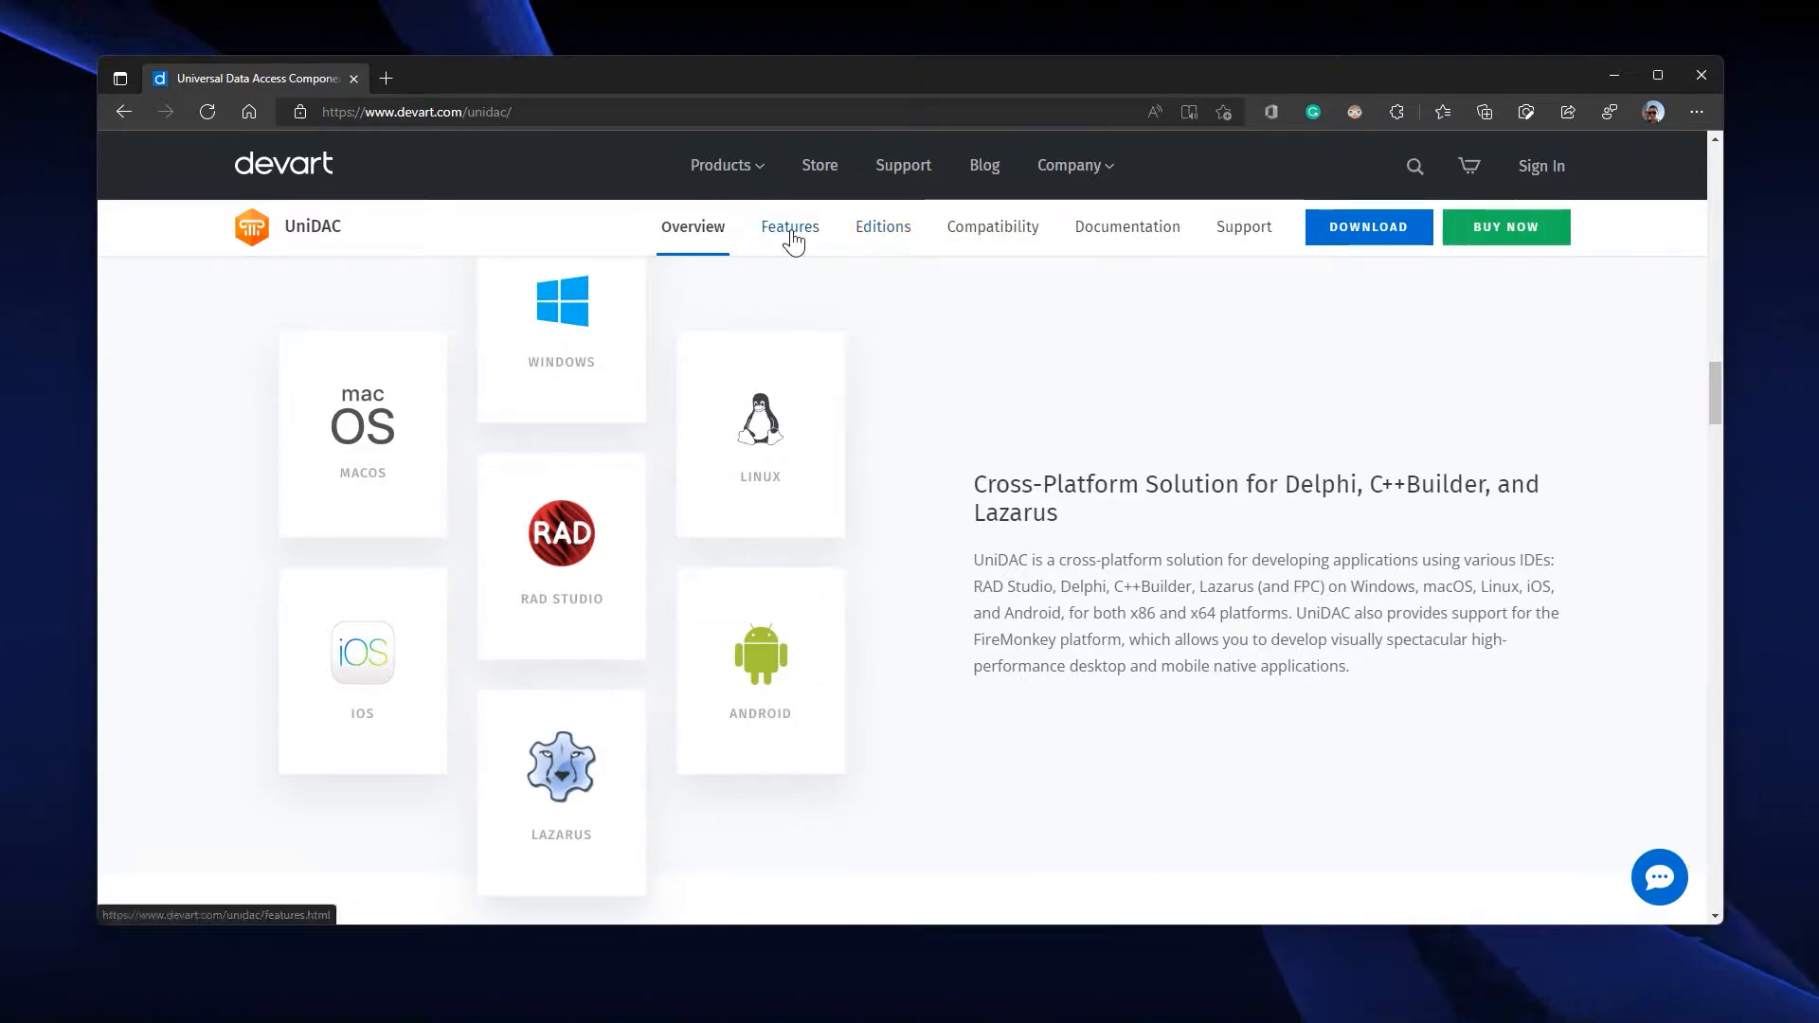
- Switch to the Features page and scroll down to the Performance feature list
click(788, 226)
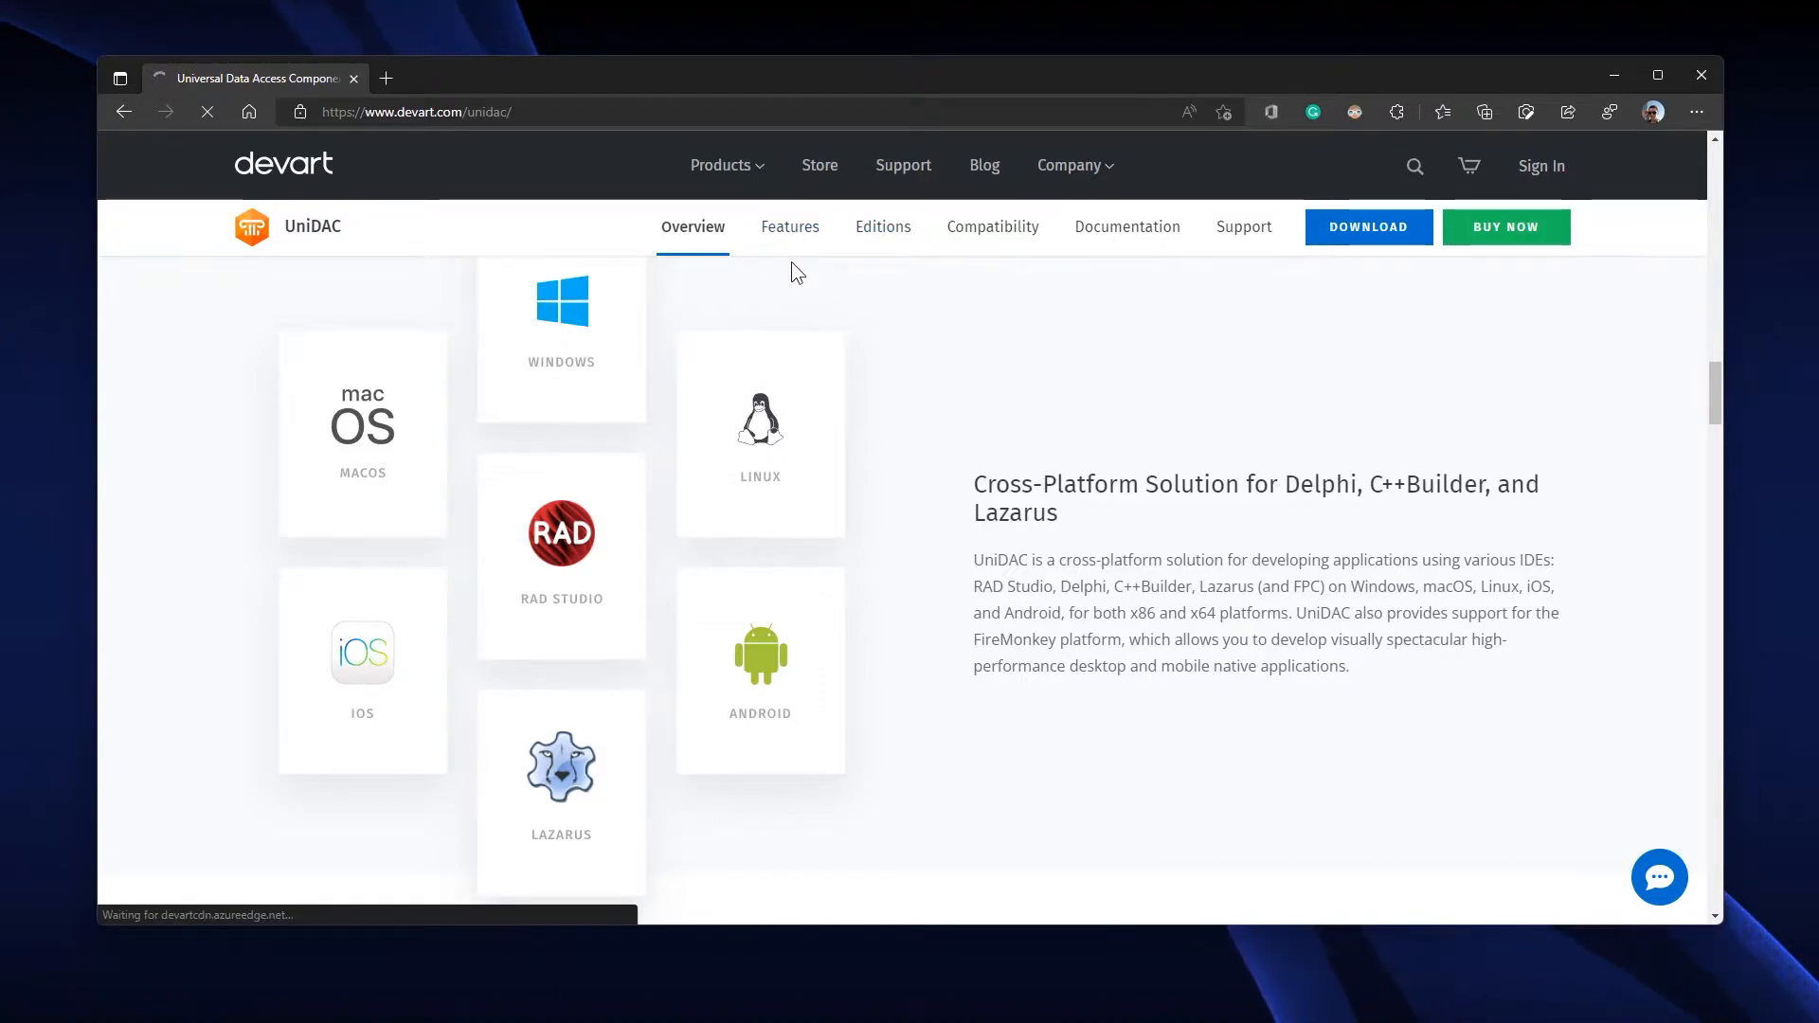
click(788, 225)
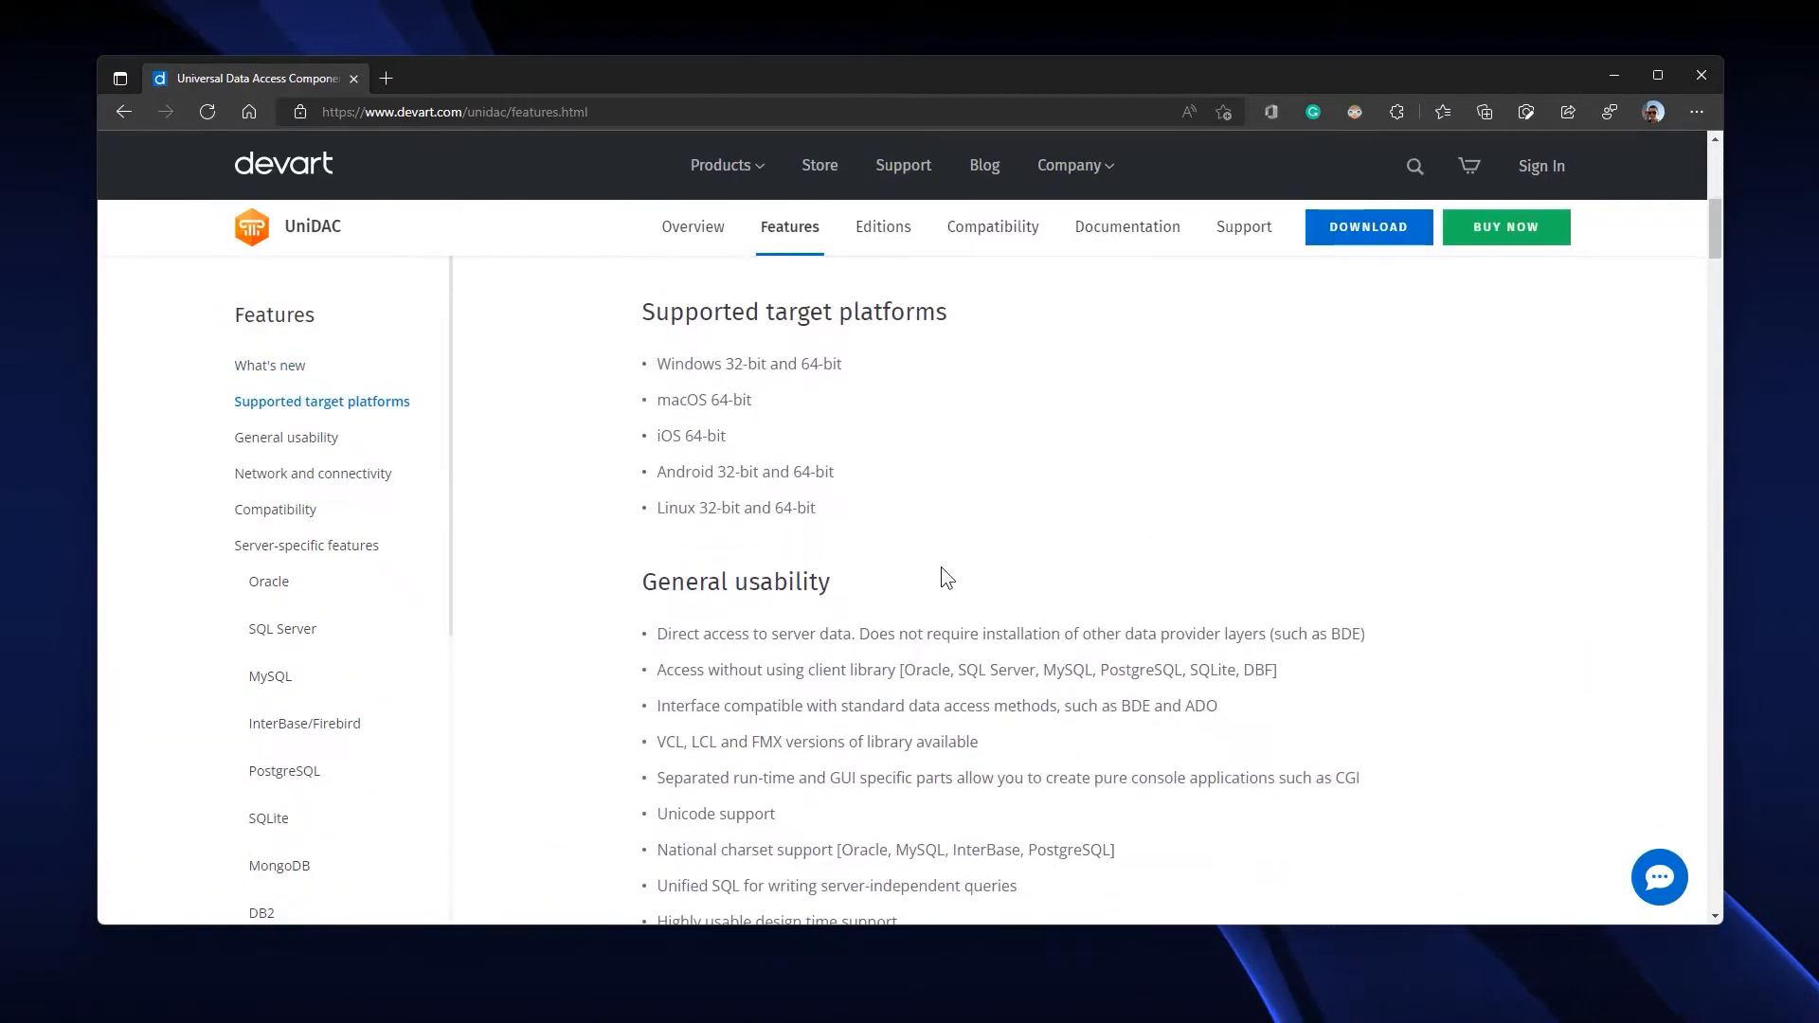
scroll(down, 3)
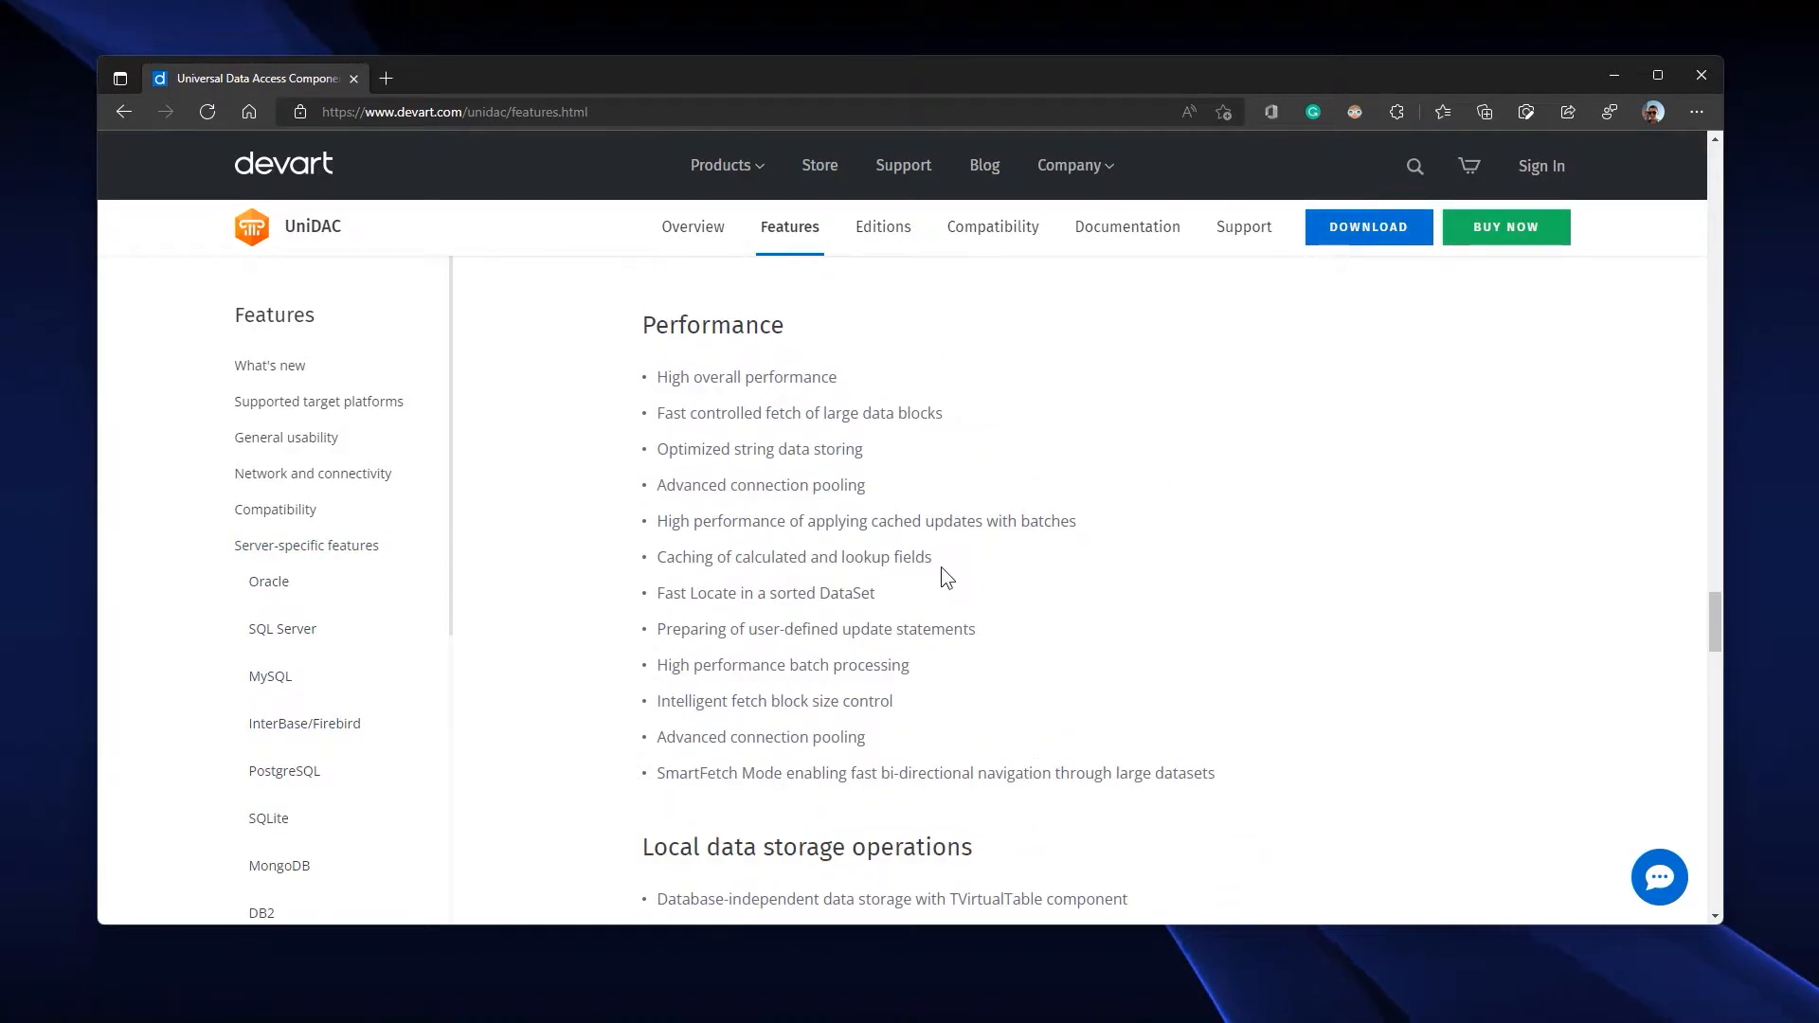
mouse_move(1317, 251)
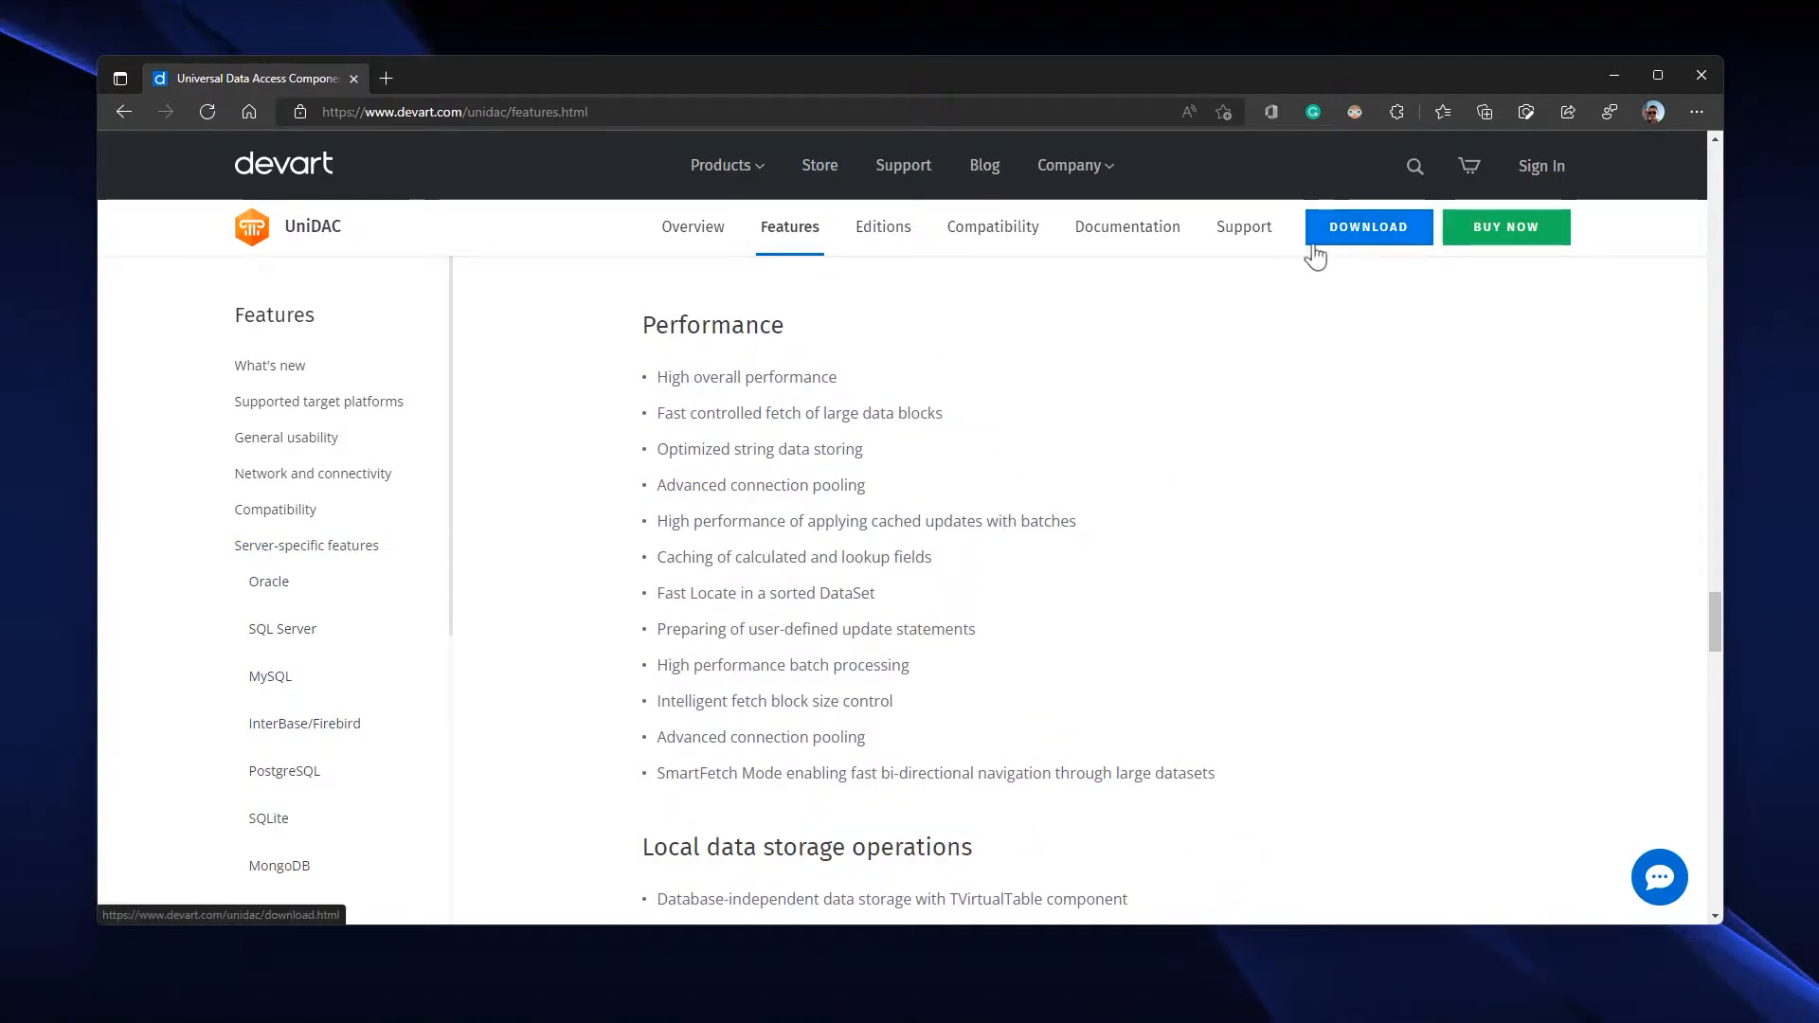
click(1366, 226)
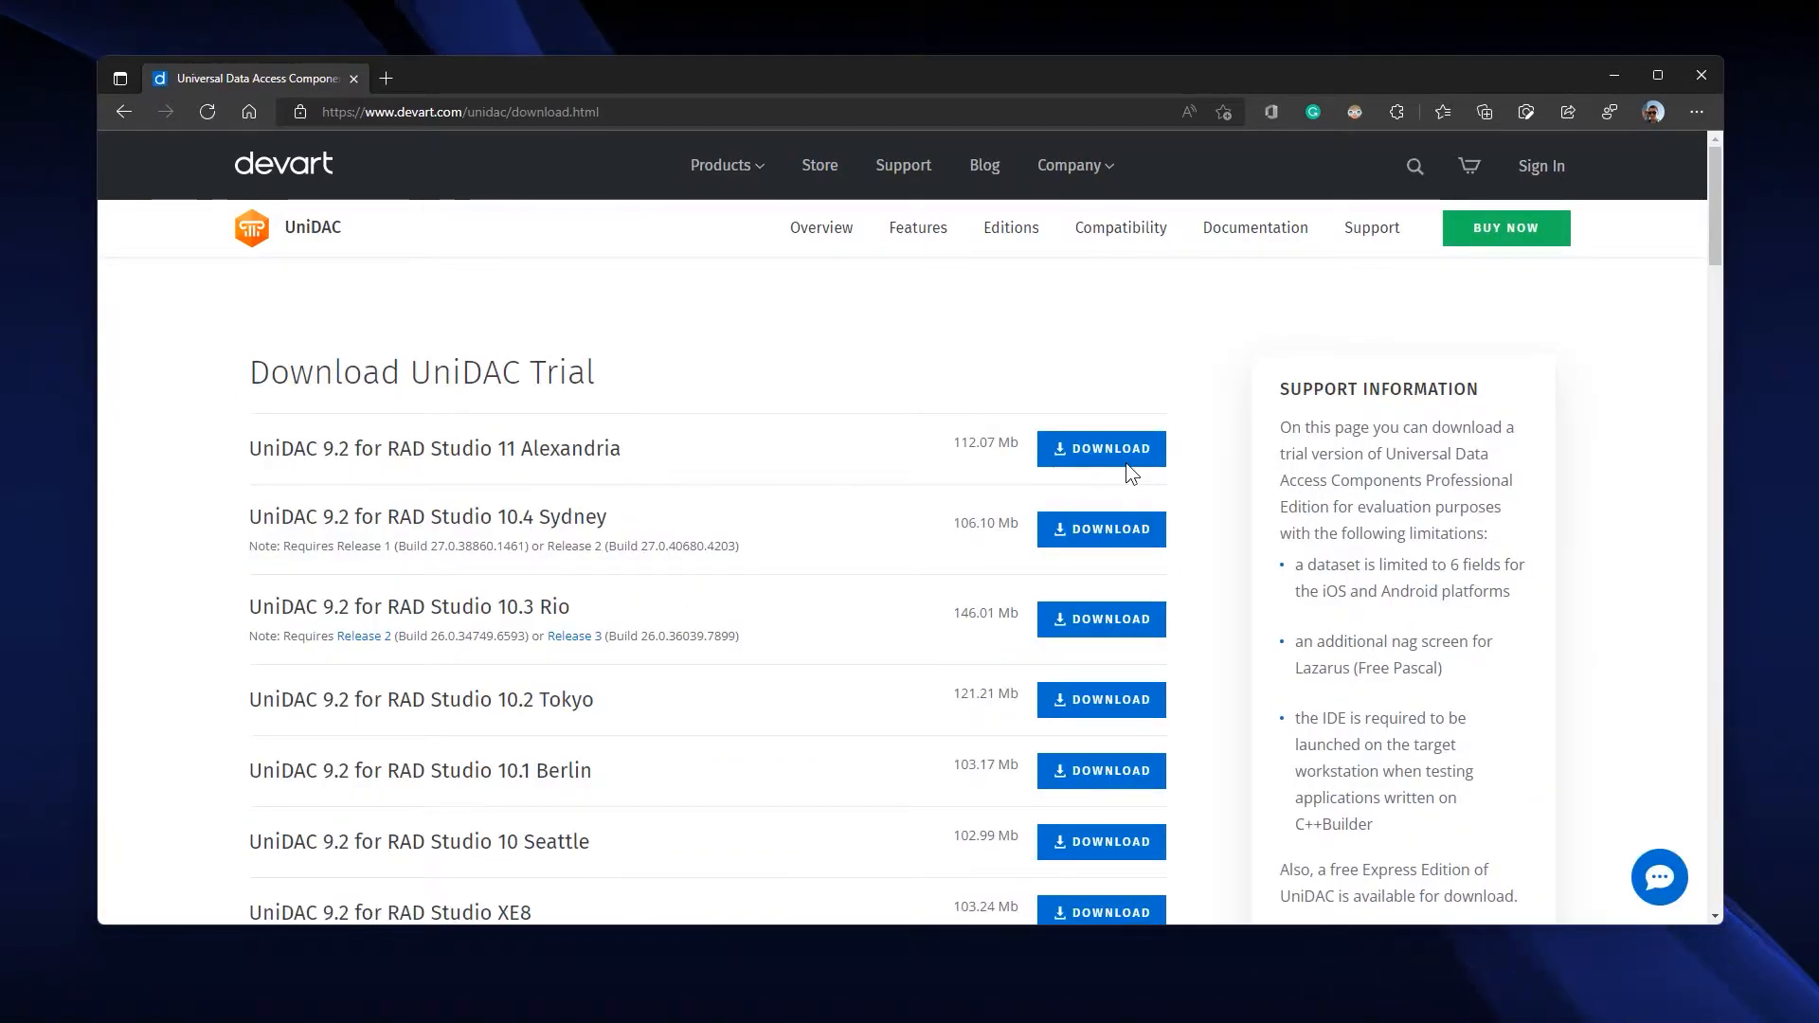
mouse_move(862, 430)
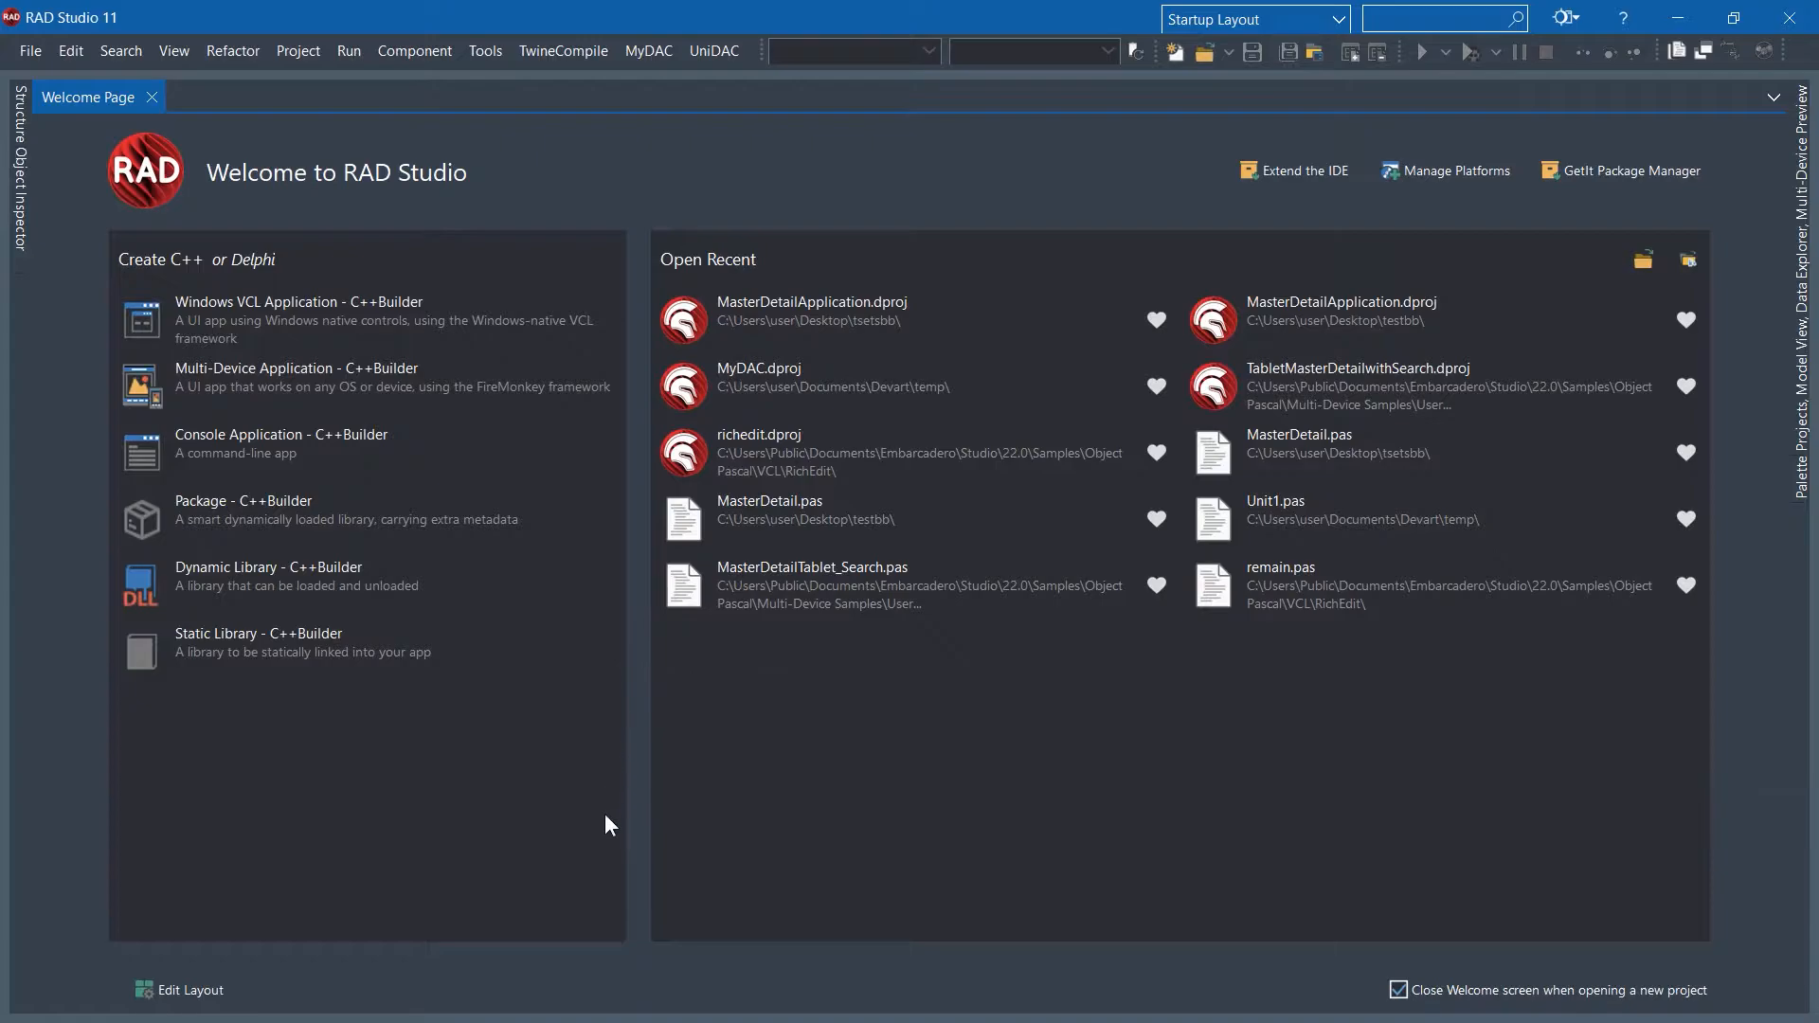
mouse_move(714, 51)
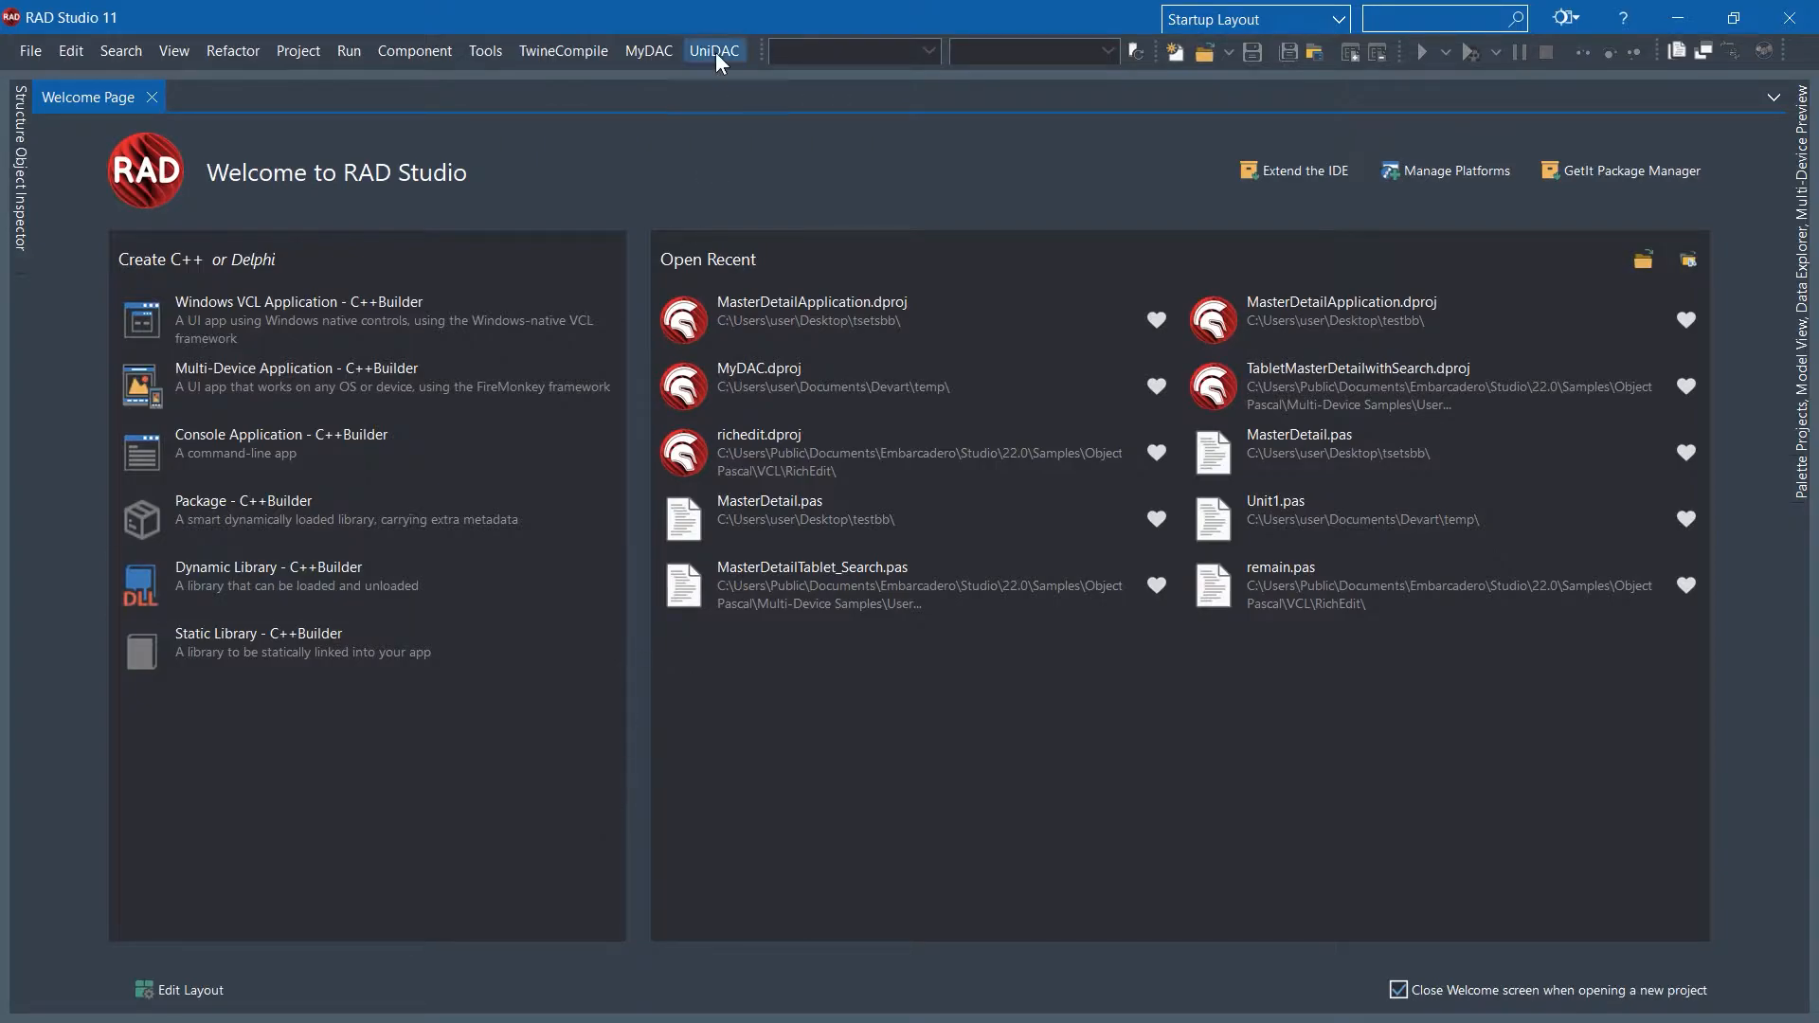
click(714, 49)
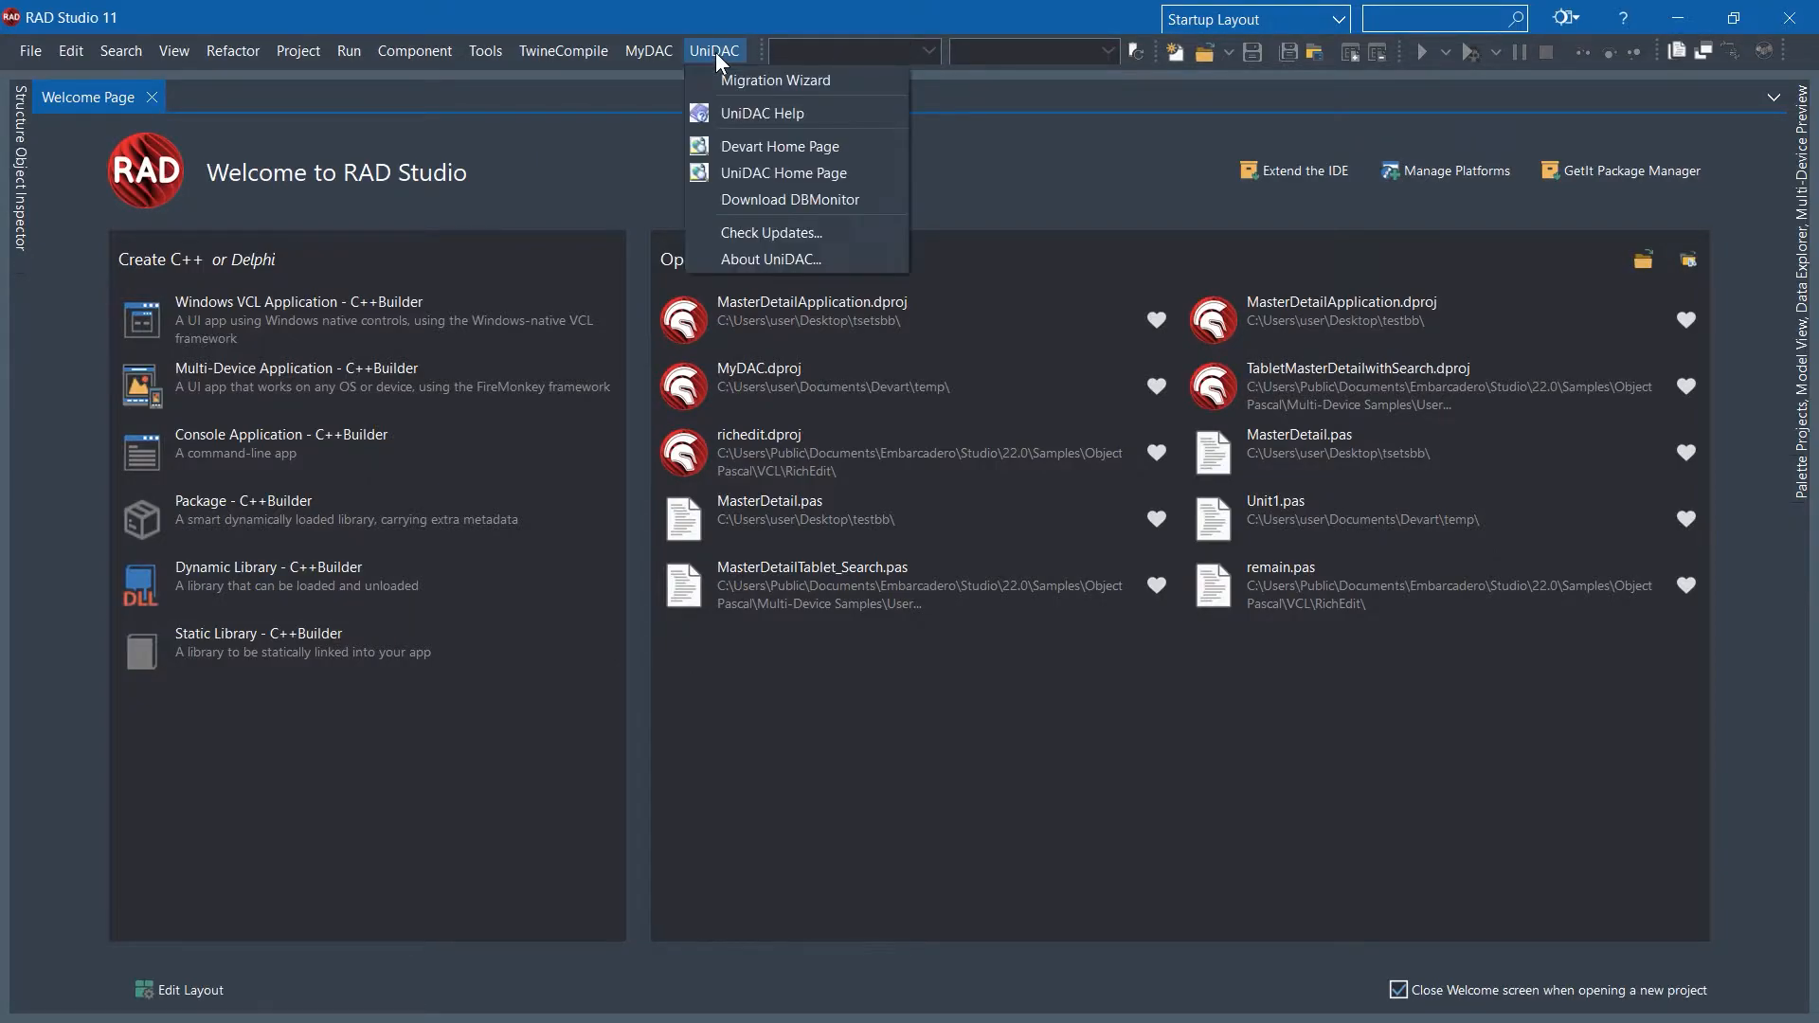
mouse_move(771, 231)
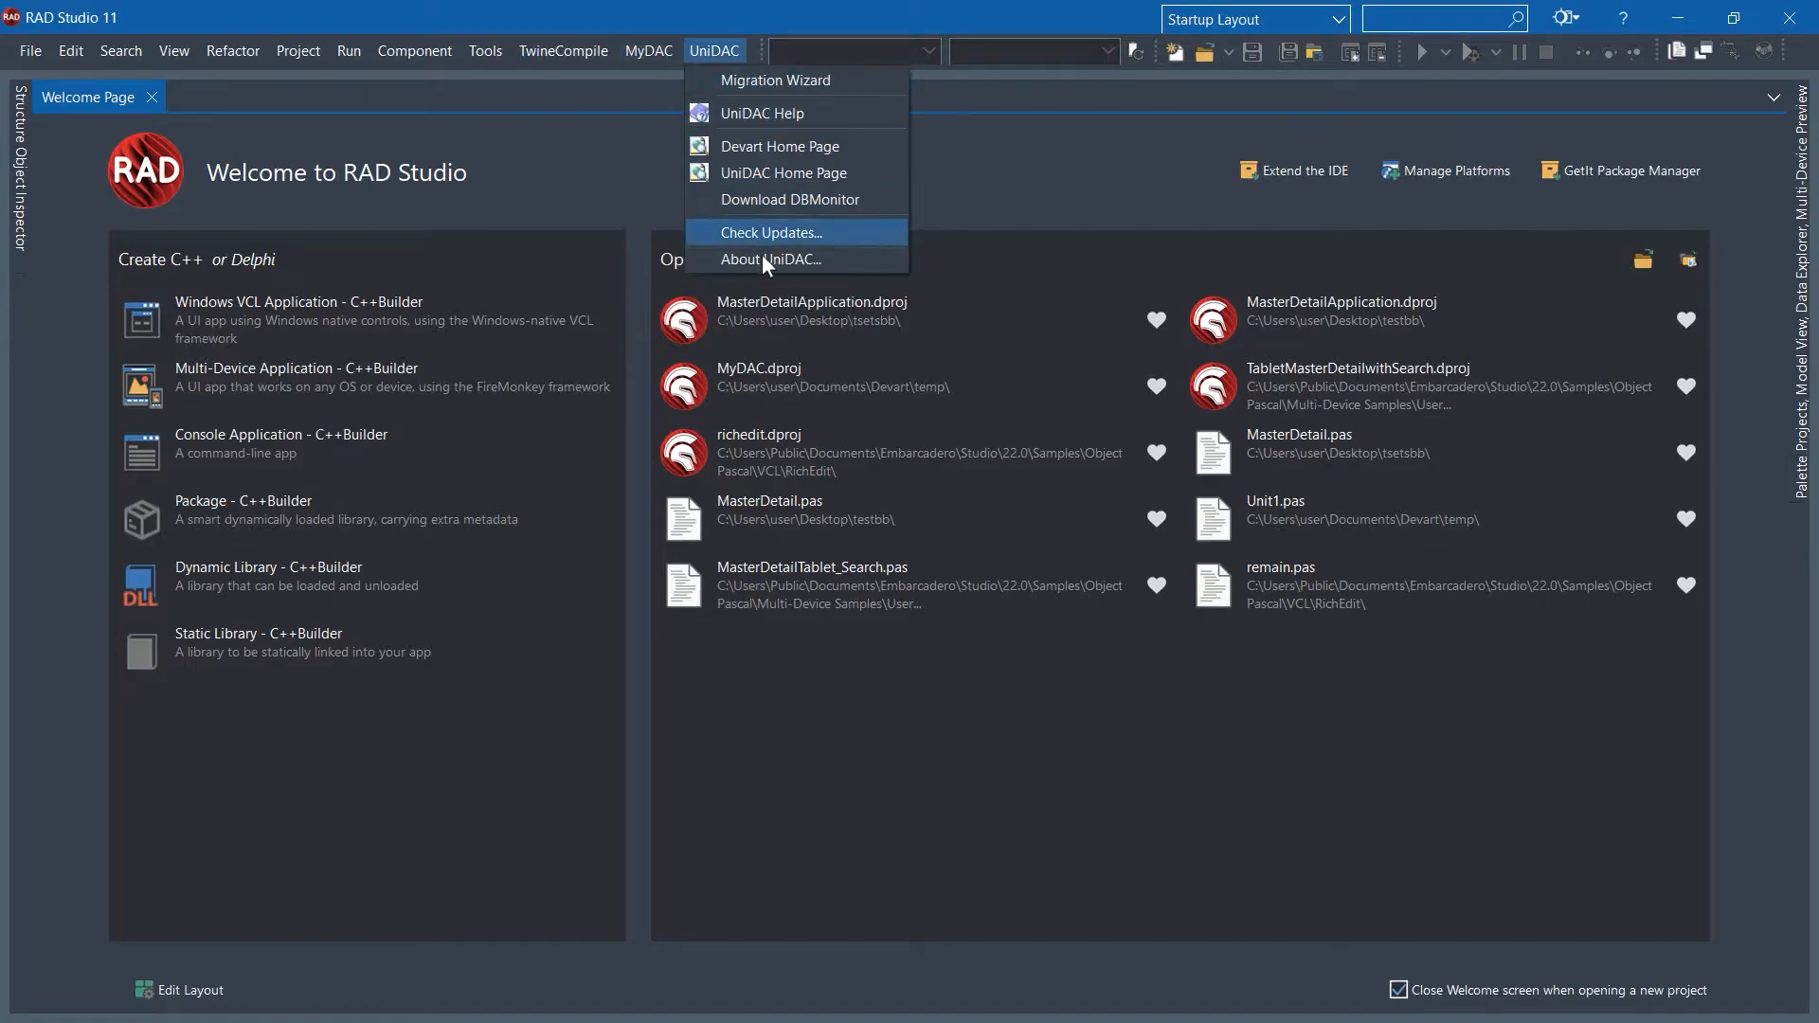
click(769, 259)
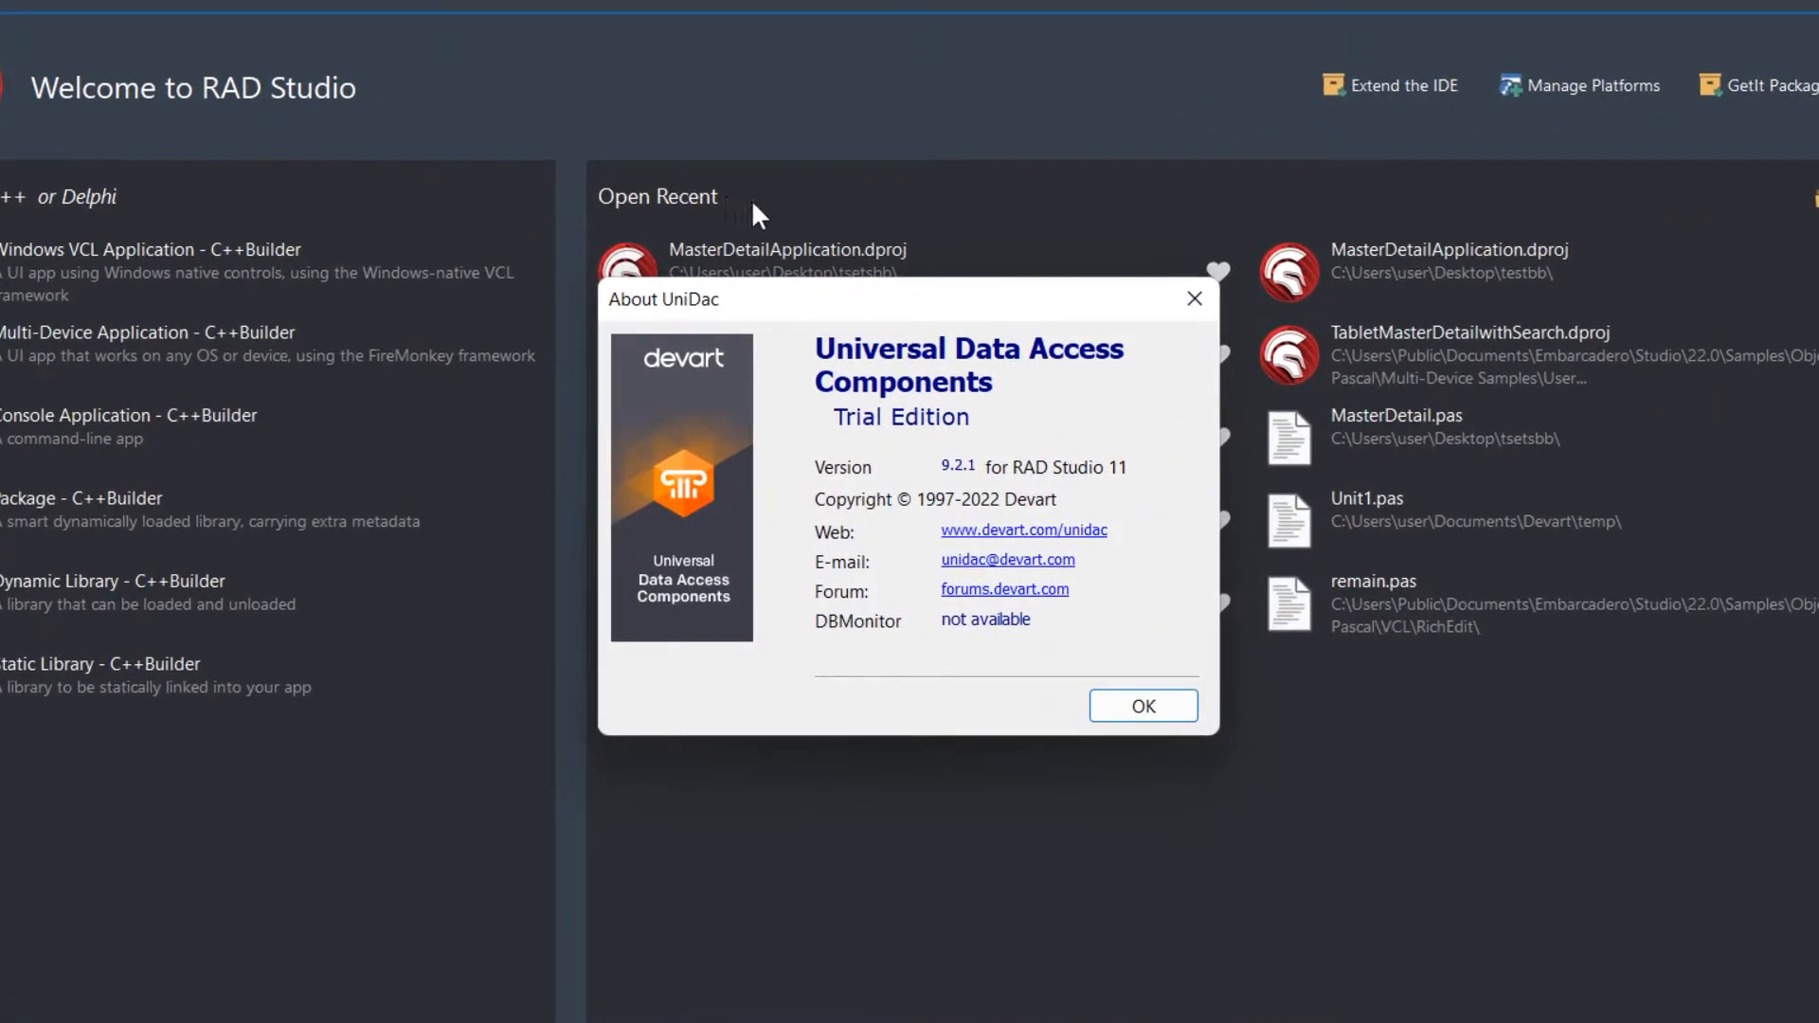
click(1140, 705)
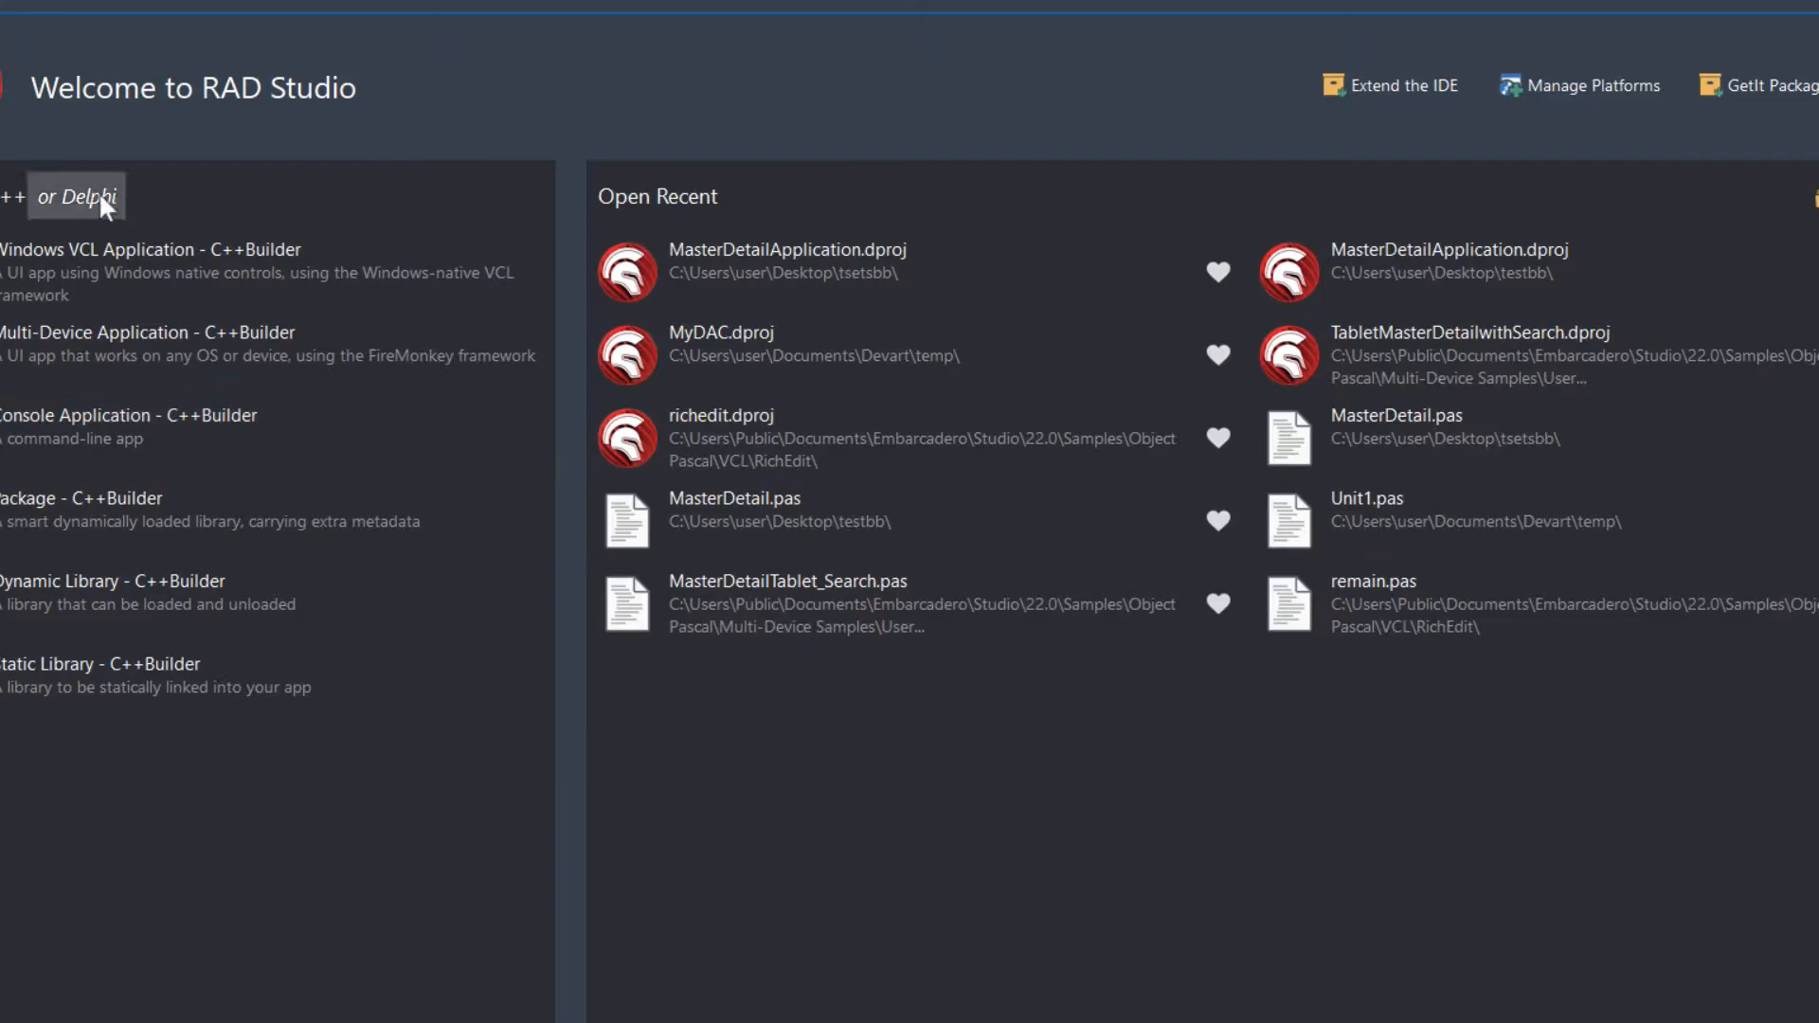
- Create a new Delphi Windows VCL Application and apply the saved 'OK' IDE layout
click(76, 195)
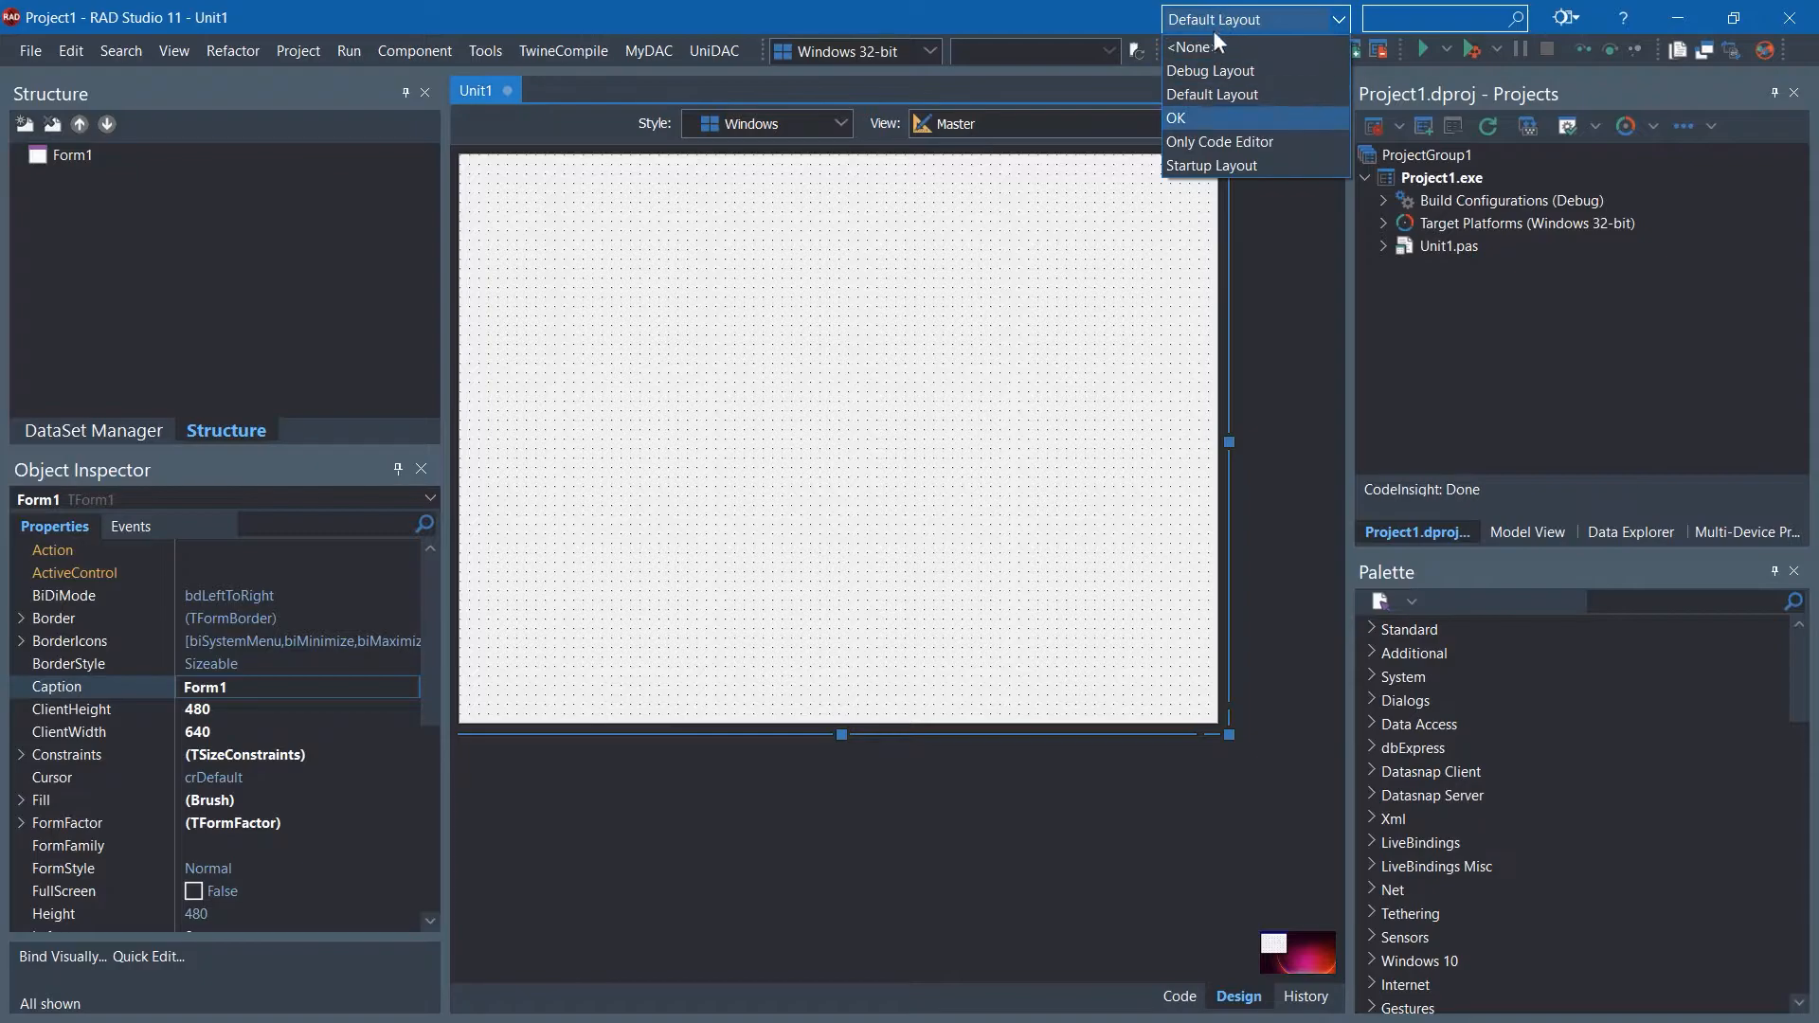
click(1177, 118)
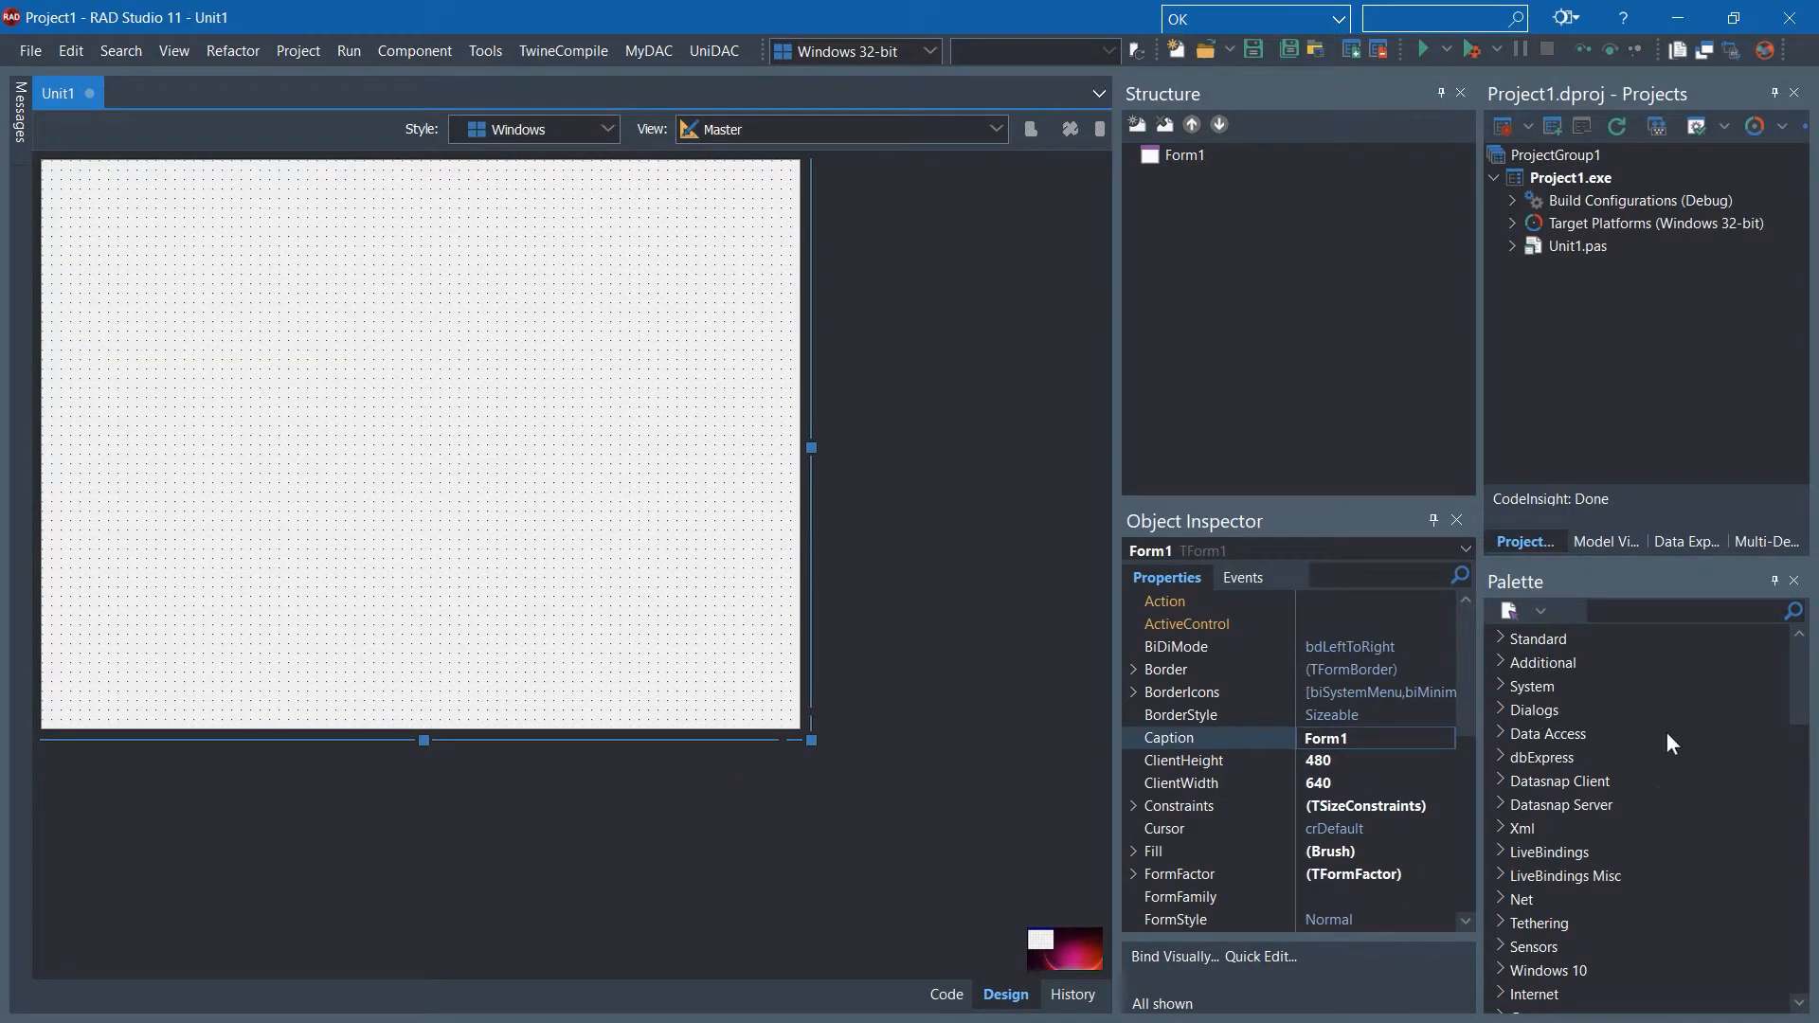
- Drop TUniConnection, TUniQuery and TPostgreSQLUniProvider from the Palette and stack UniConnection1 above UniQuery1
scroll(down, 3)
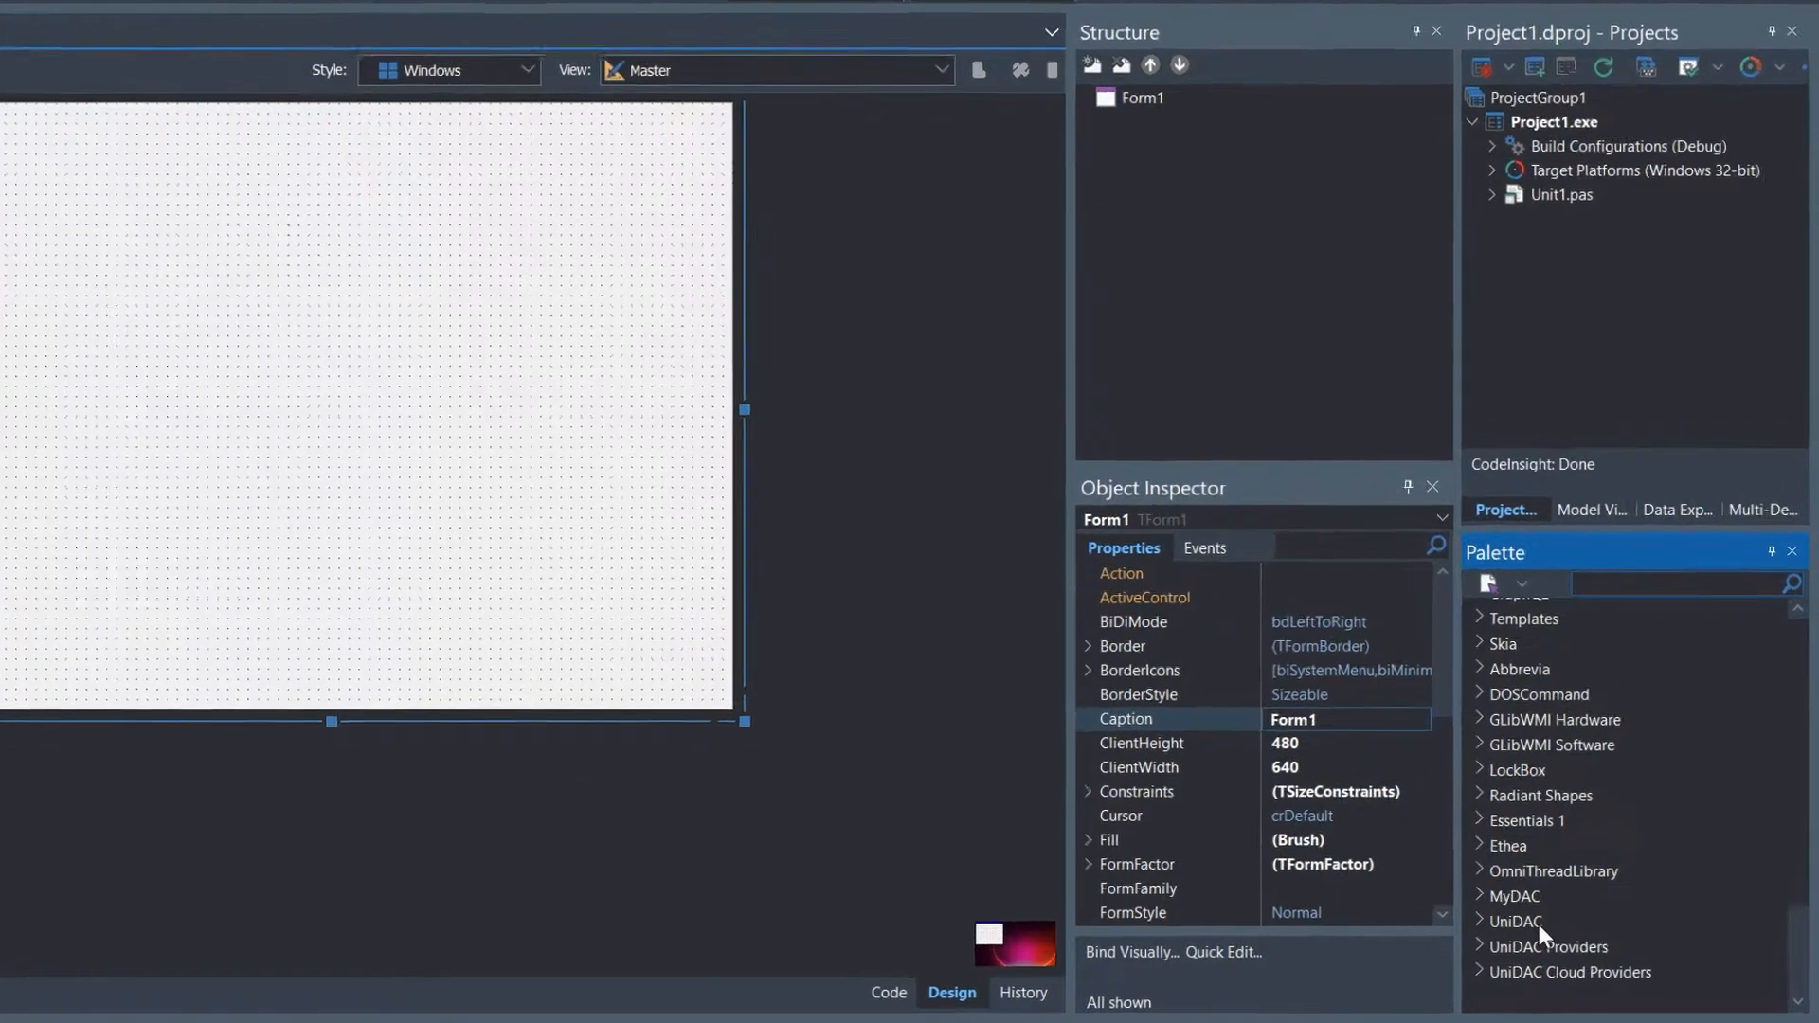
click(1515, 921)
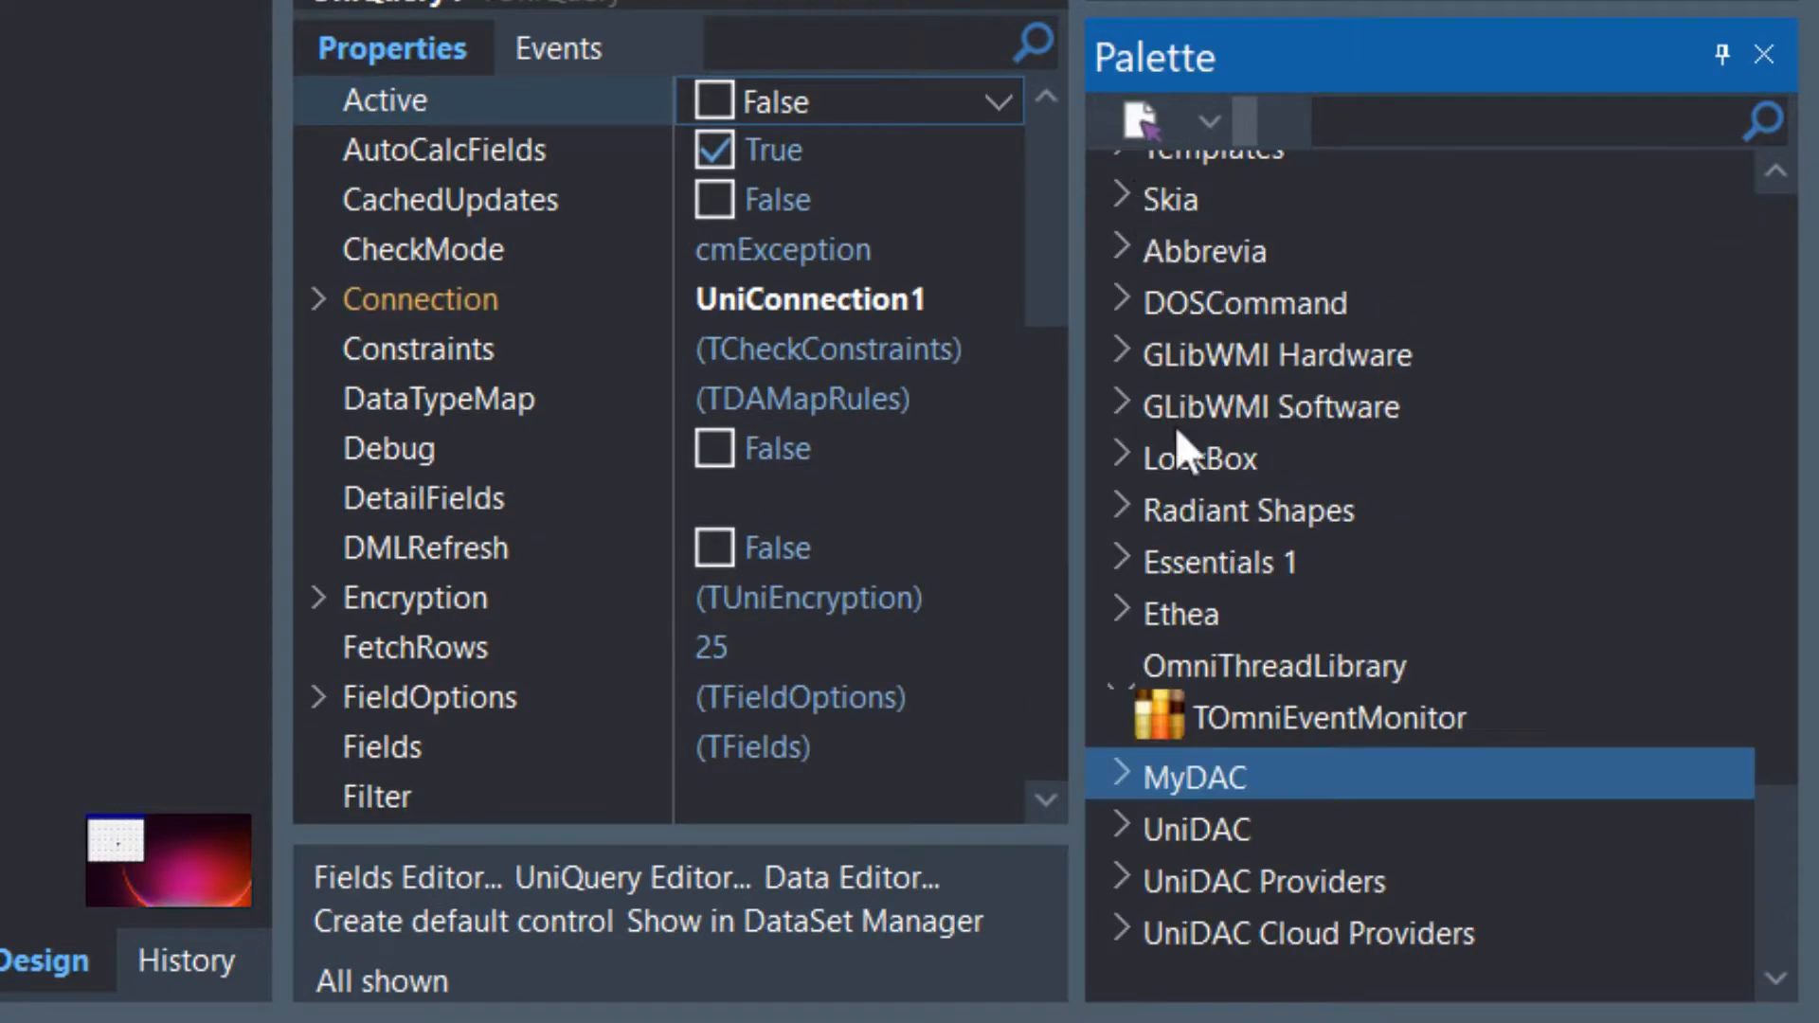
mouse_move(1269, 917)
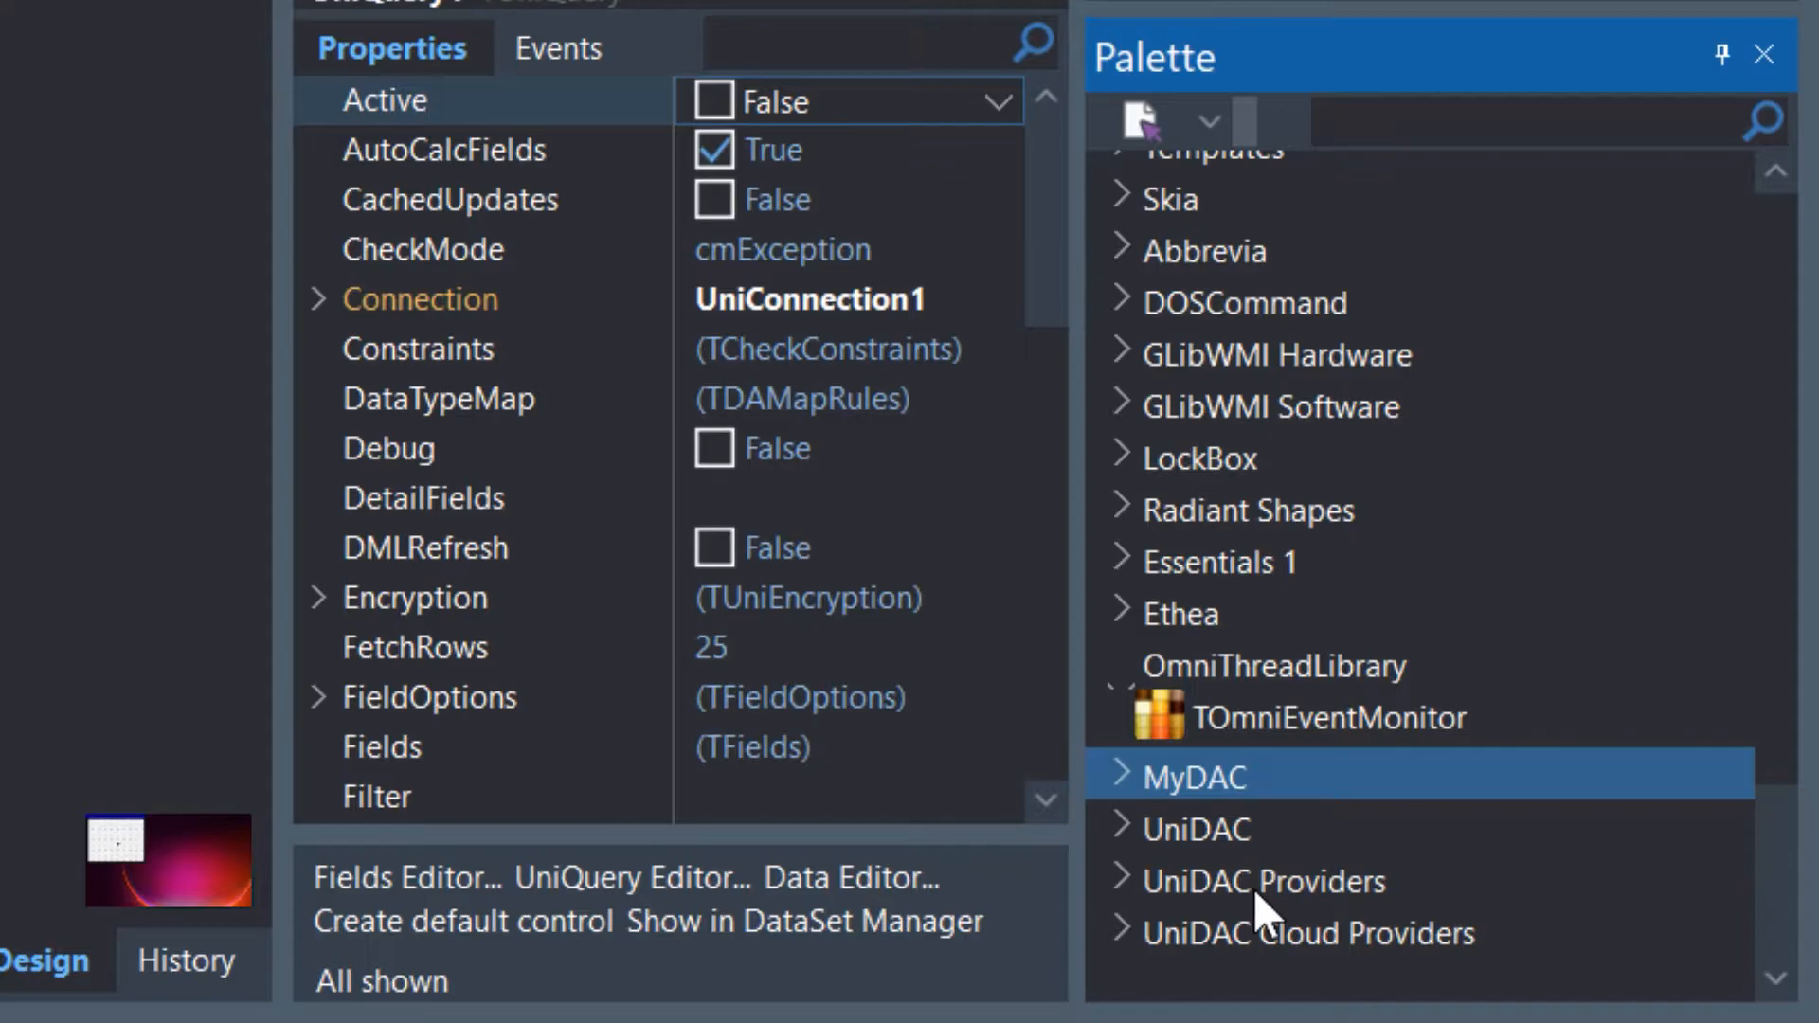
click(1264, 881)
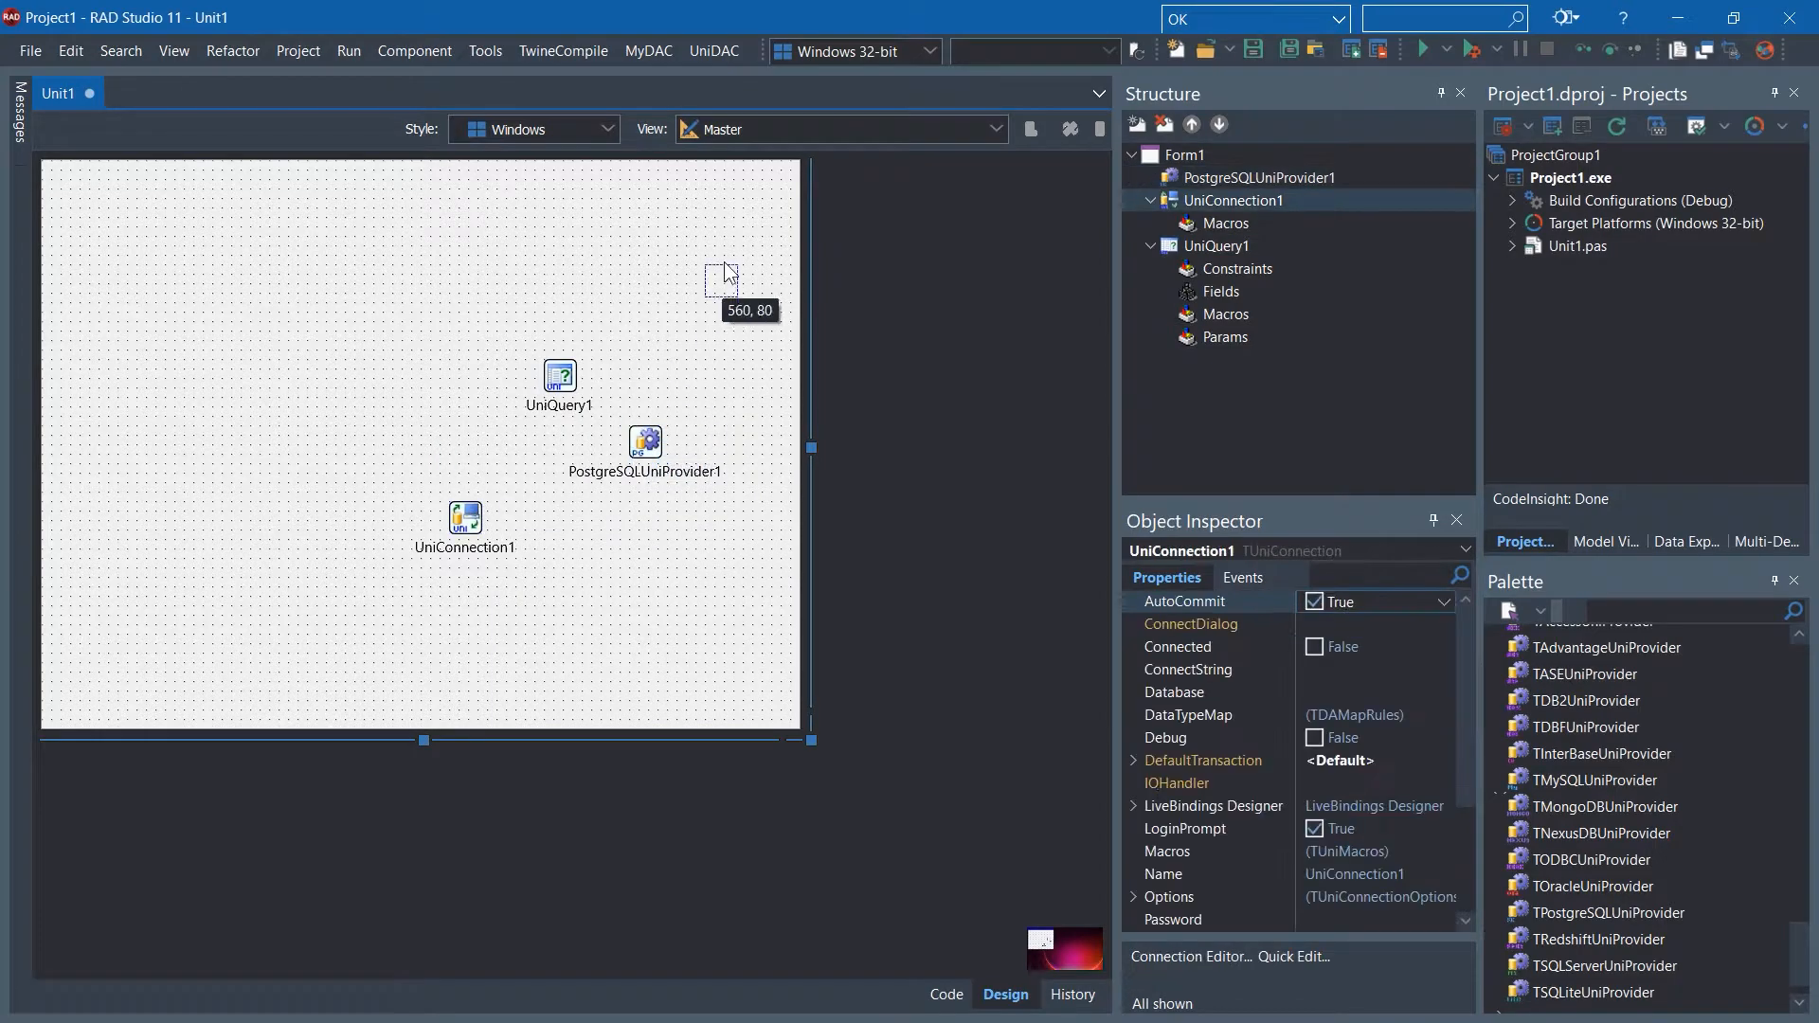
drag(464, 515, 663, 281)
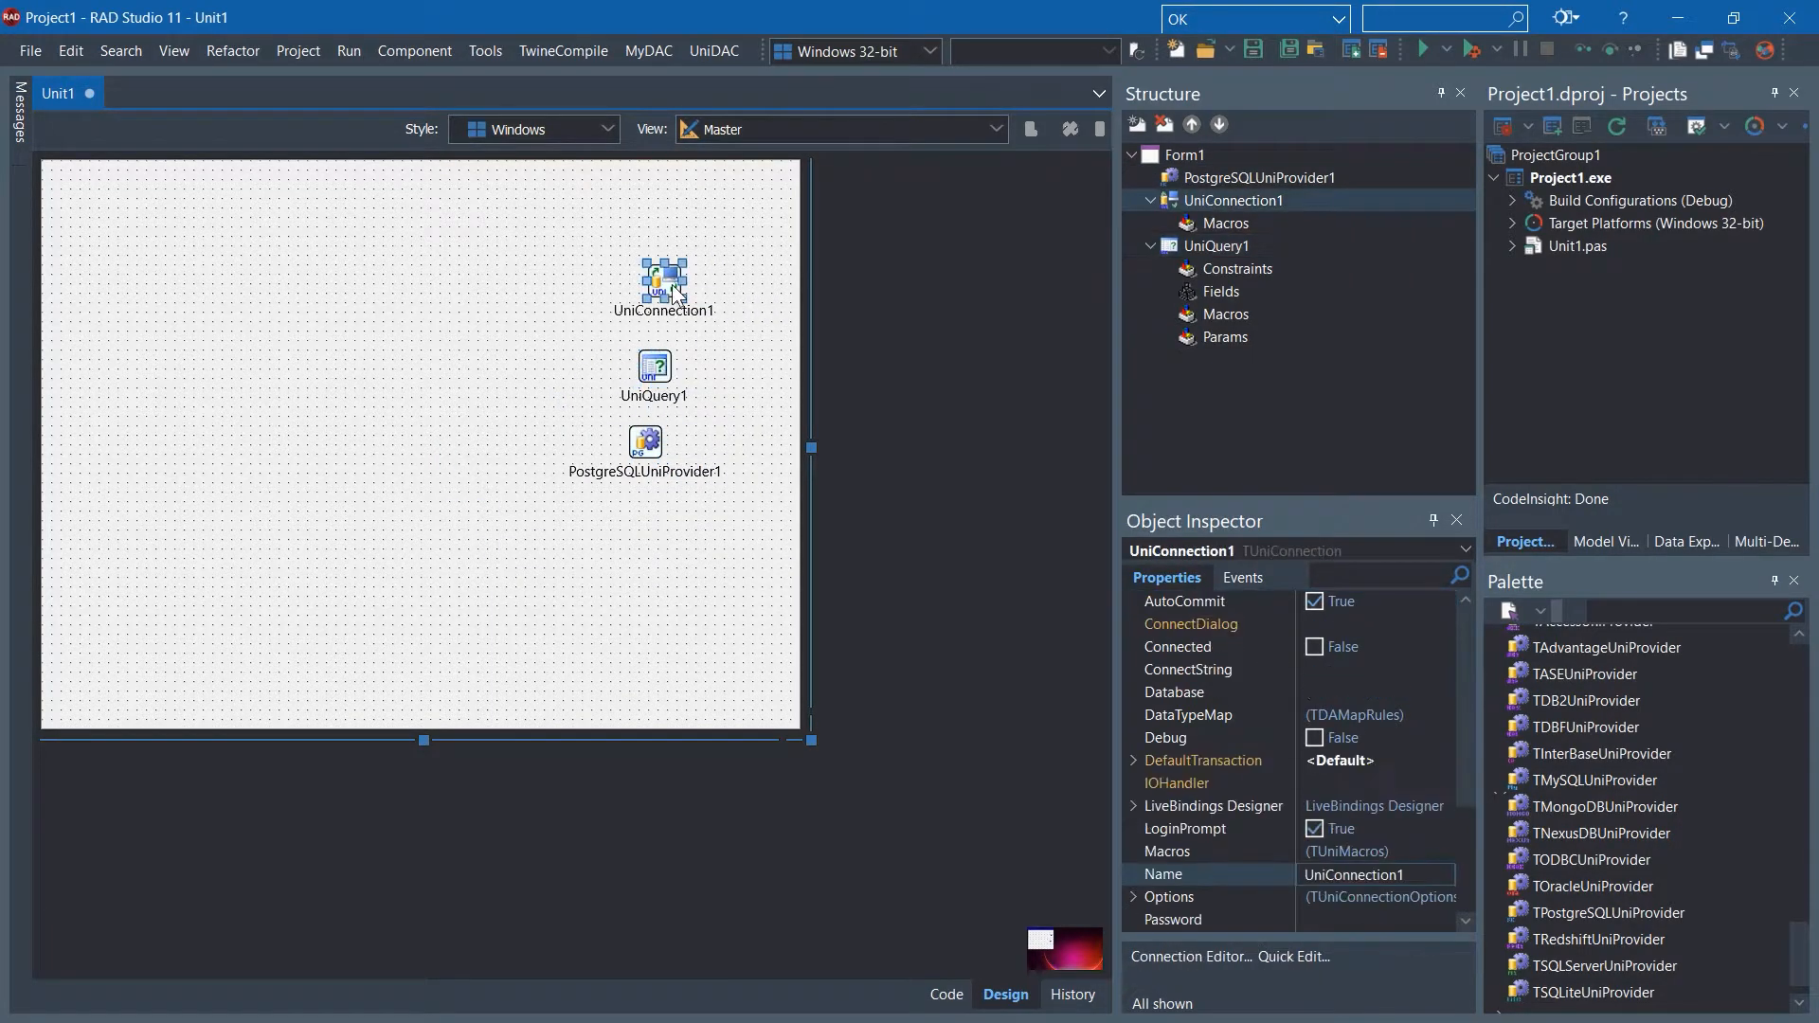
mouse_move(748, 354)
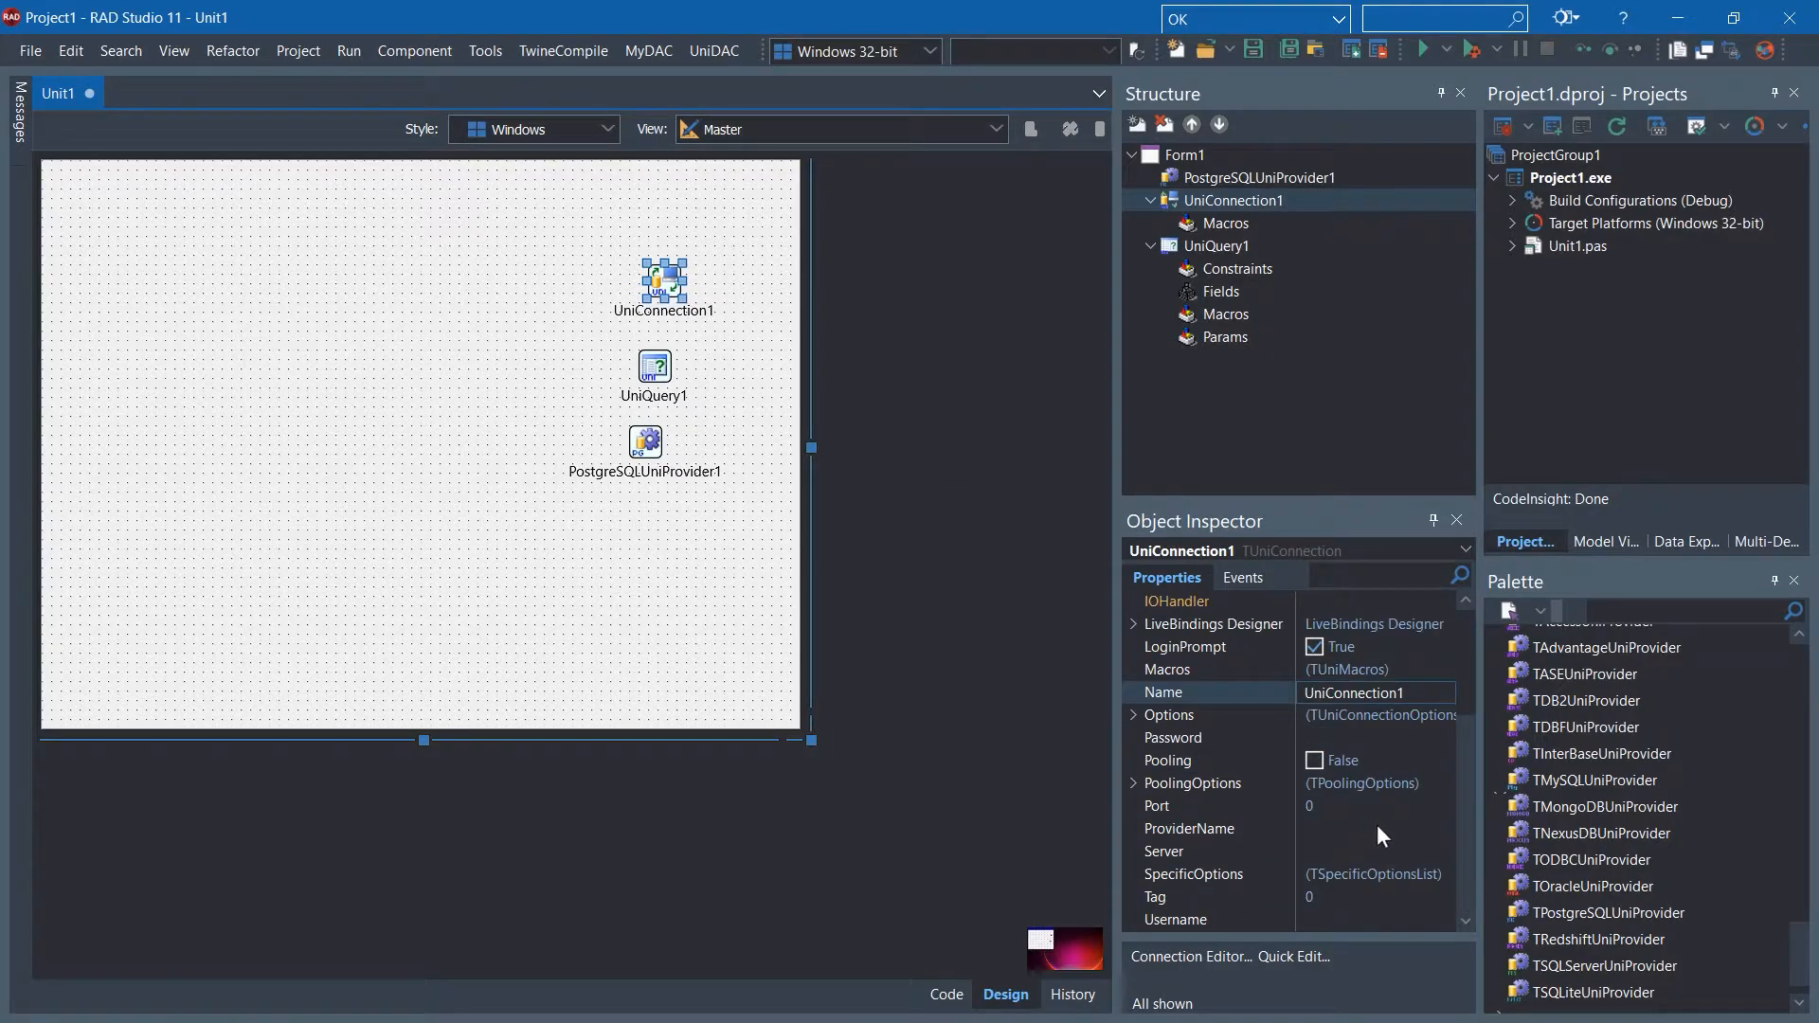
- Set UniConnection1's ProviderName to PostgreSQL and bring up its connection editor
click(1442, 828)
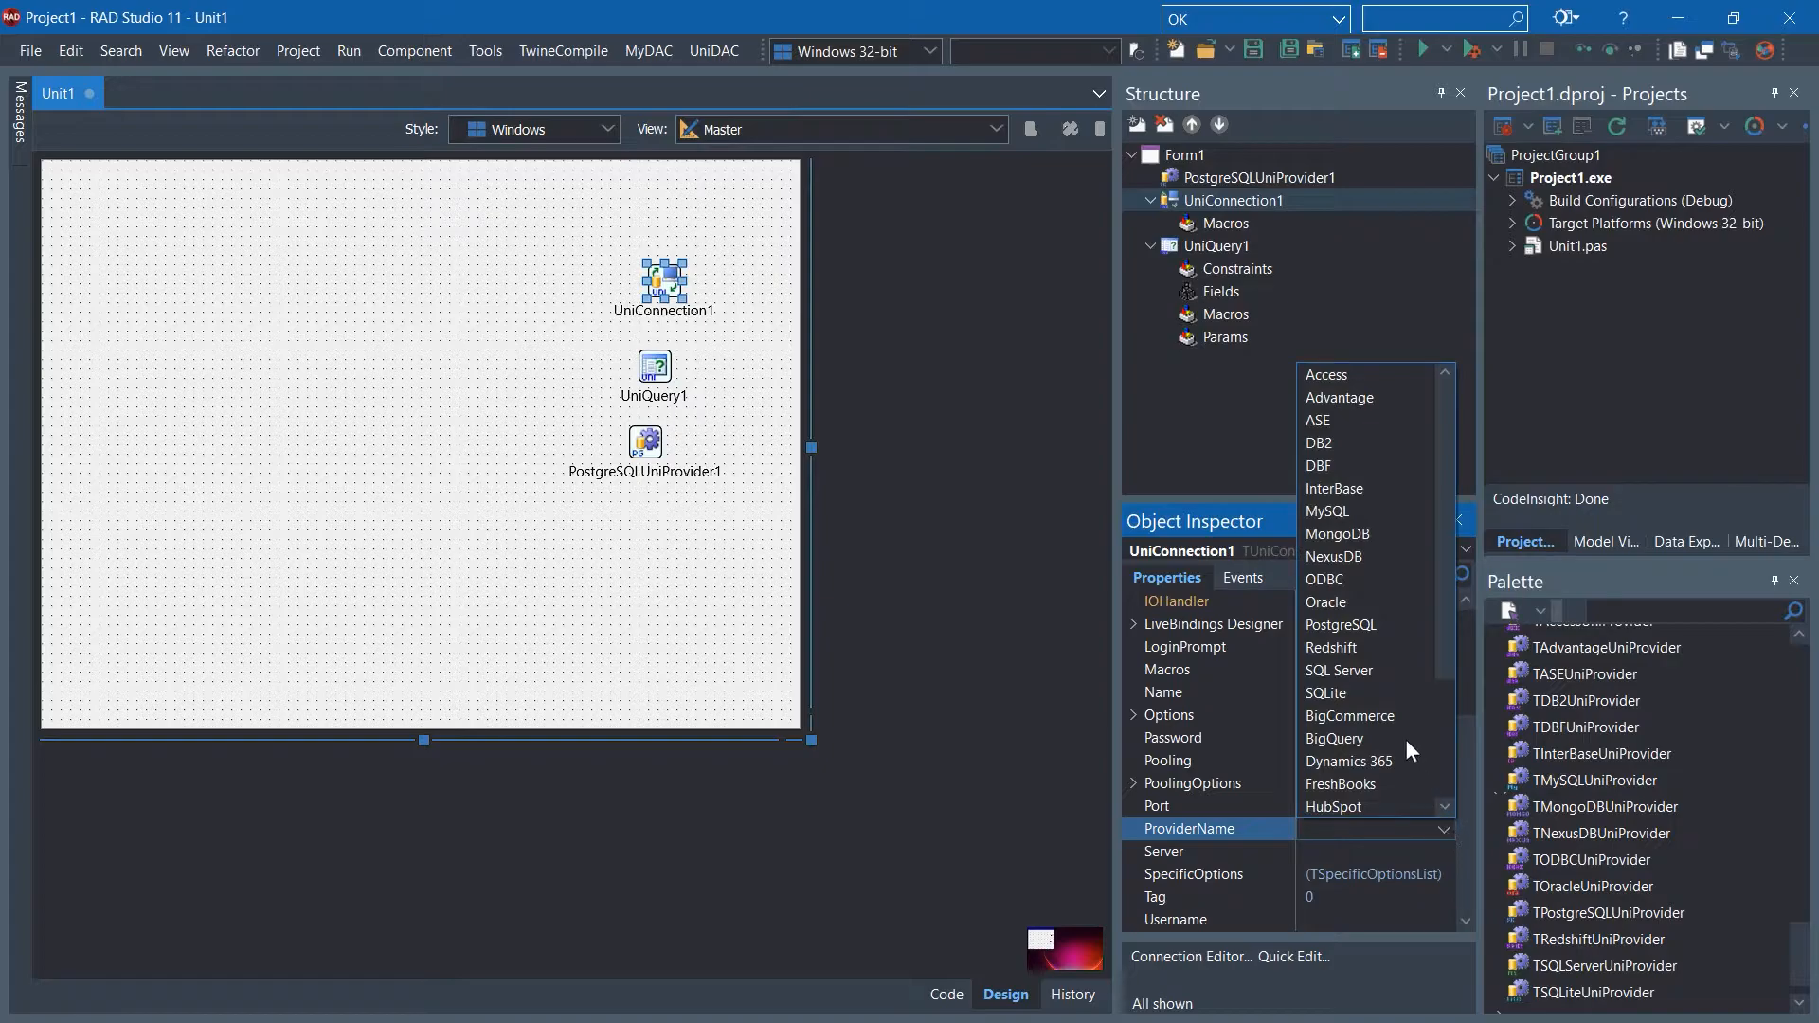
mouse_move(1356, 632)
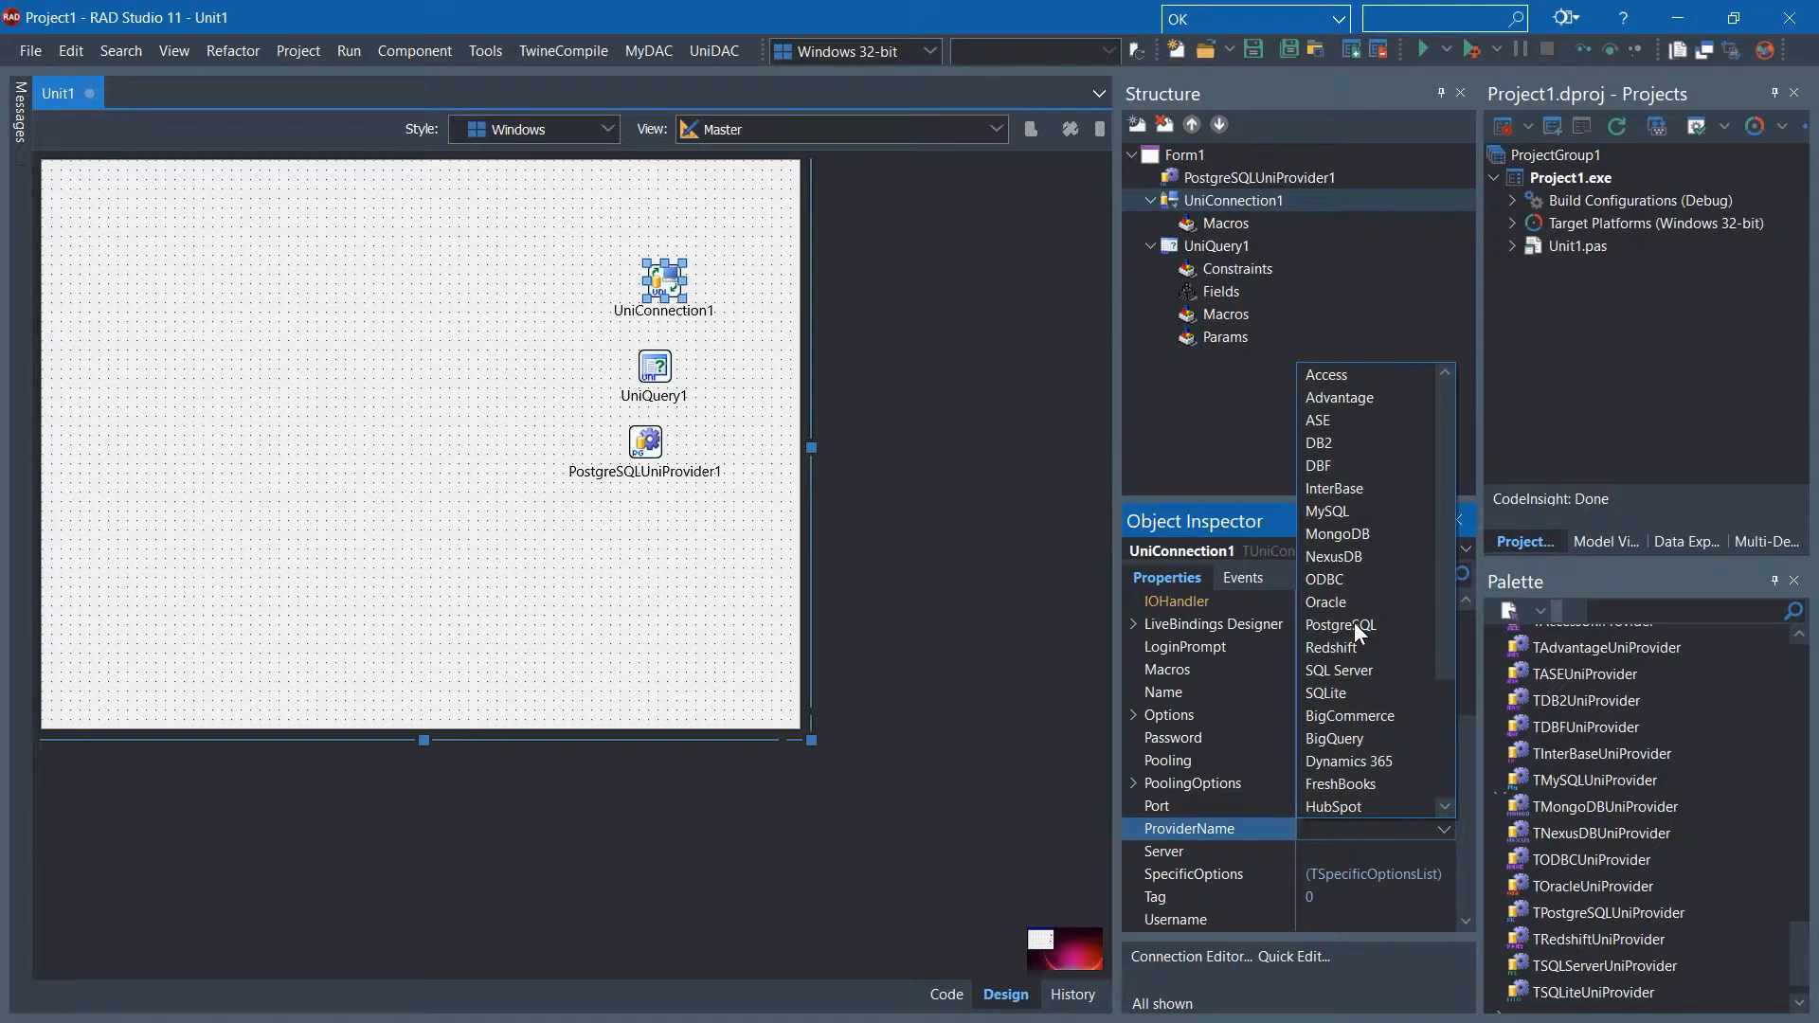
click(1339, 623)
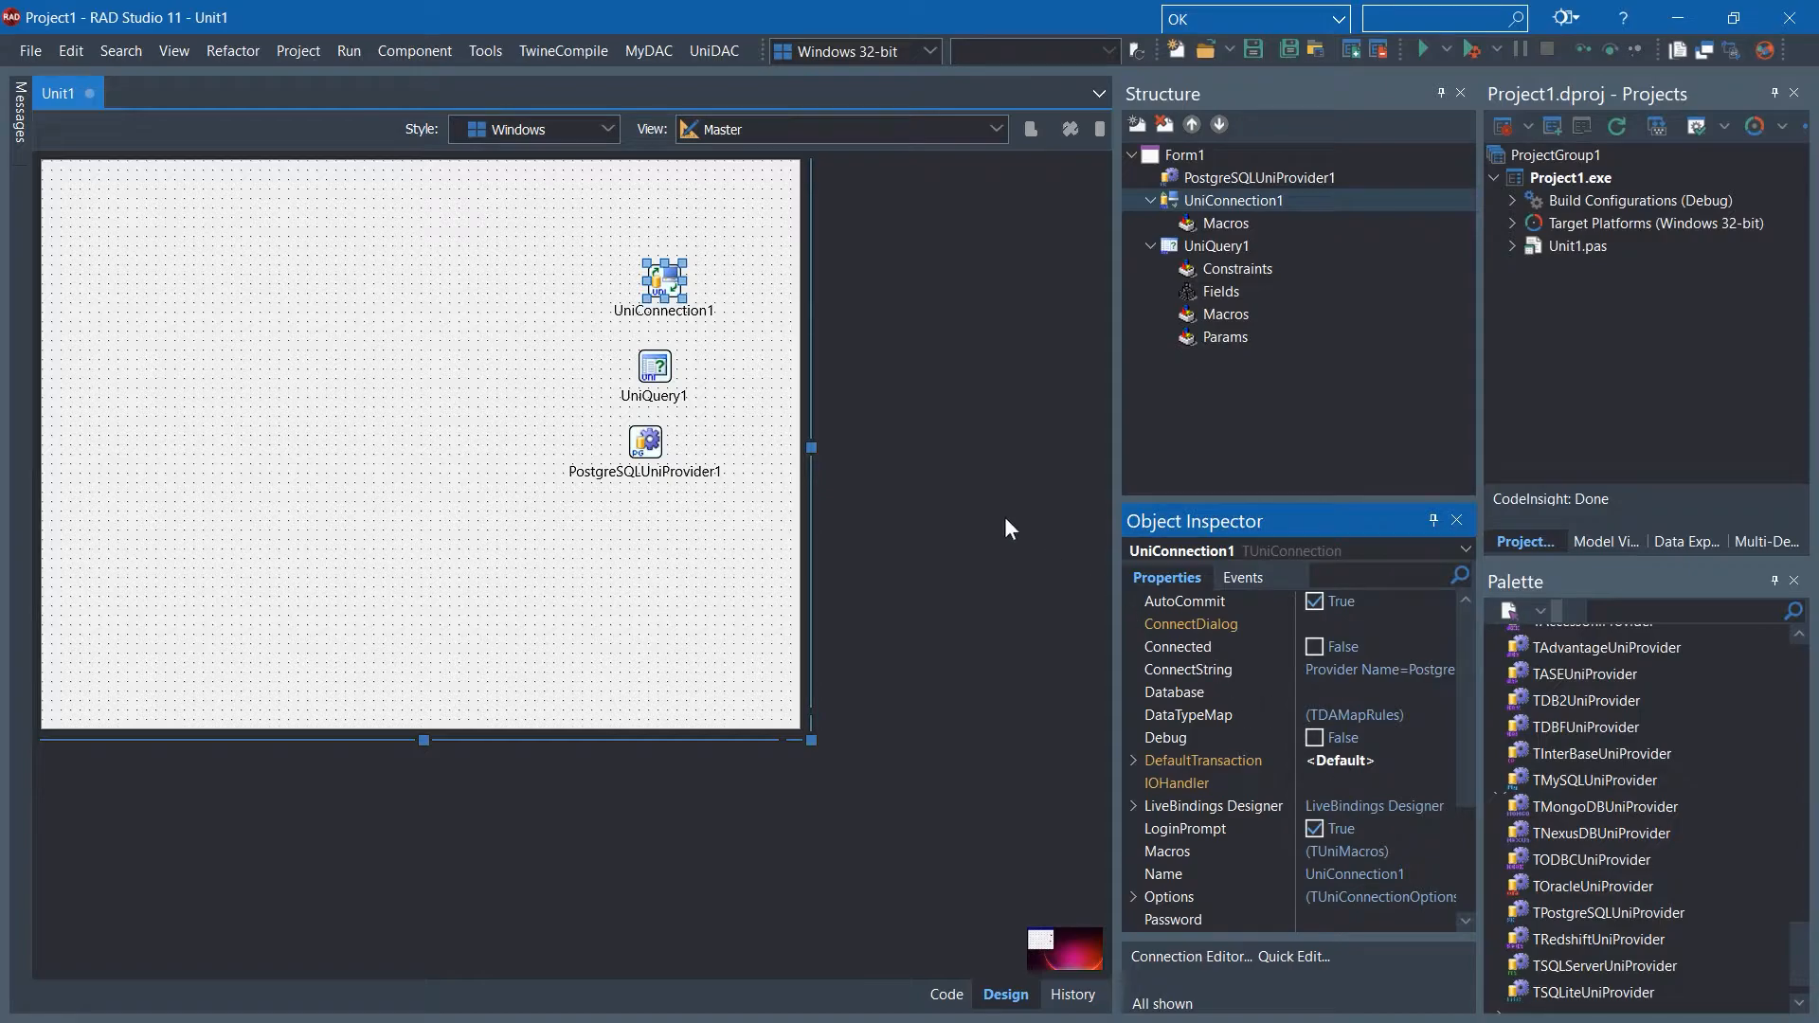
click(1179, 955)
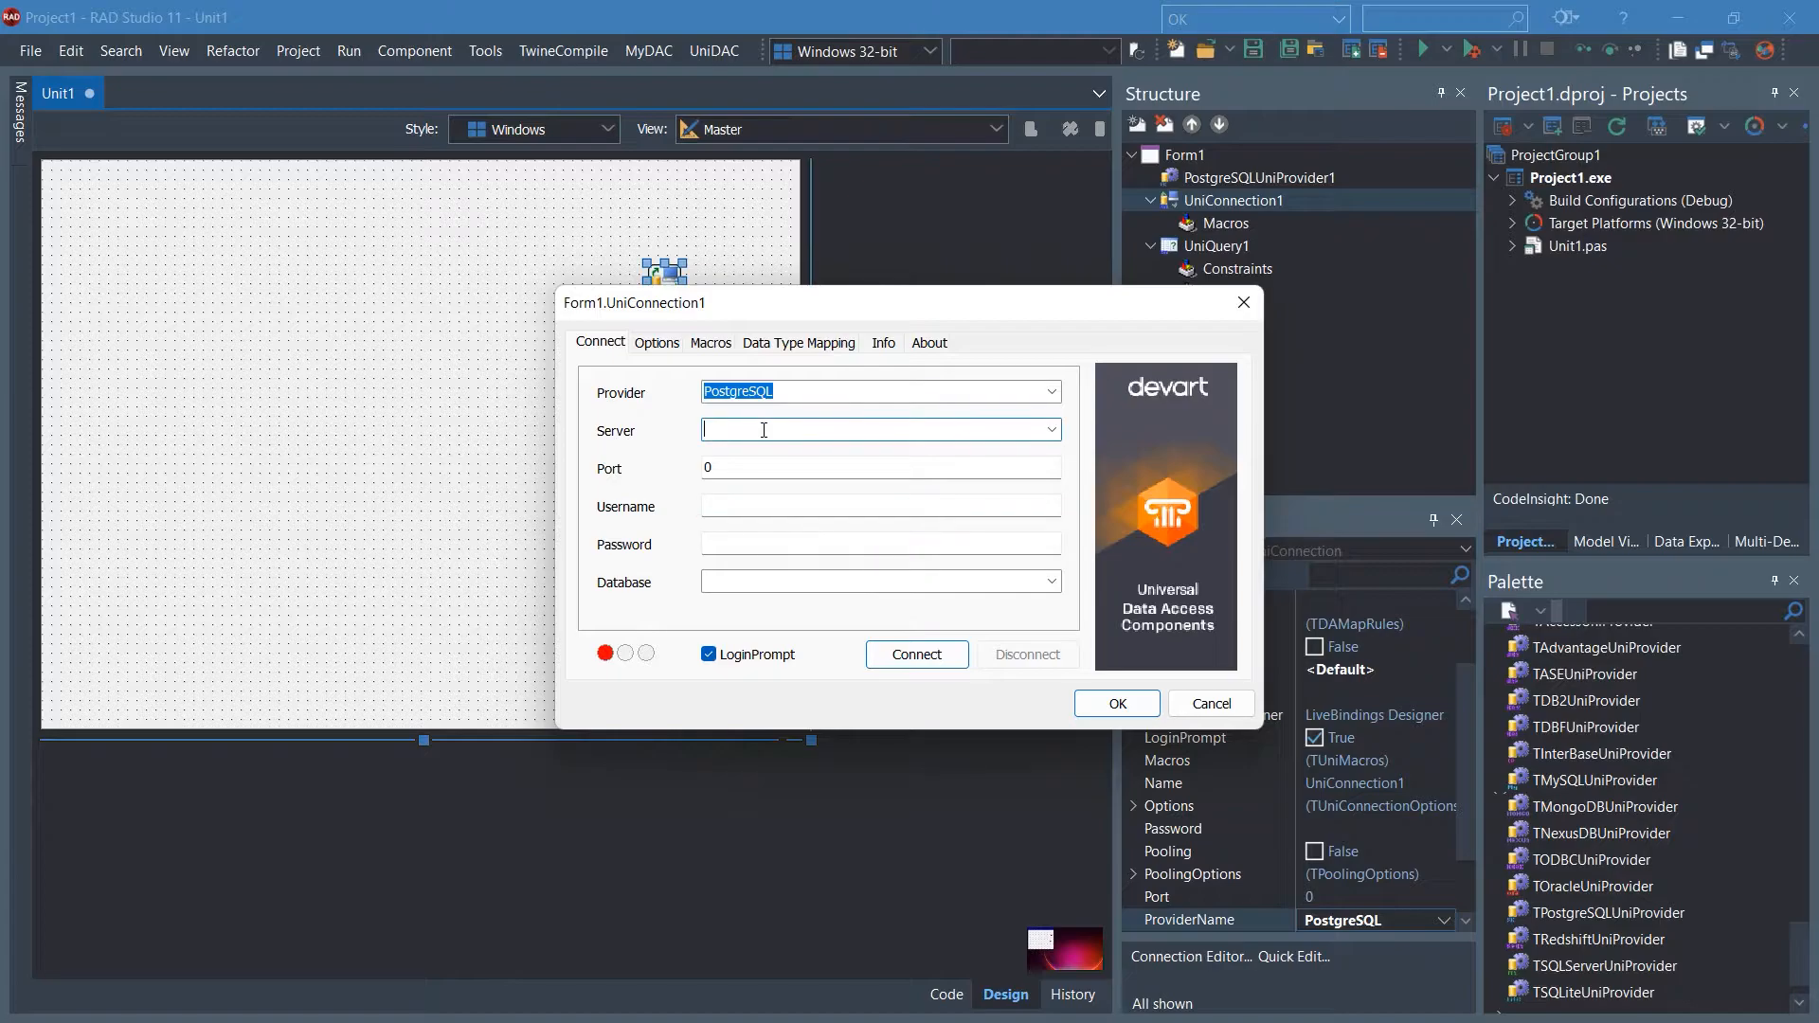
- Enter server localhost, port 5432, username postgres and the password
text(localhost)
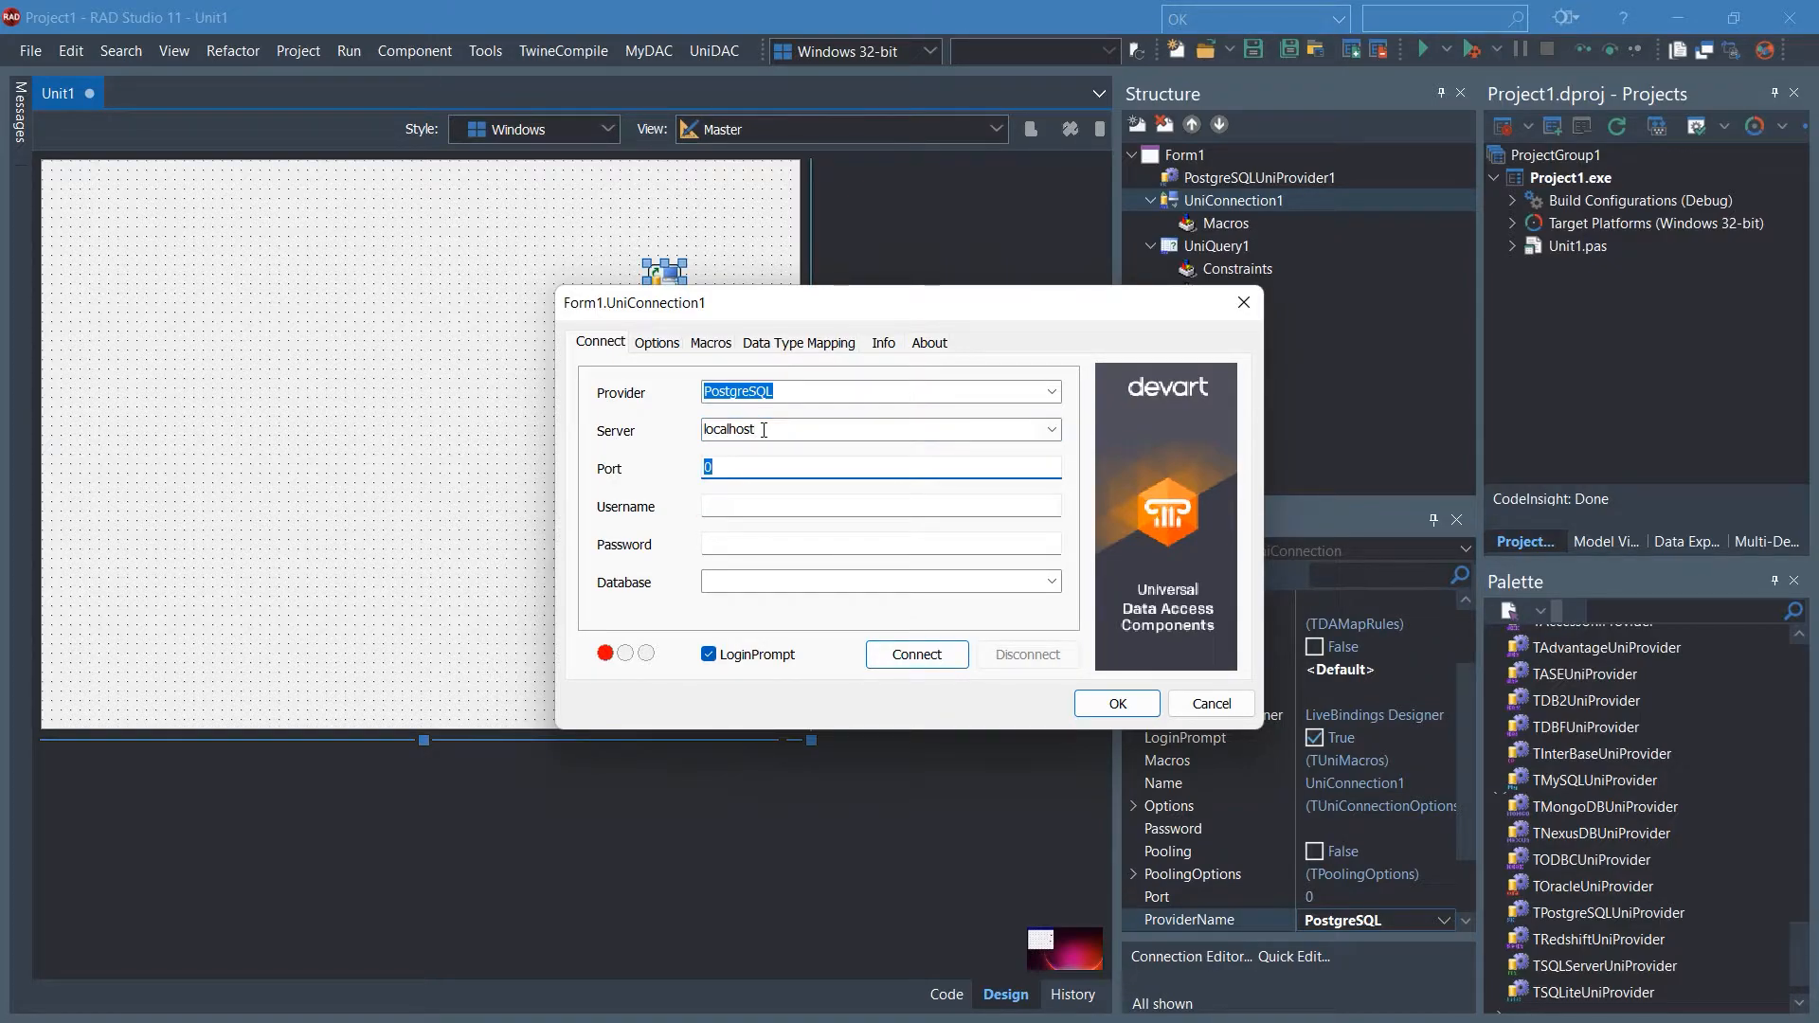
text(5432)
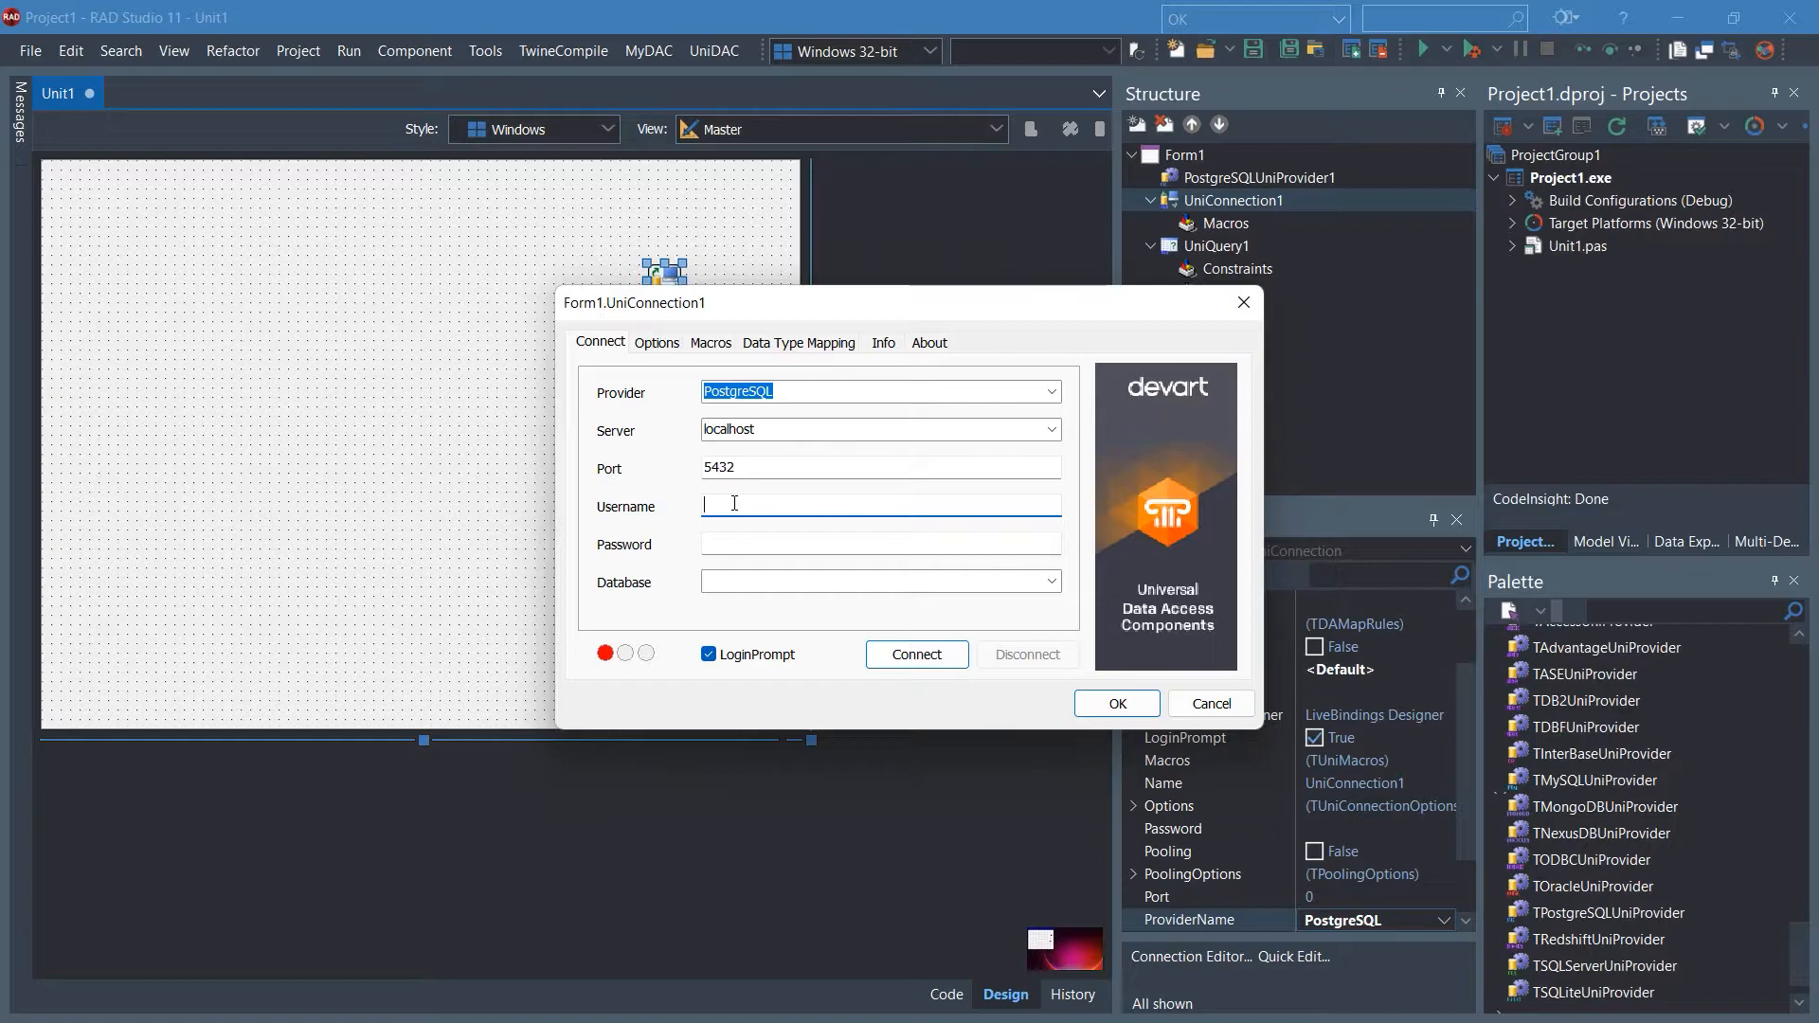
text(postgres)
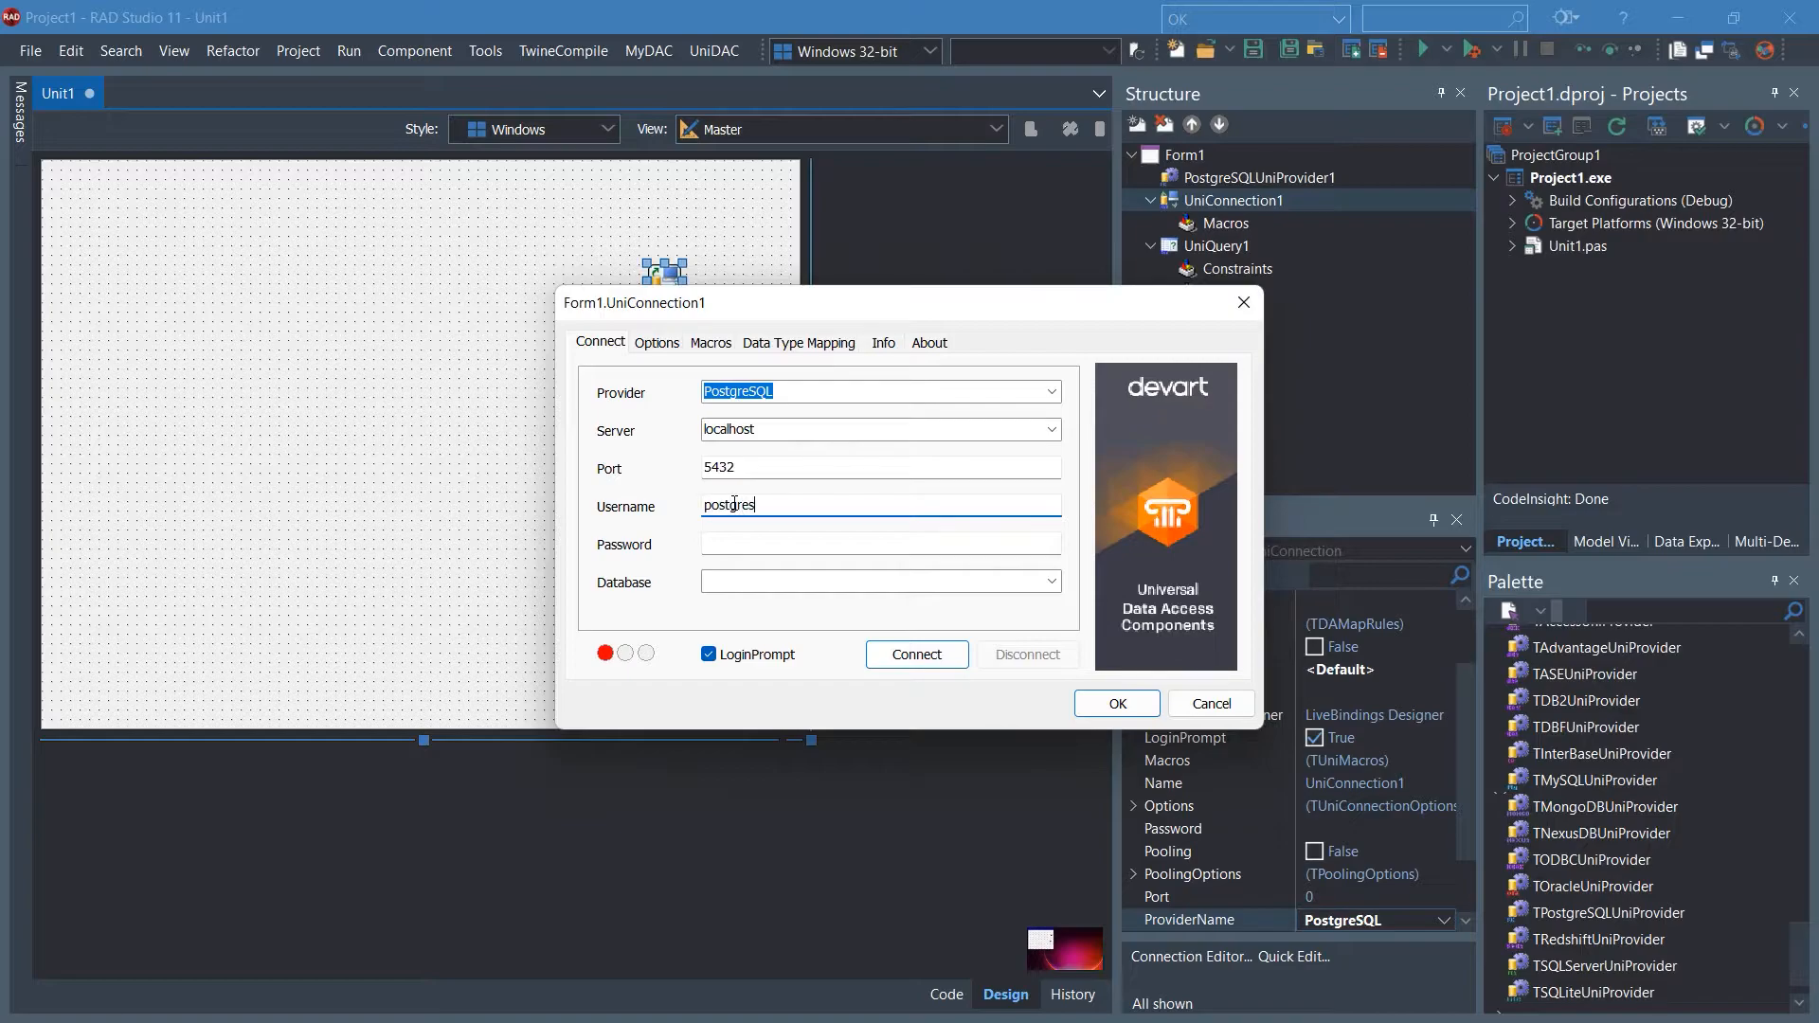
click(879, 544)
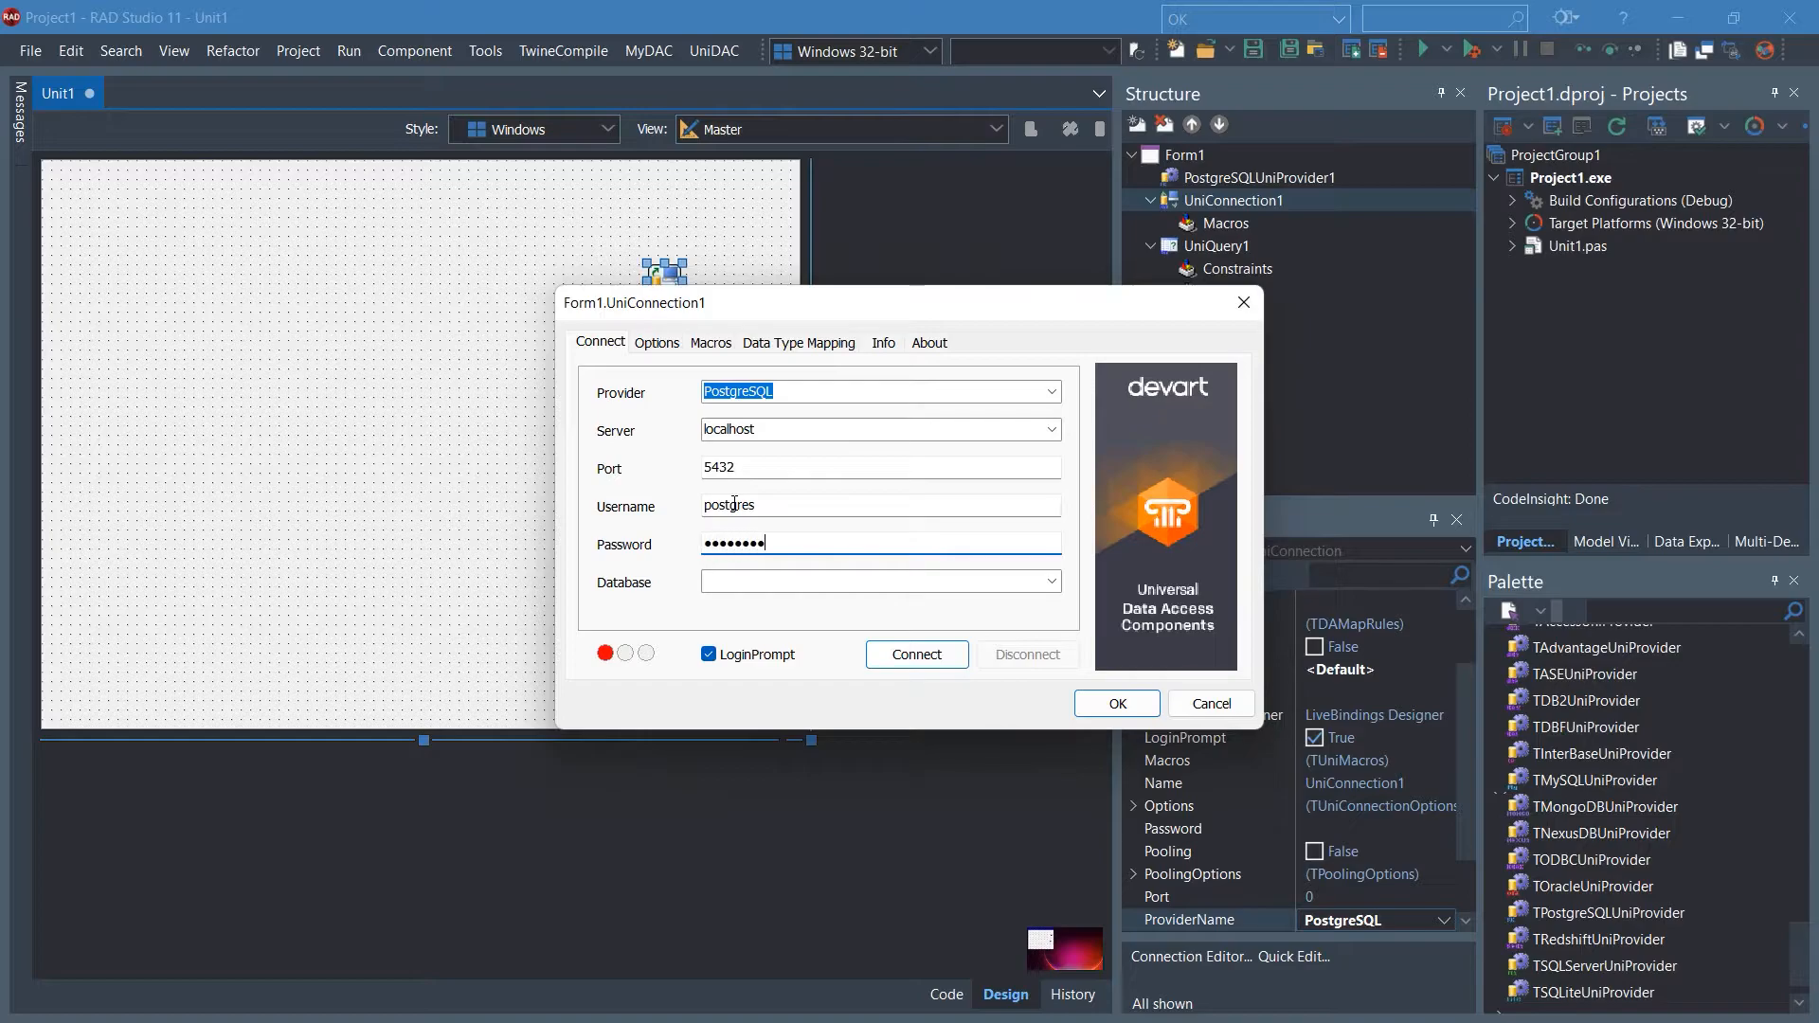
click(879, 581)
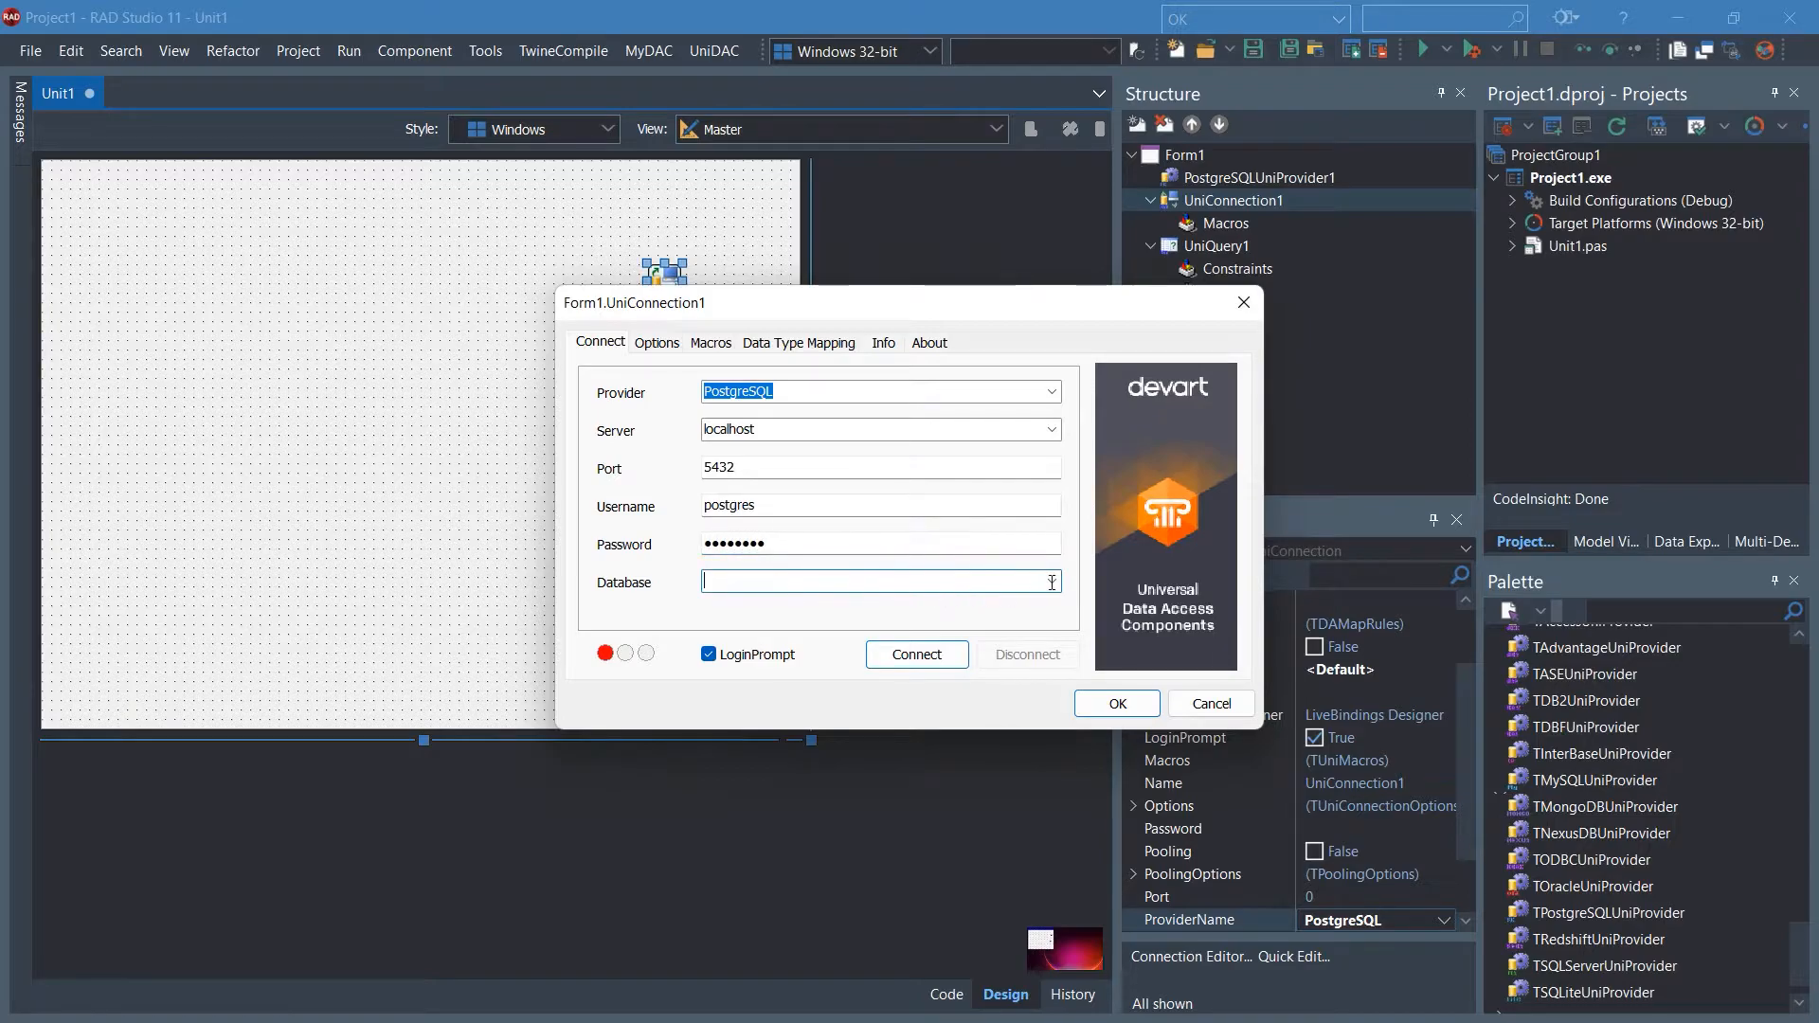
- Choose database my_db, disable LoginPrompt, test the connection and accept the settings
click(1050, 582)
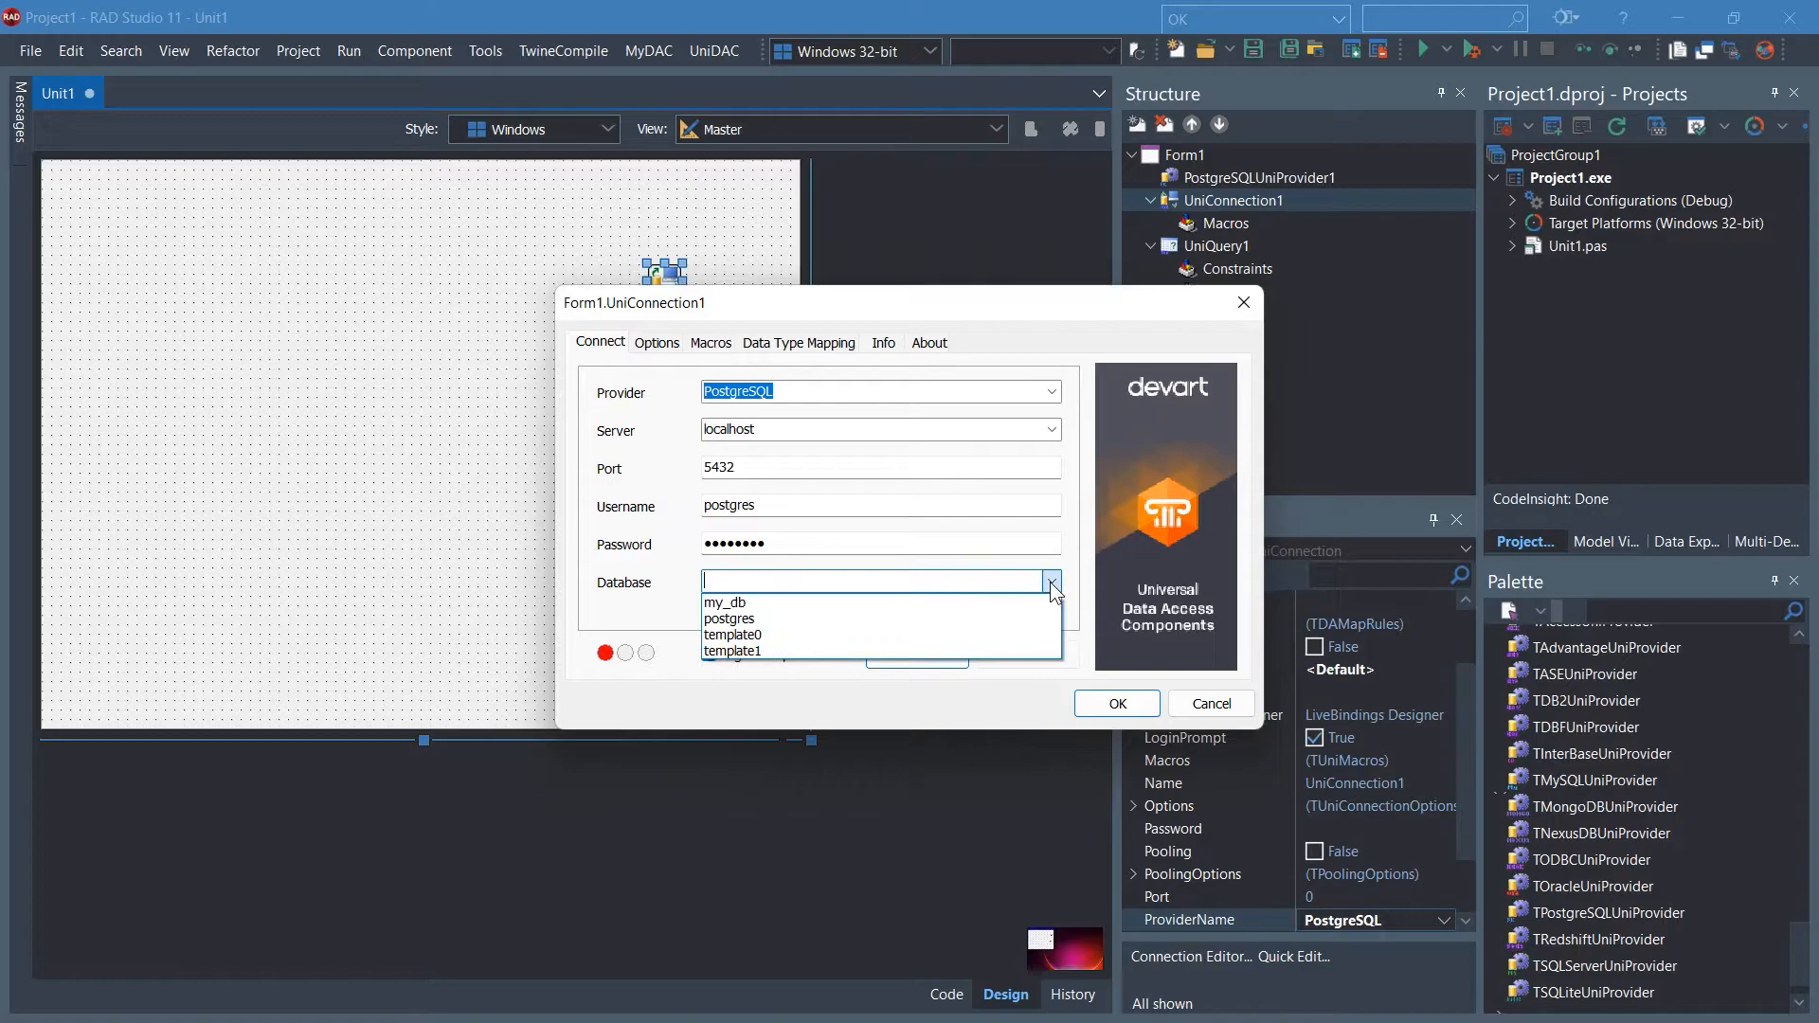
click(725, 602)
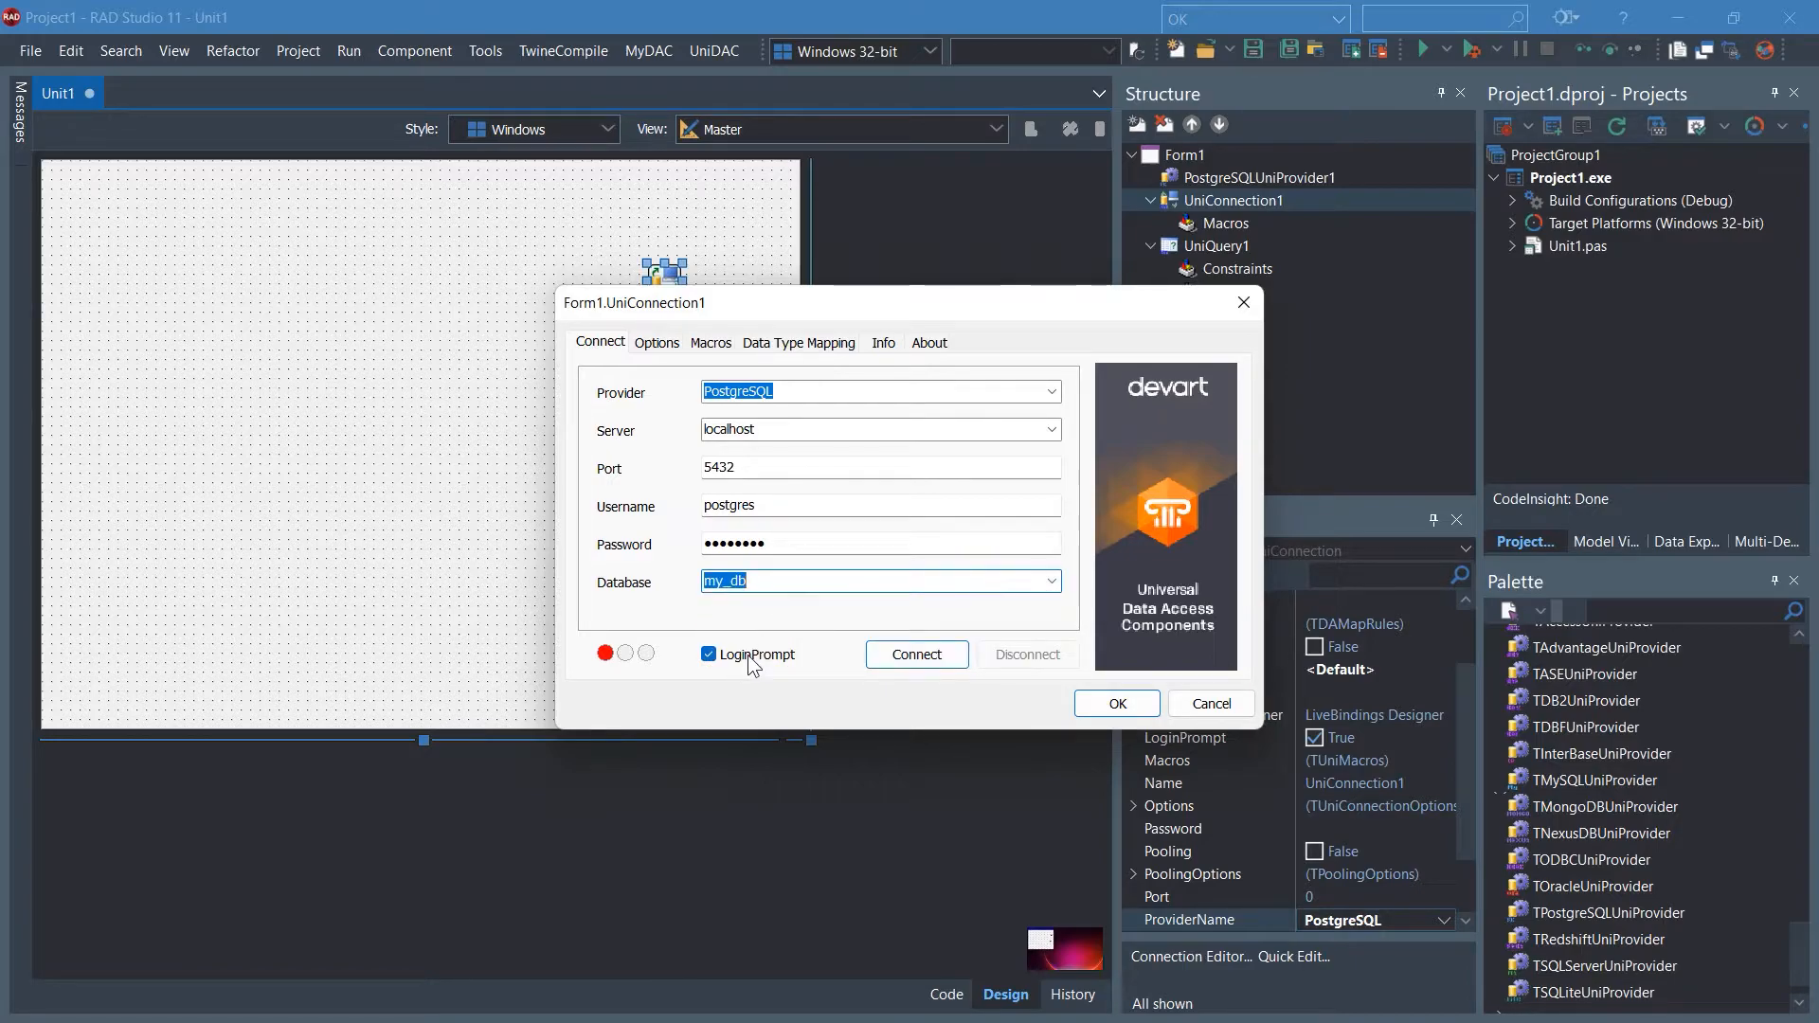
click(709, 654)
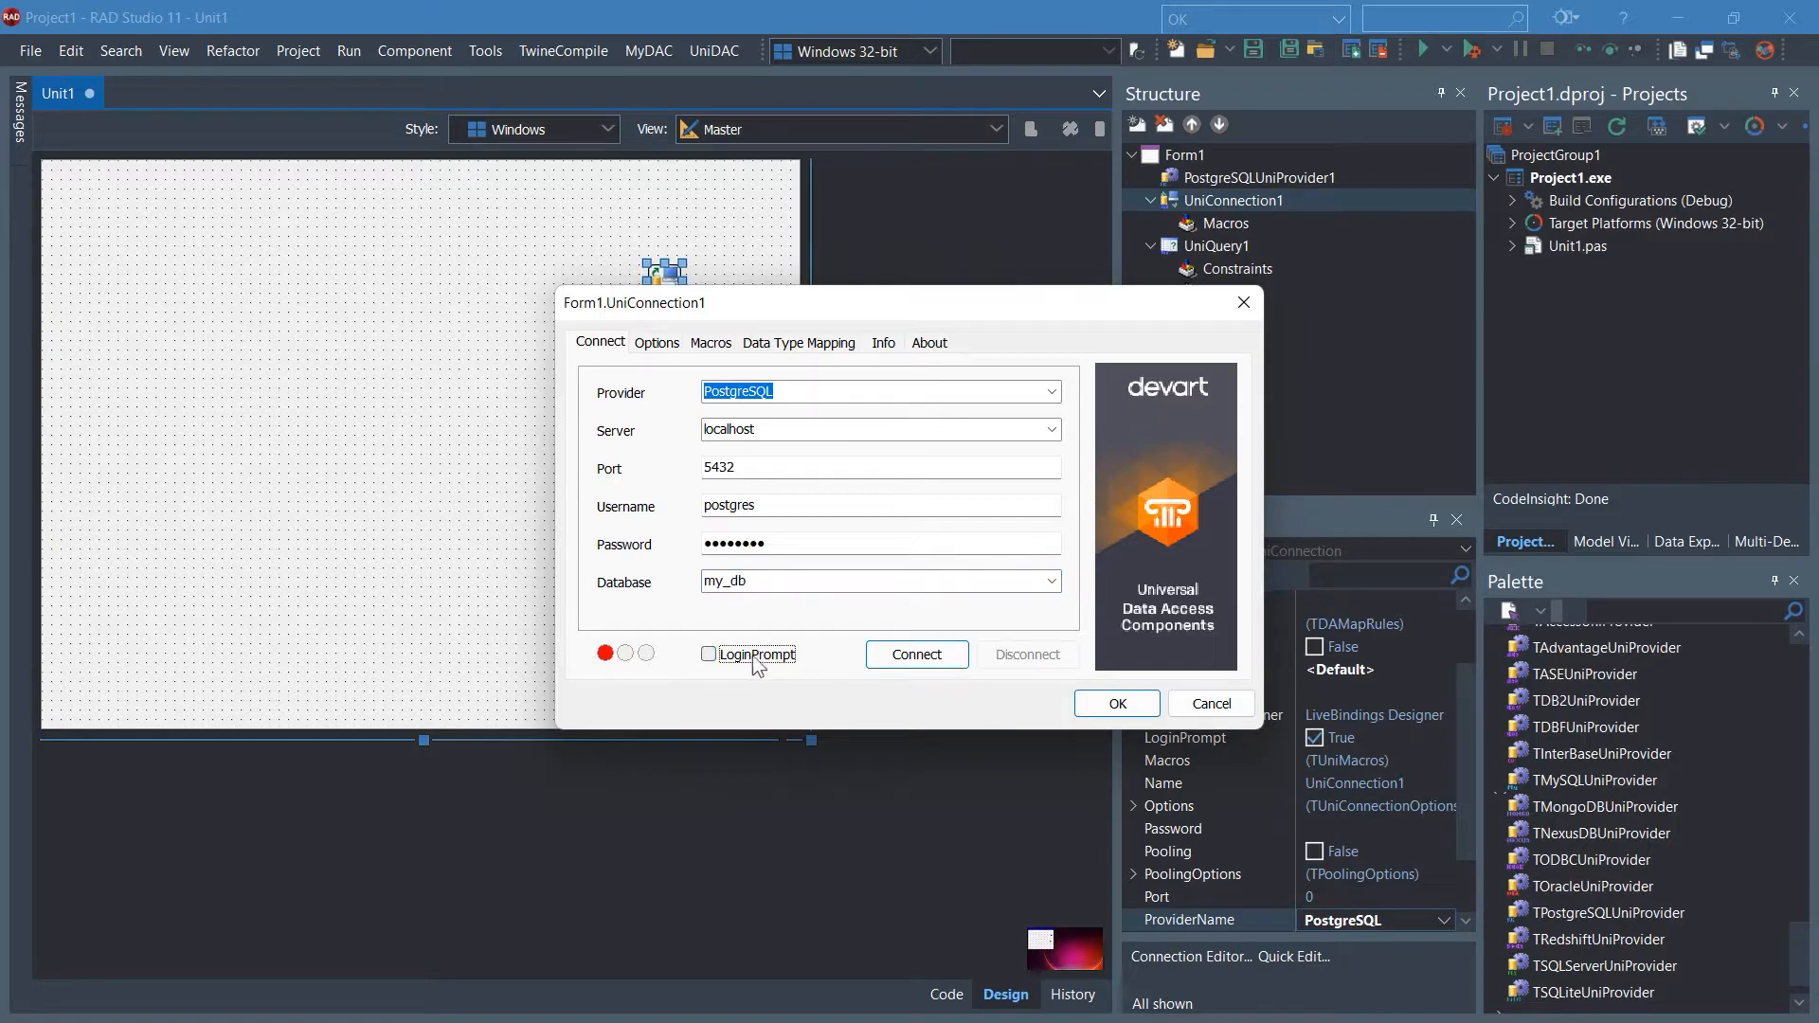
click(915, 654)
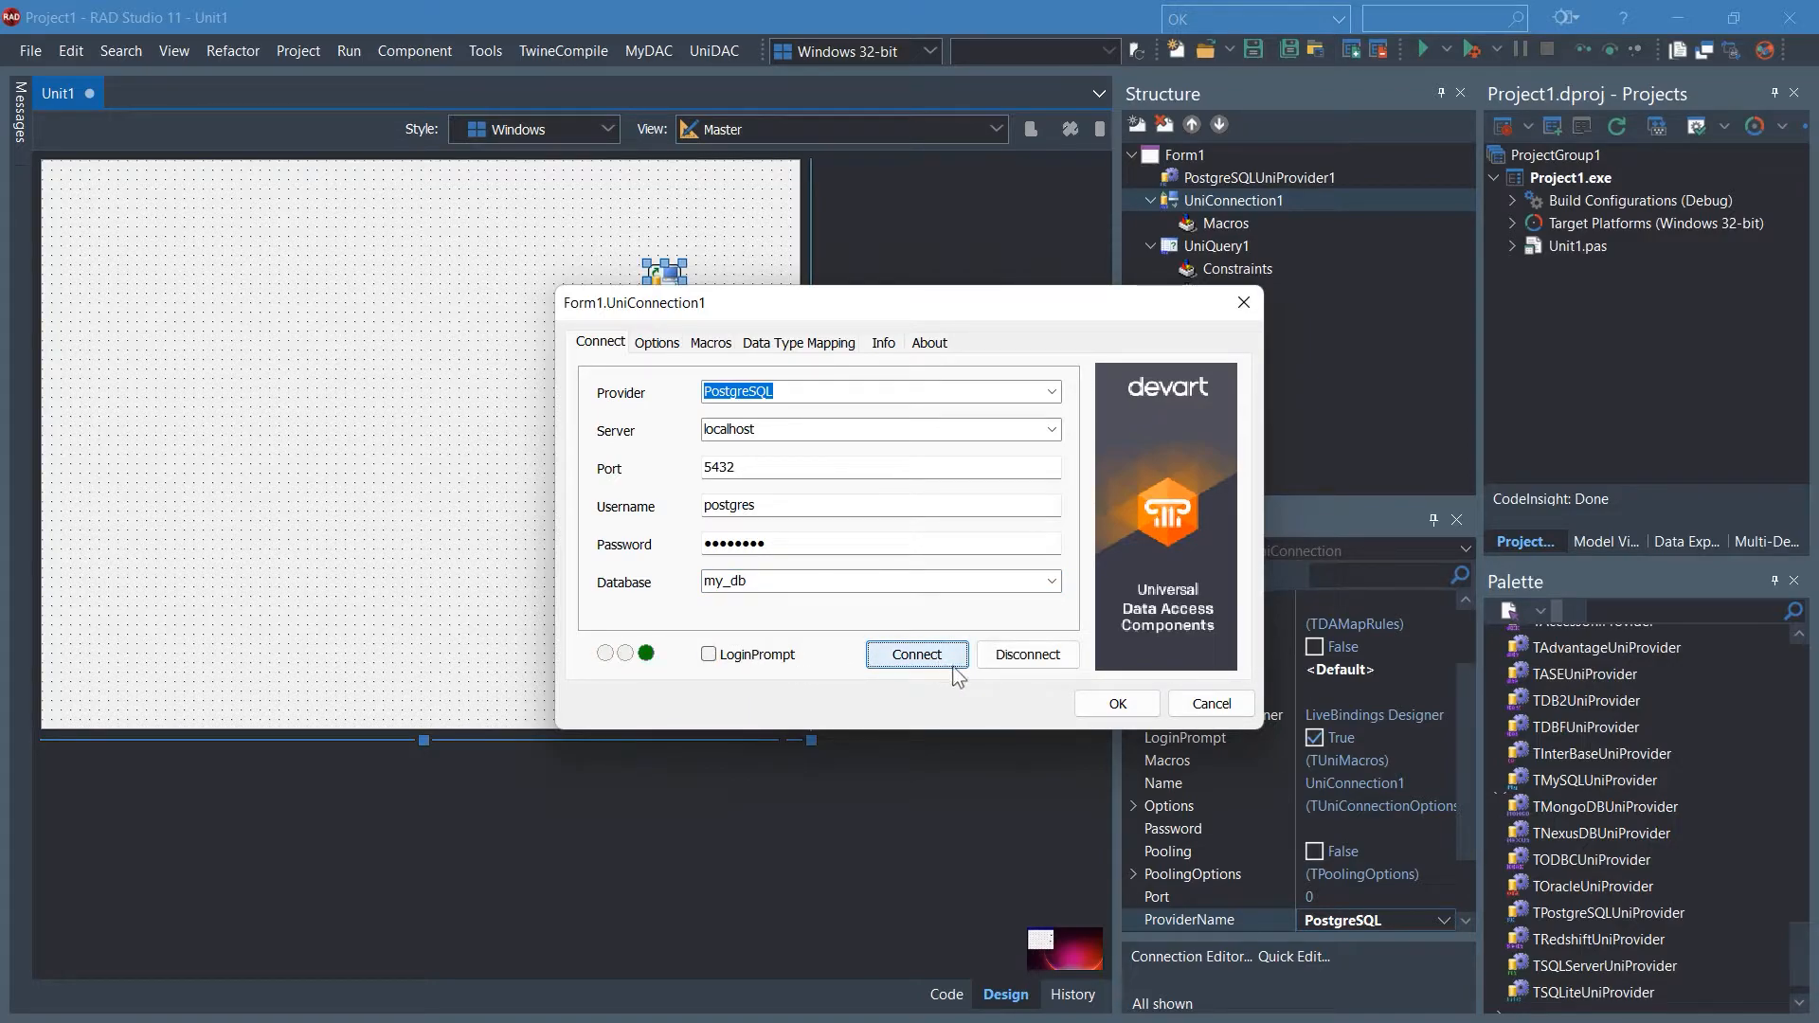
click(1113, 703)
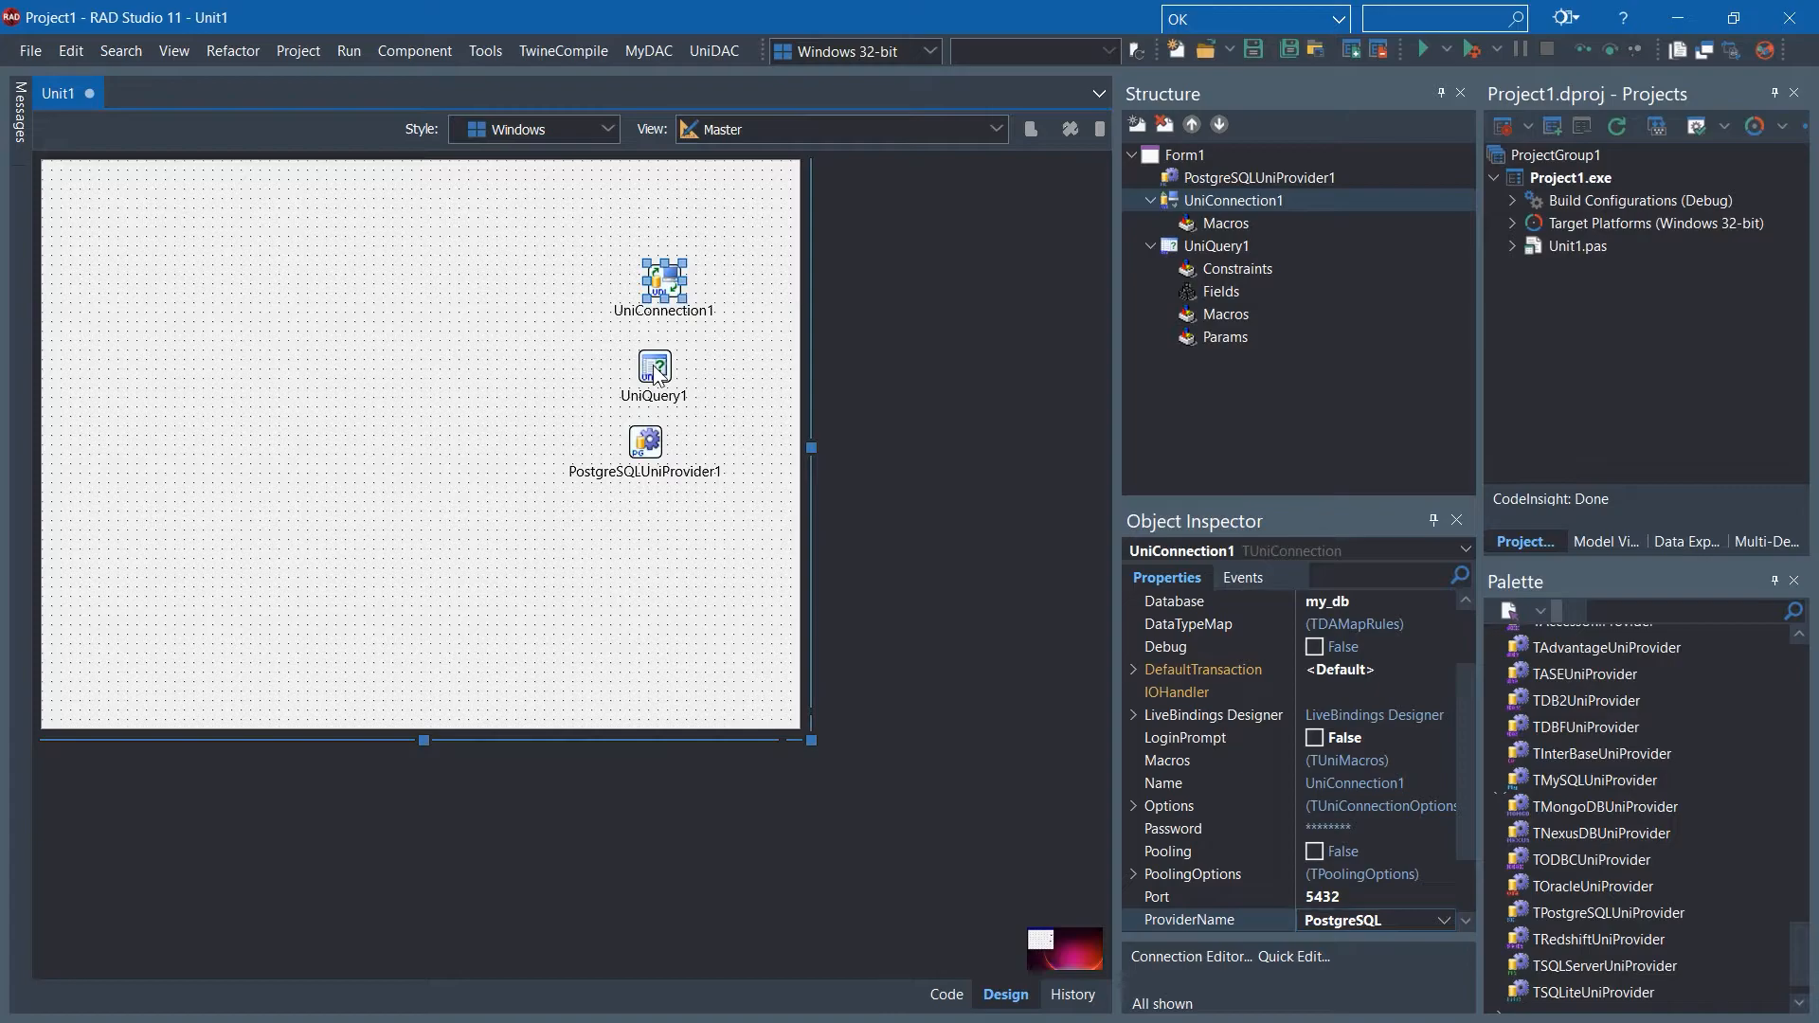
- Link UniQuery1 to UniConnection1 and bring up its SQL property editor
click(654, 371)
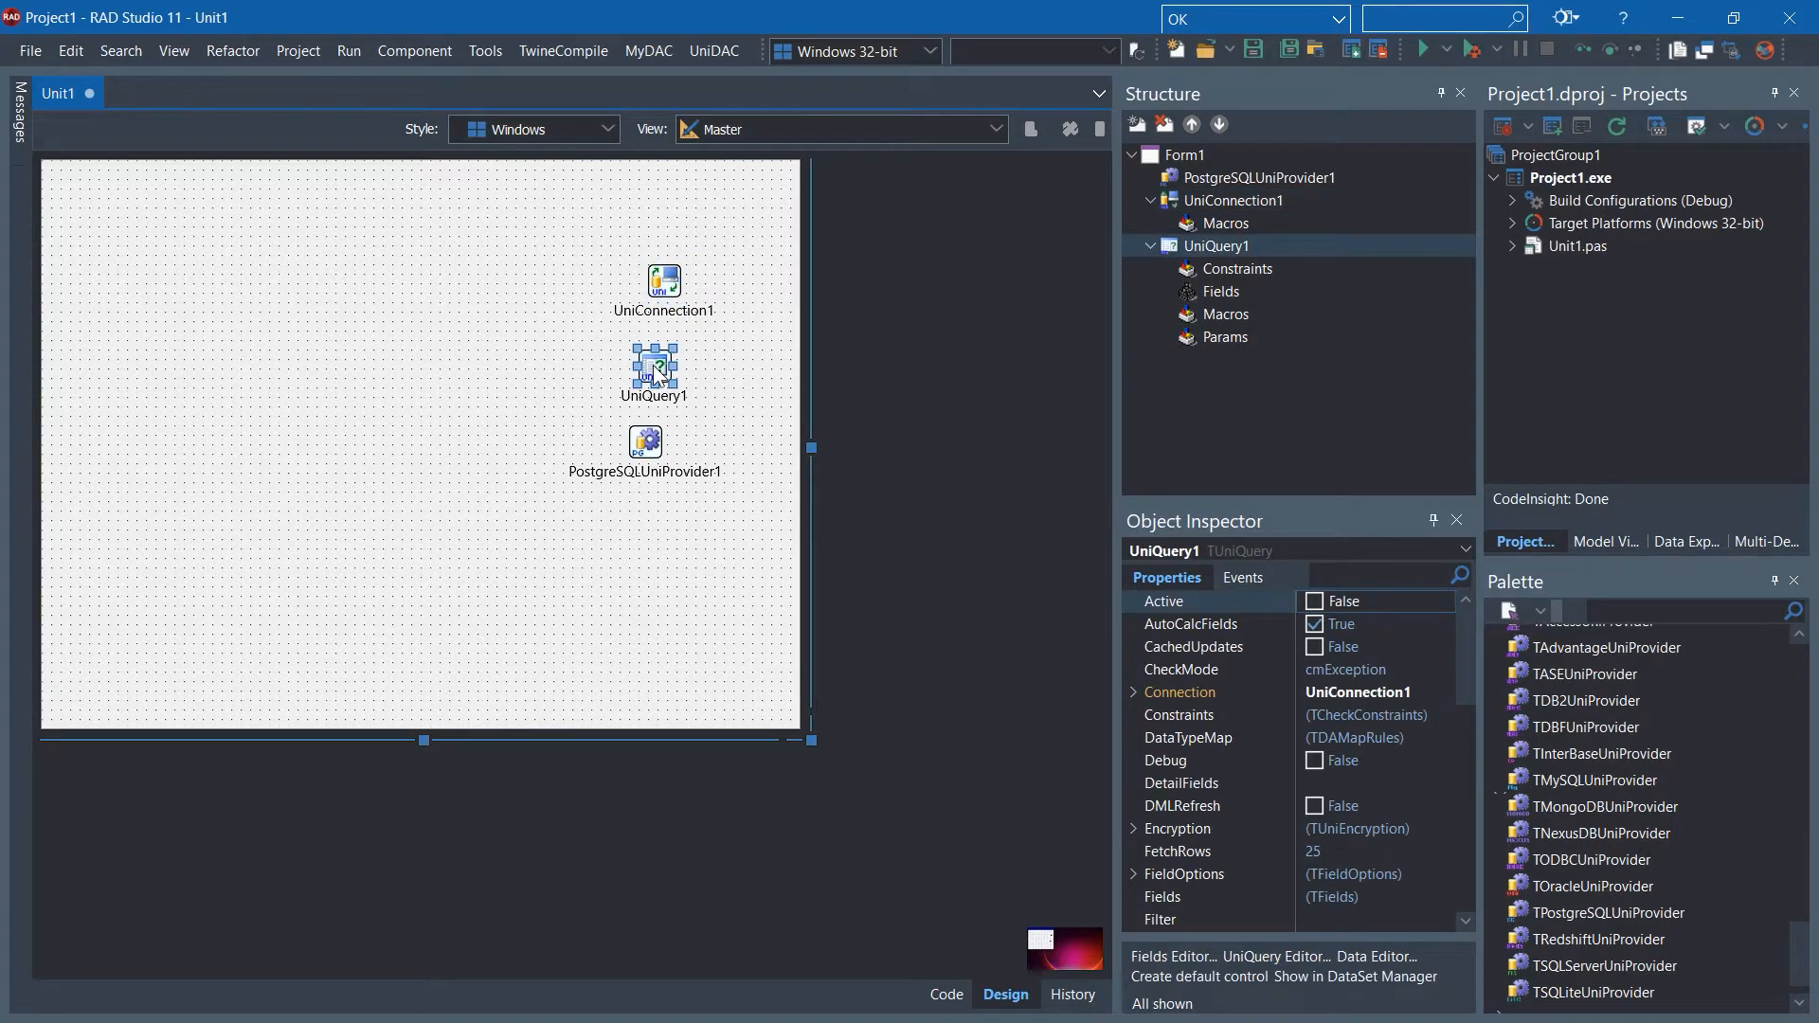
click(1133, 691)
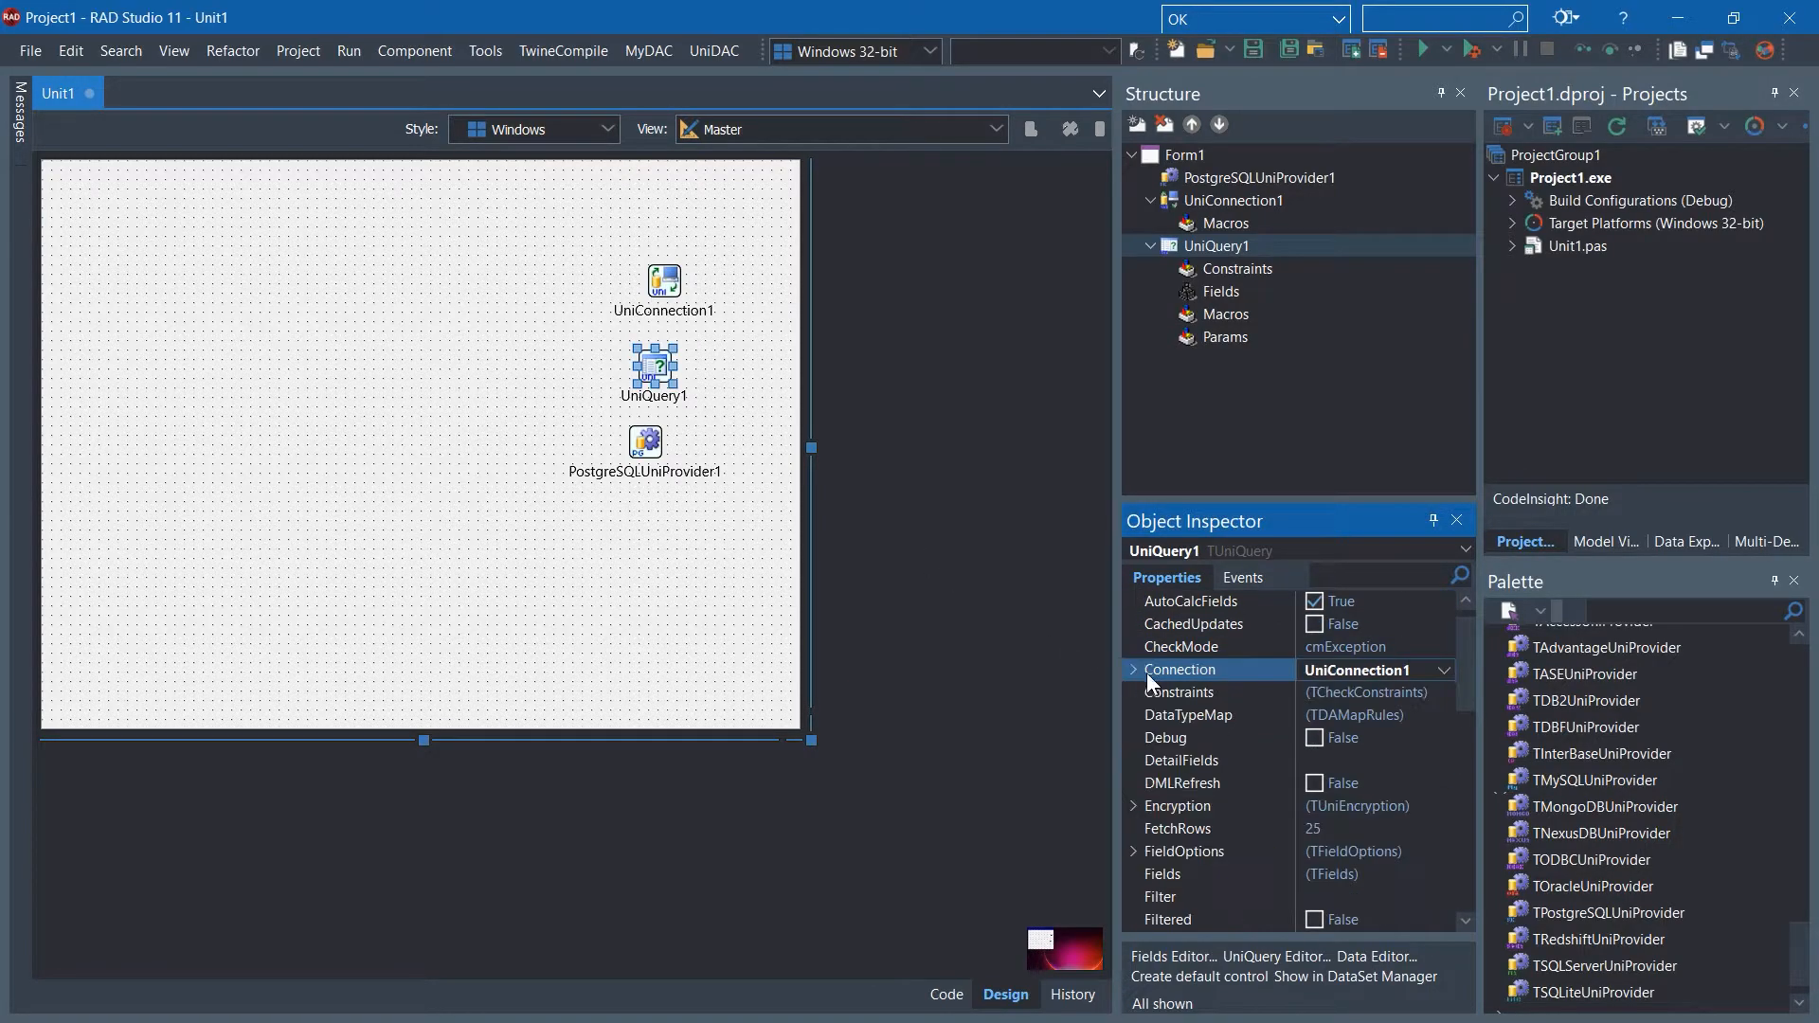
scroll(down, 3)
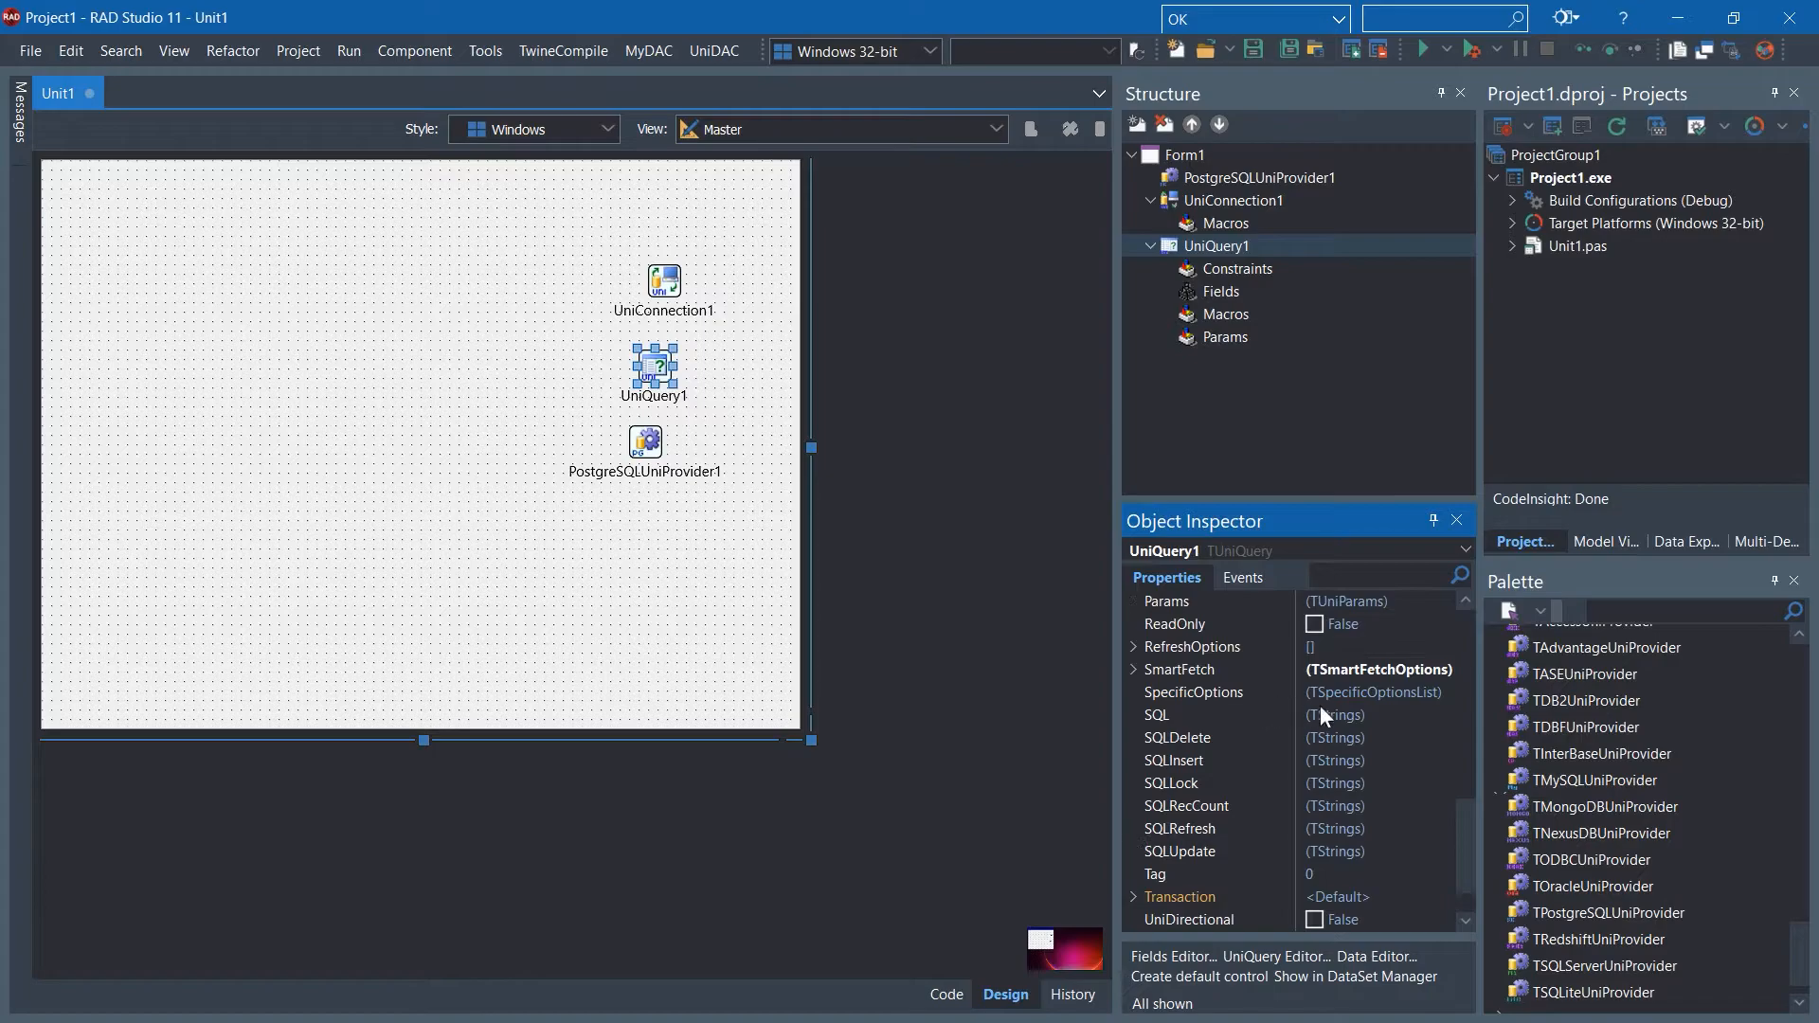
click(1155, 714)
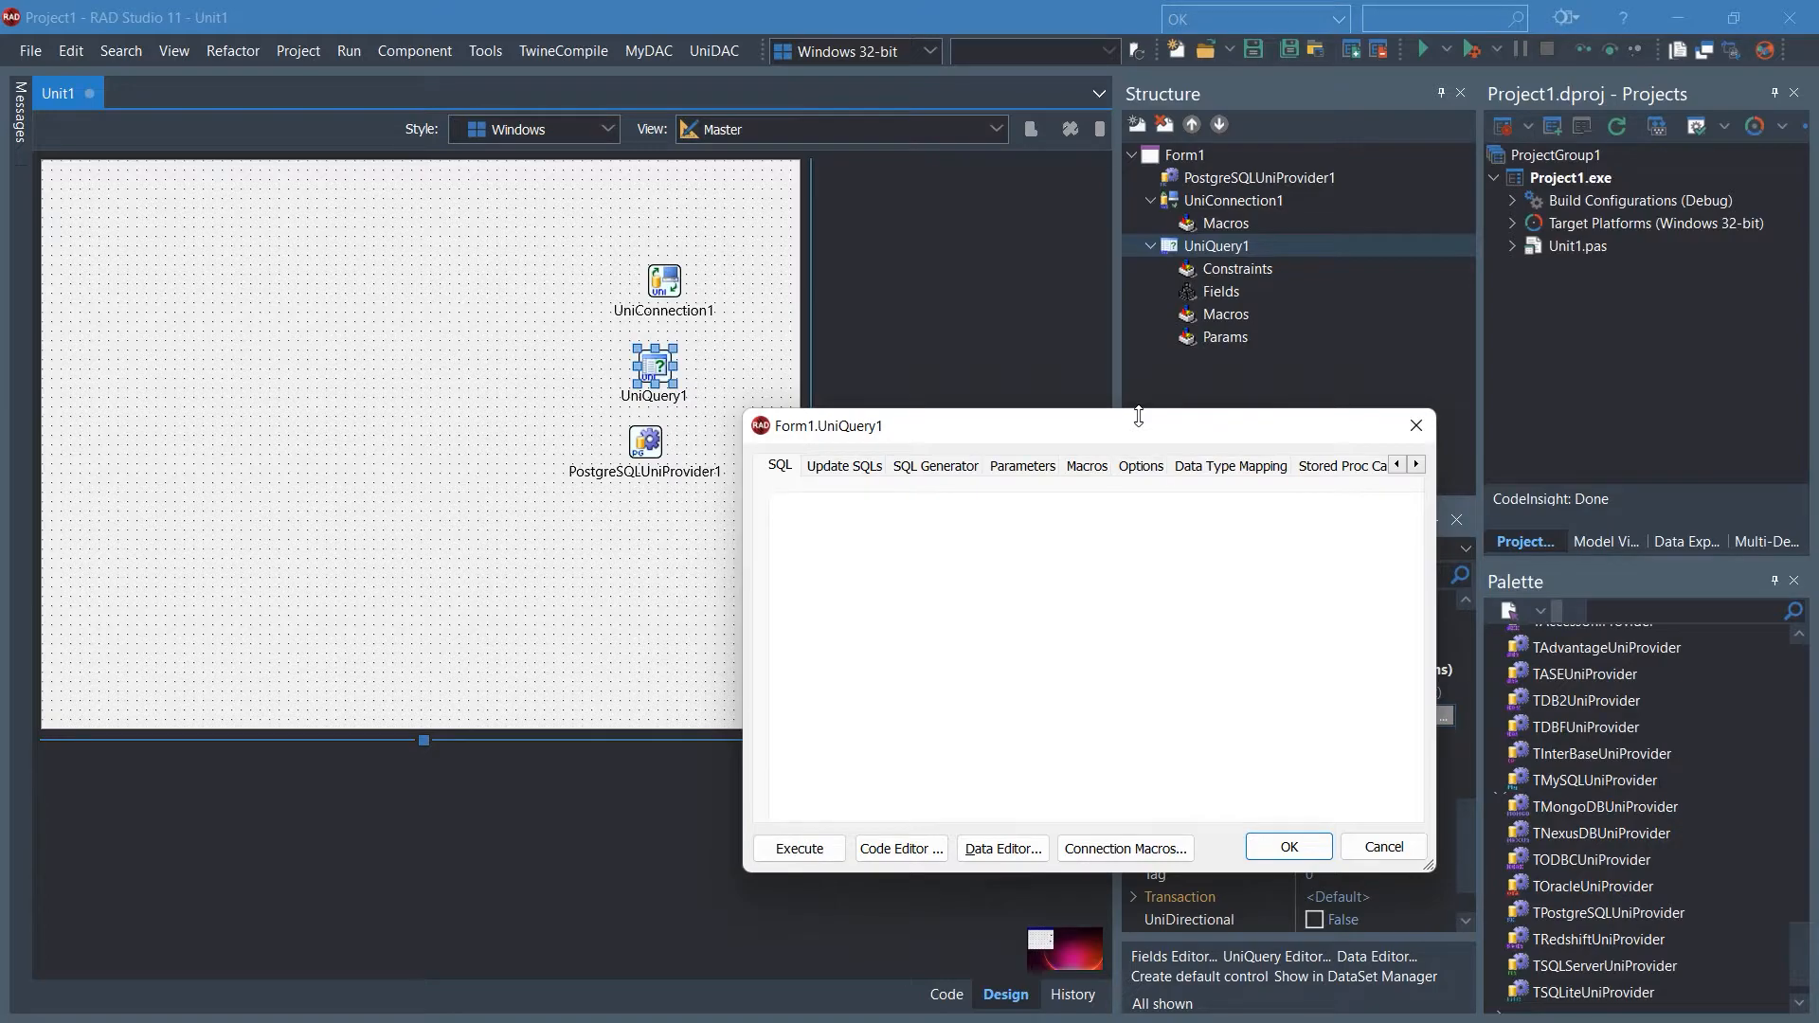
- Enter SELECT * FROM demo_table as UniQuery1's SQL and confirm it
text(SEL)
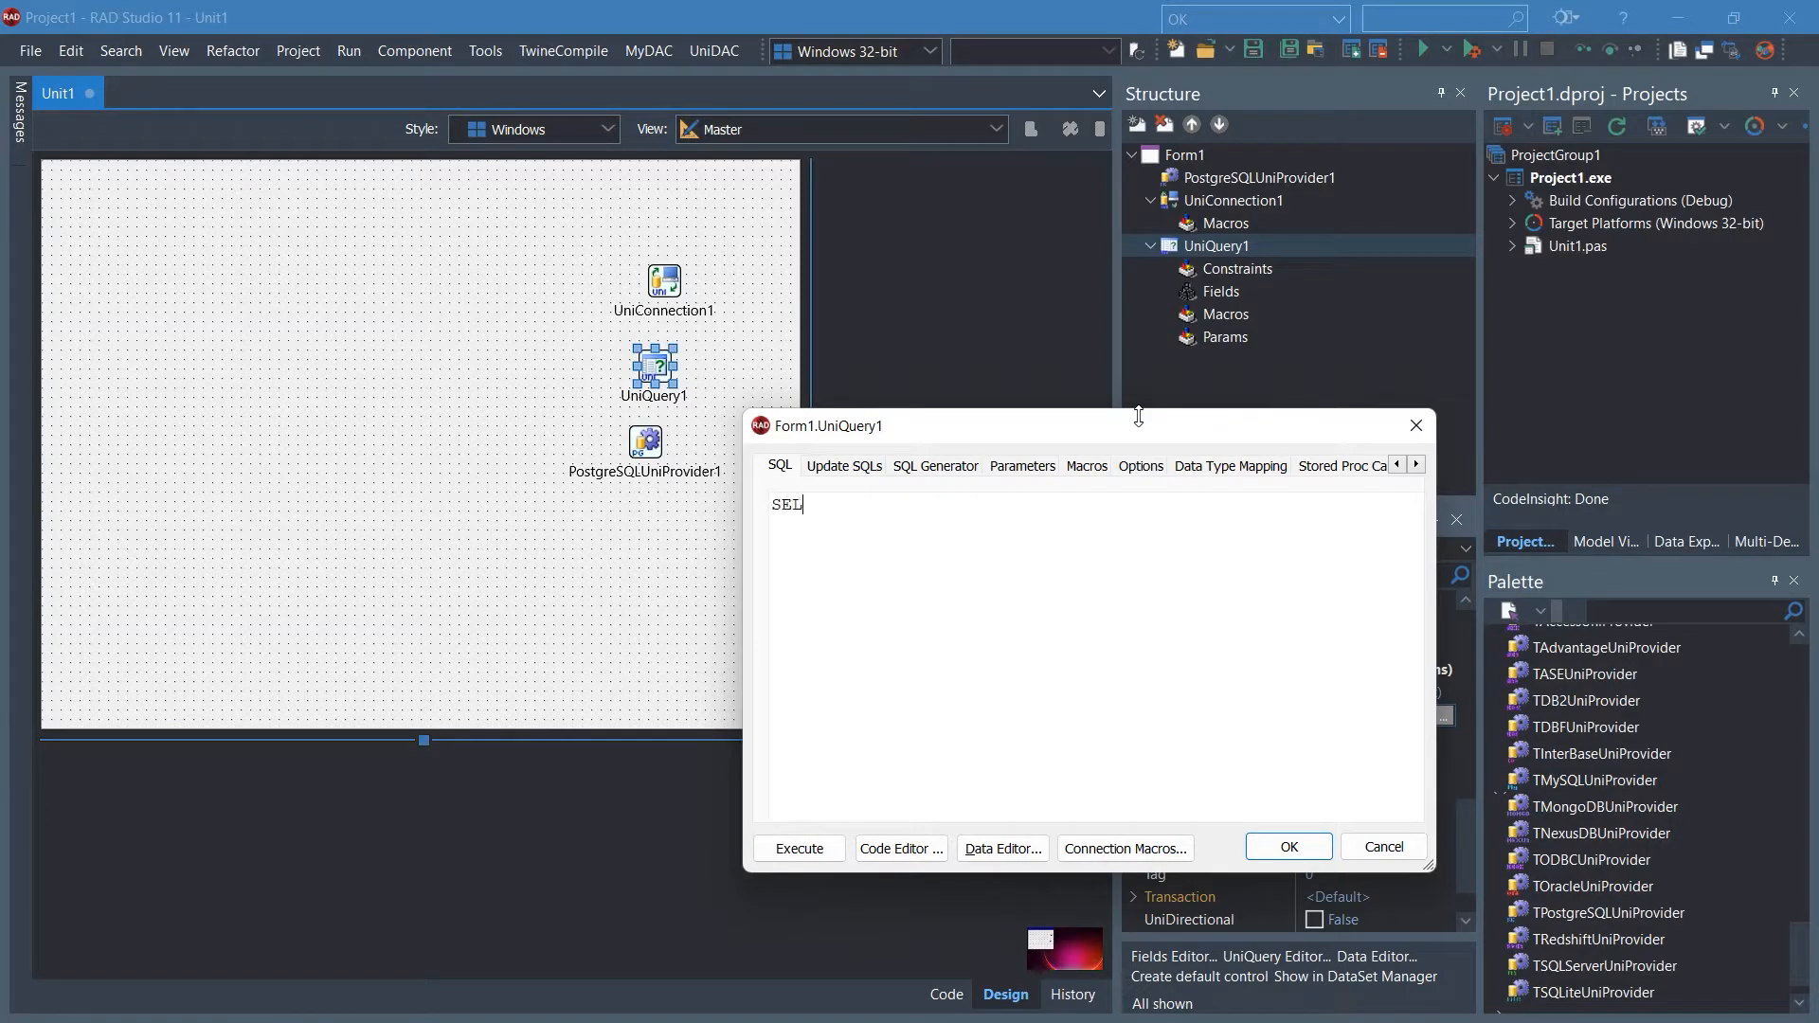
text(ECT *)
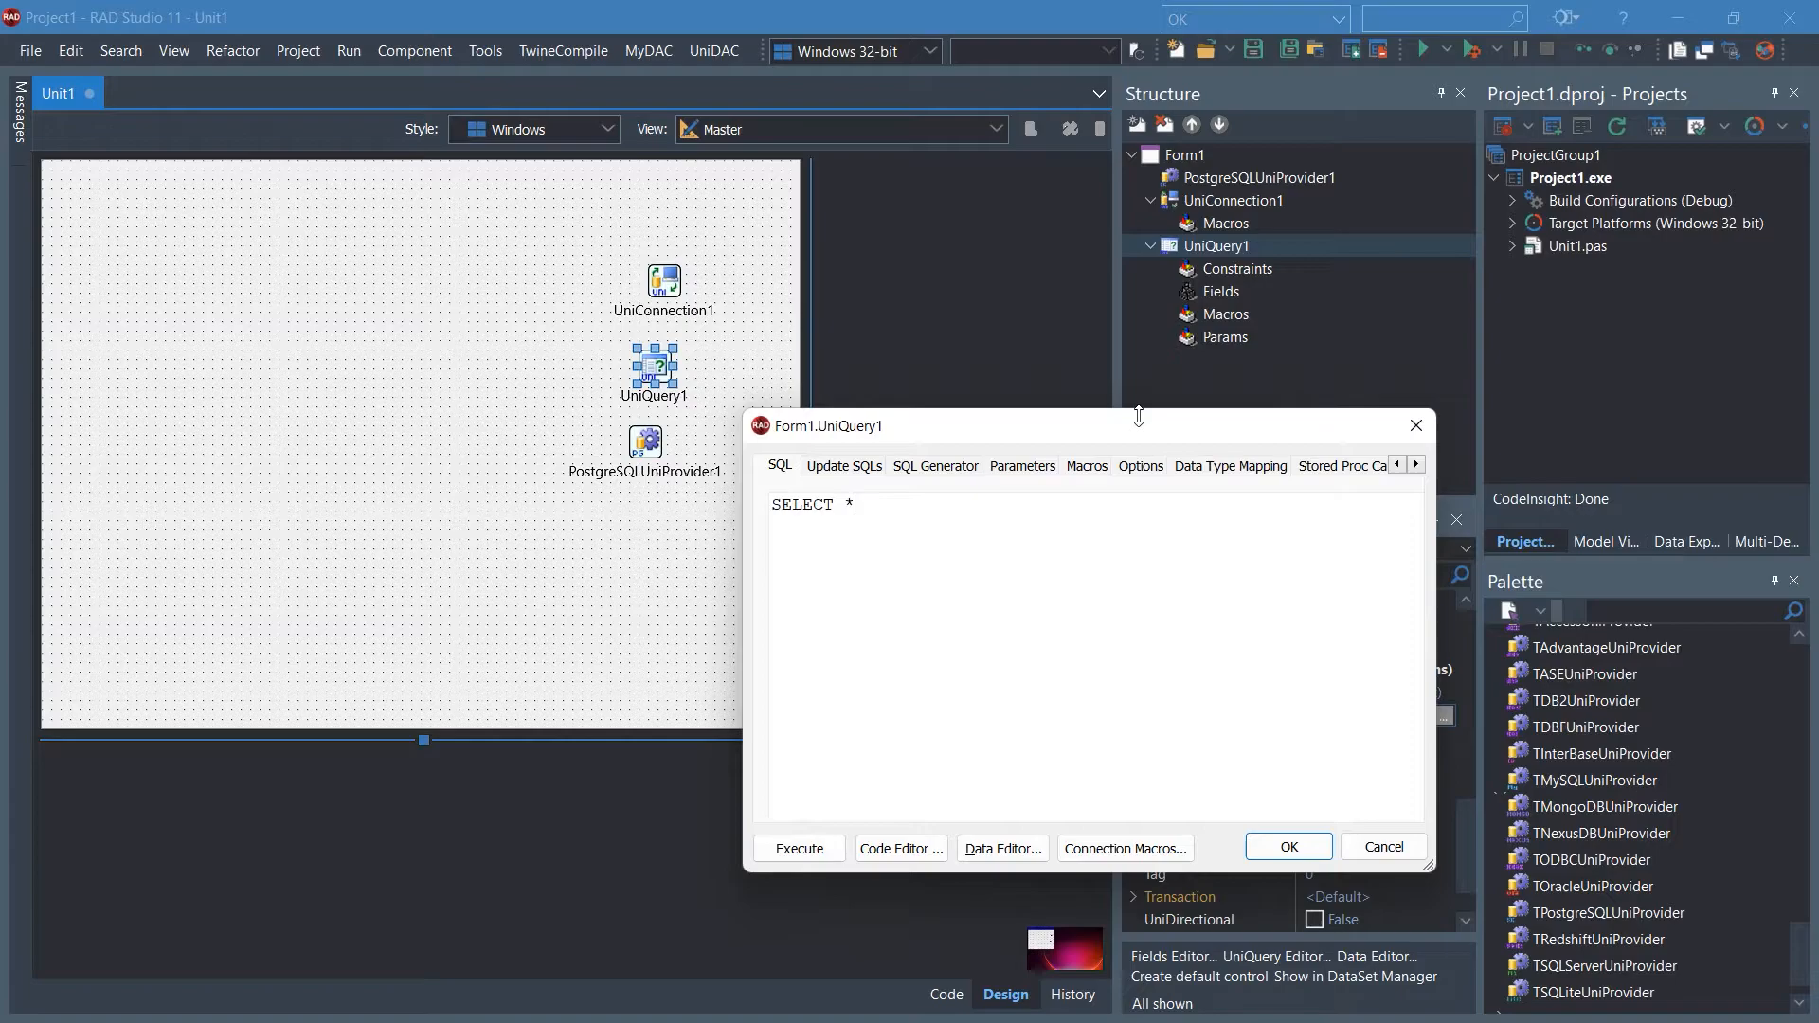
text(FROM)
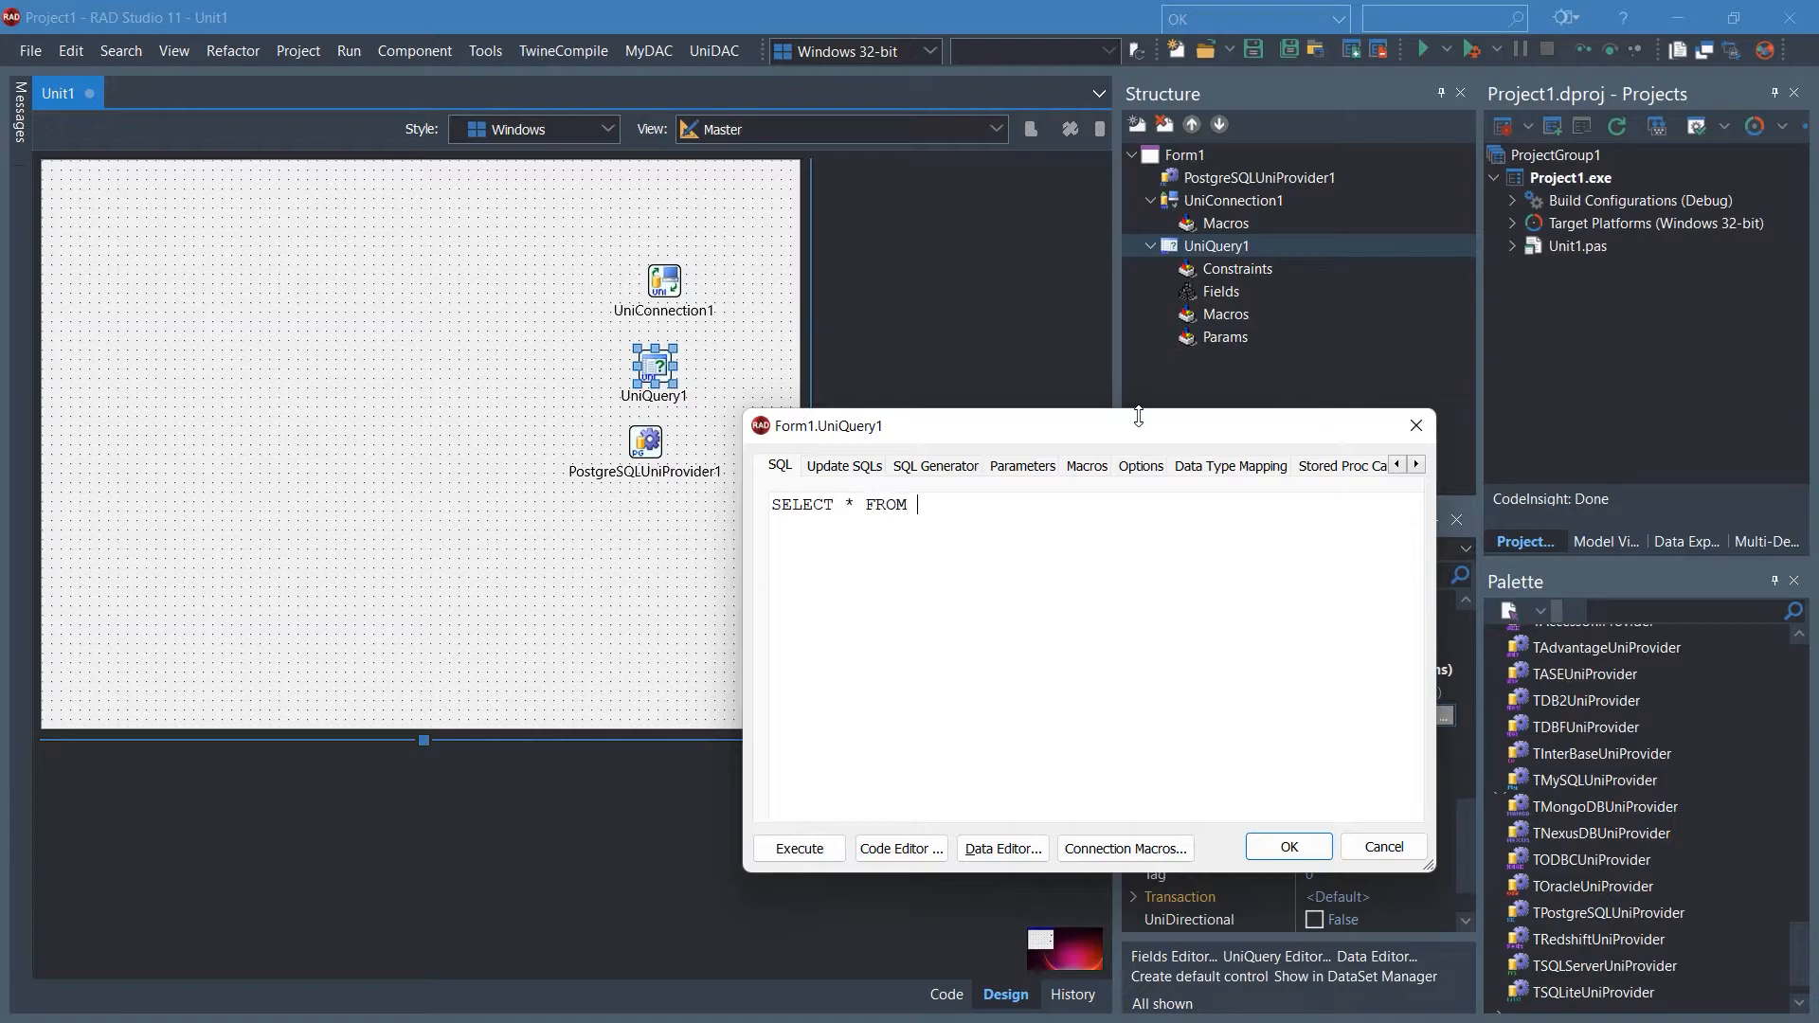
text(dem)
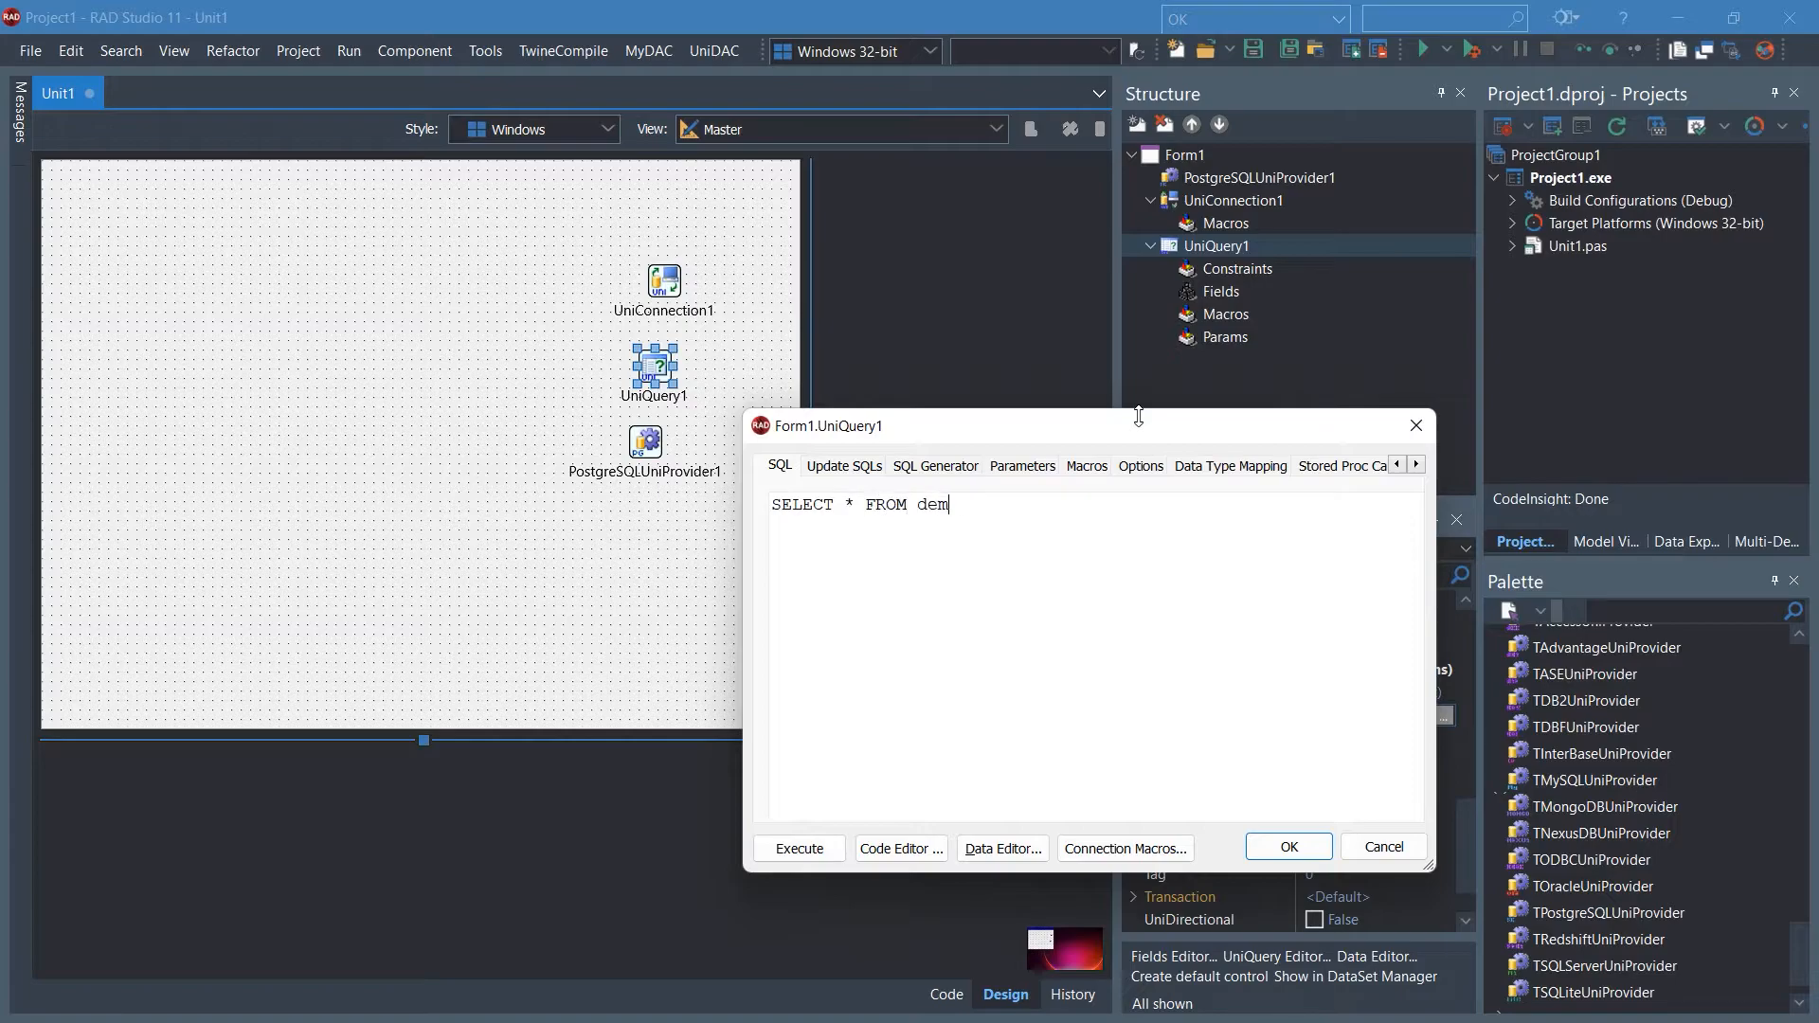
text(o_table)
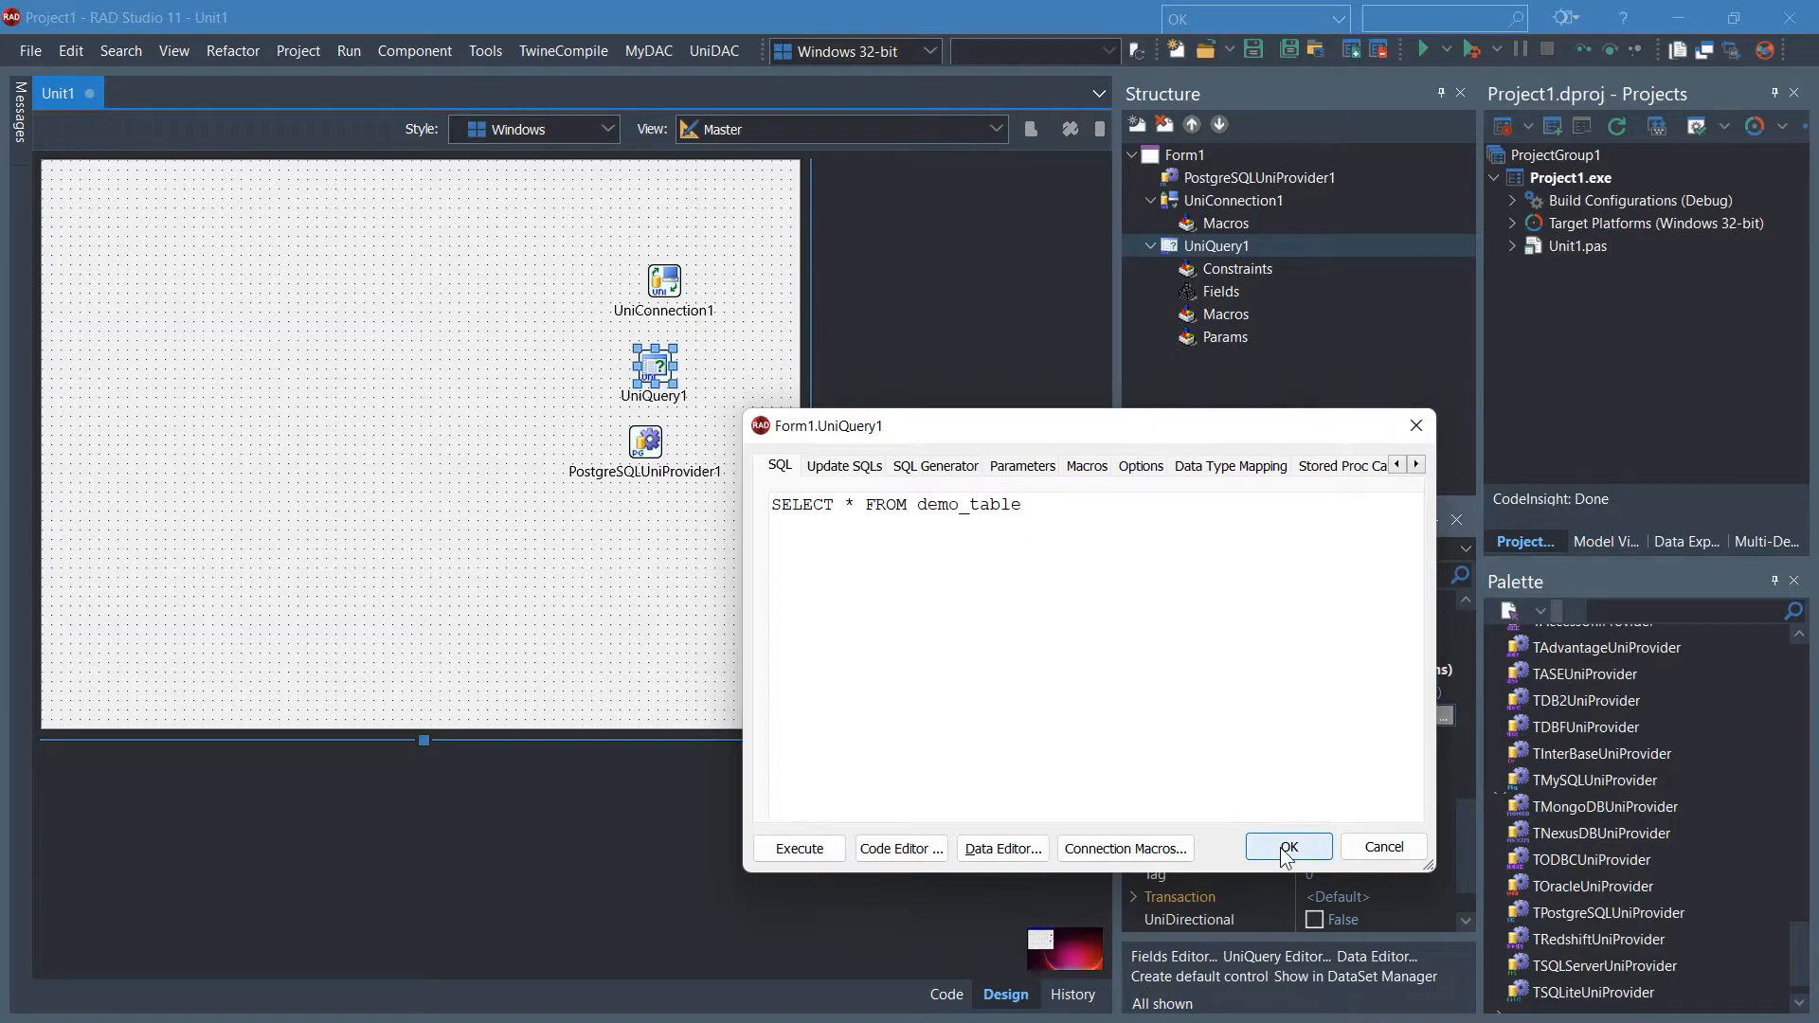
click(1288, 847)
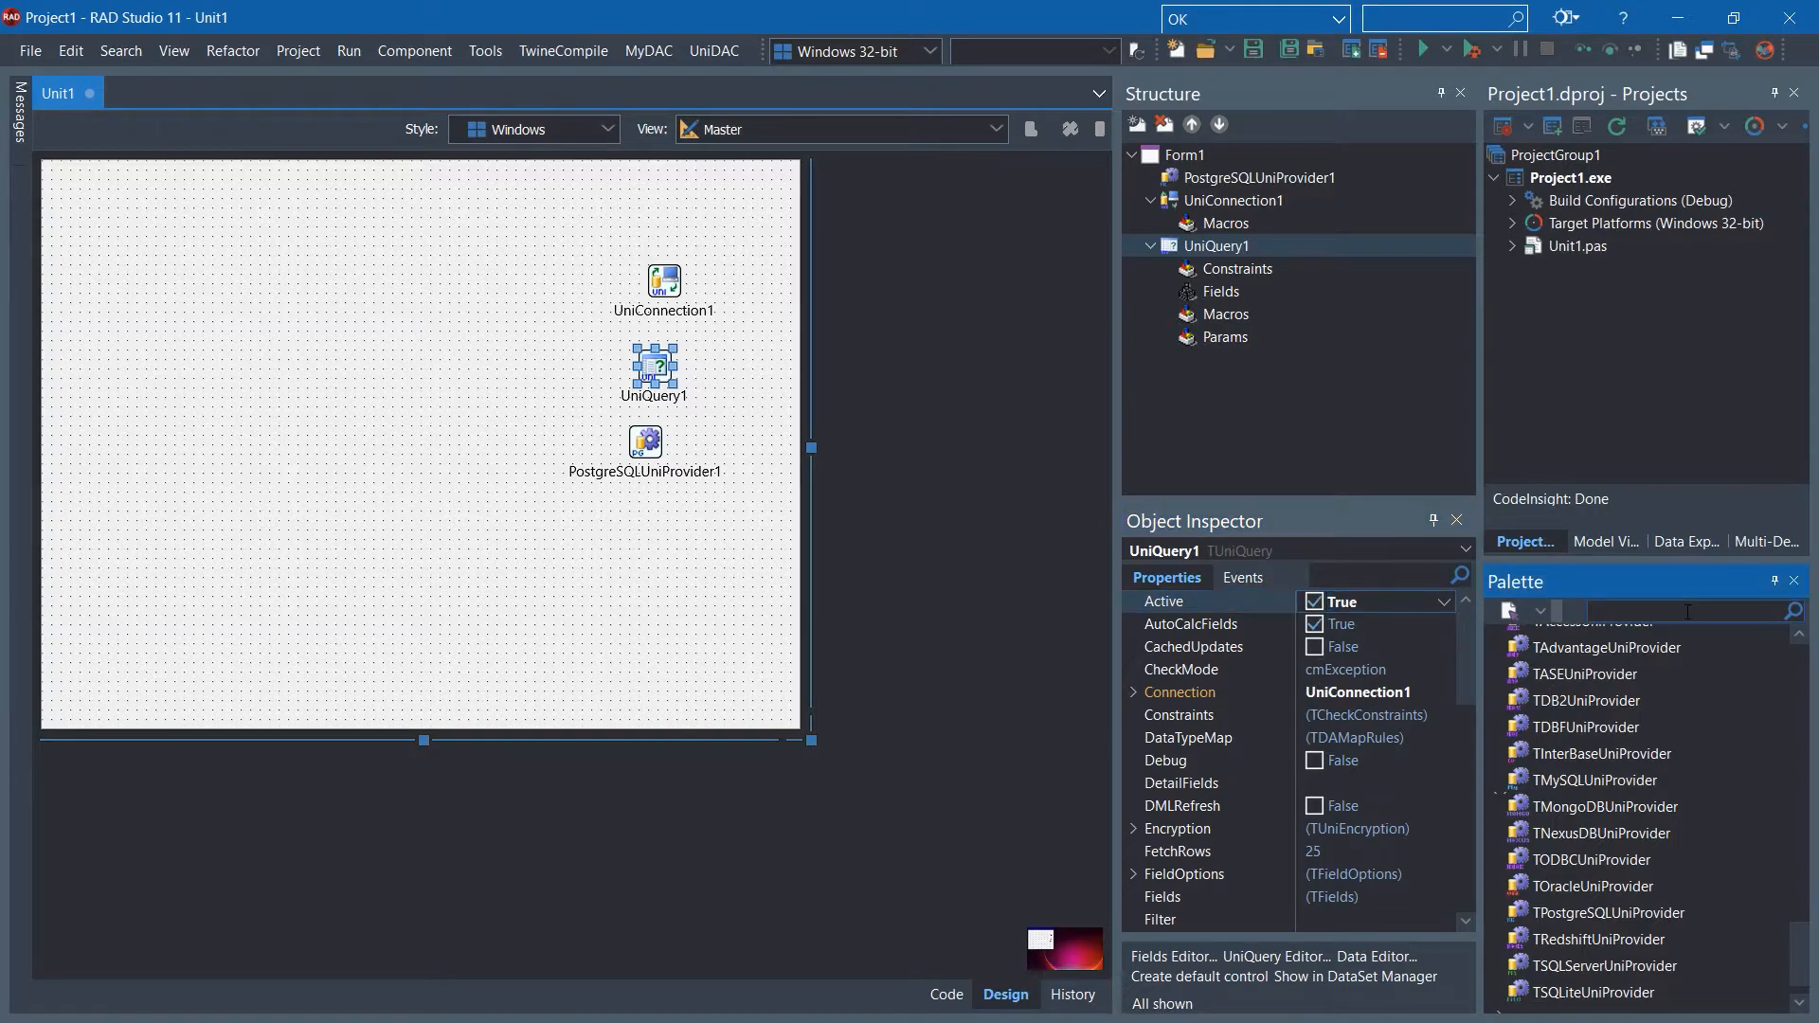
- Add a TListView from the Palette and set ItemEditAppearance to ImageListItemBottomDetailShowCheck
text(listv)
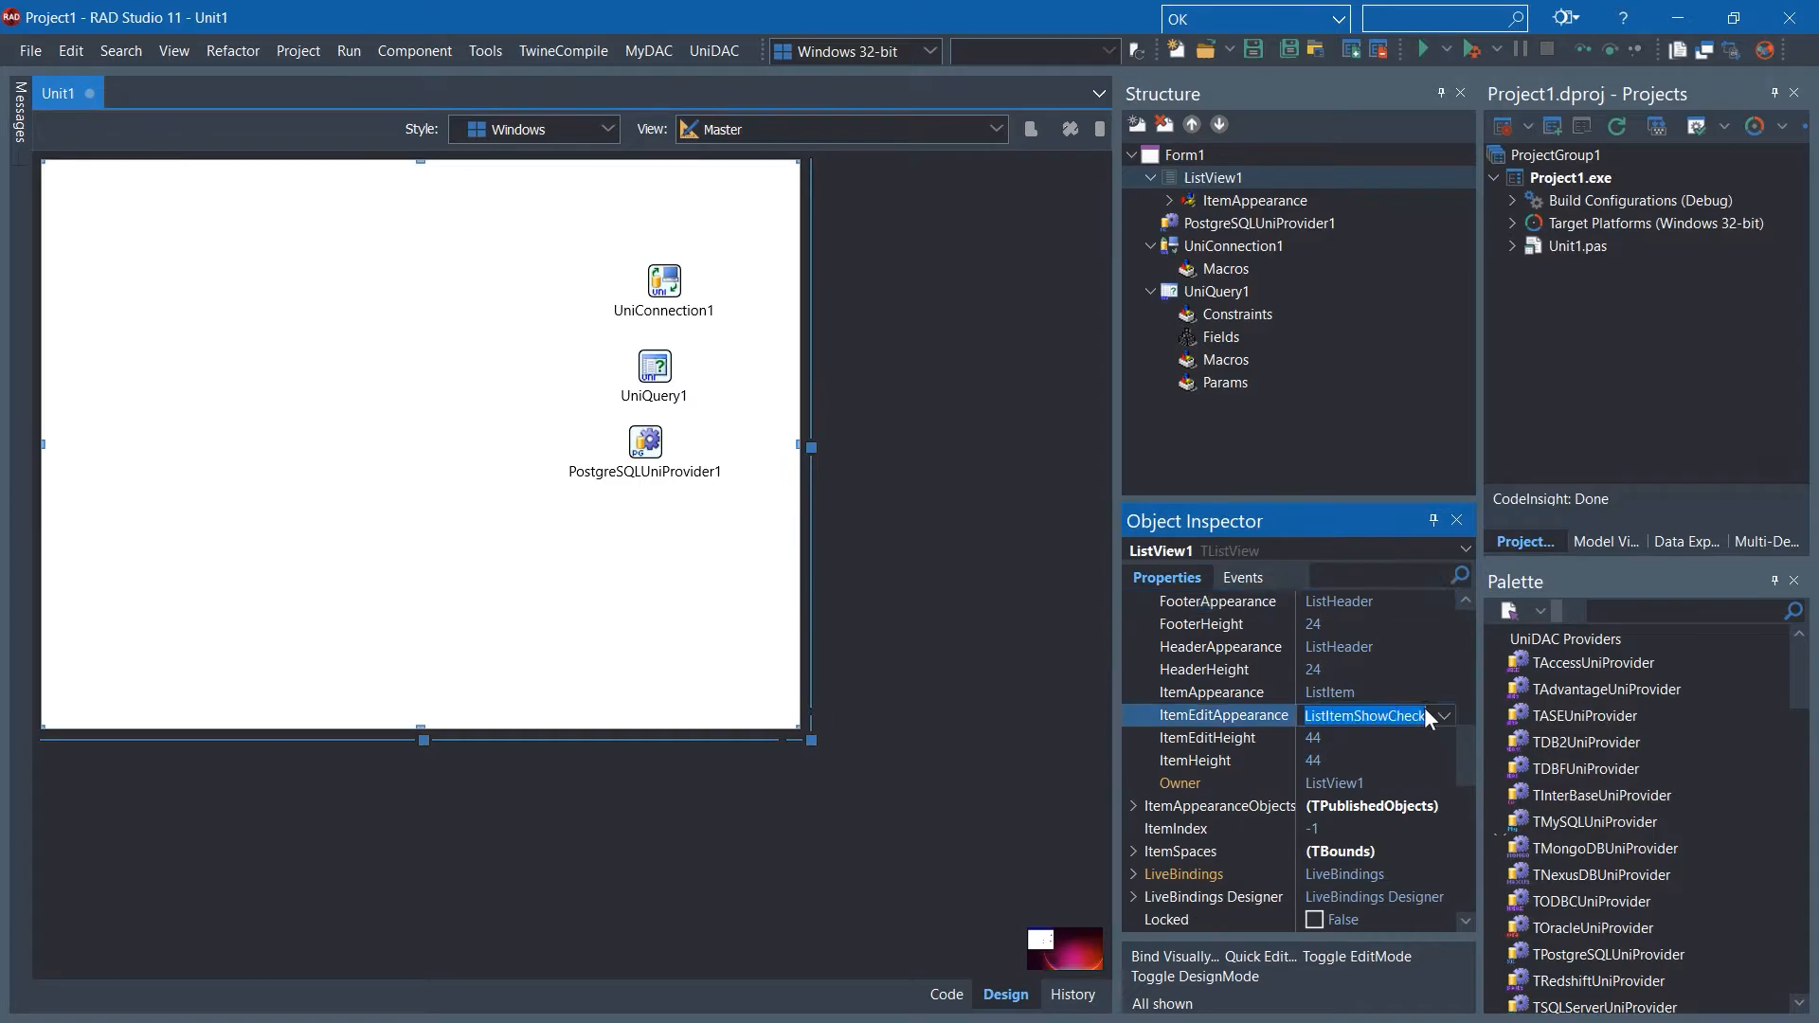
click(1443, 716)
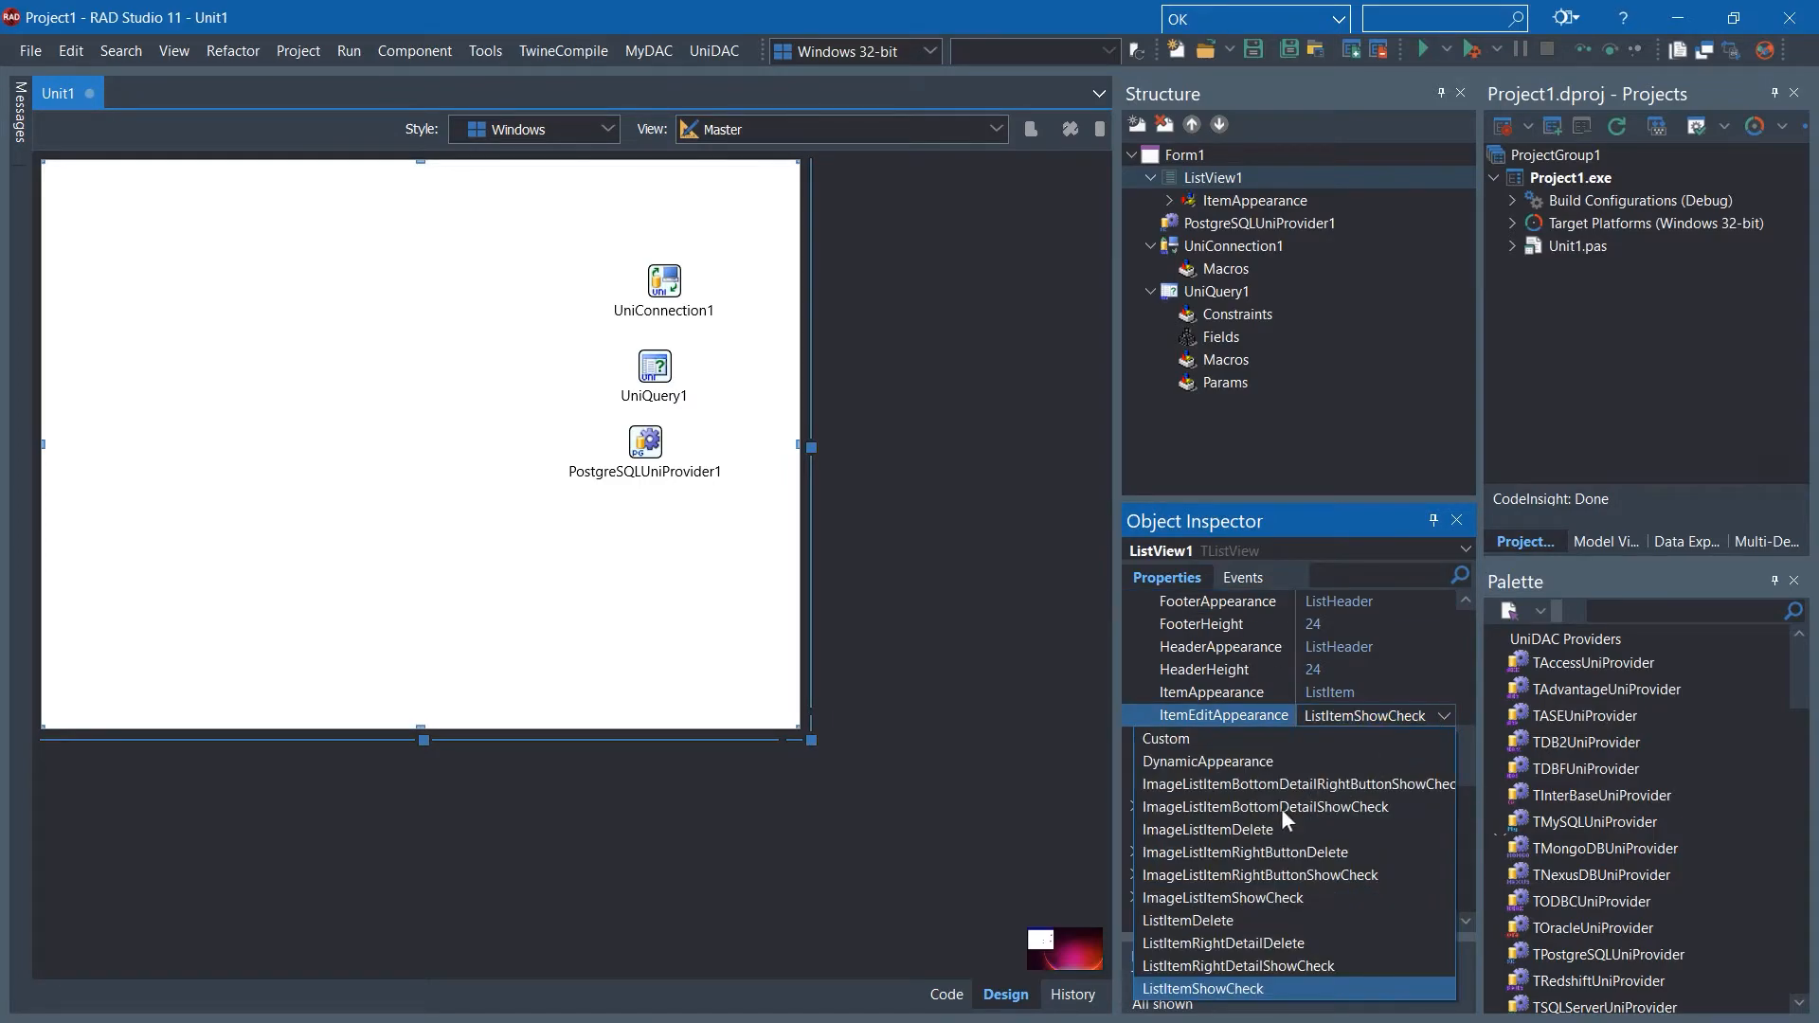
mouse_move(1182, 826)
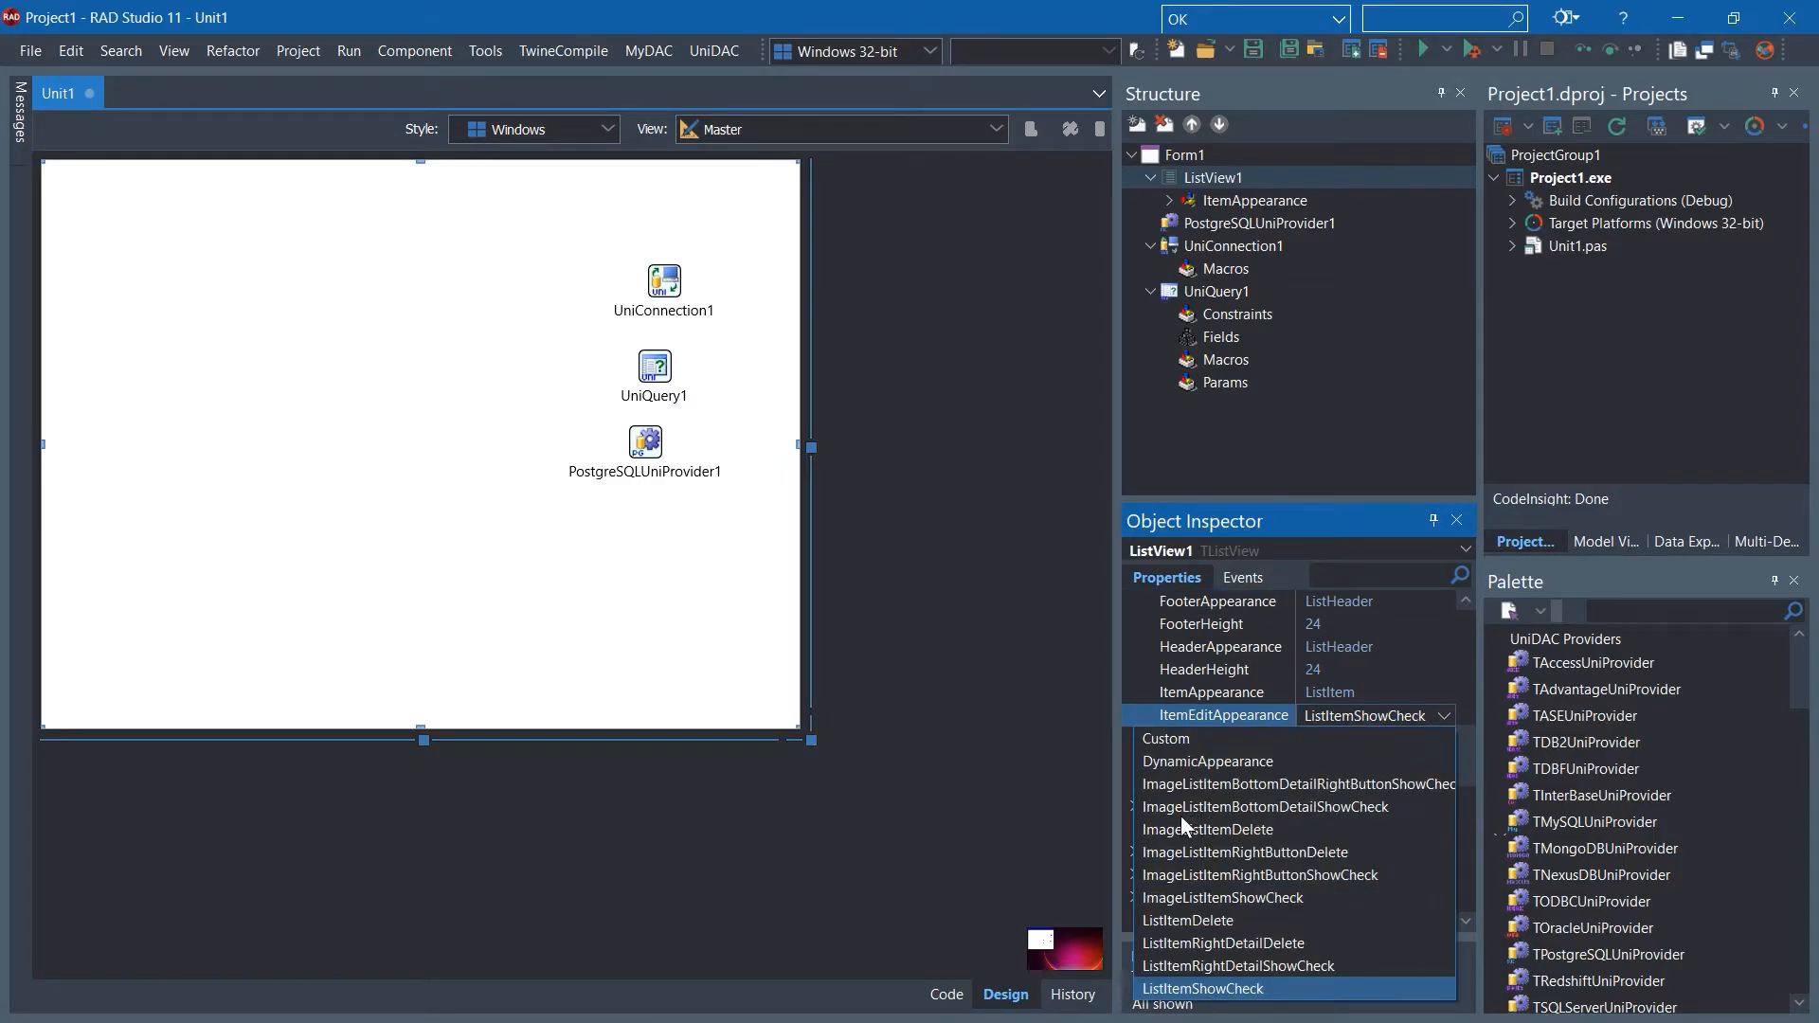
mouse_move(1310, 826)
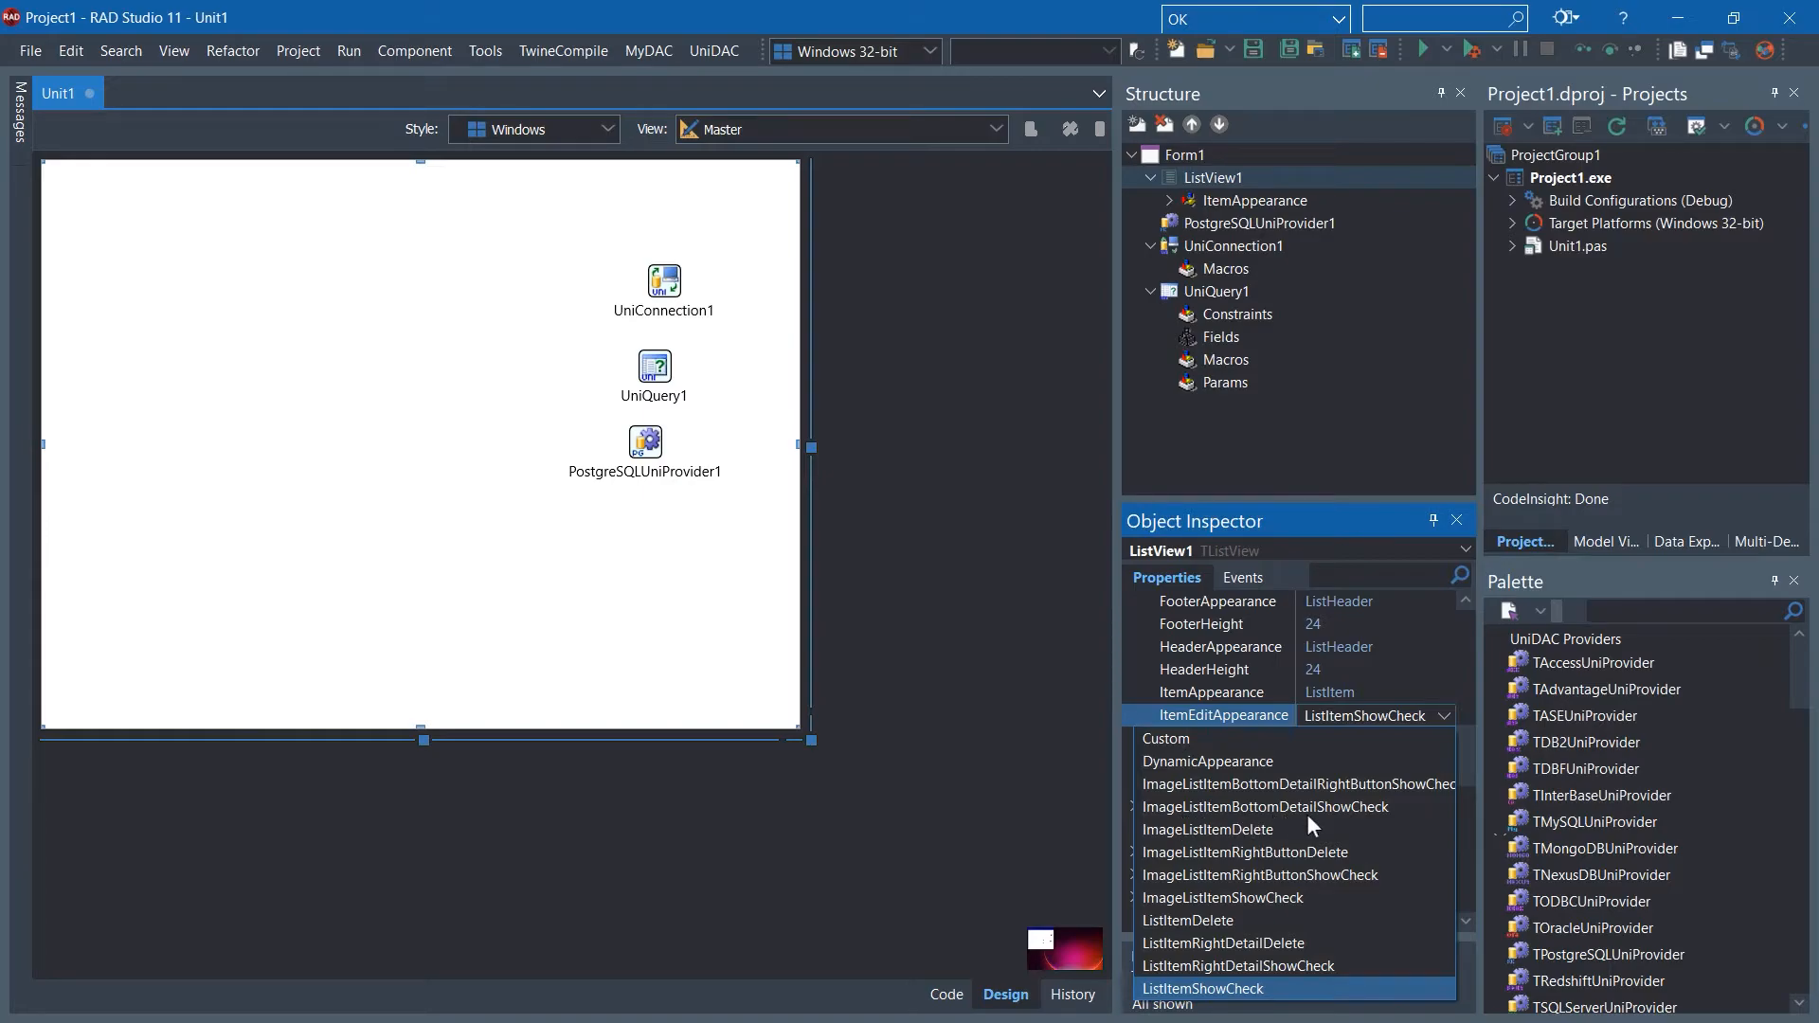
click(1264, 807)
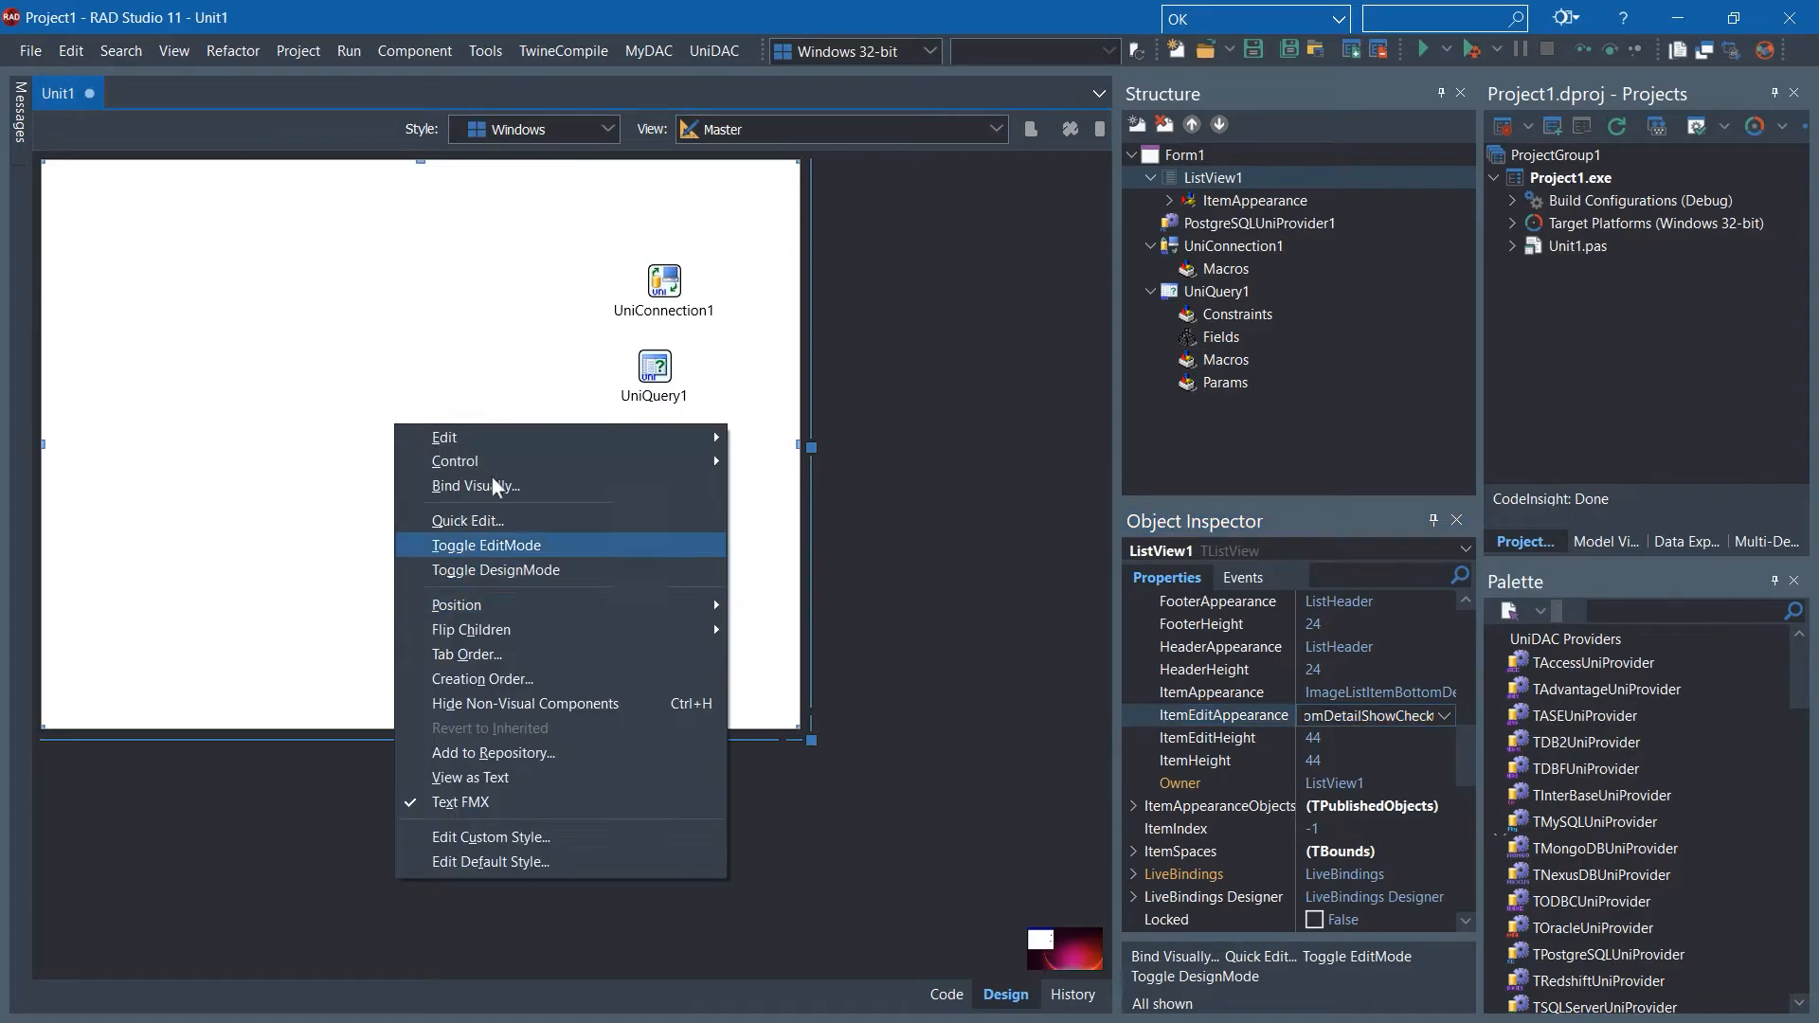
mouse_move(474, 485)
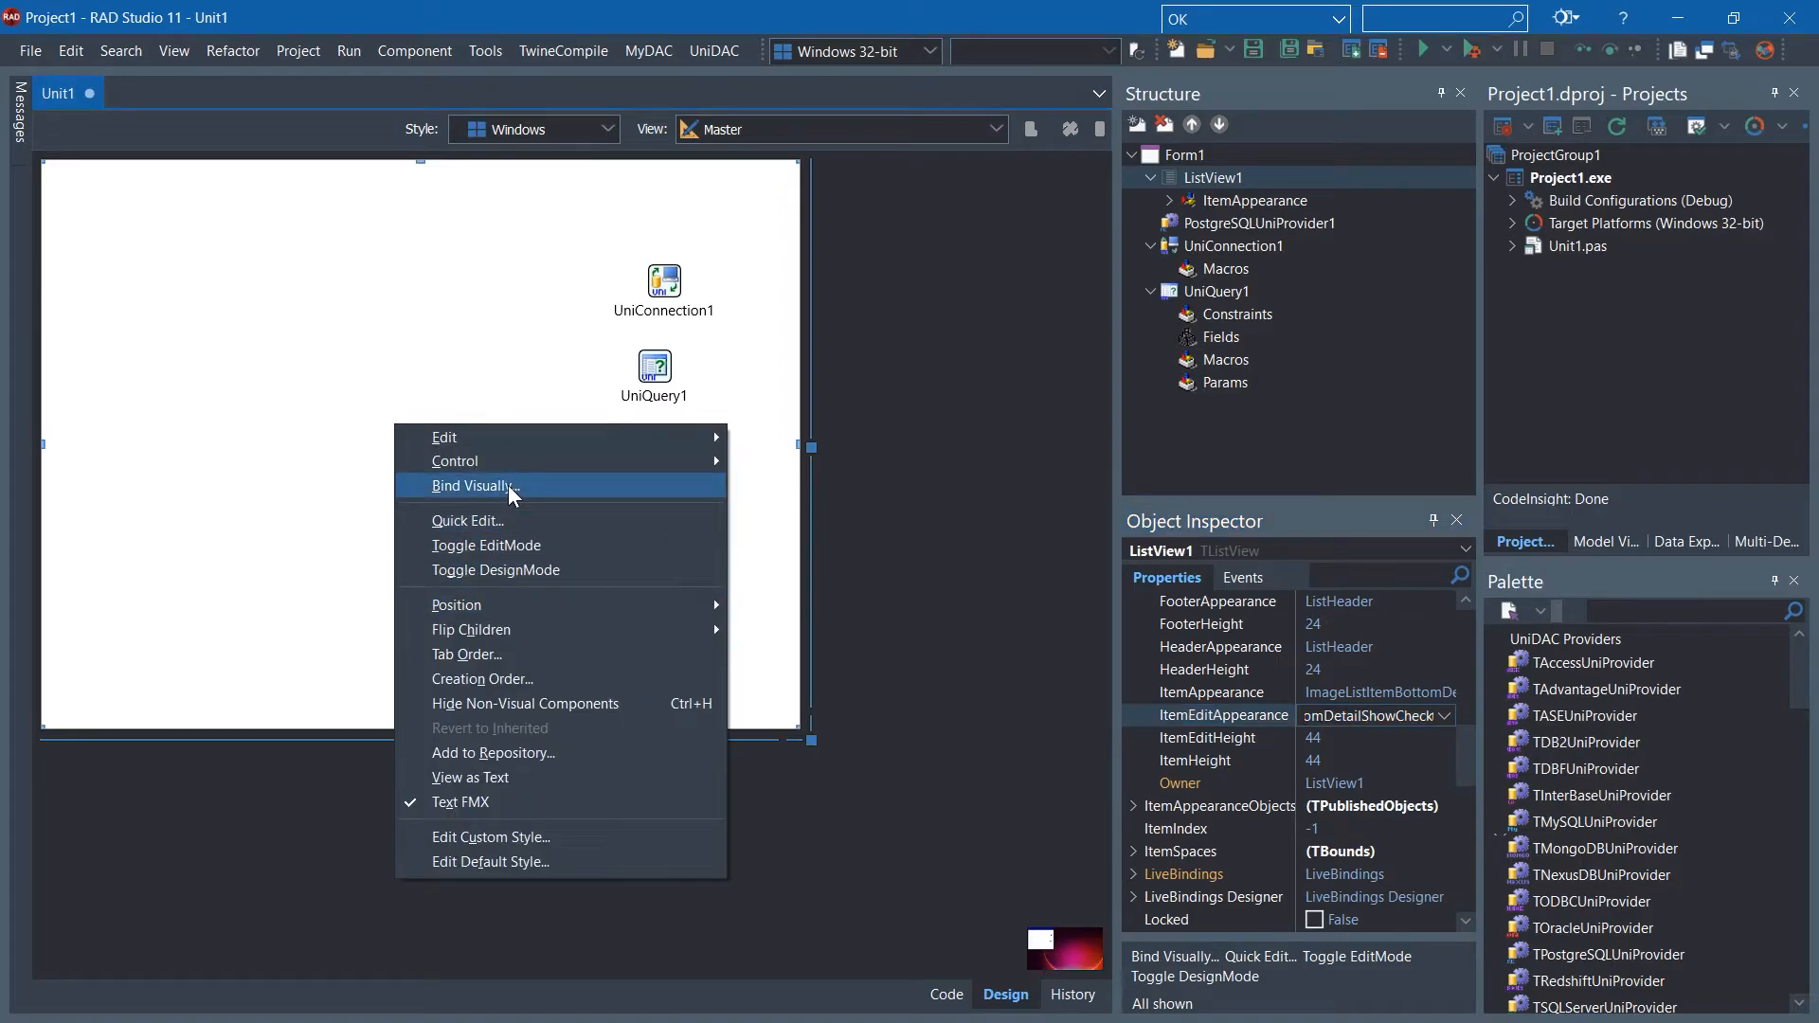
- Bind ListView1 visually to UniQuery1, linking Synch to * and item/header text to fields
click(474, 485)
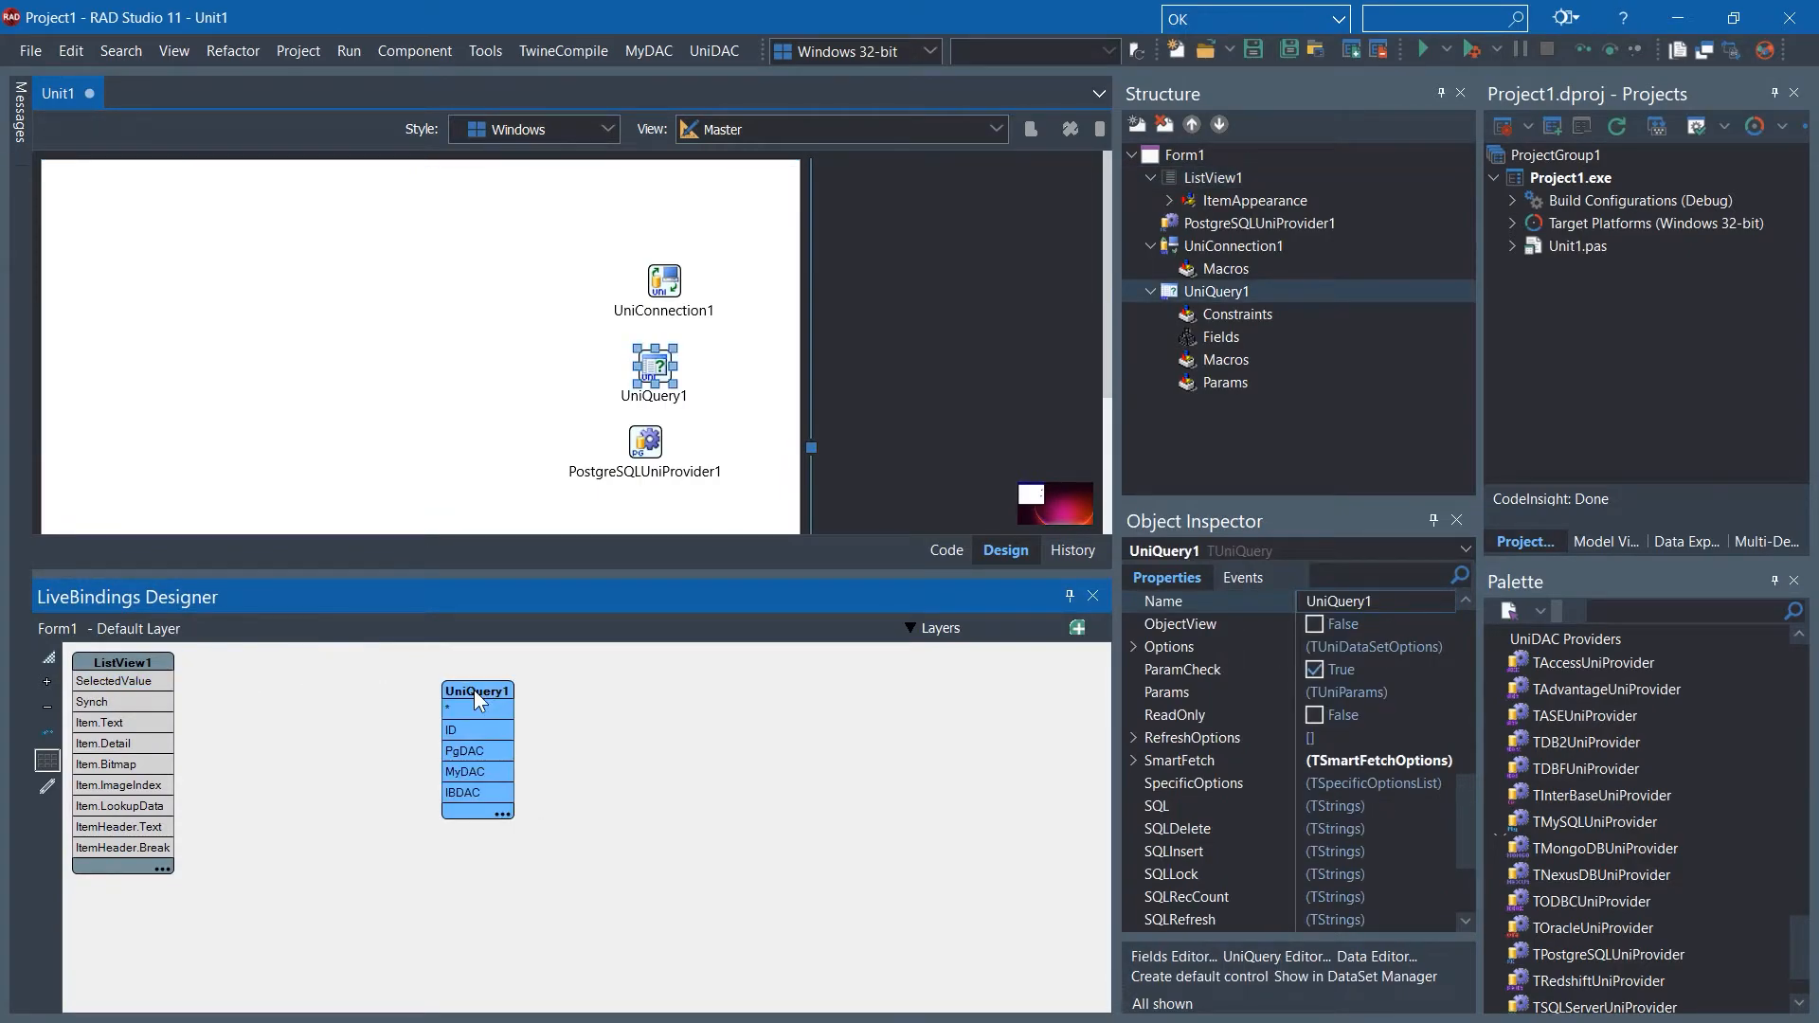
mouse_move(182, 678)
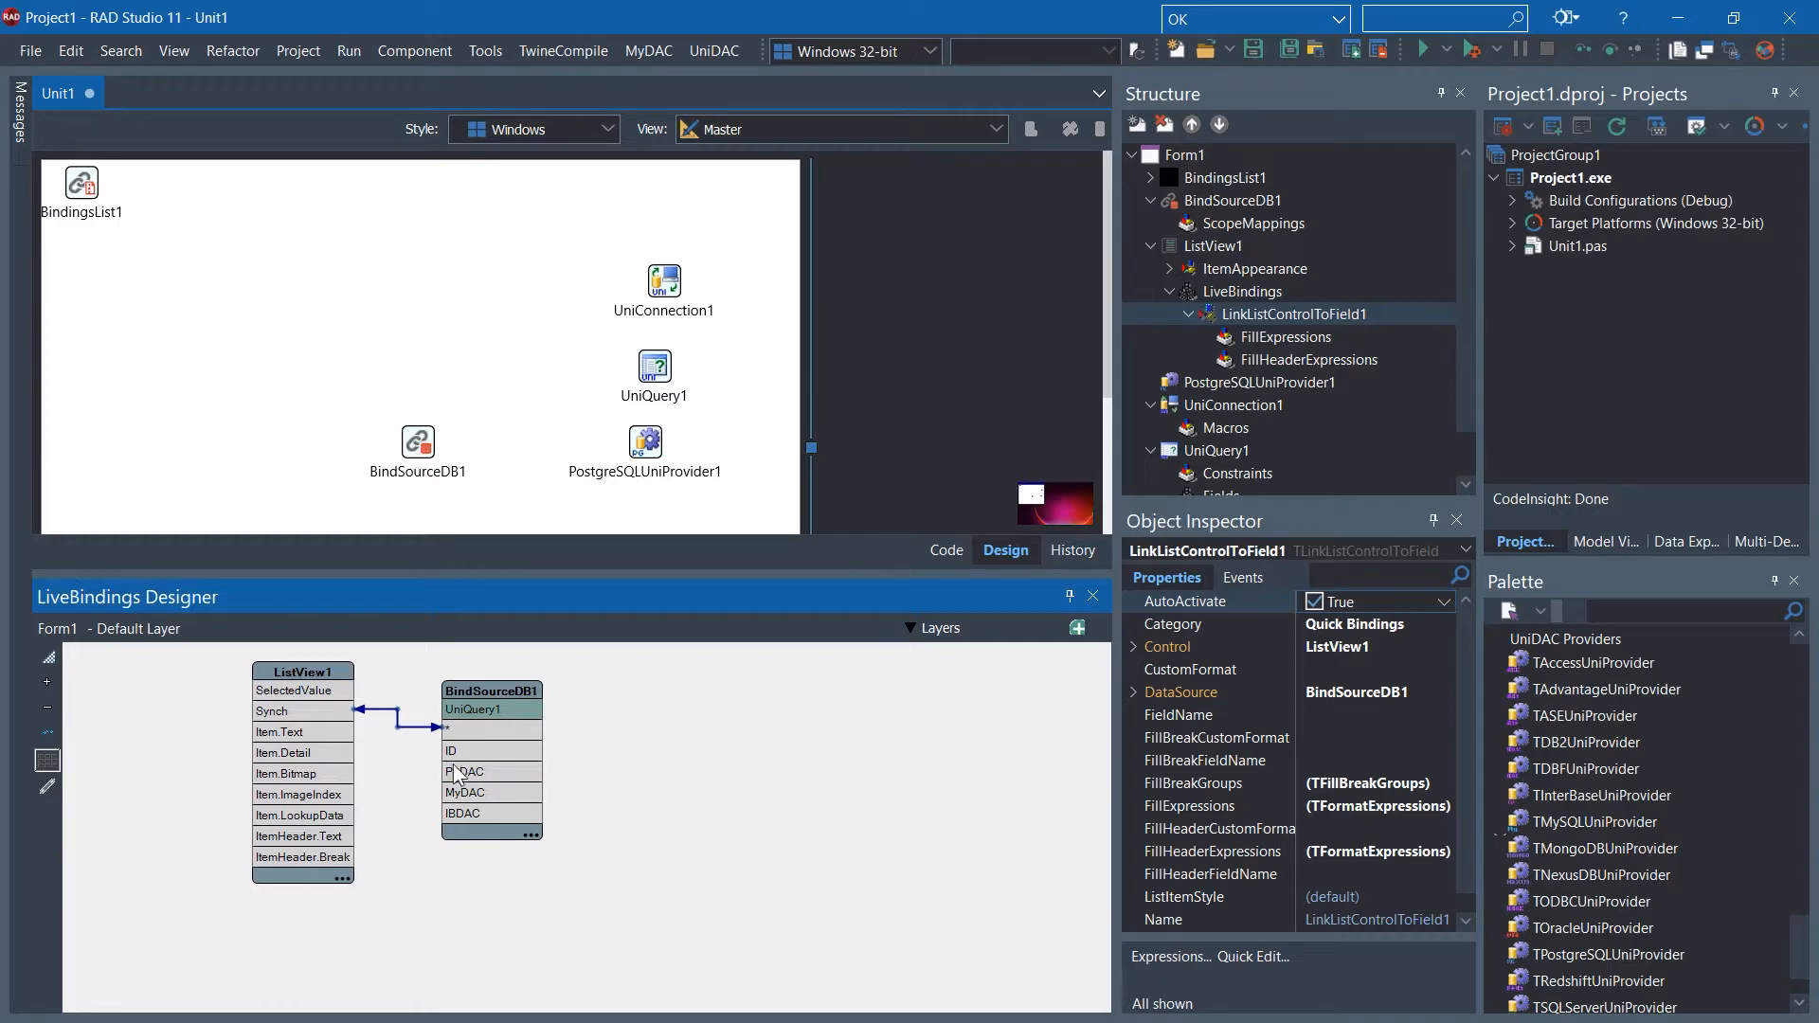
click(417, 442)
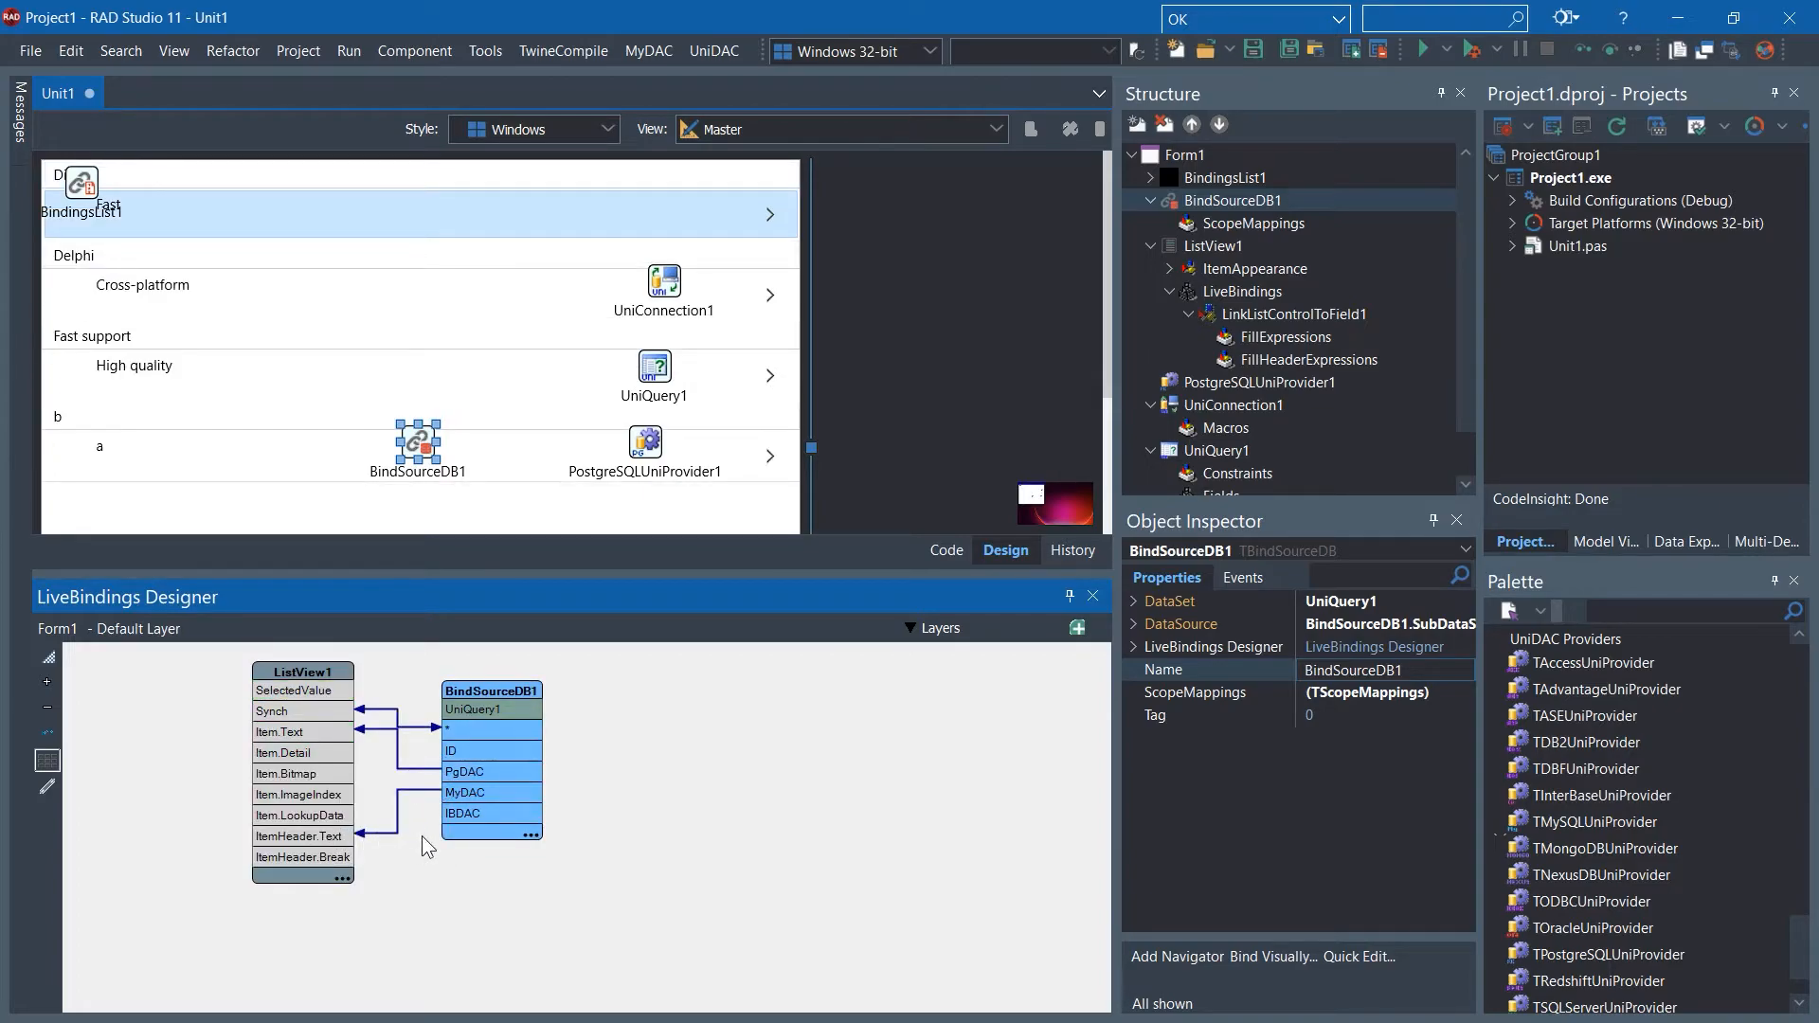
click(1091, 597)
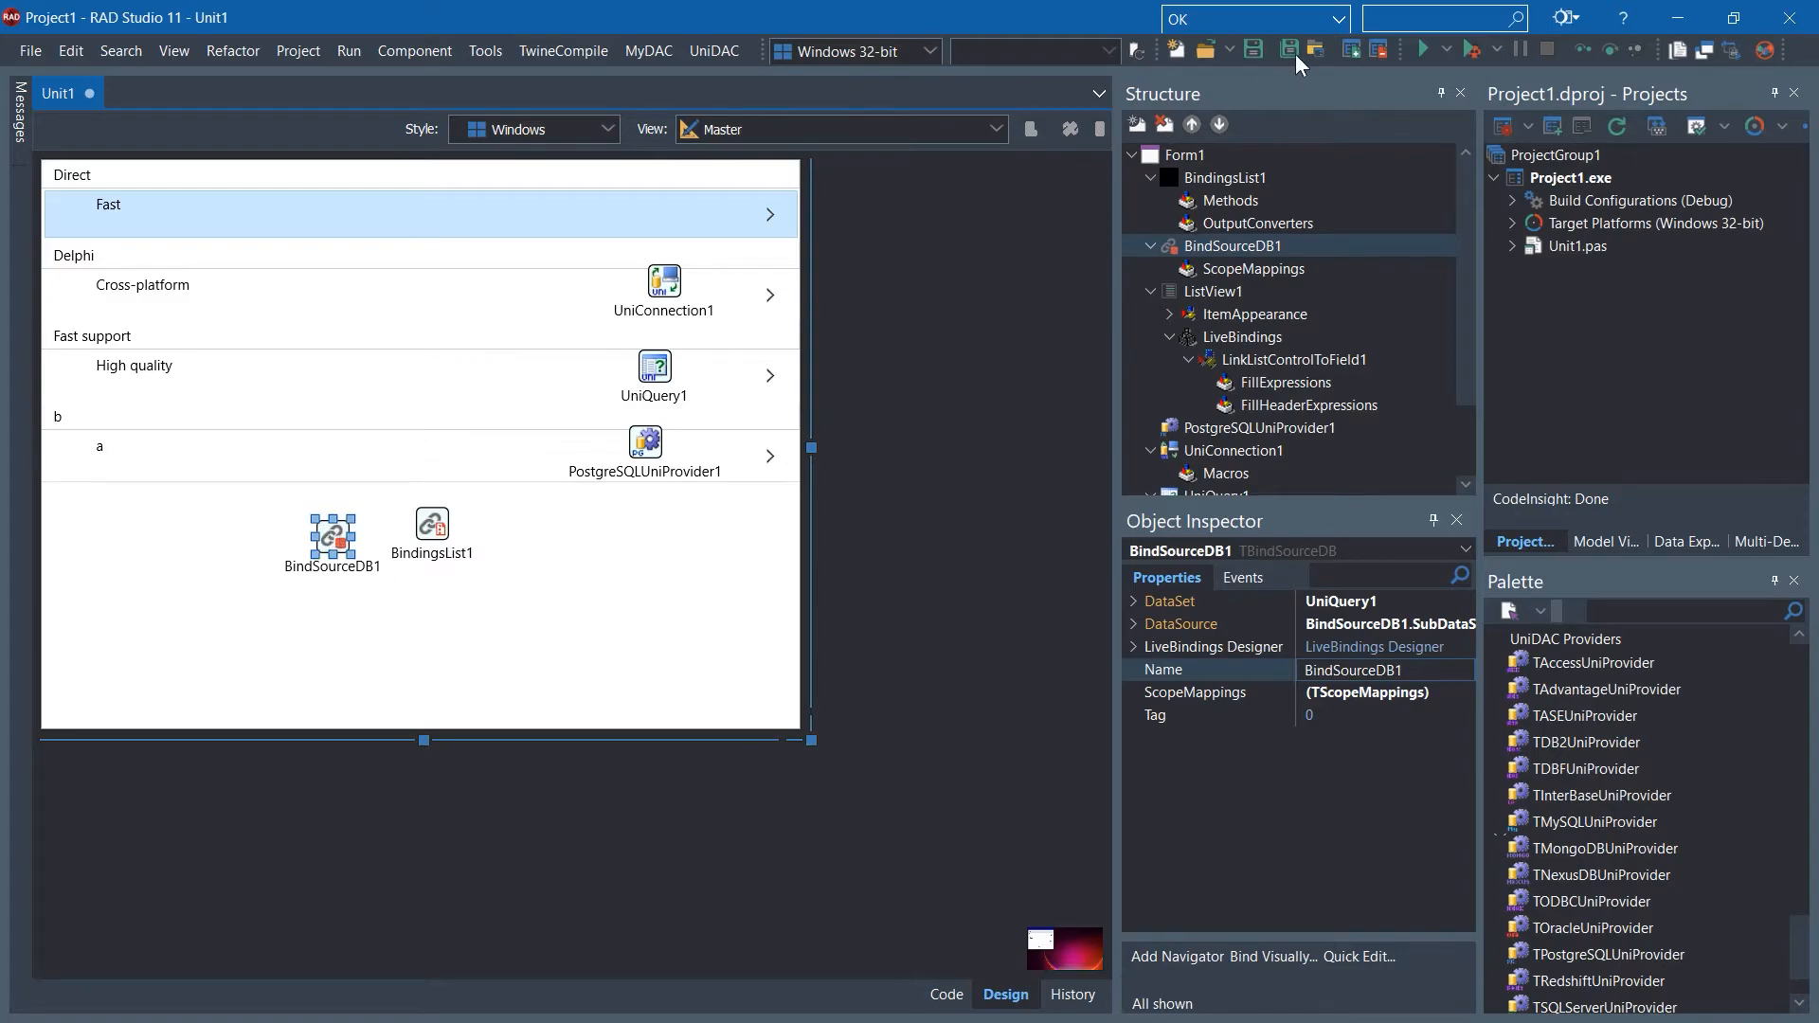
mouse_move(1288, 47)
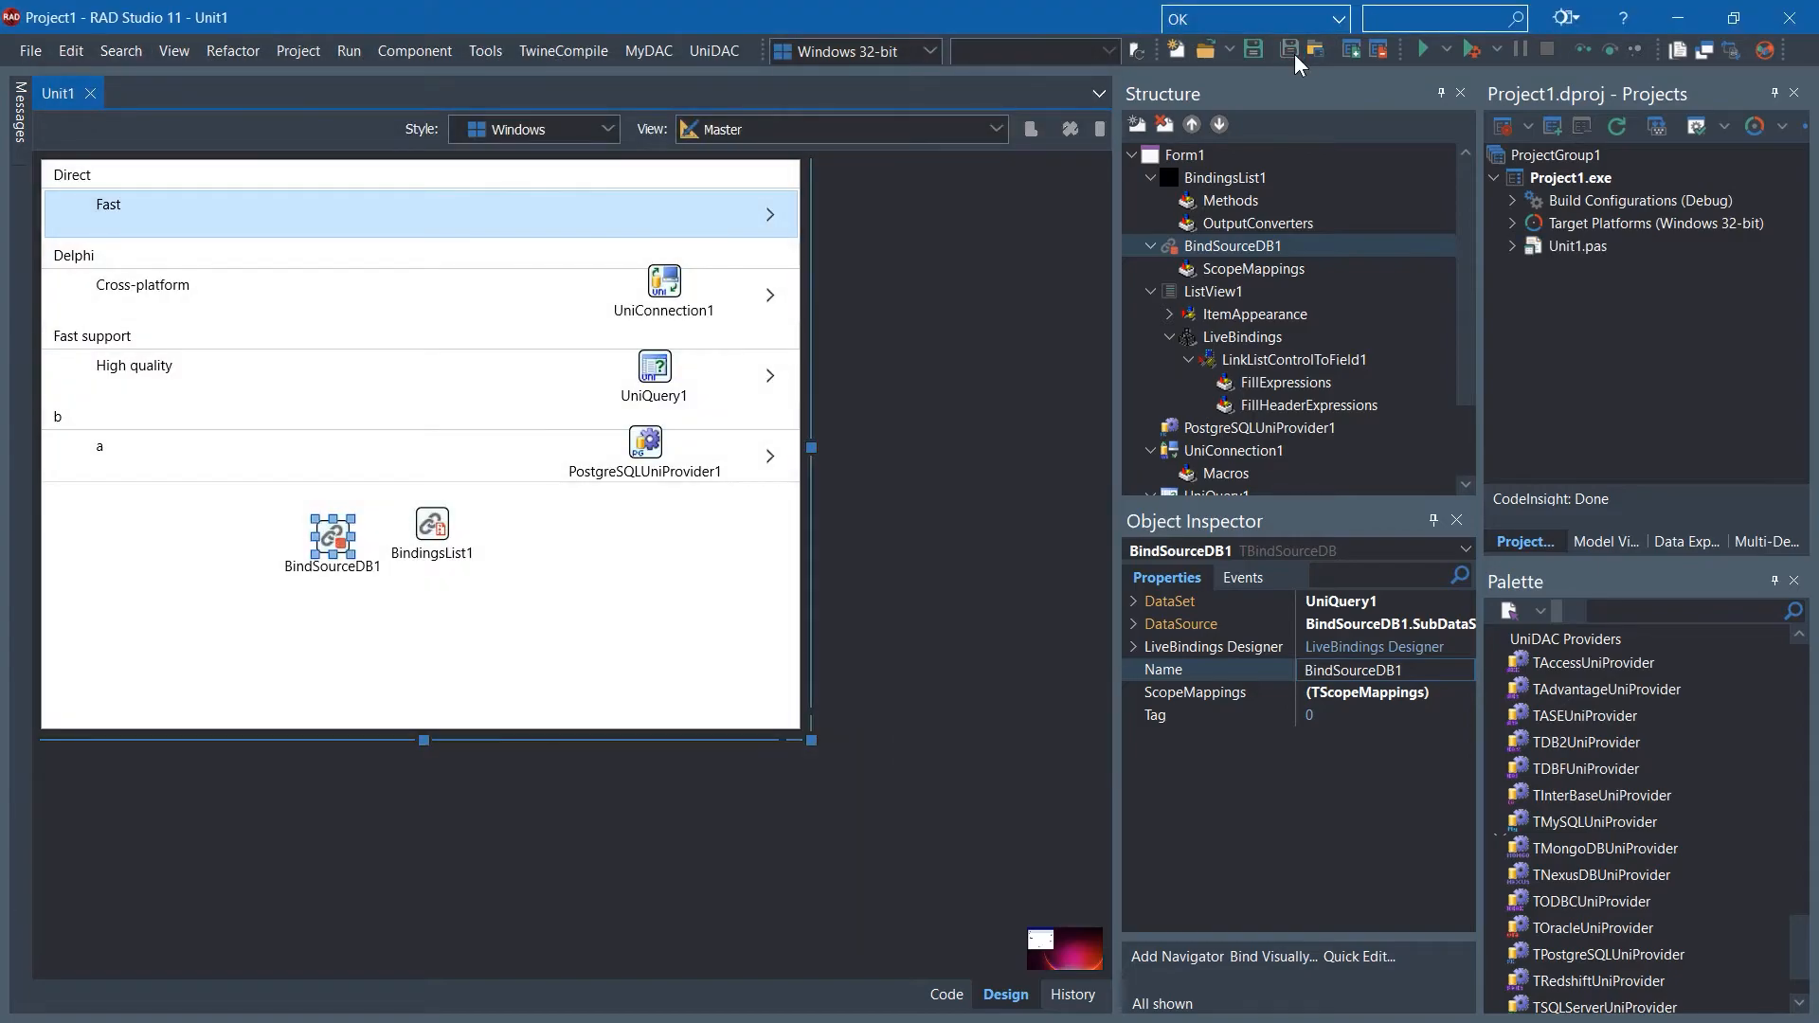
- Save all project files and run Project1 so Form1 lists the database rows
click(1421, 49)
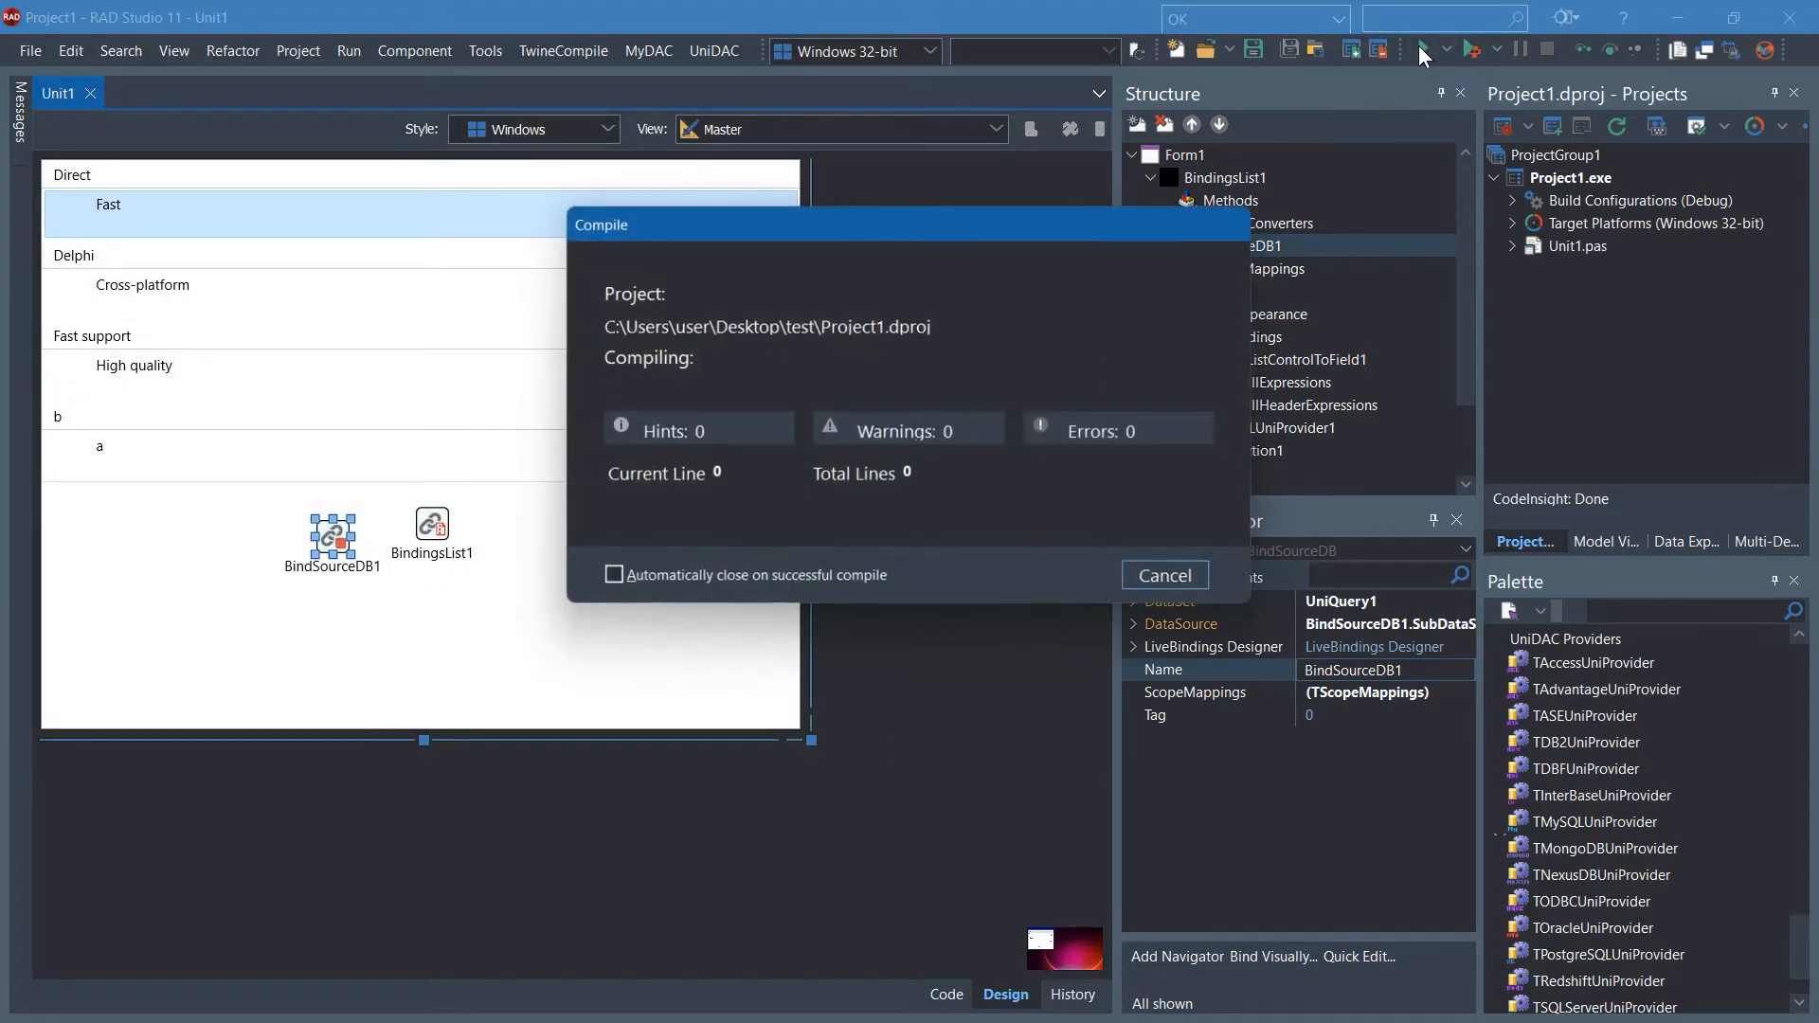
click(1161, 576)
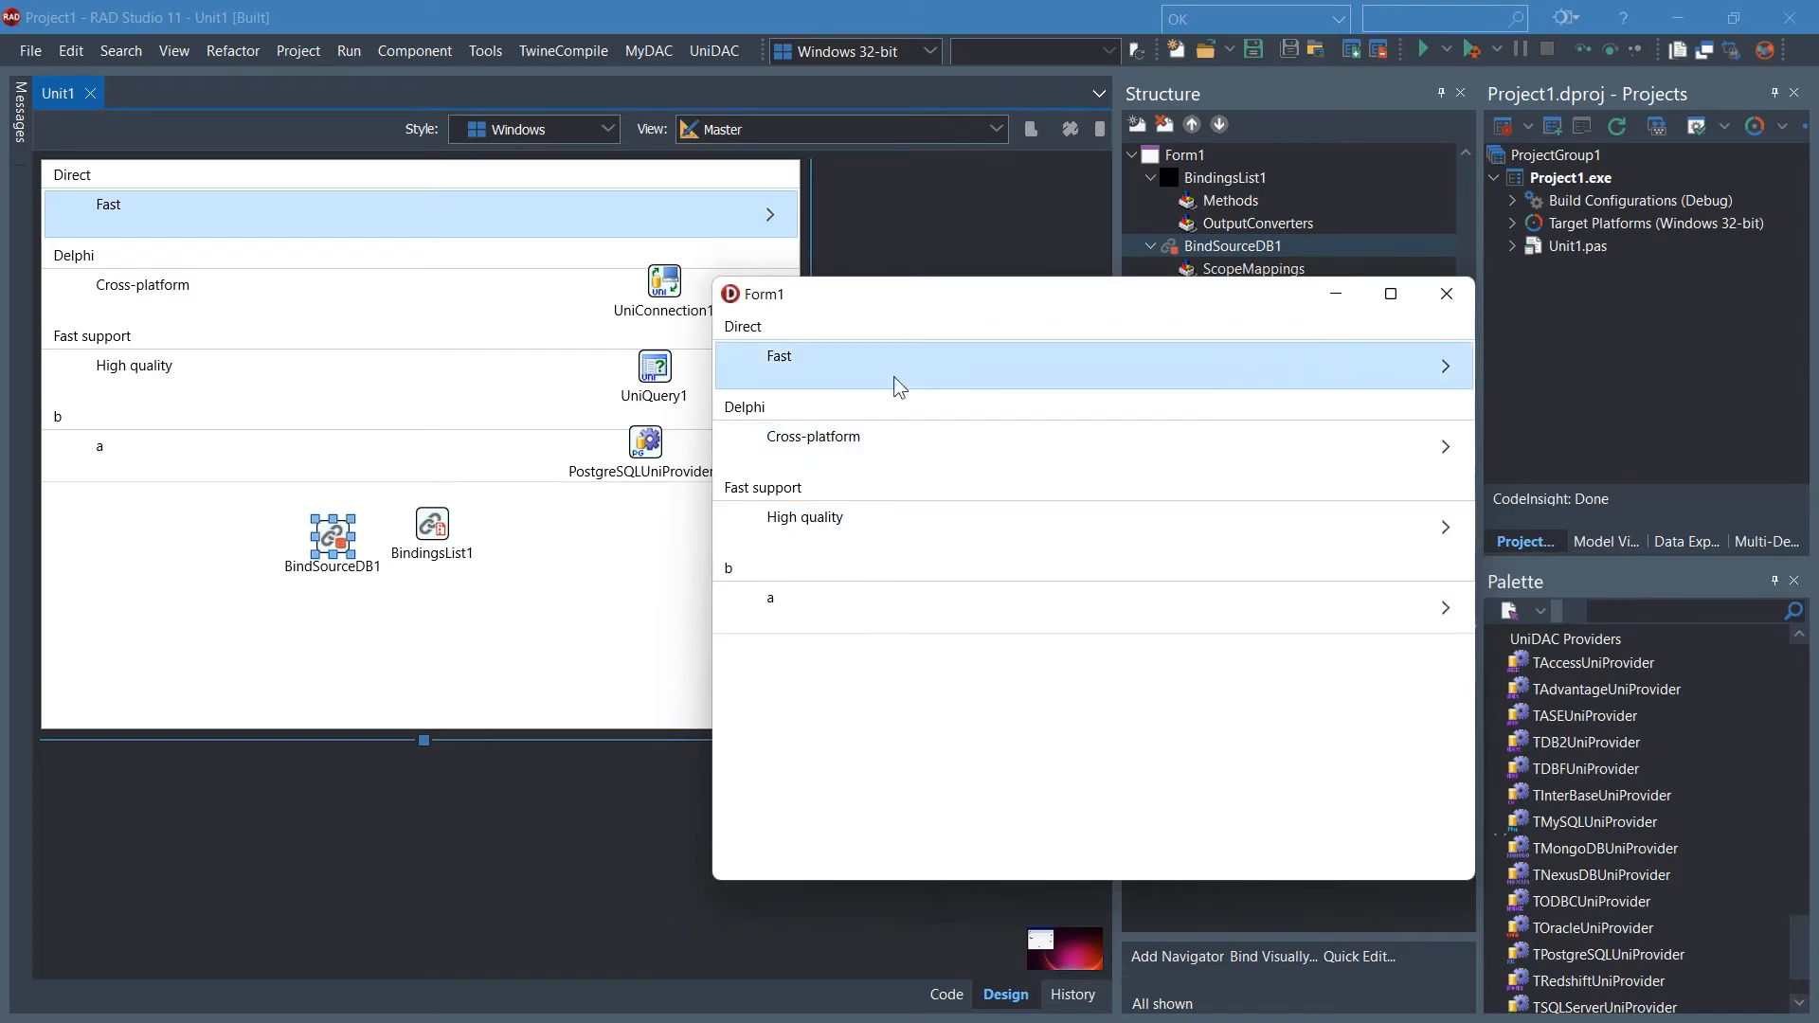
mouse_move(1258, 382)
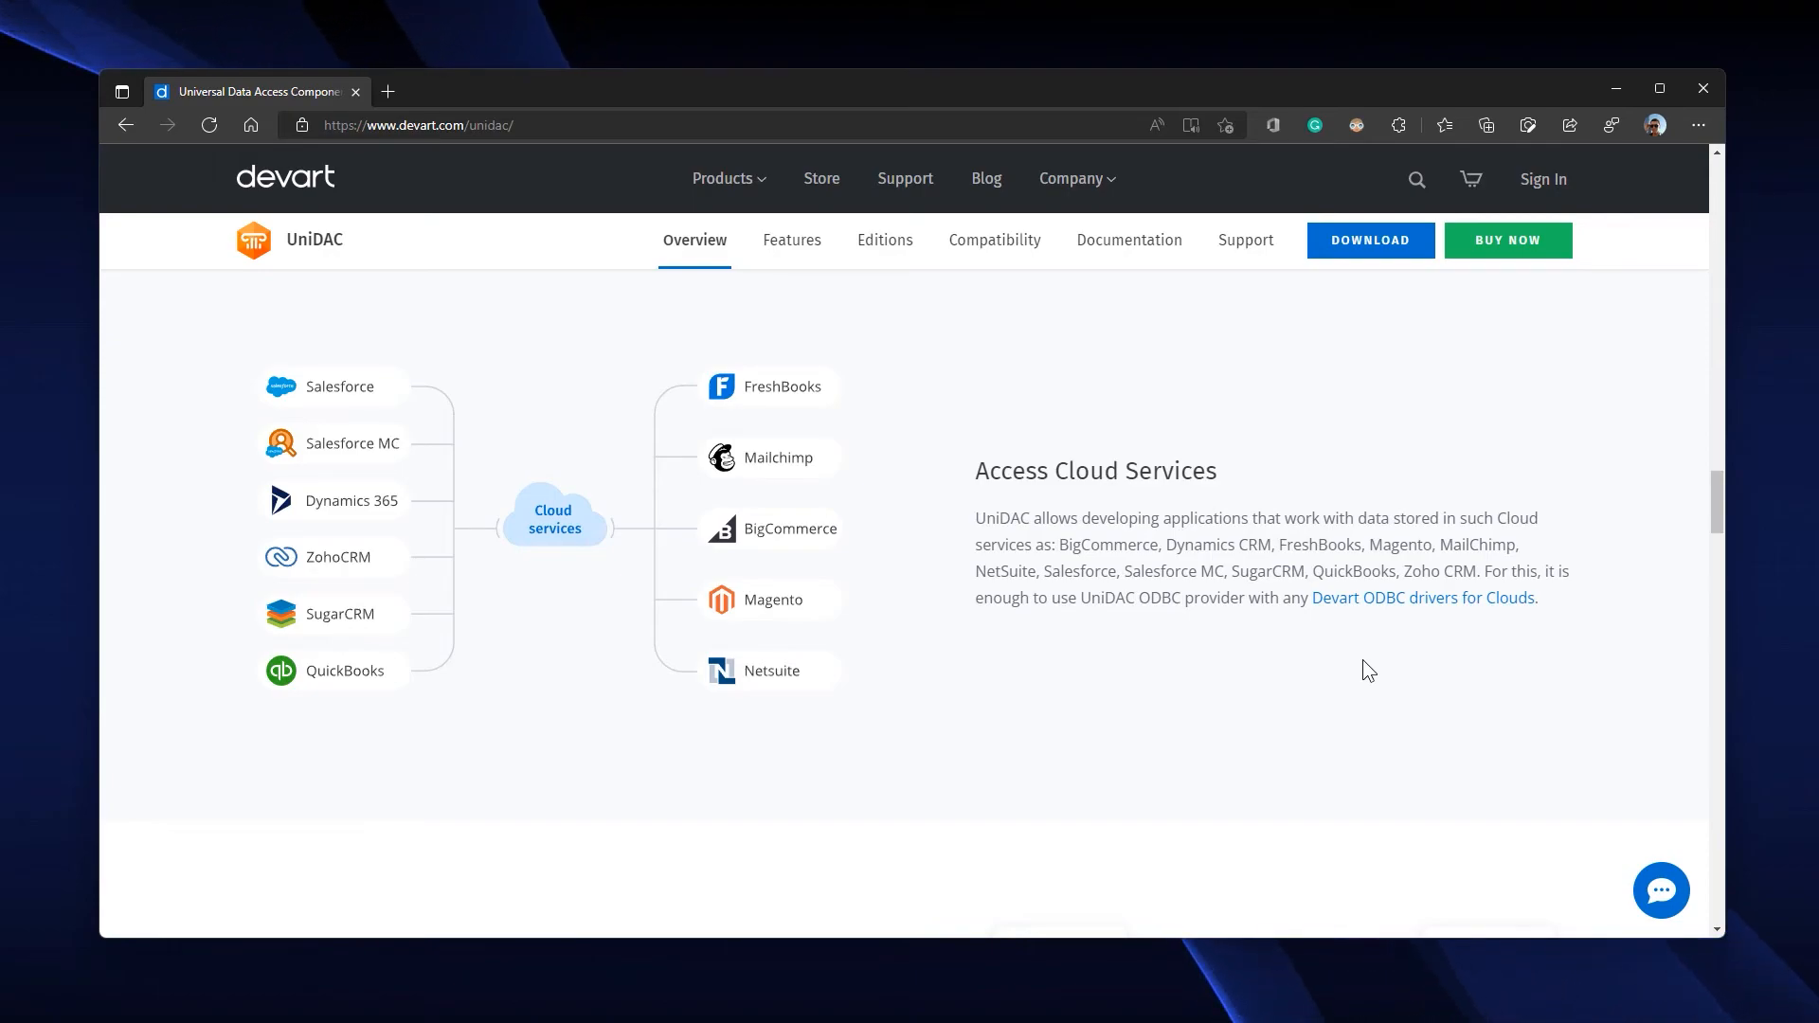
scroll(down, 3)
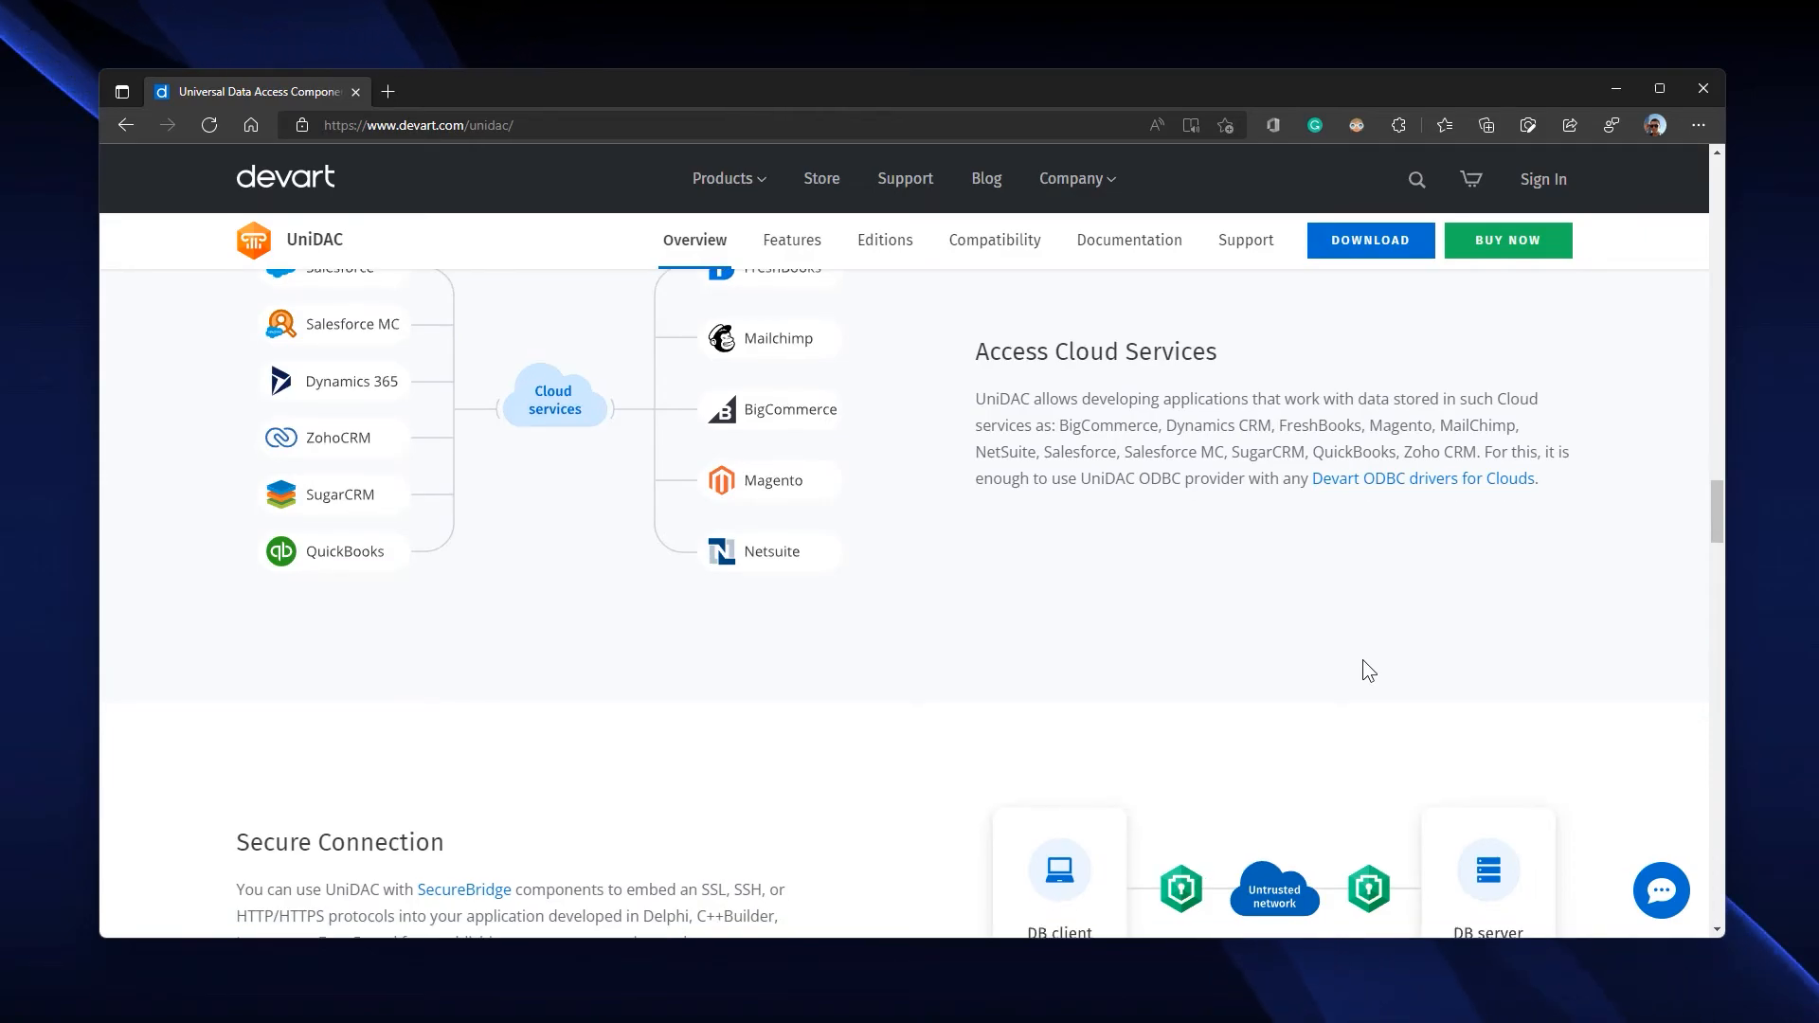
scroll(down, 3)
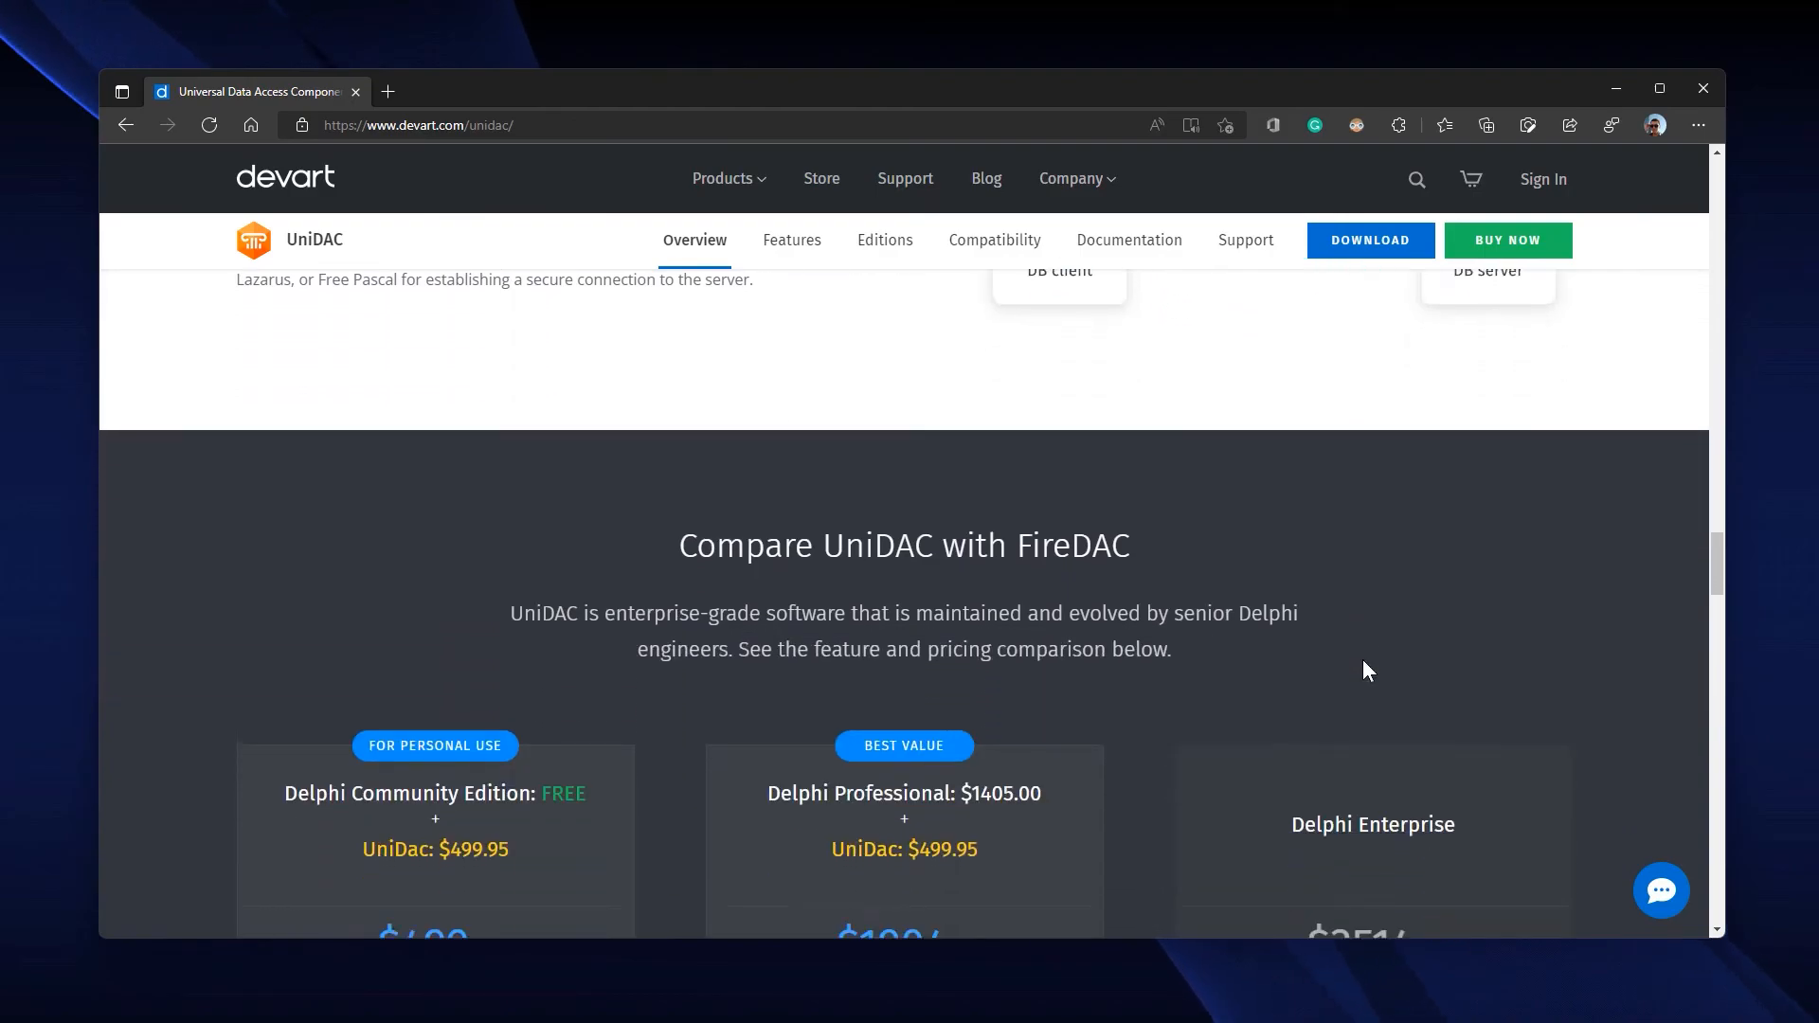
scroll(down, 3)
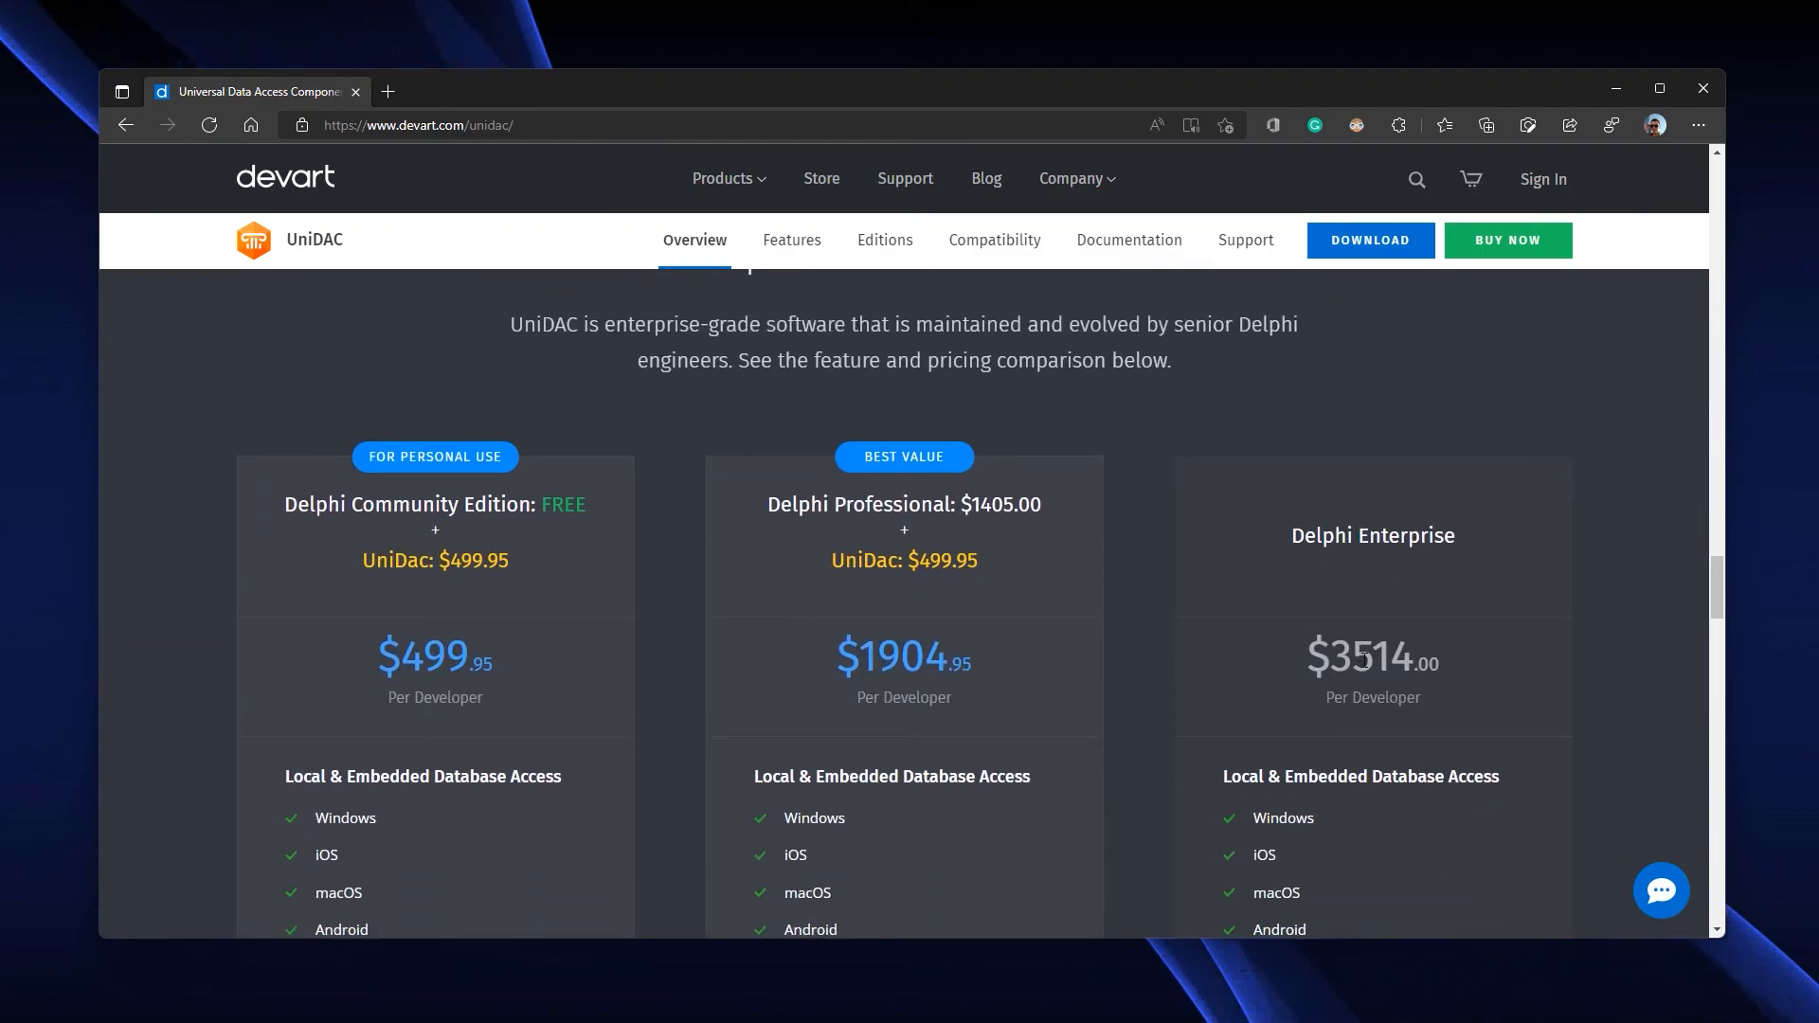
scroll(down, 3)
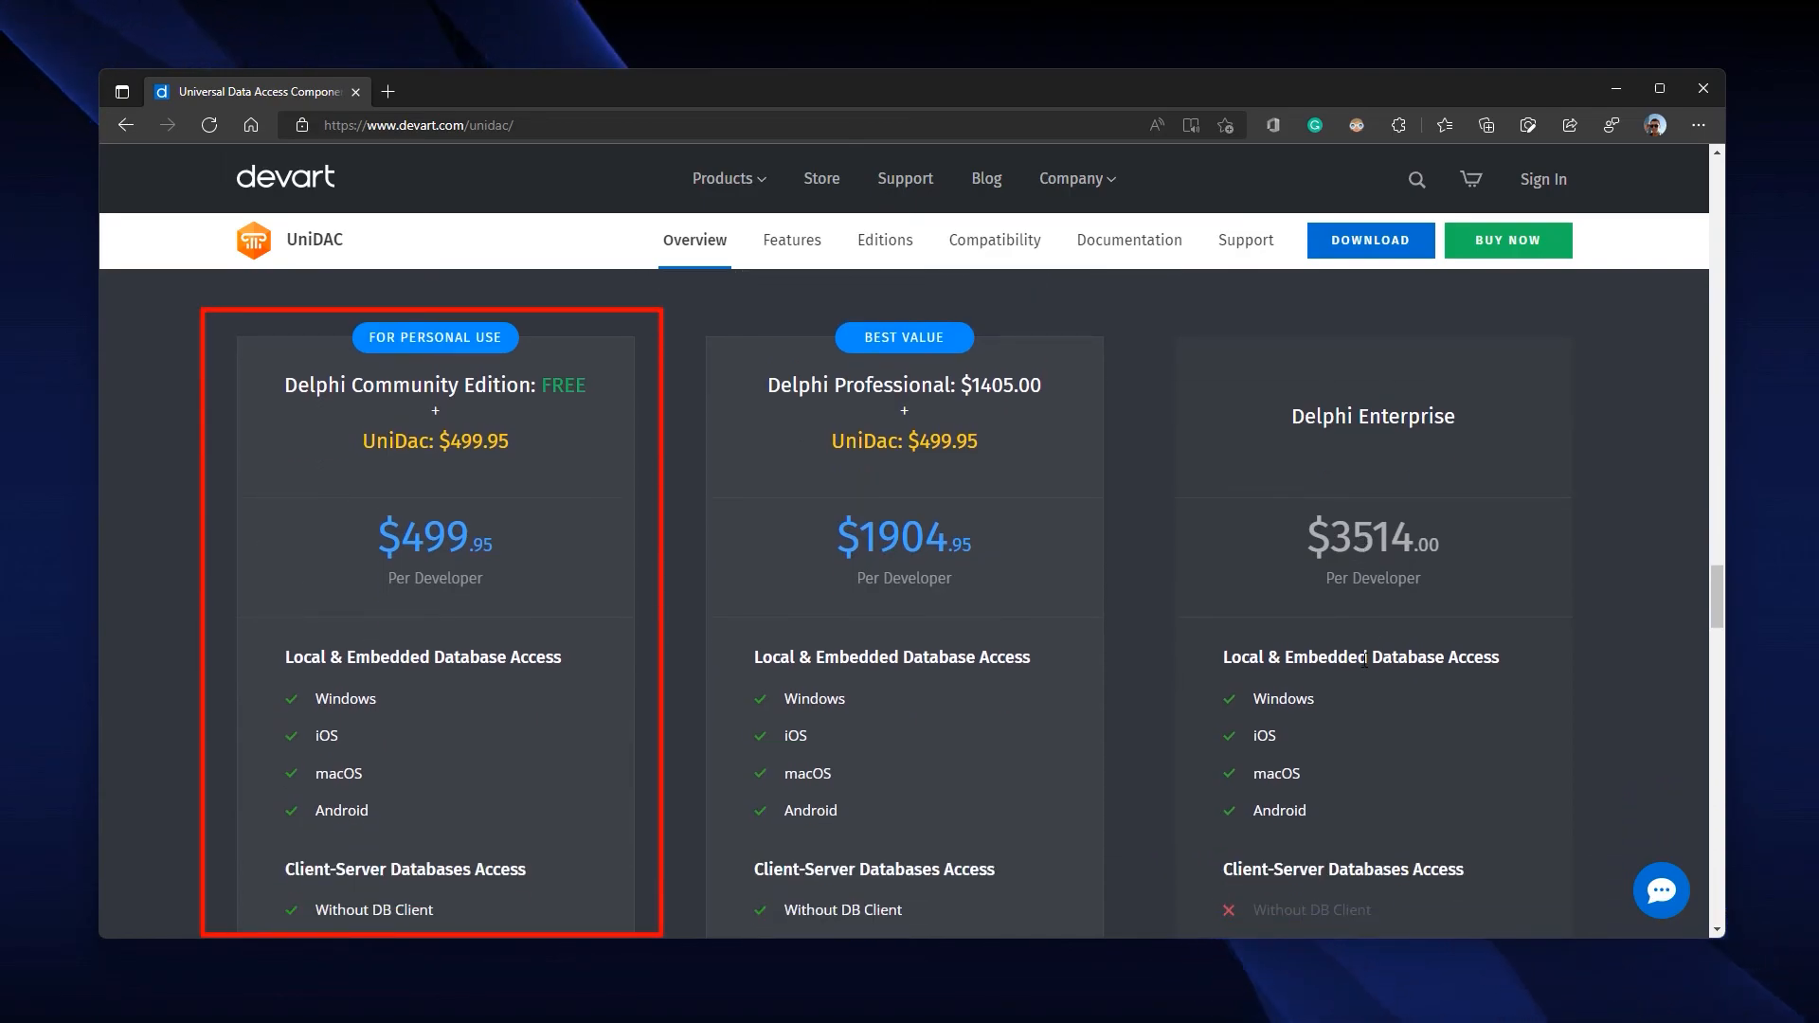
scroll(up, 3)
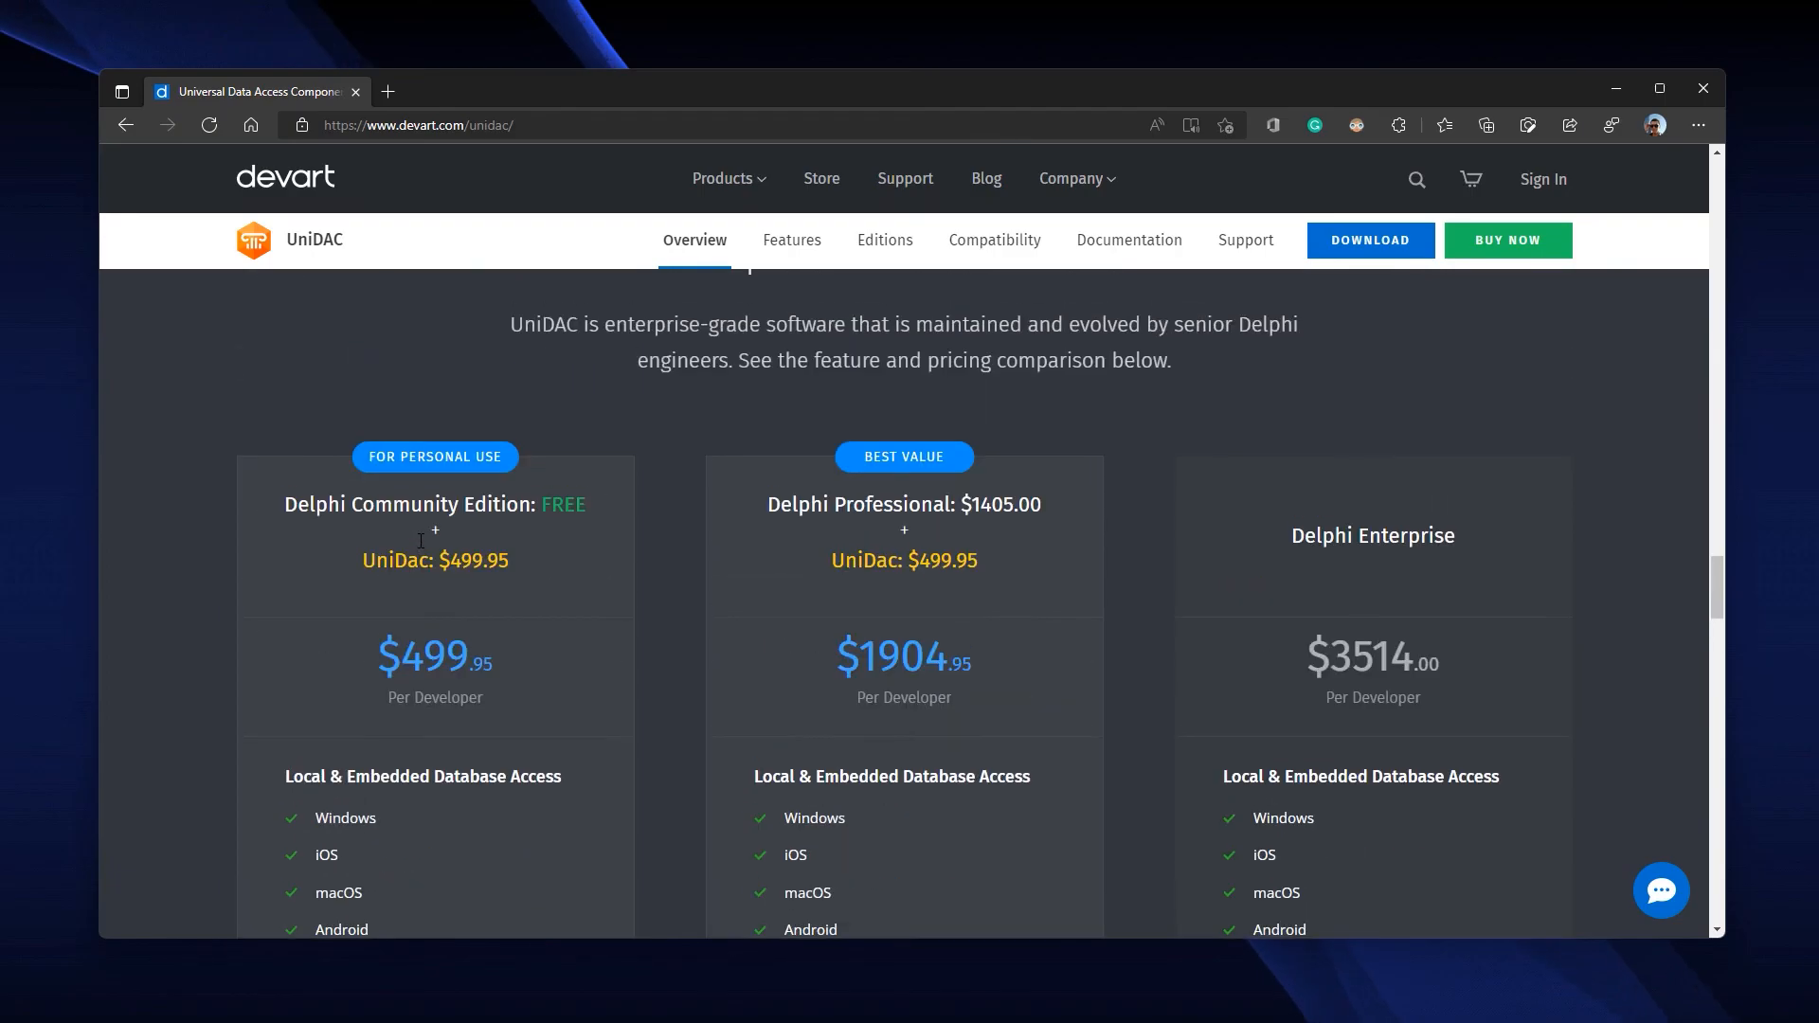
scroll(up, 3)
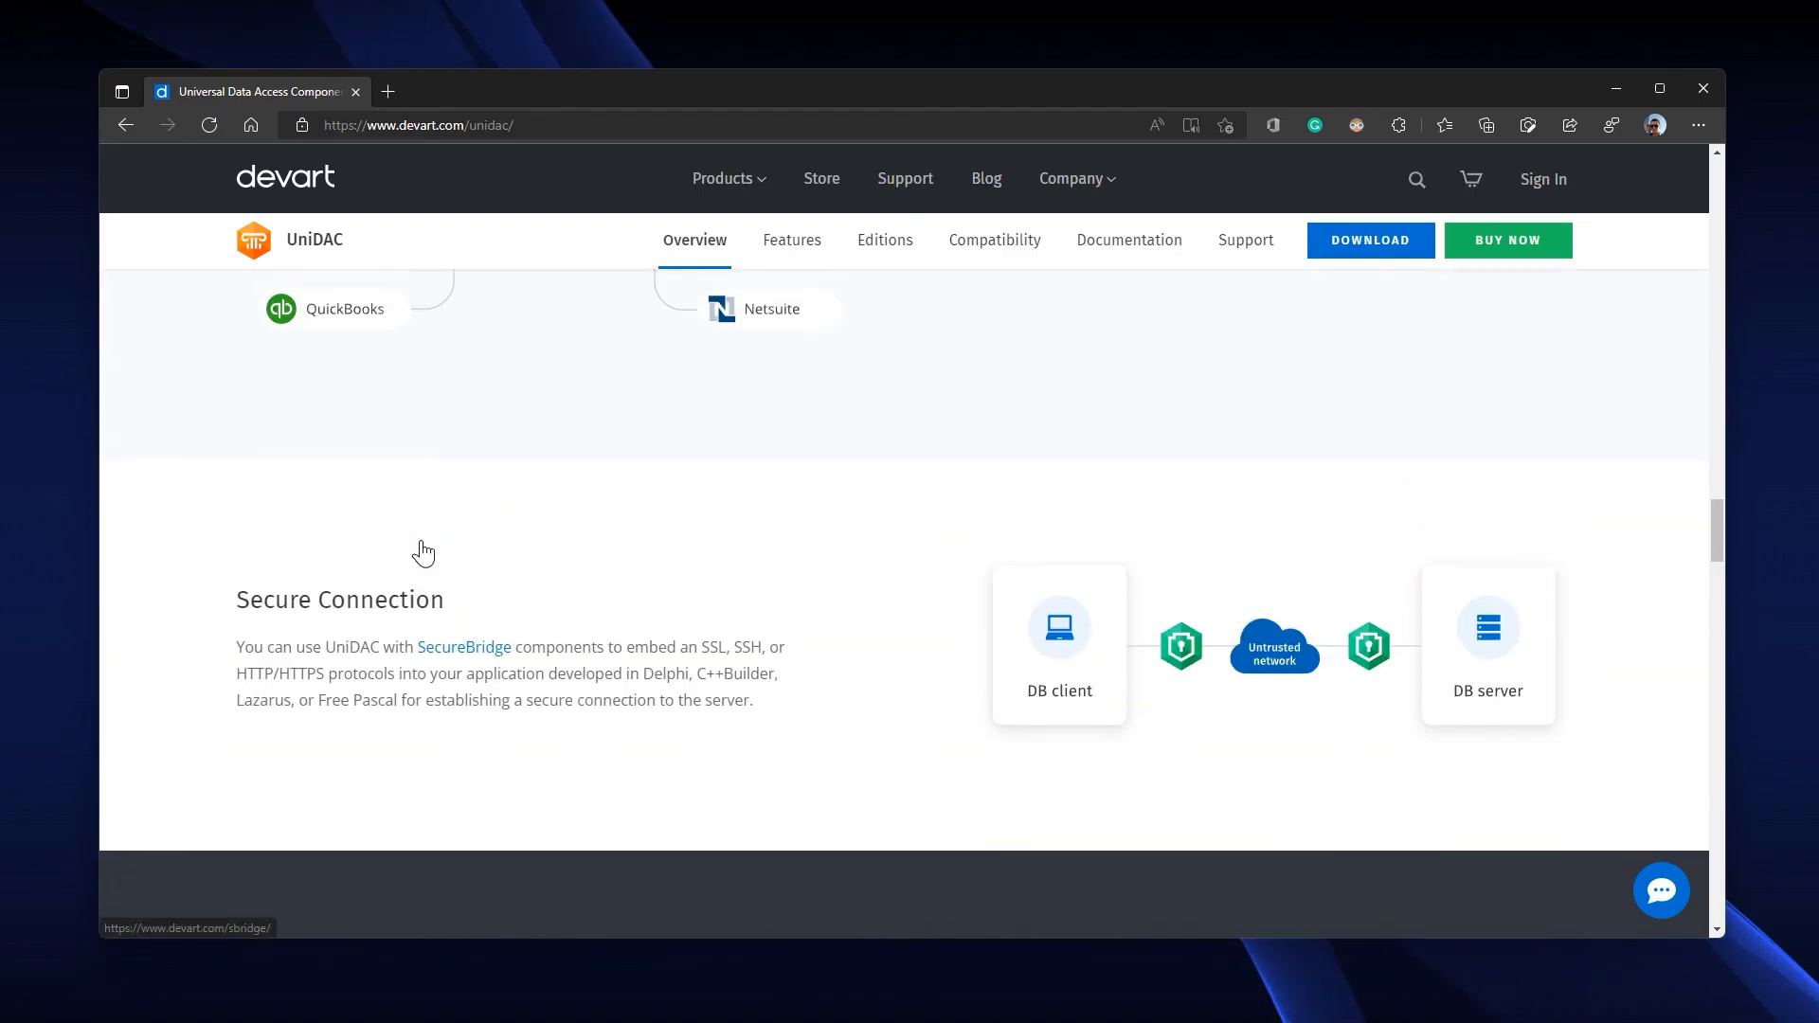
scroll(down, 3)
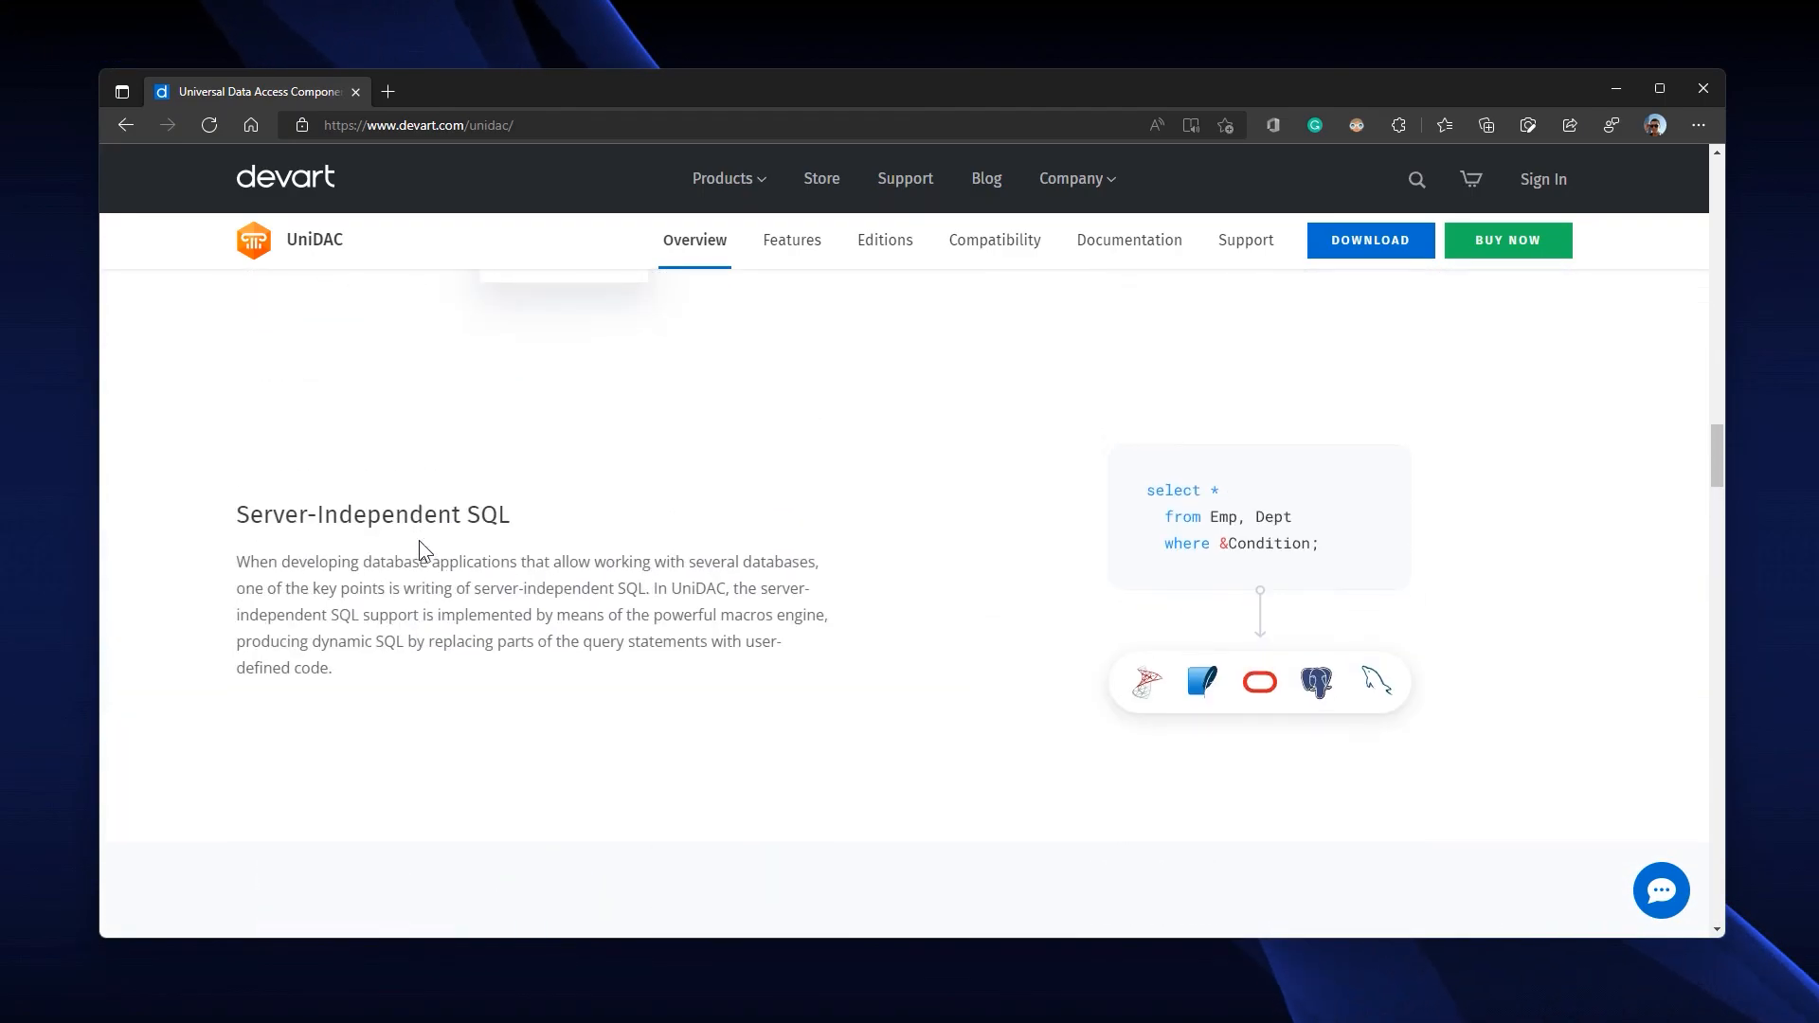
scroll(up, 3)
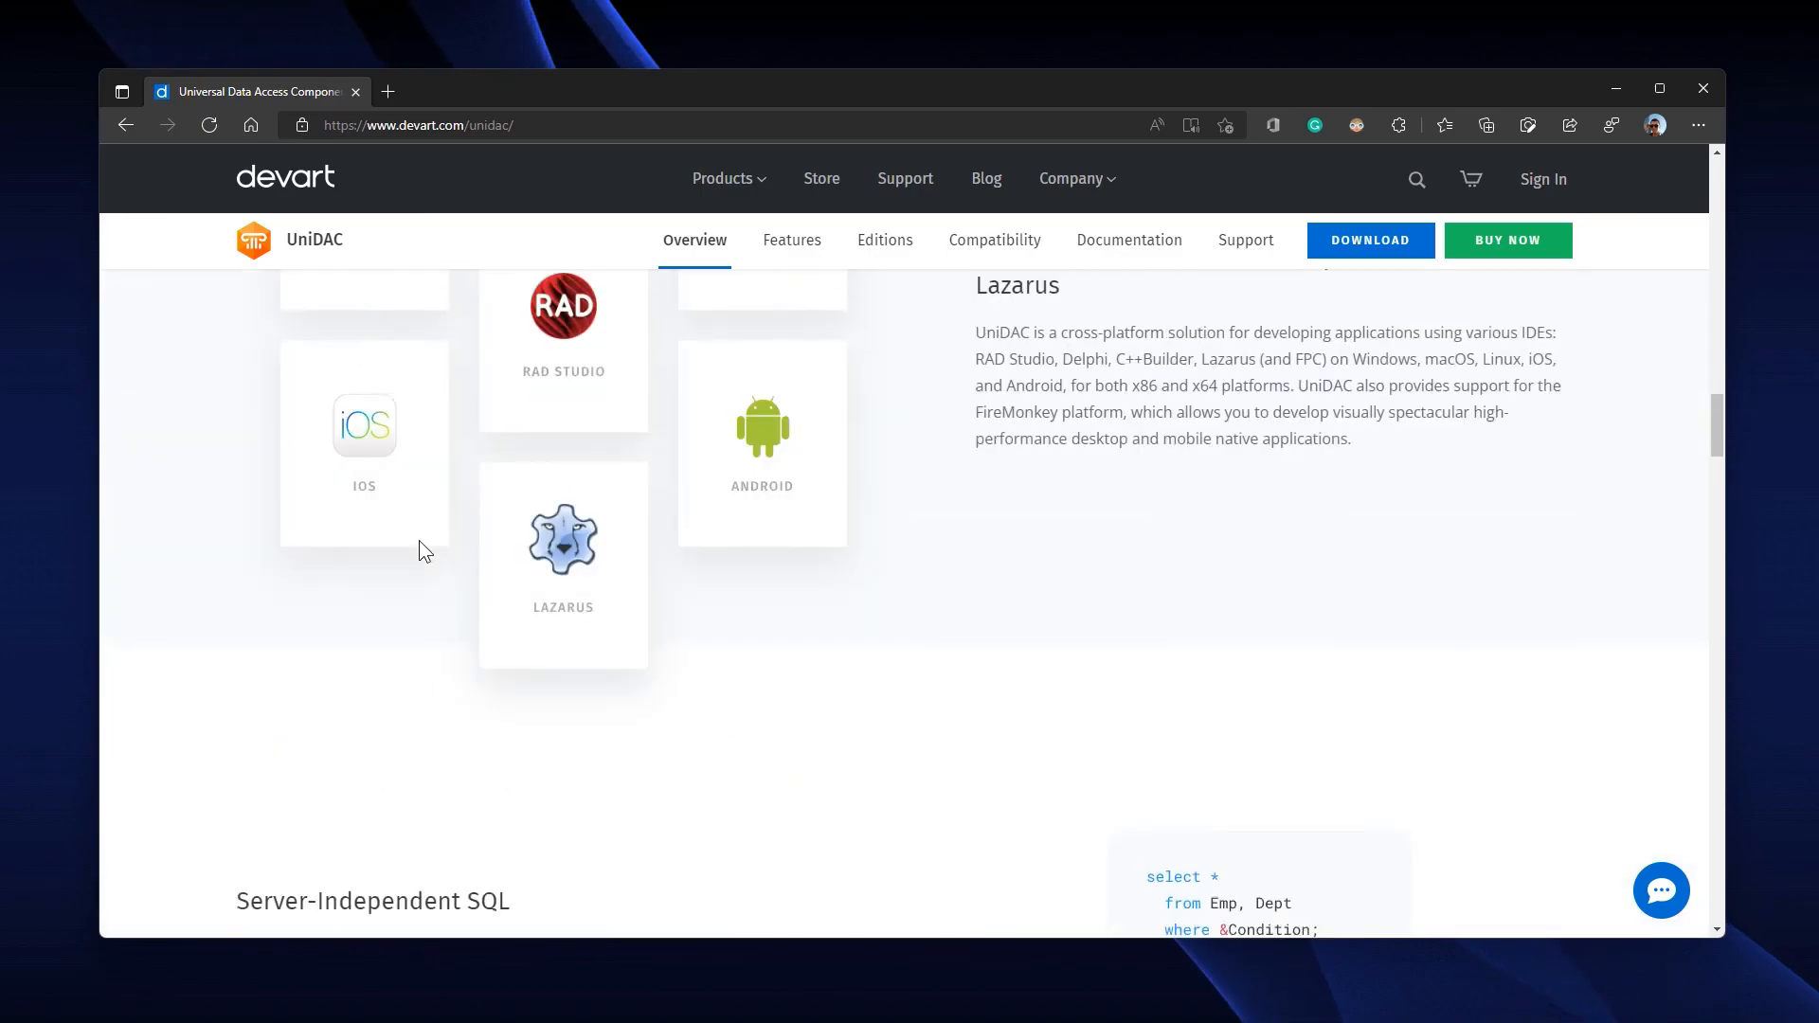
scroll(up, 3)
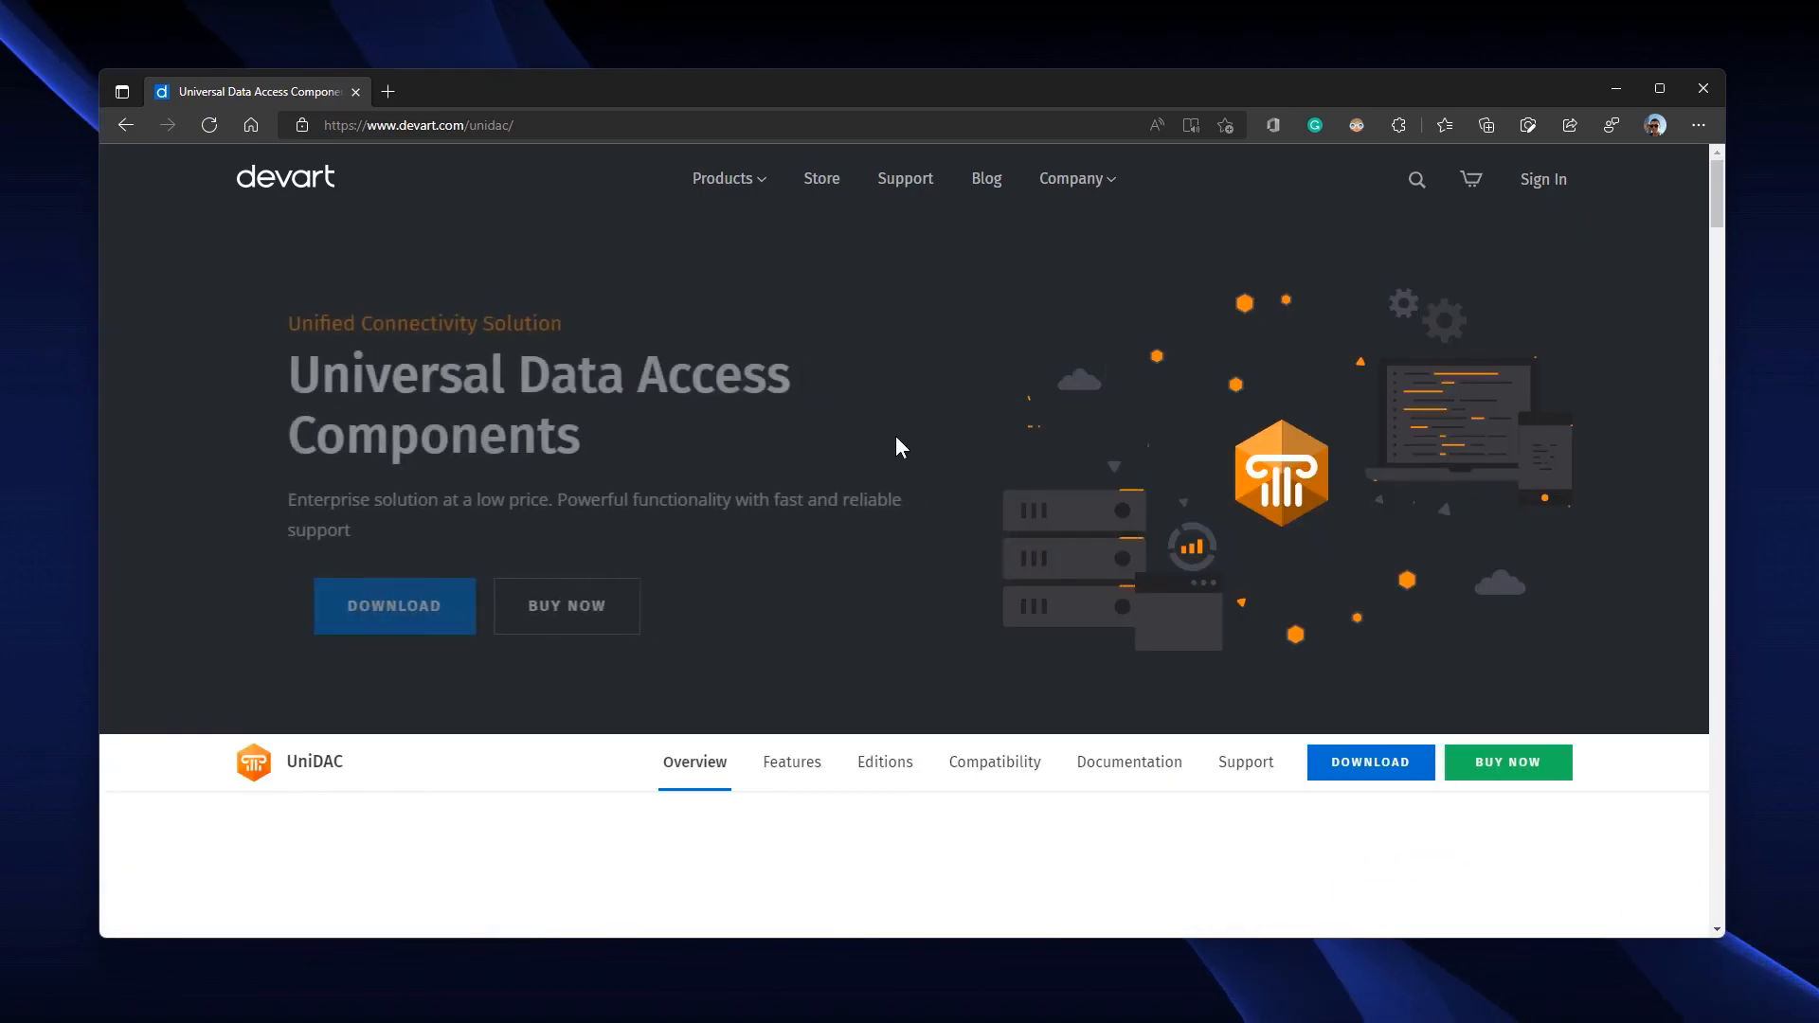